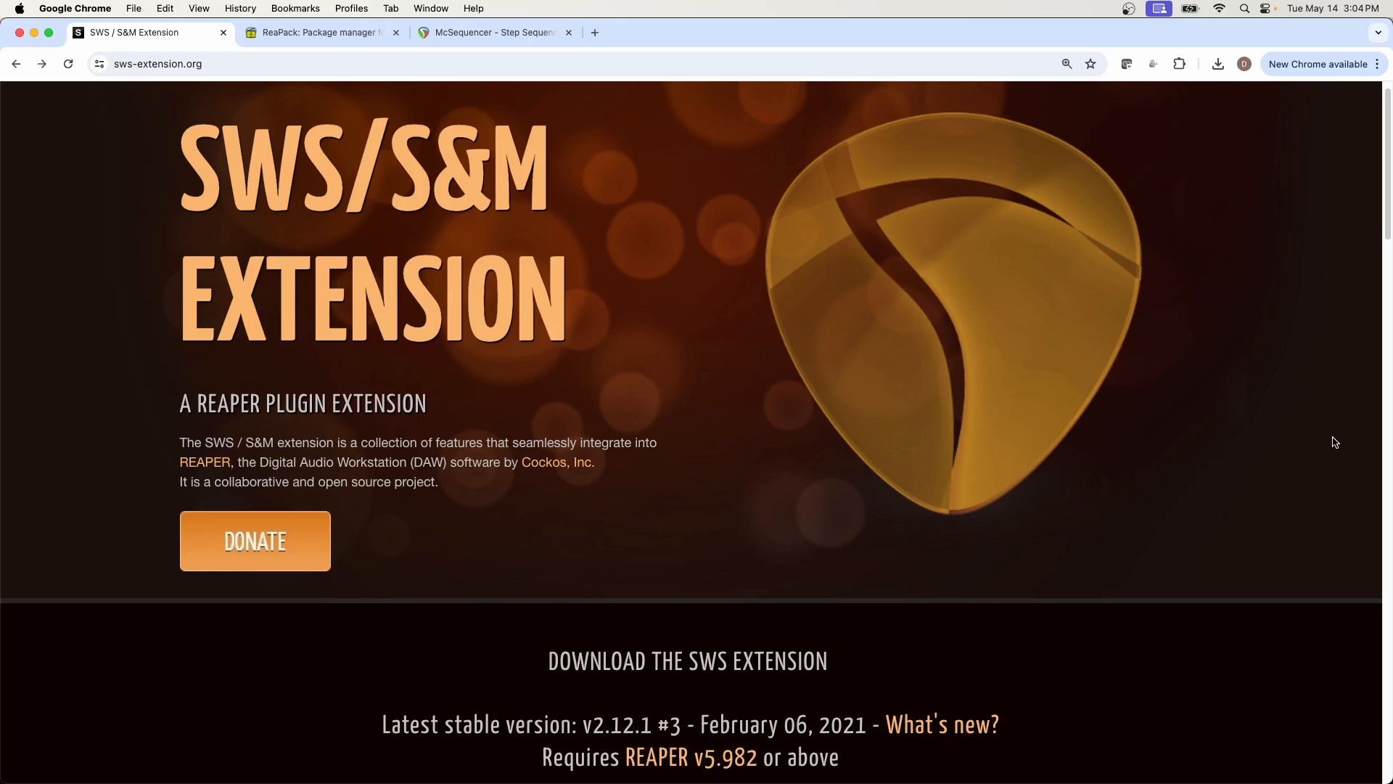
# Scroll the SWS page to the download section listing version 2.12.1 for Windows, macOS and Linux.
pyautogui.scroll(-3)
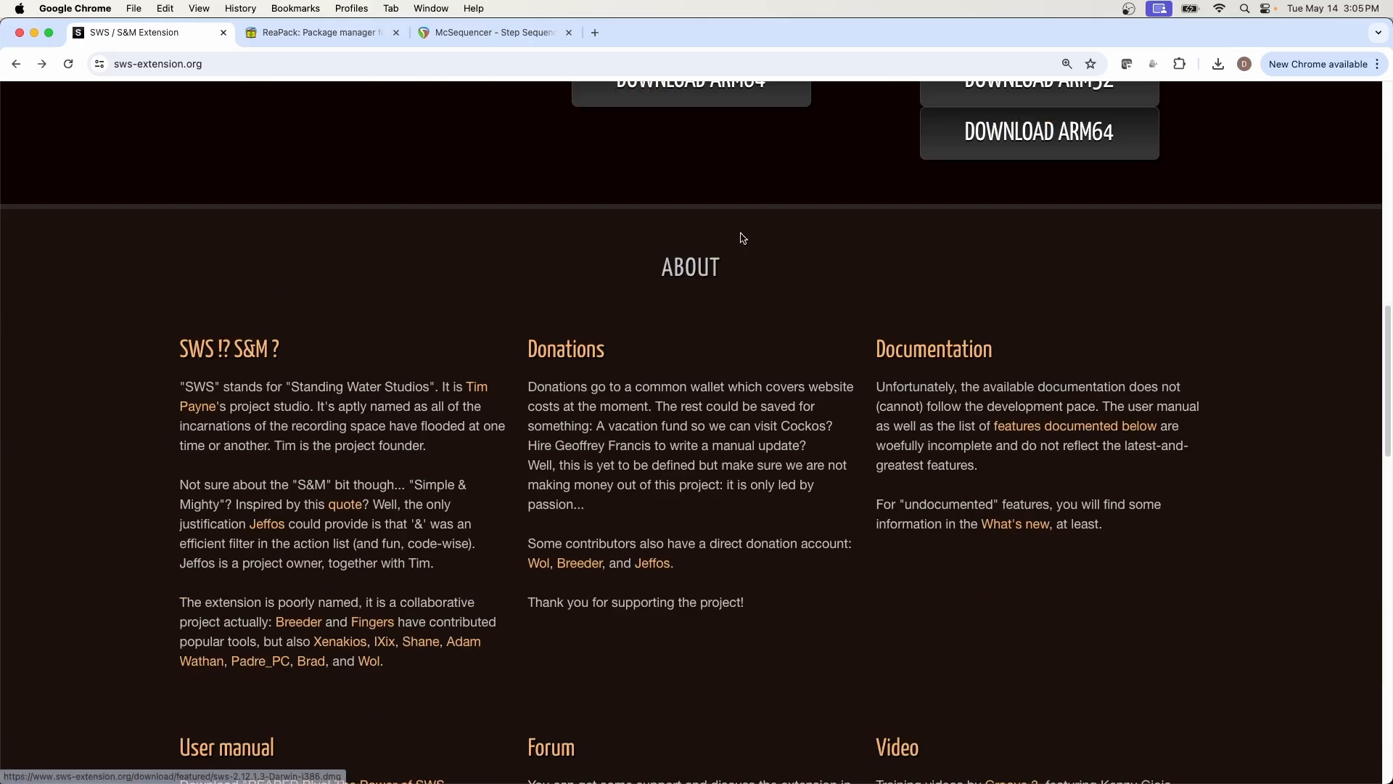
pyautogui.scroll(-3)
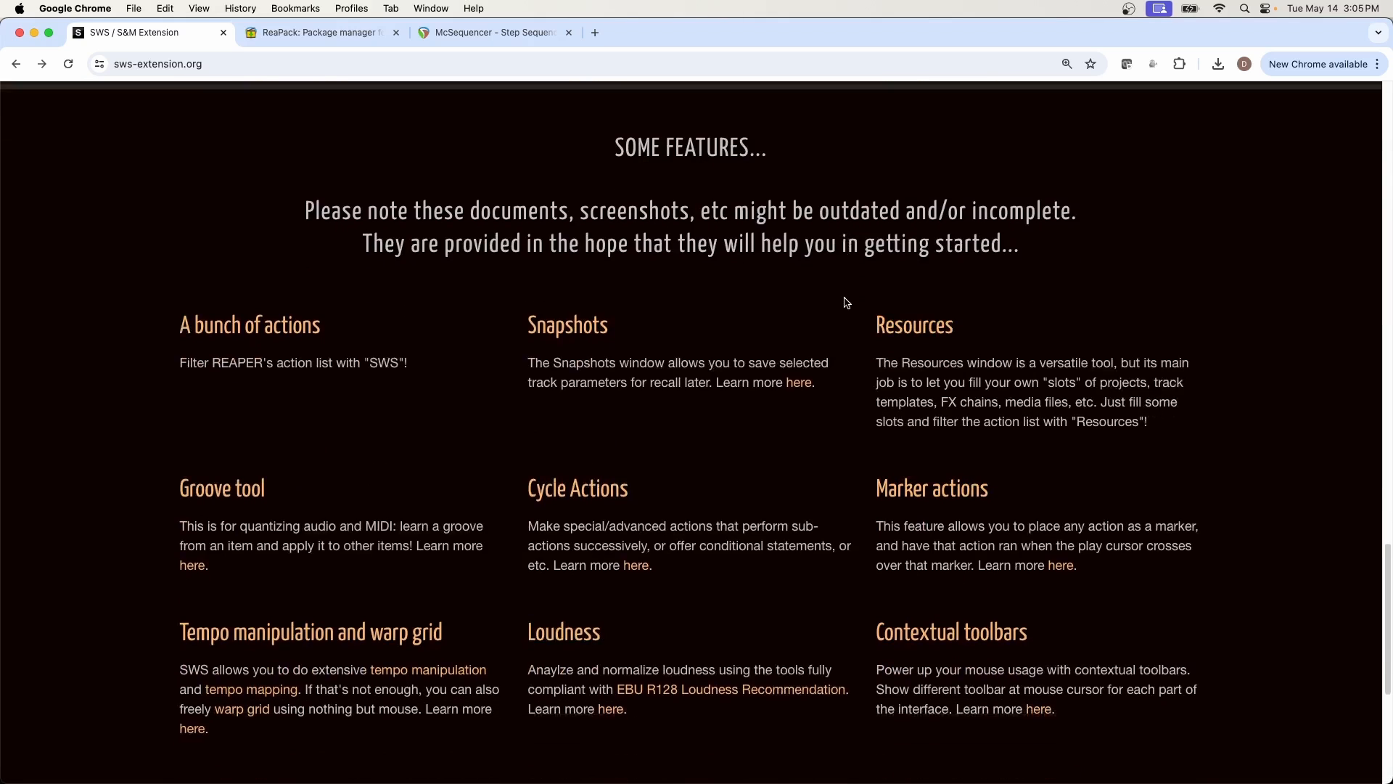
pyautogui.scroll(-3)
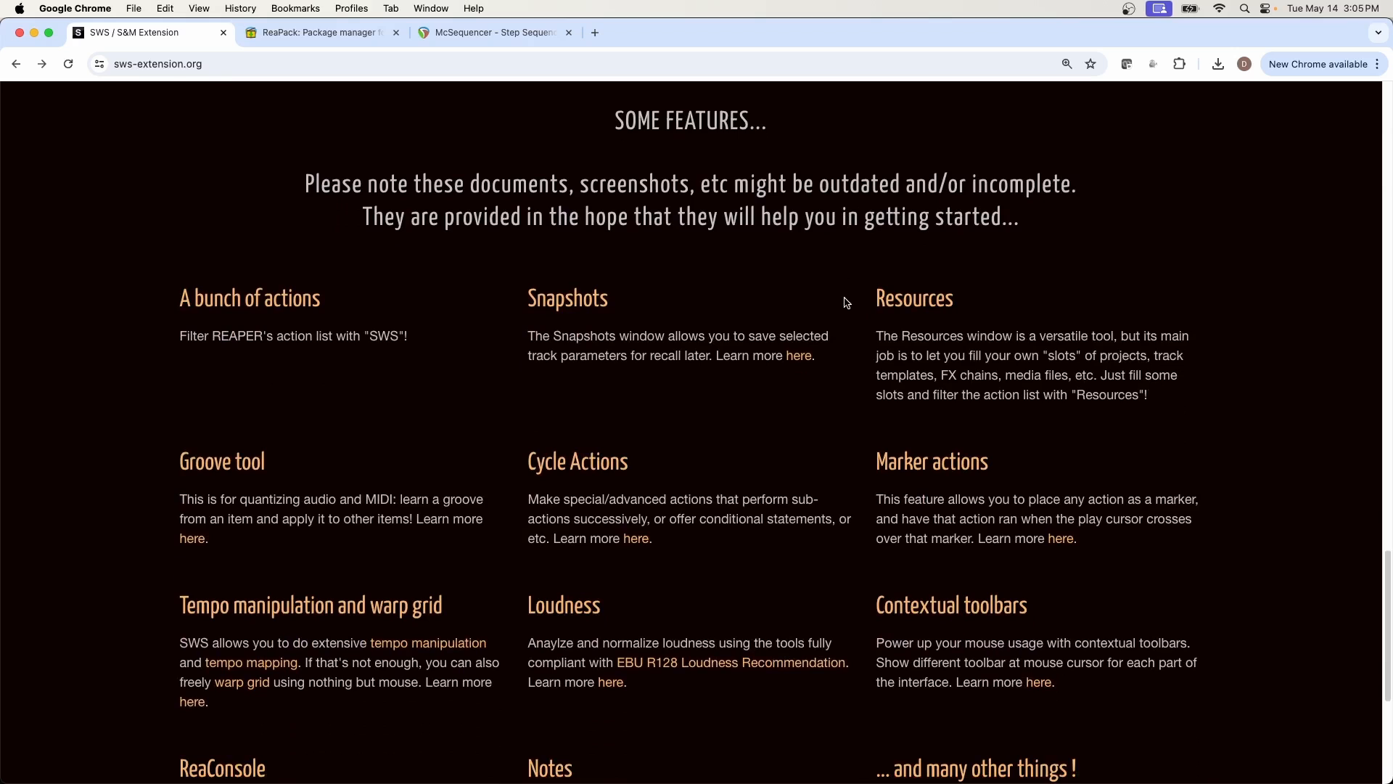
pyautogui.moveTo(629, 295)
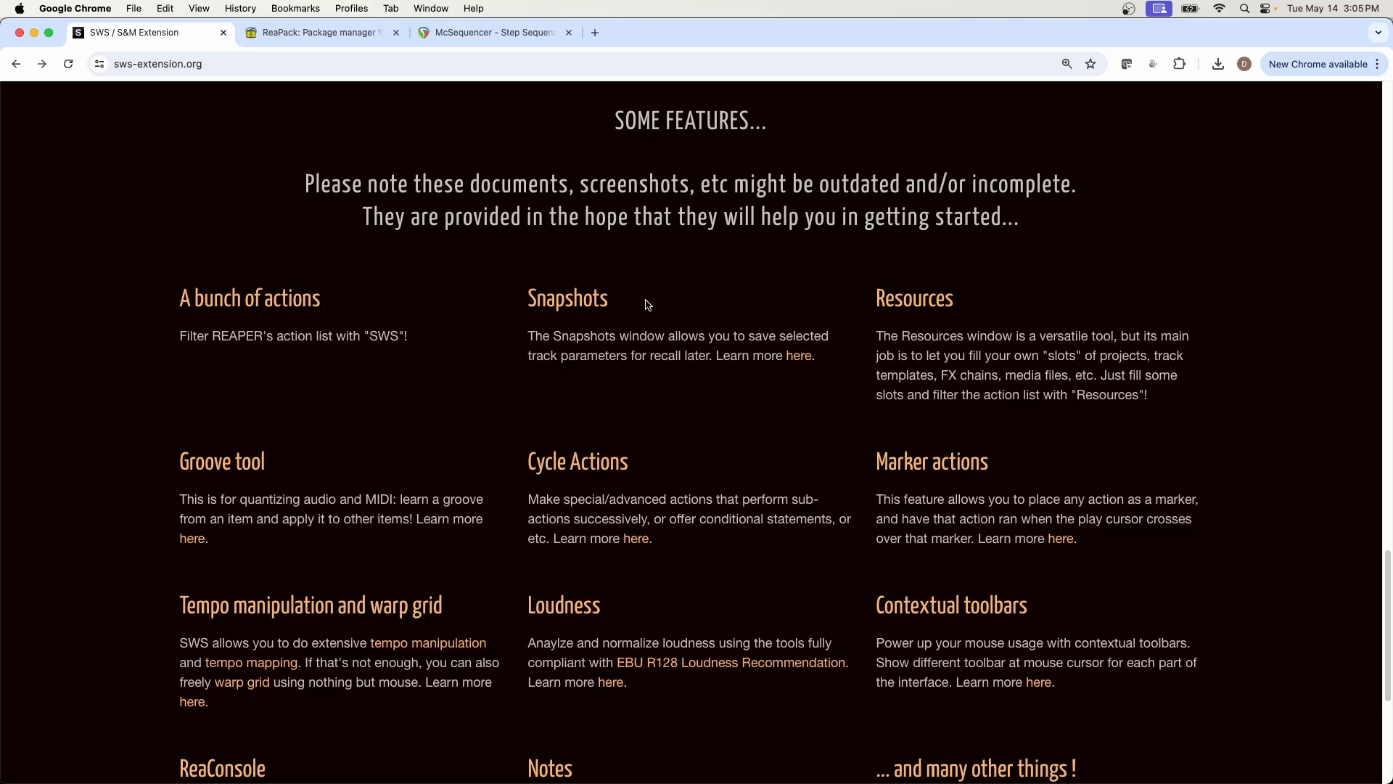
pyautogui.scroll(-3)
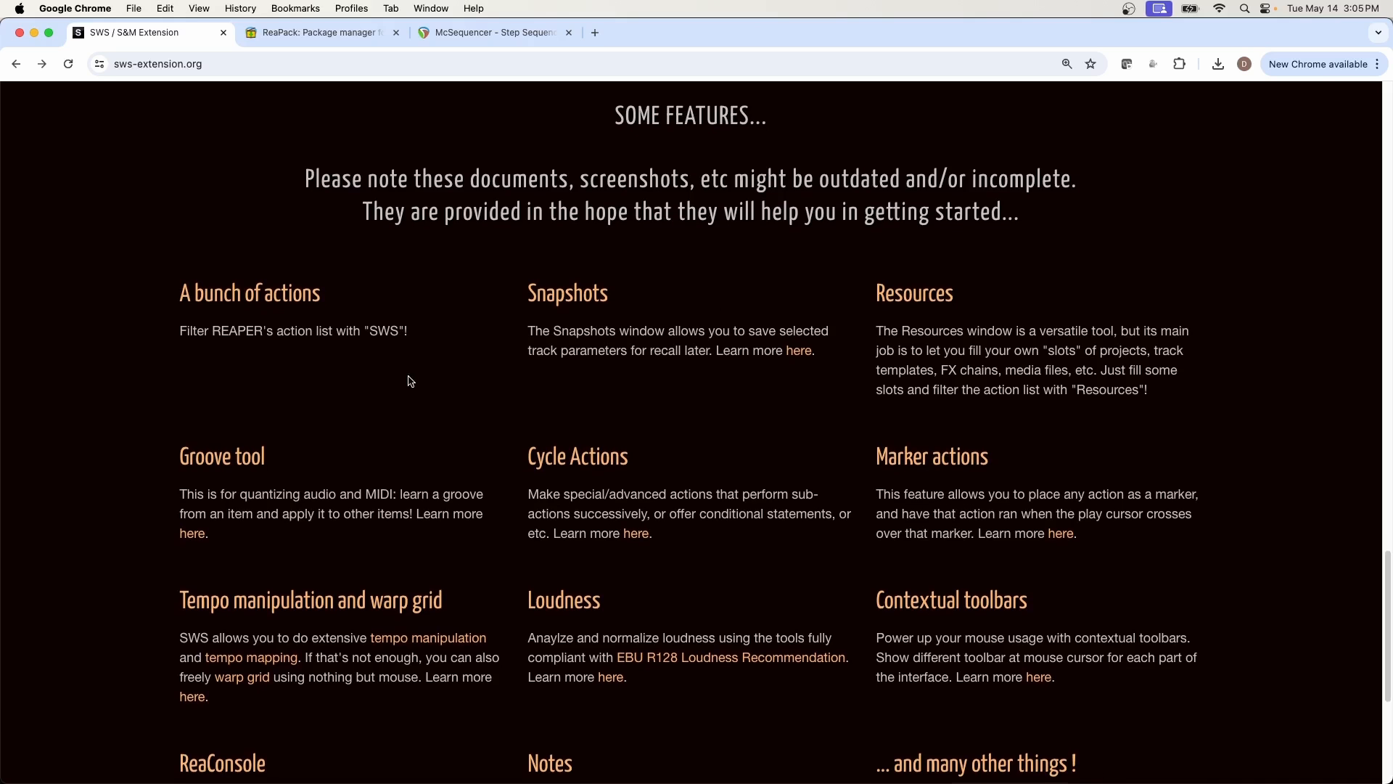
pyautogui.scroll(-3)
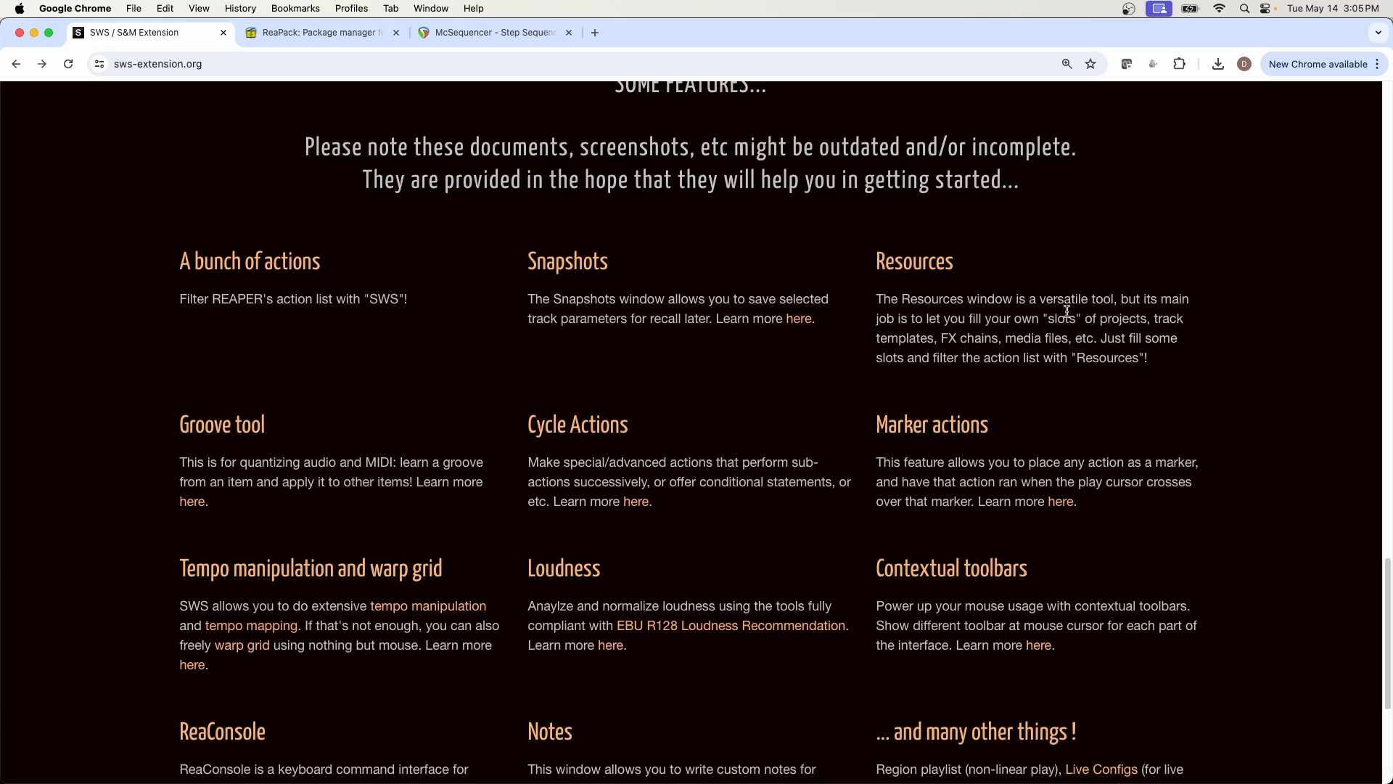
pyautogui.scroll(-3)
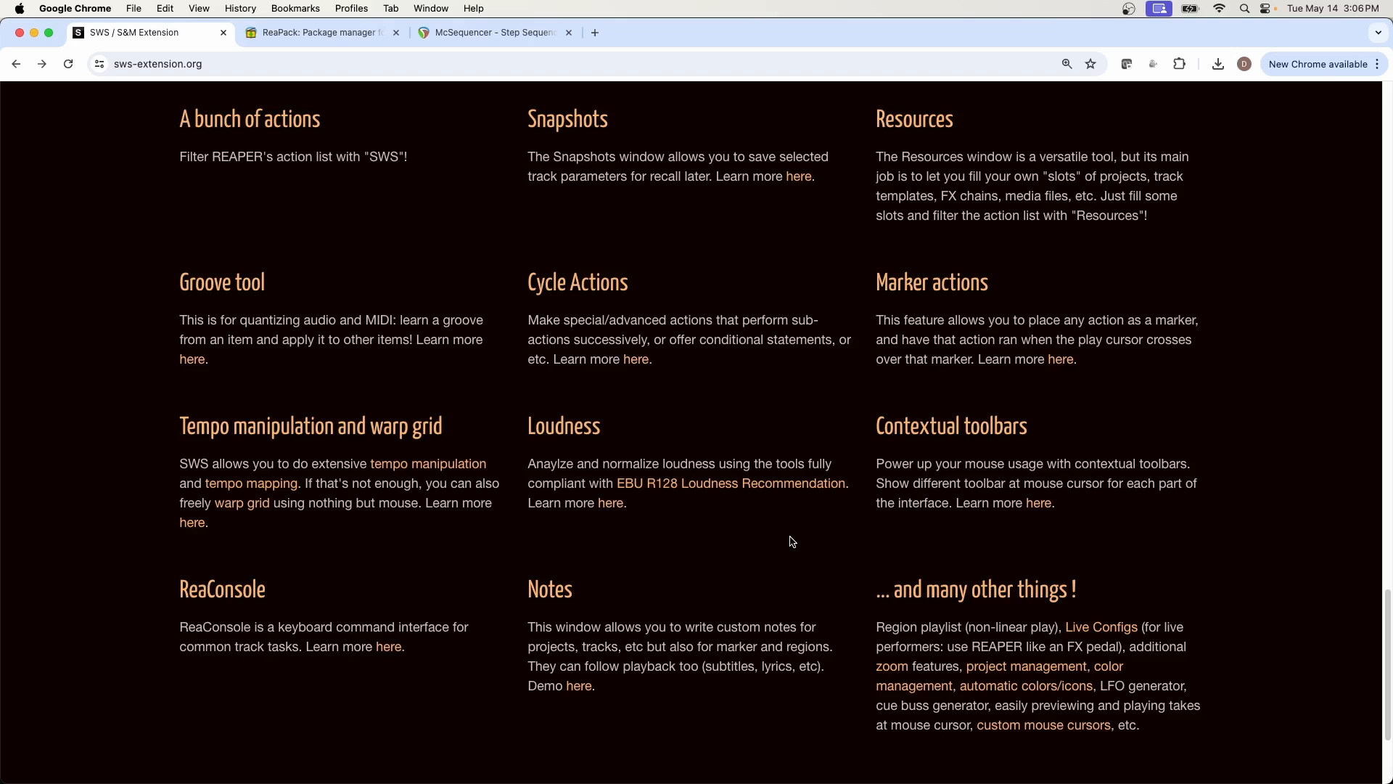
pyautogui.moveTo(763, 528)
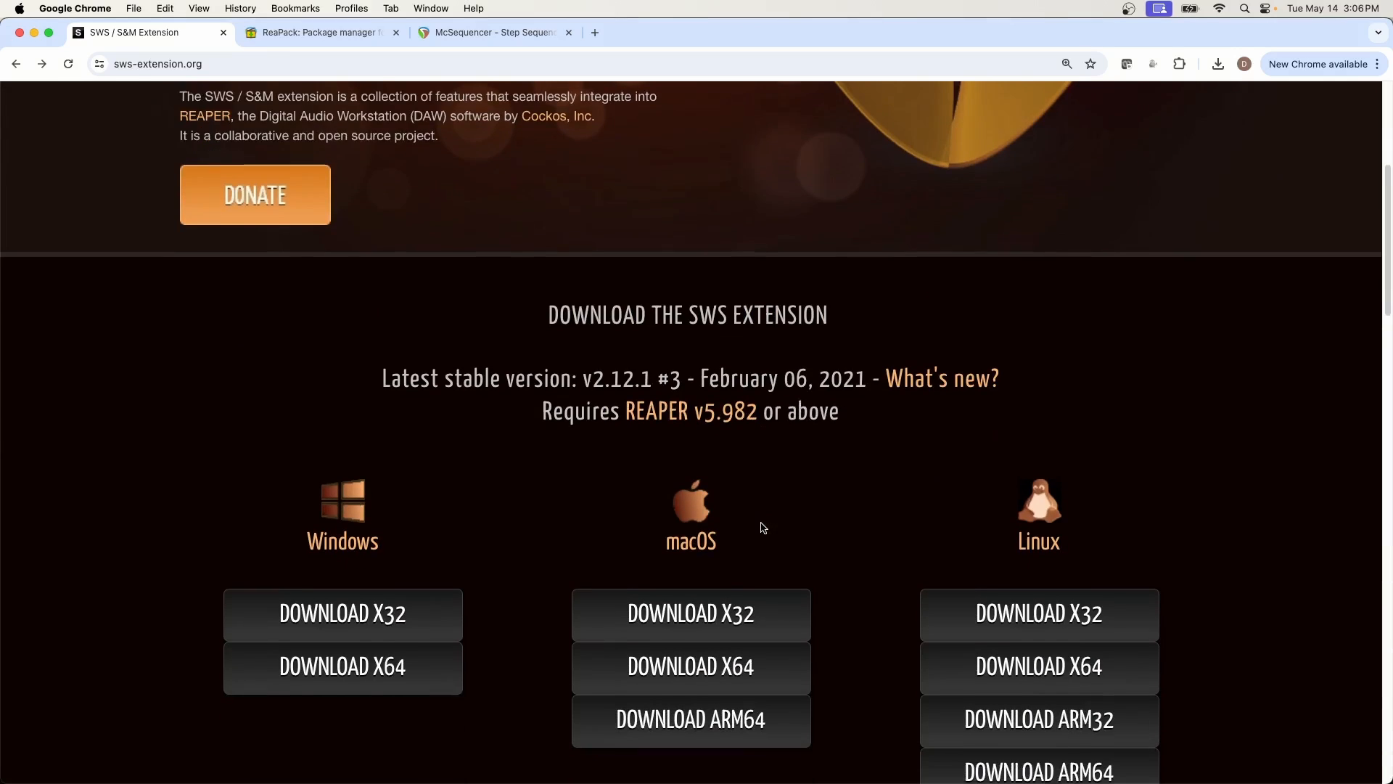
pyautogui.scroll(-3)
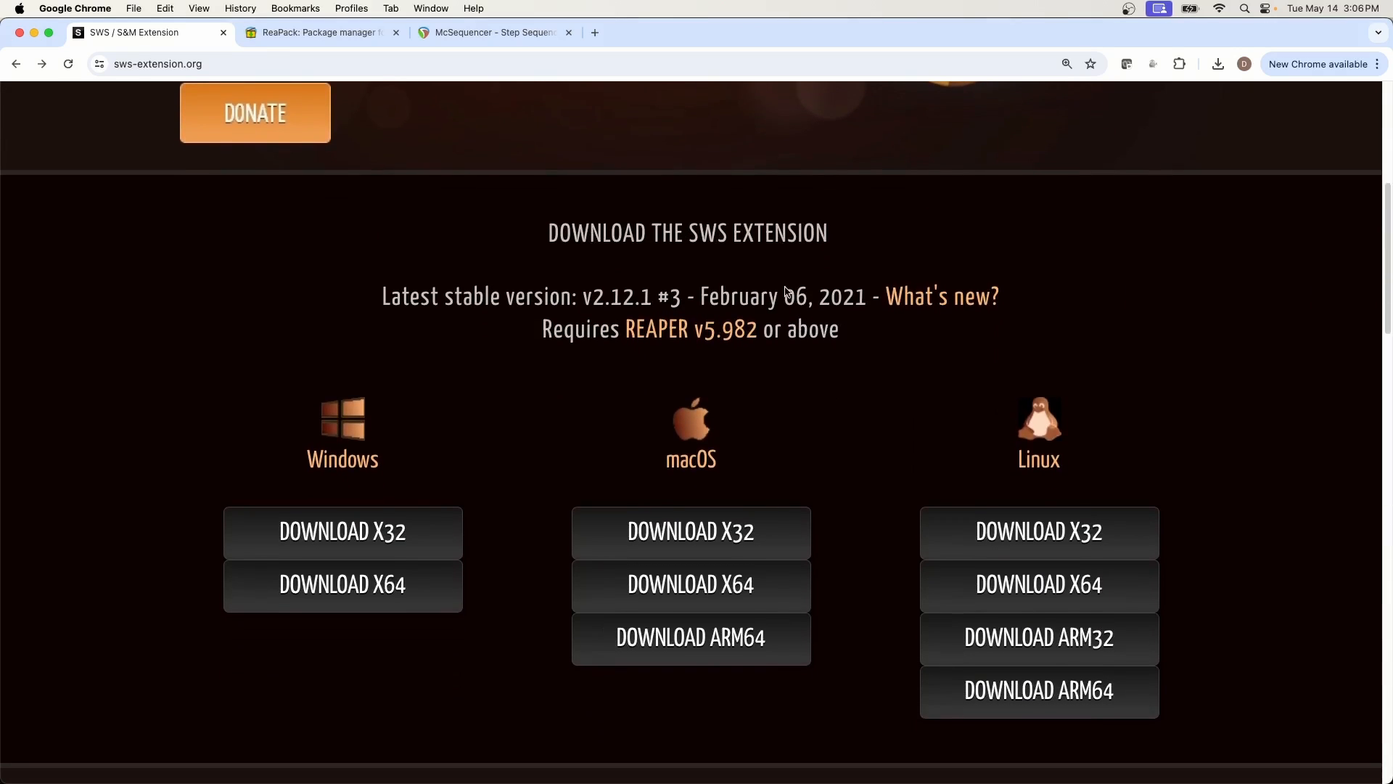
pyautogui.scroll(-3)
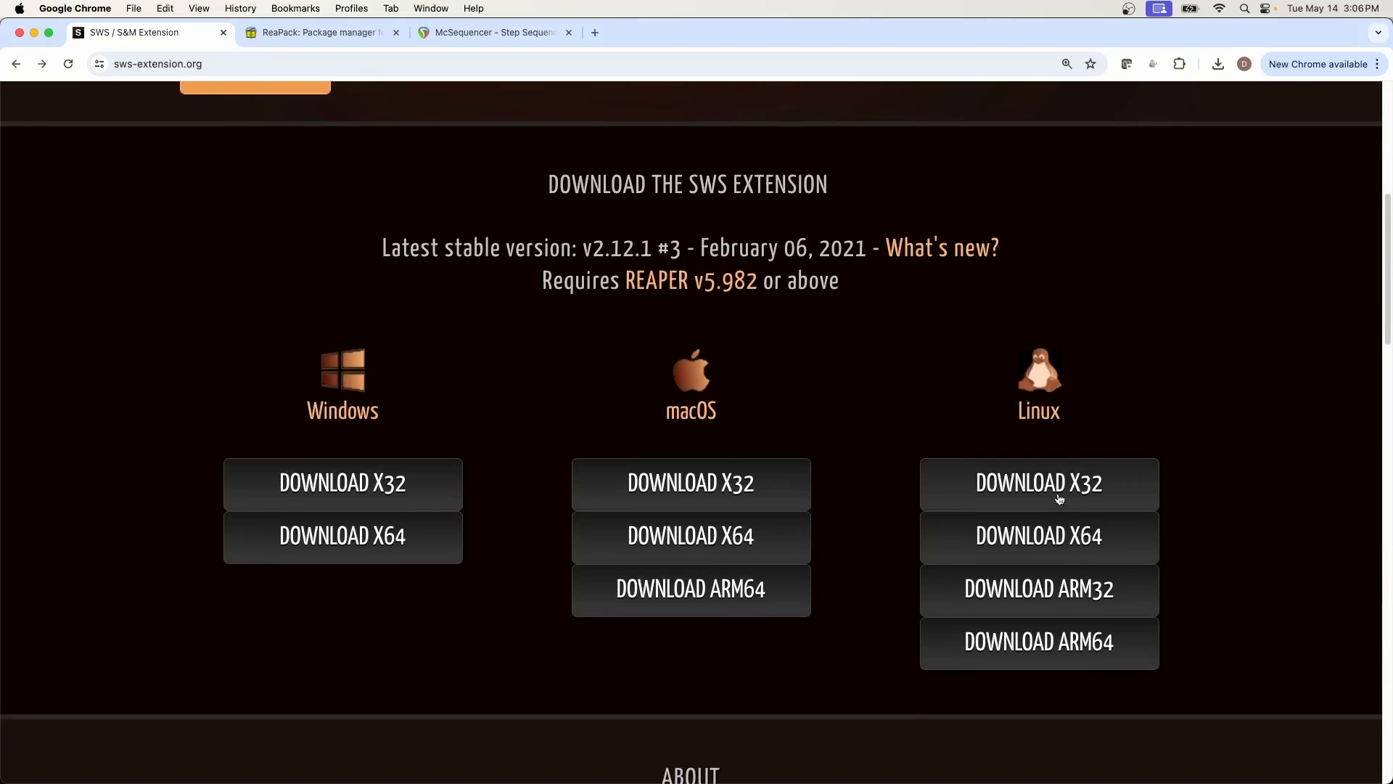
pyautogui.moveTo(736, 285)
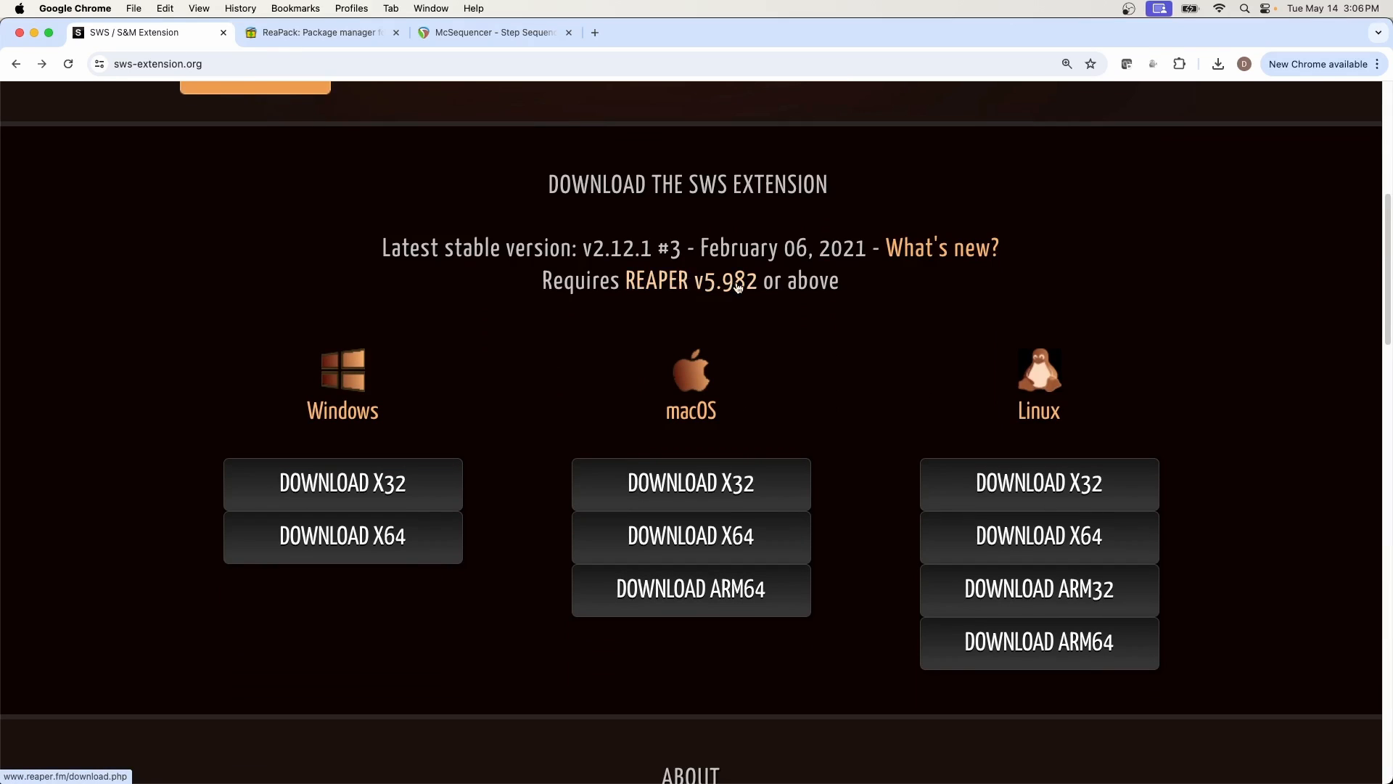
pyautogui.moveTo(761, 284)
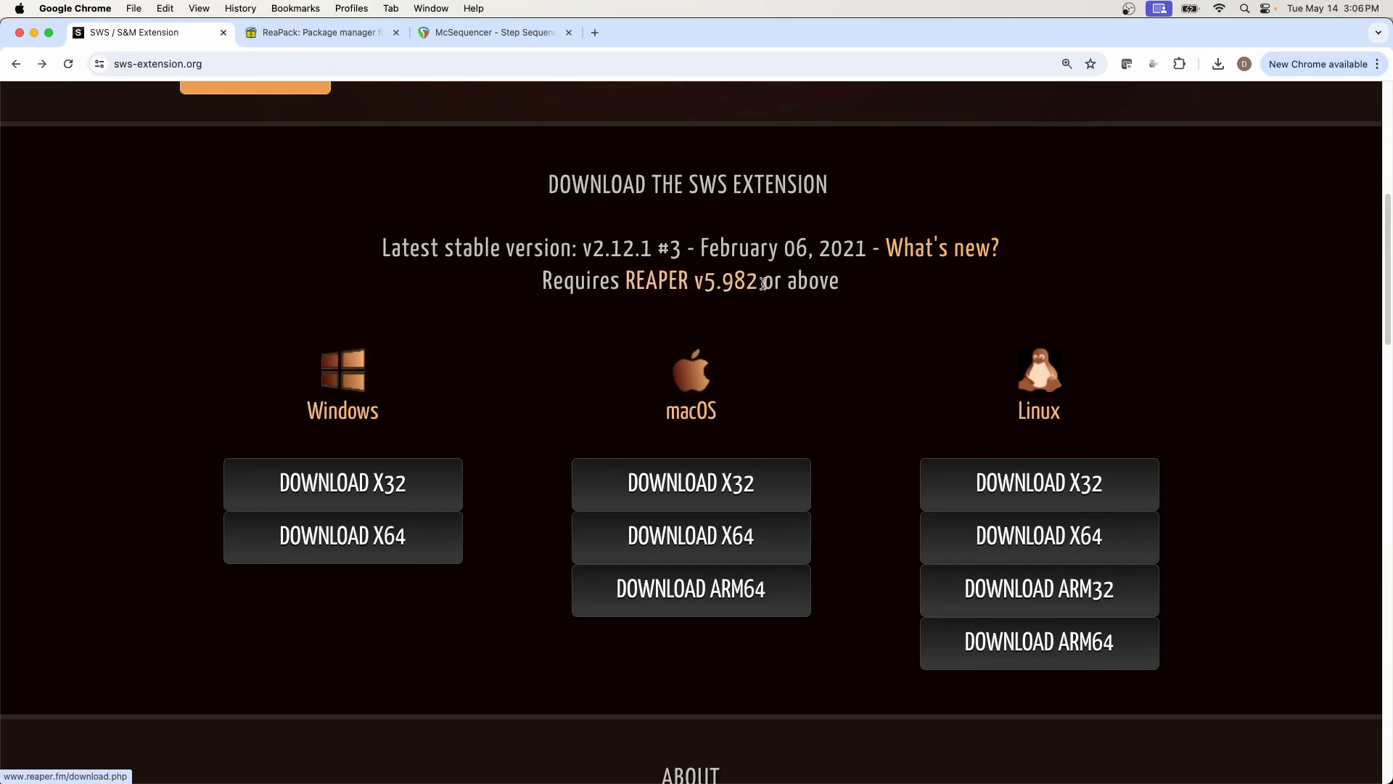
pyautogui.moveTo(887, 315)
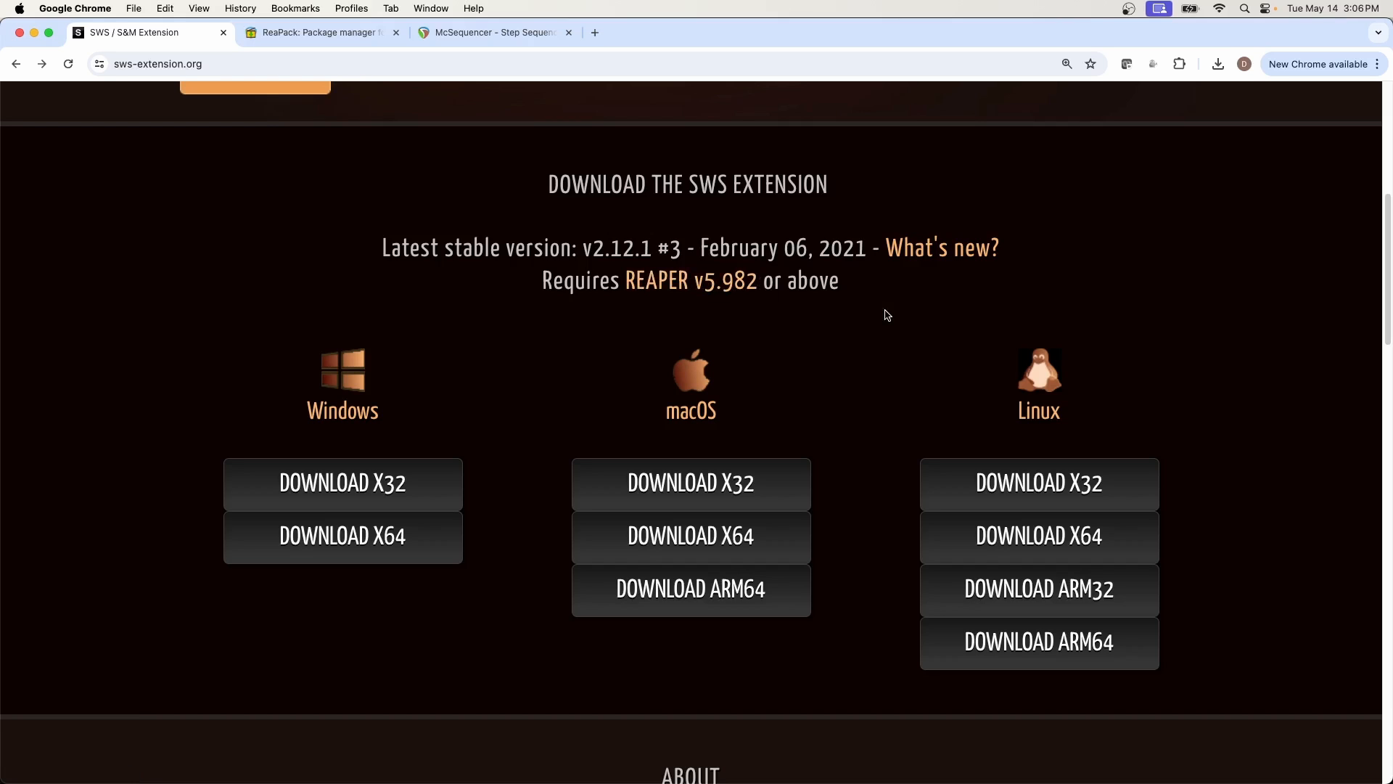
# Download the macOS ARM64 SWS 2.12.1.3 disk image and save it to Downloads.
pyautogui.click(691, 590)
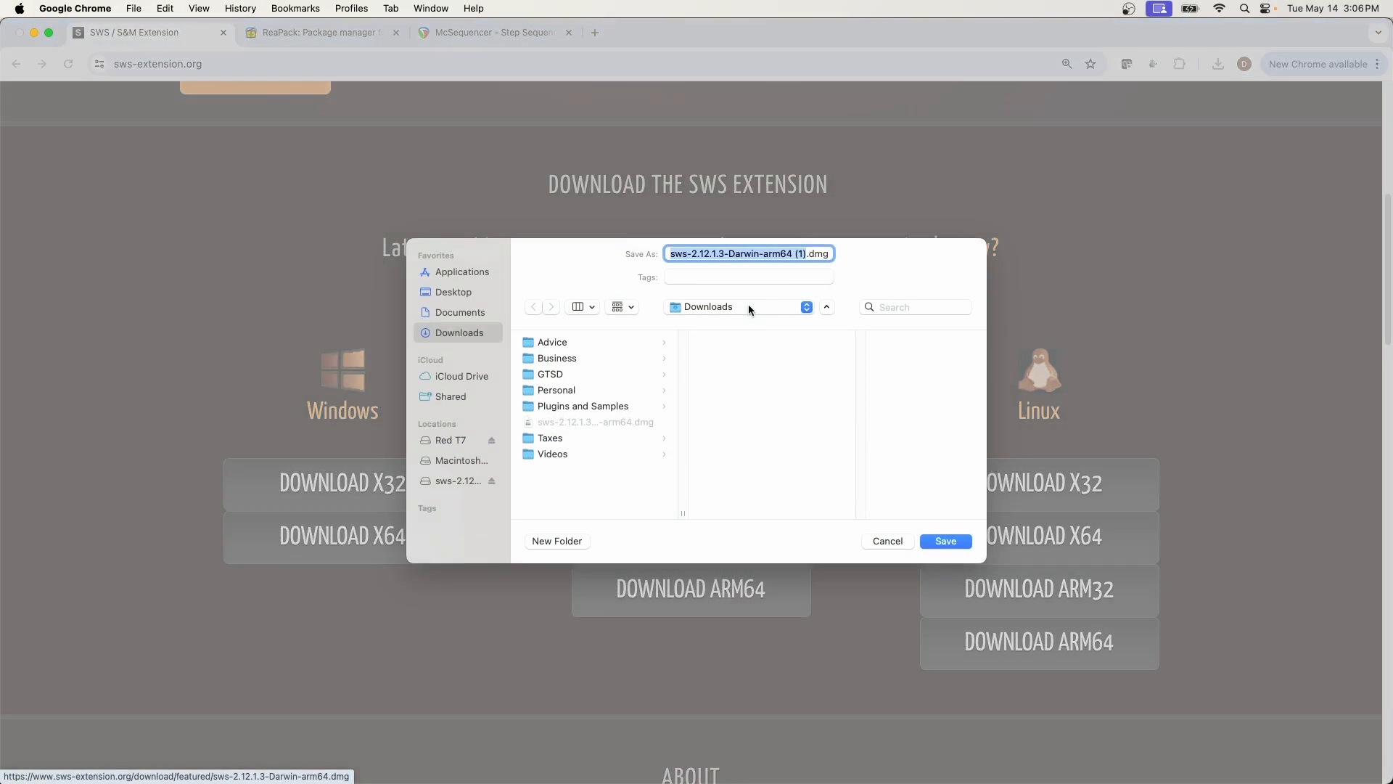
pyautogui.click(946, 539)
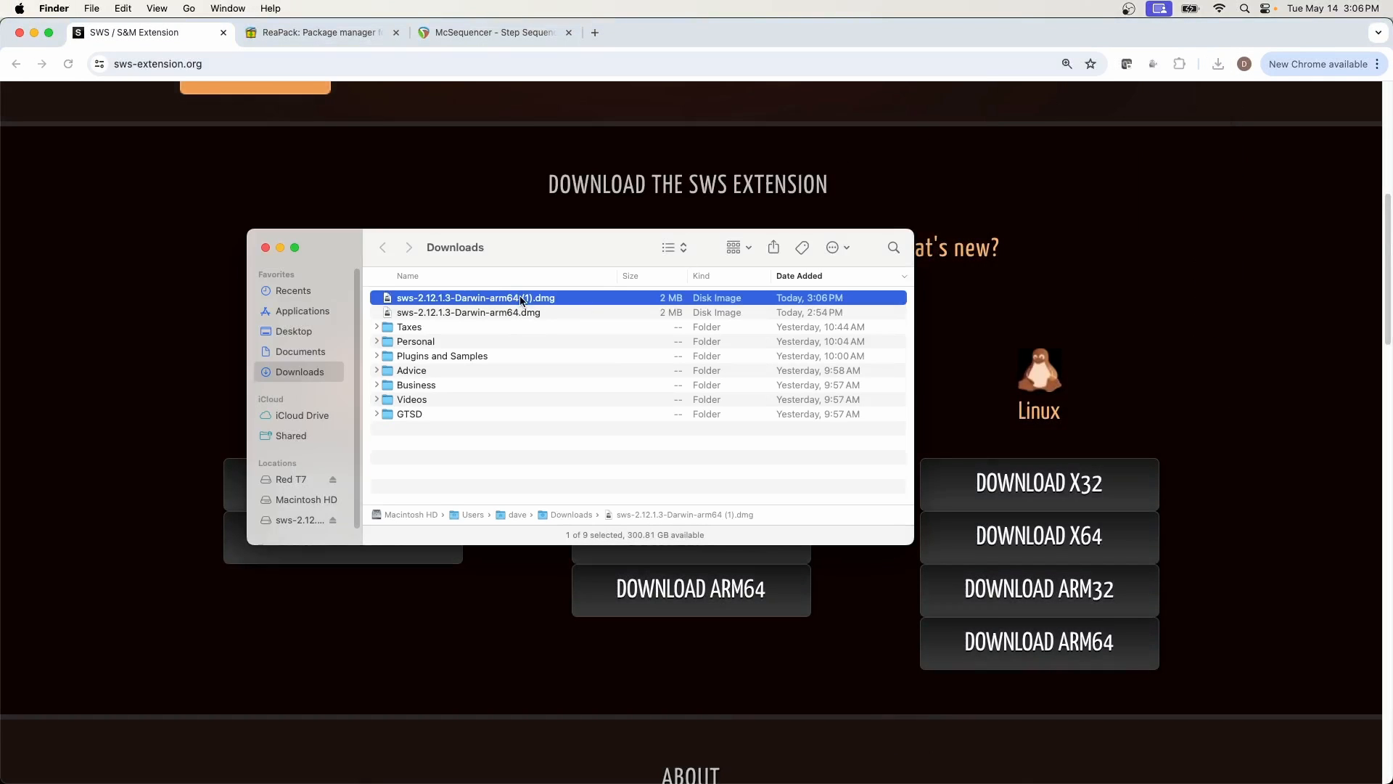
# Mount the SWS disk image, agree to its licence and copy reaper_sws-arm64.dylib into UserPlugins.
pyautogui.doubleClick(476, 298)
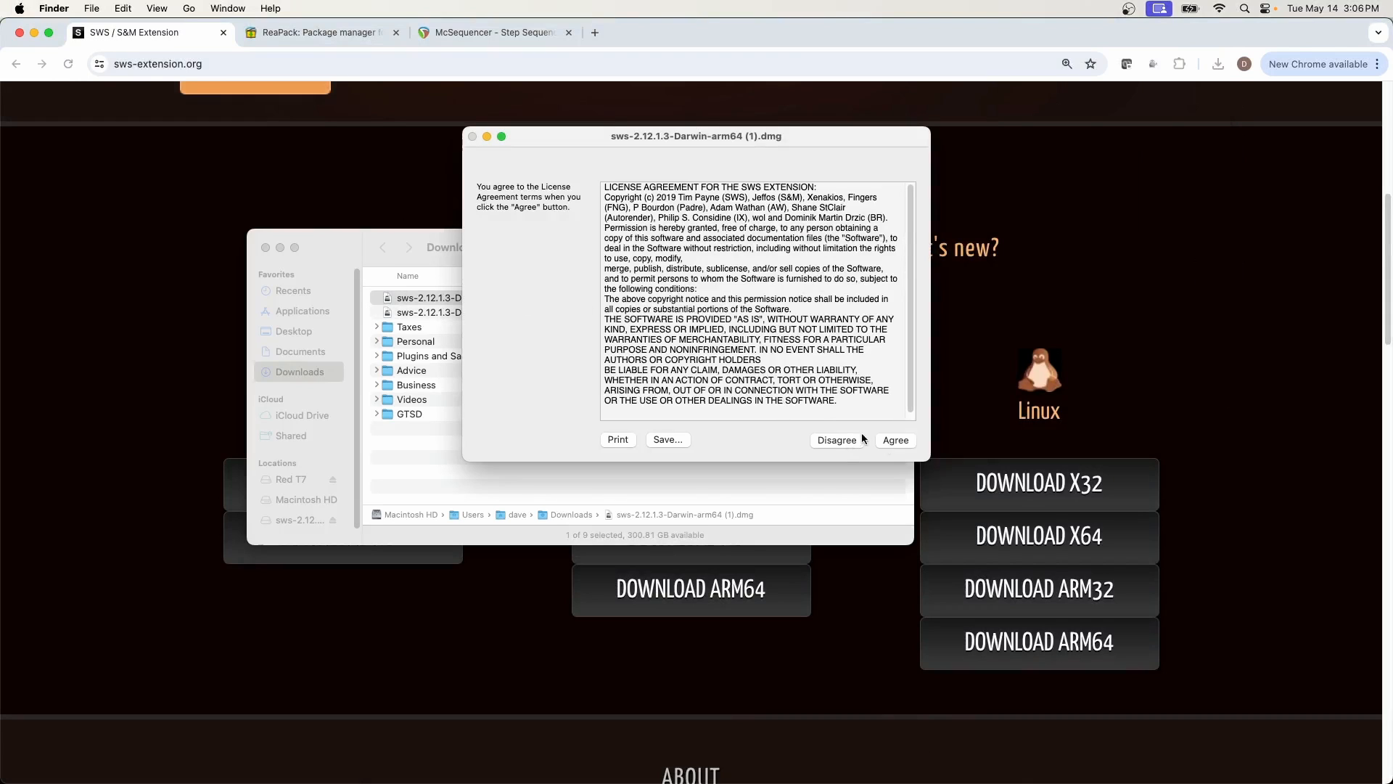
pyautogui.click(895, 440)
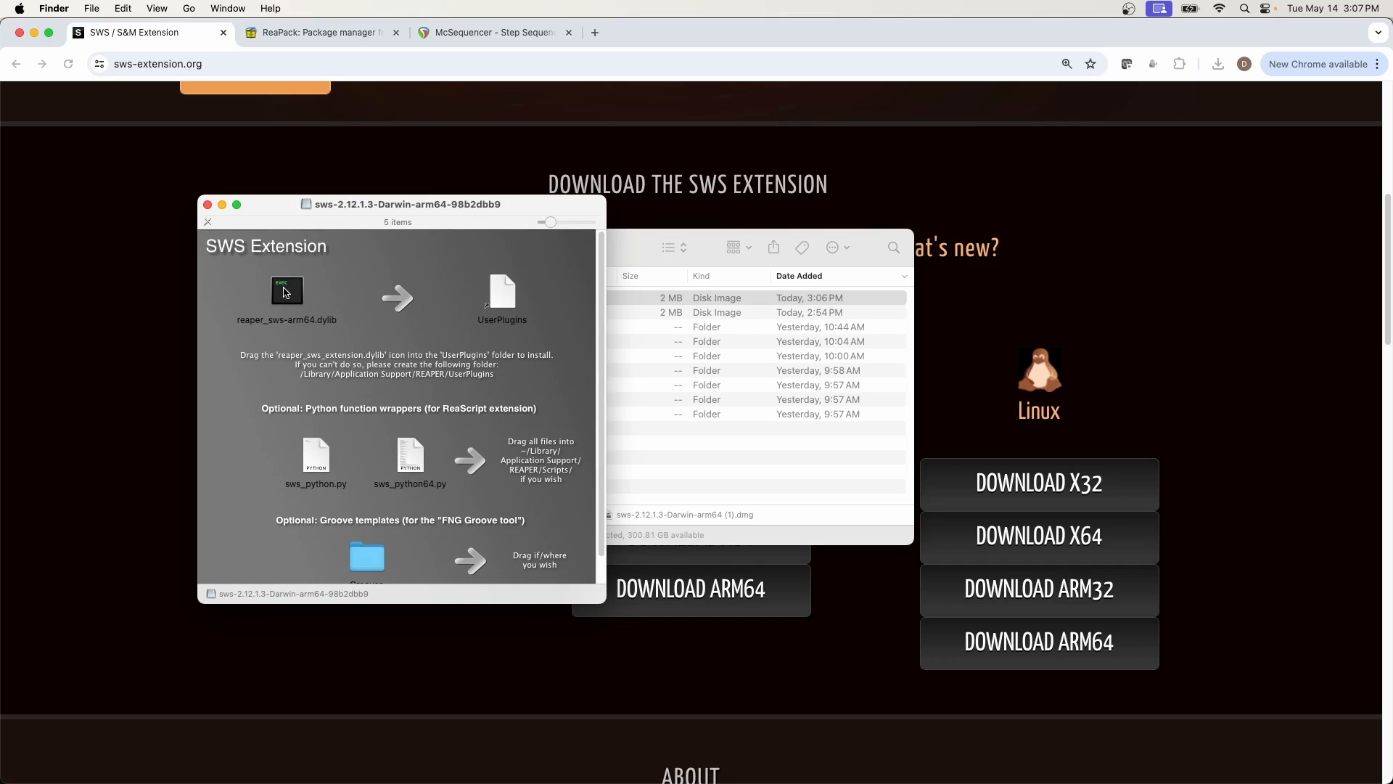
pyautogui.moveTo(331, 332)
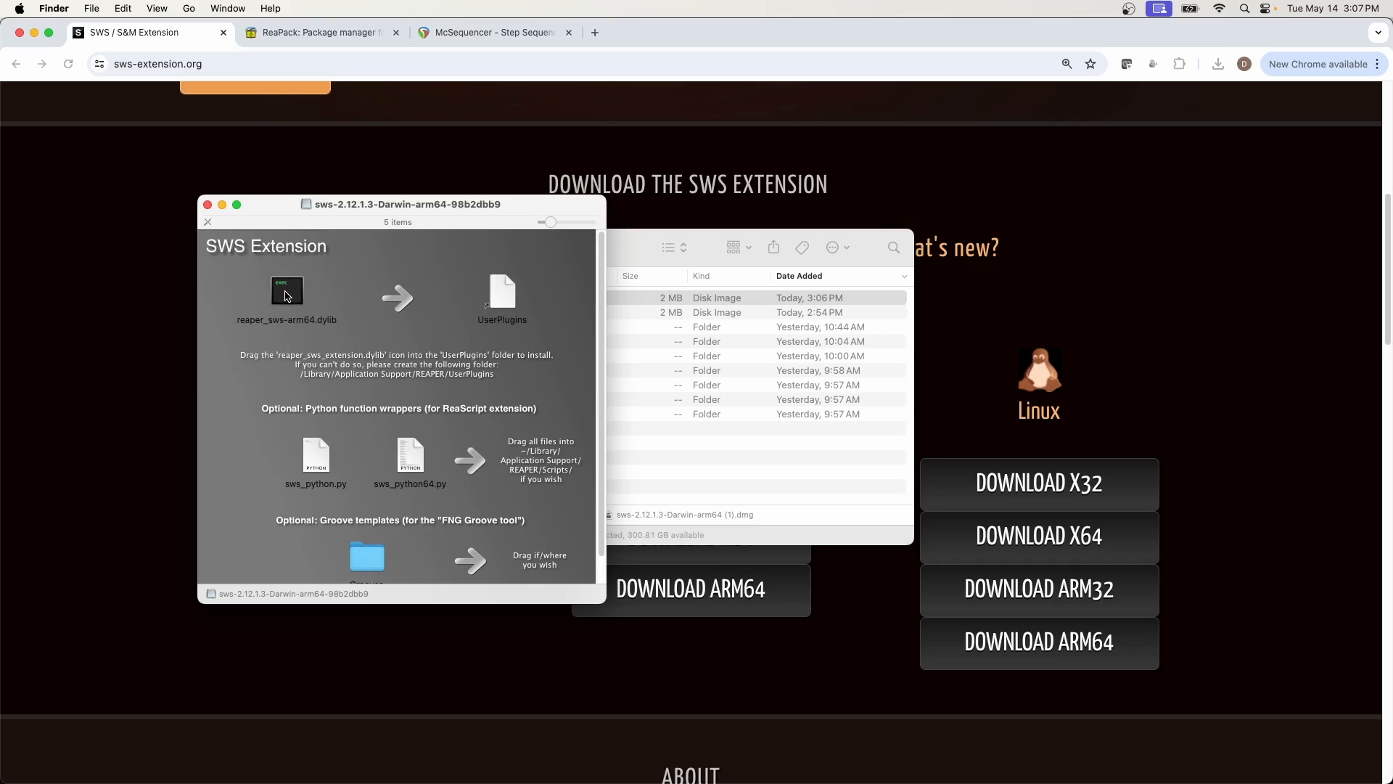
pyautogui.moveTo(286, 292); pyautogui.dragTo(505, 293)
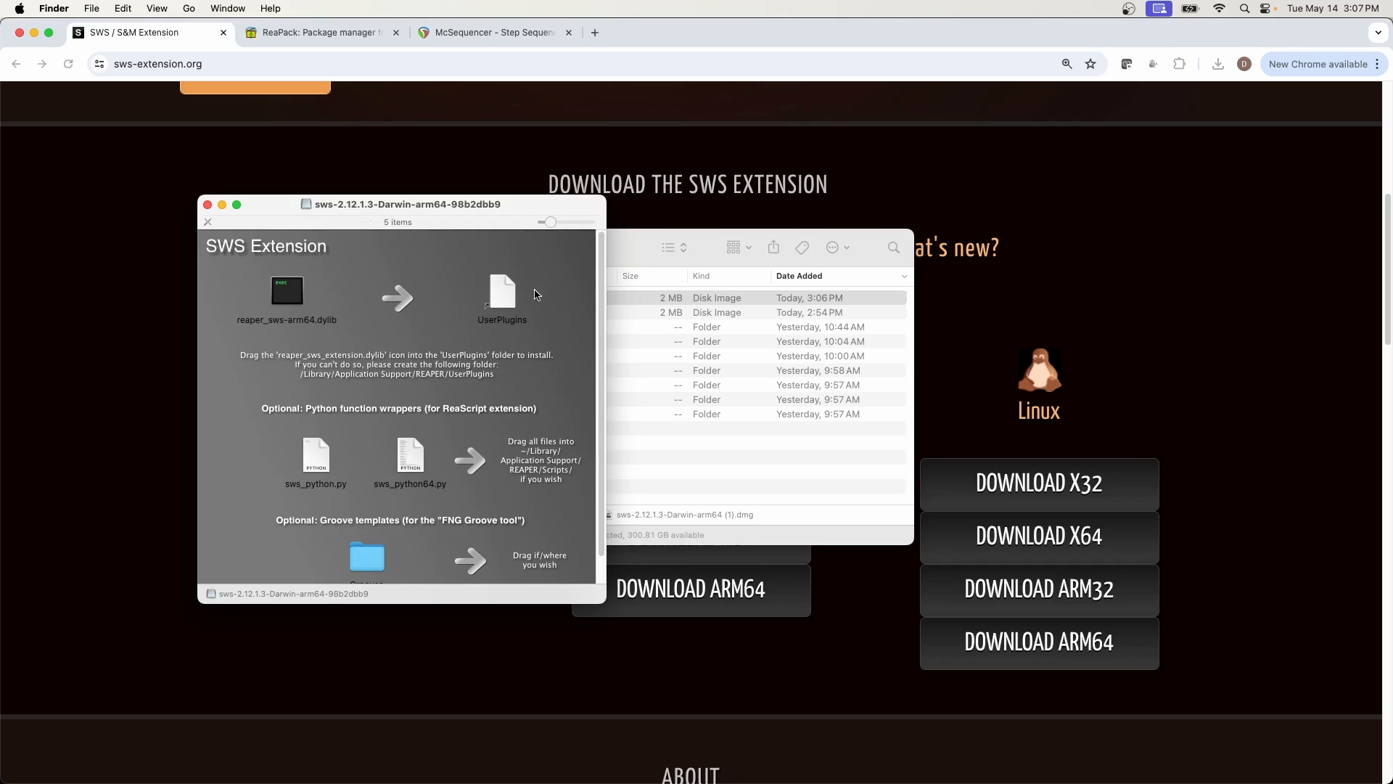
pyautogui.moveTo(488, 299)
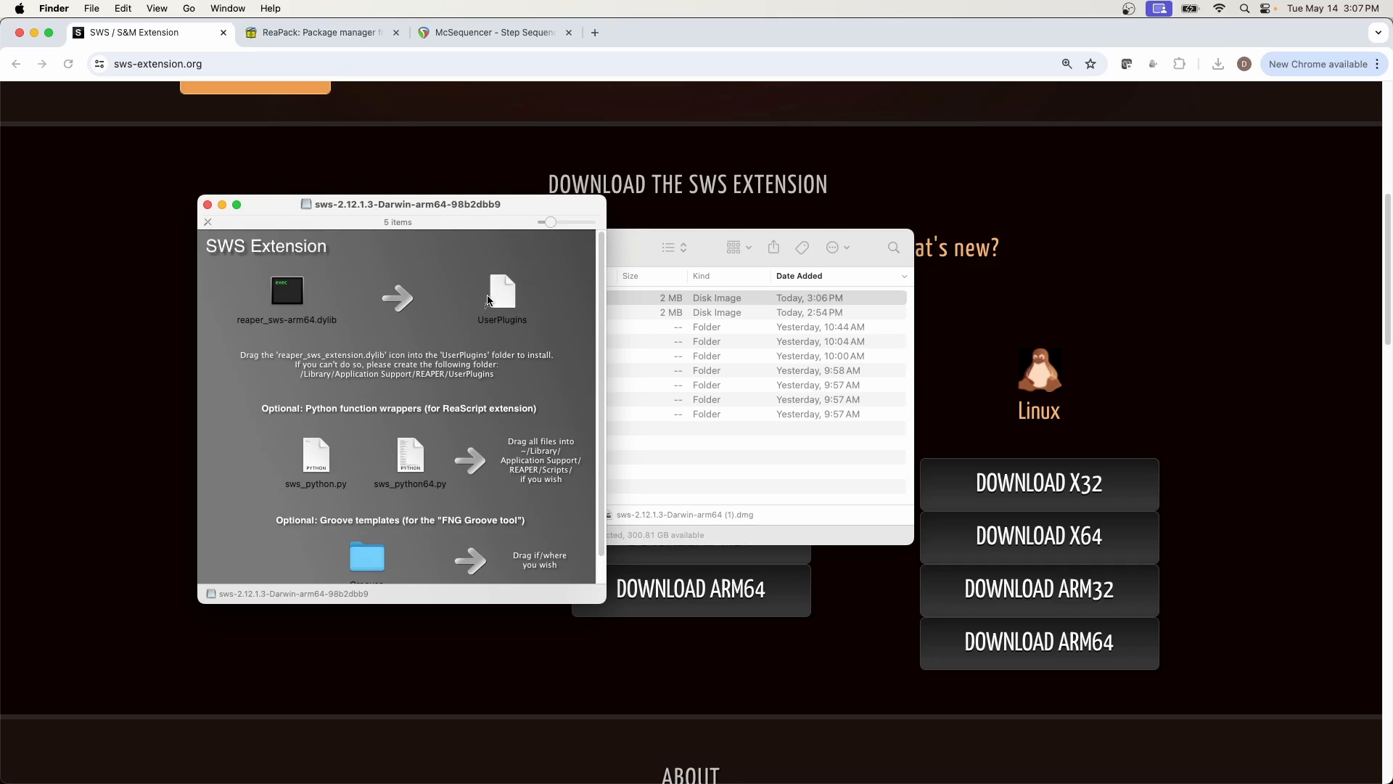
pyautogui.moveTo(168, 236)
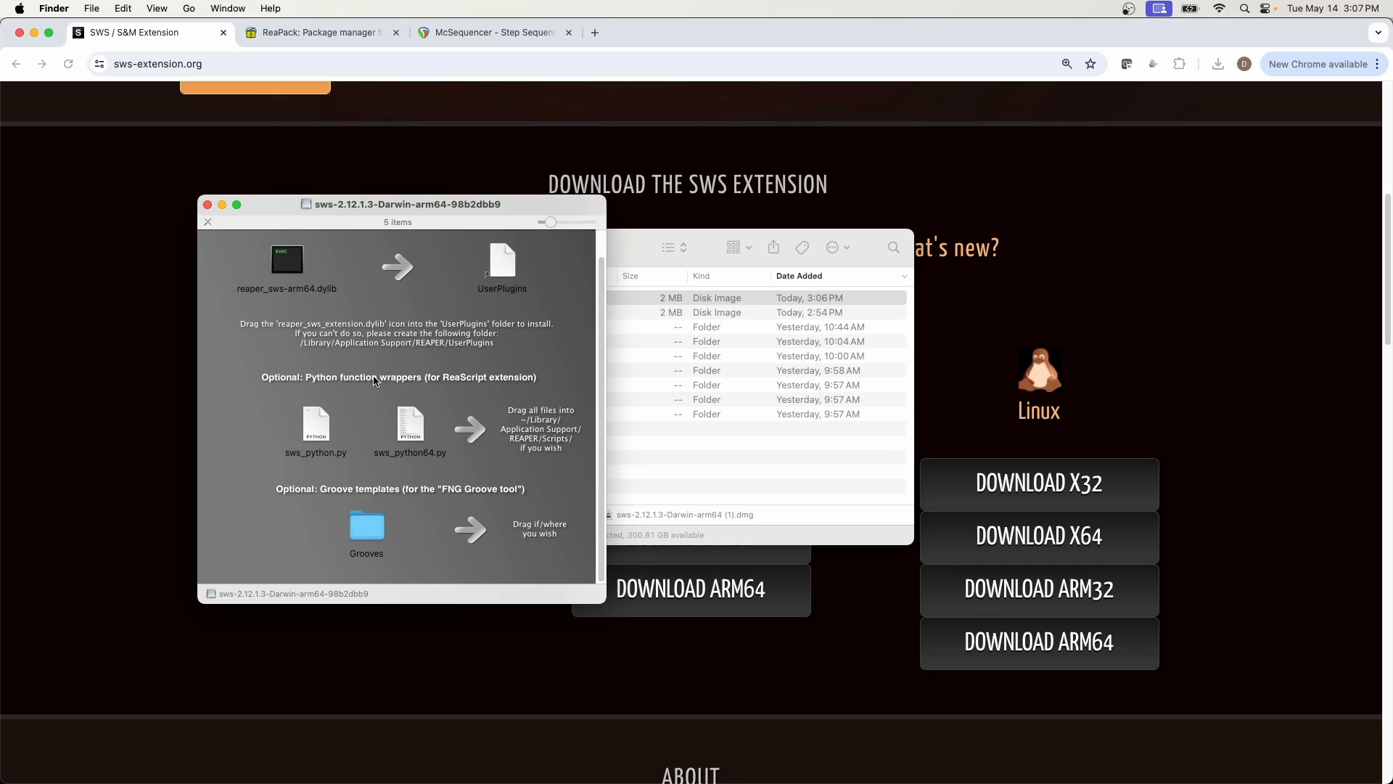
pyautogui.moveTo(415, 349)
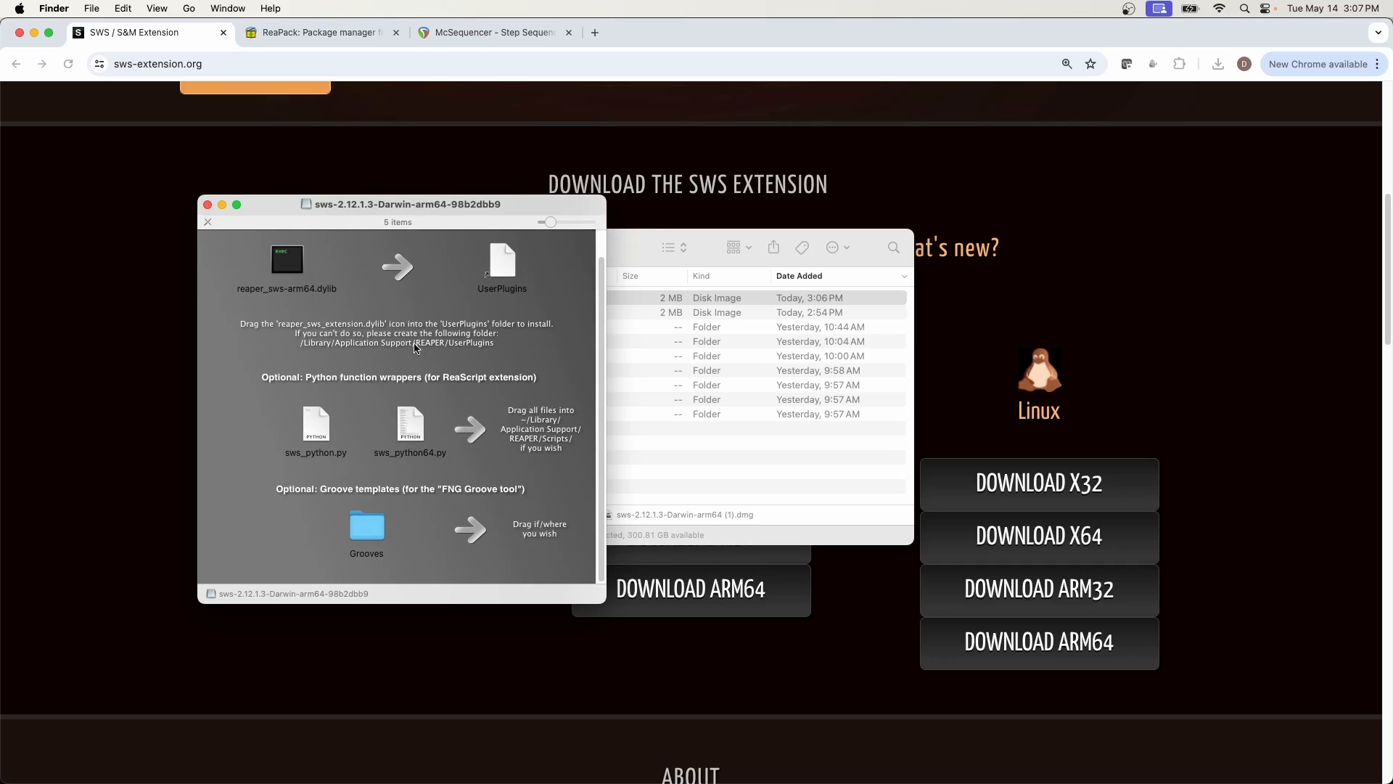
pyautogui.moveTo(290, 450)
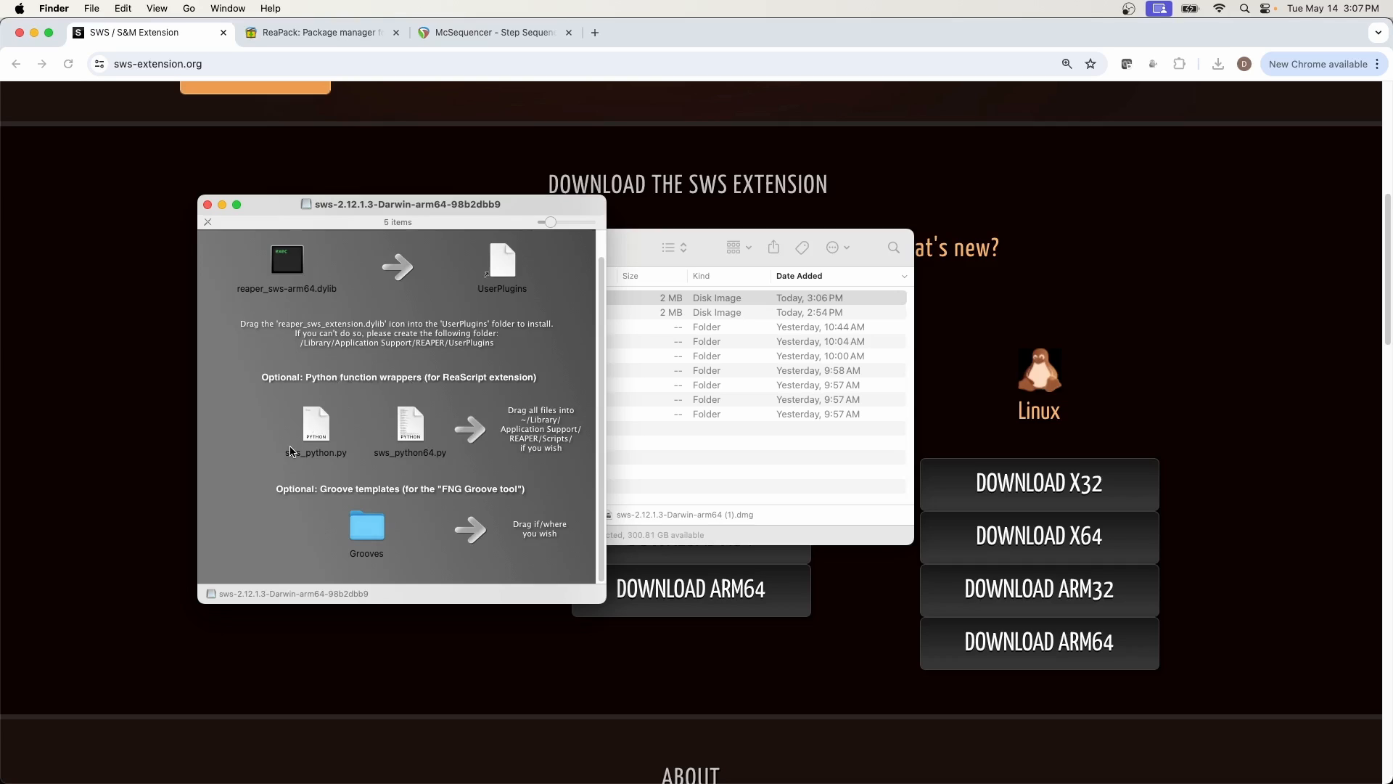
pyautogui.moveTo(353, 447)
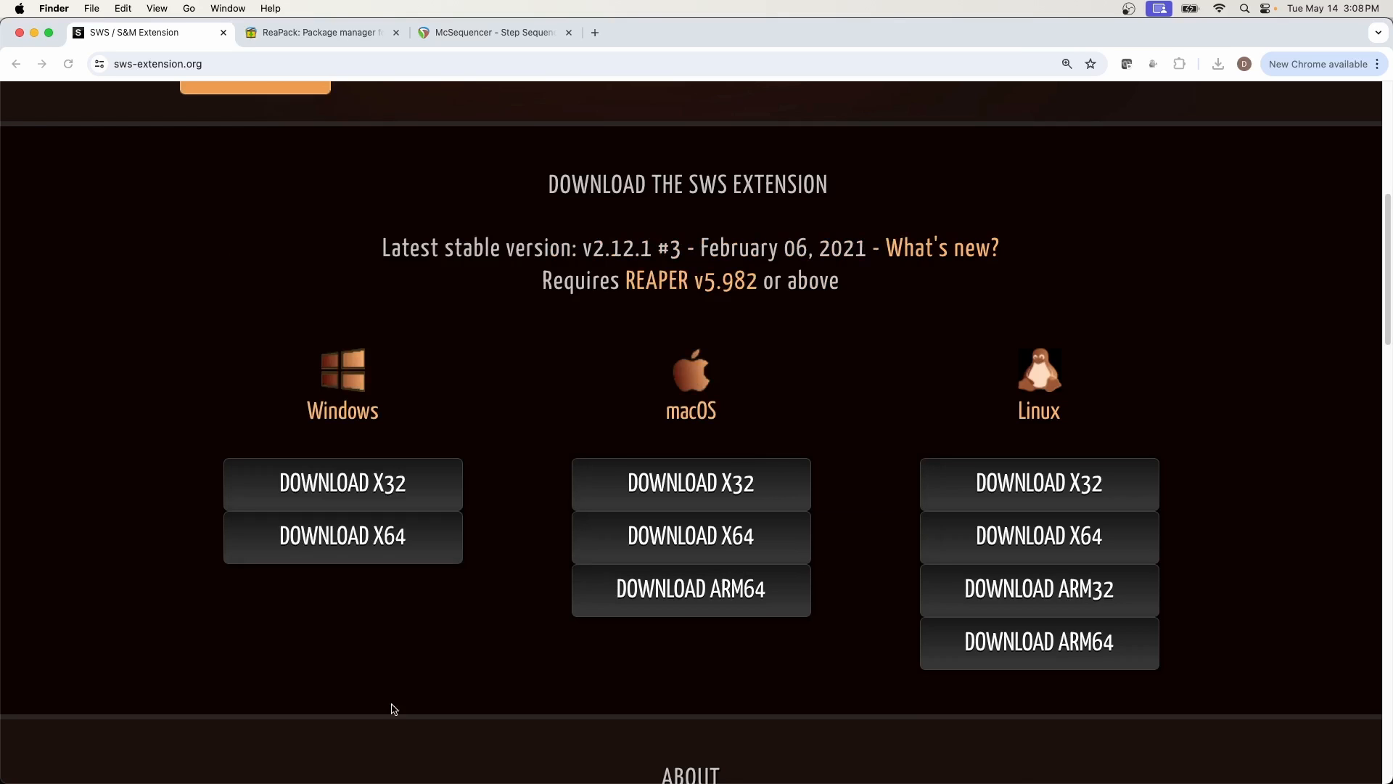
# Launch REAPER, reopen the Extensions project and check the Extensions menu now lists SWS tools.
pyautogui.click(537, 752)
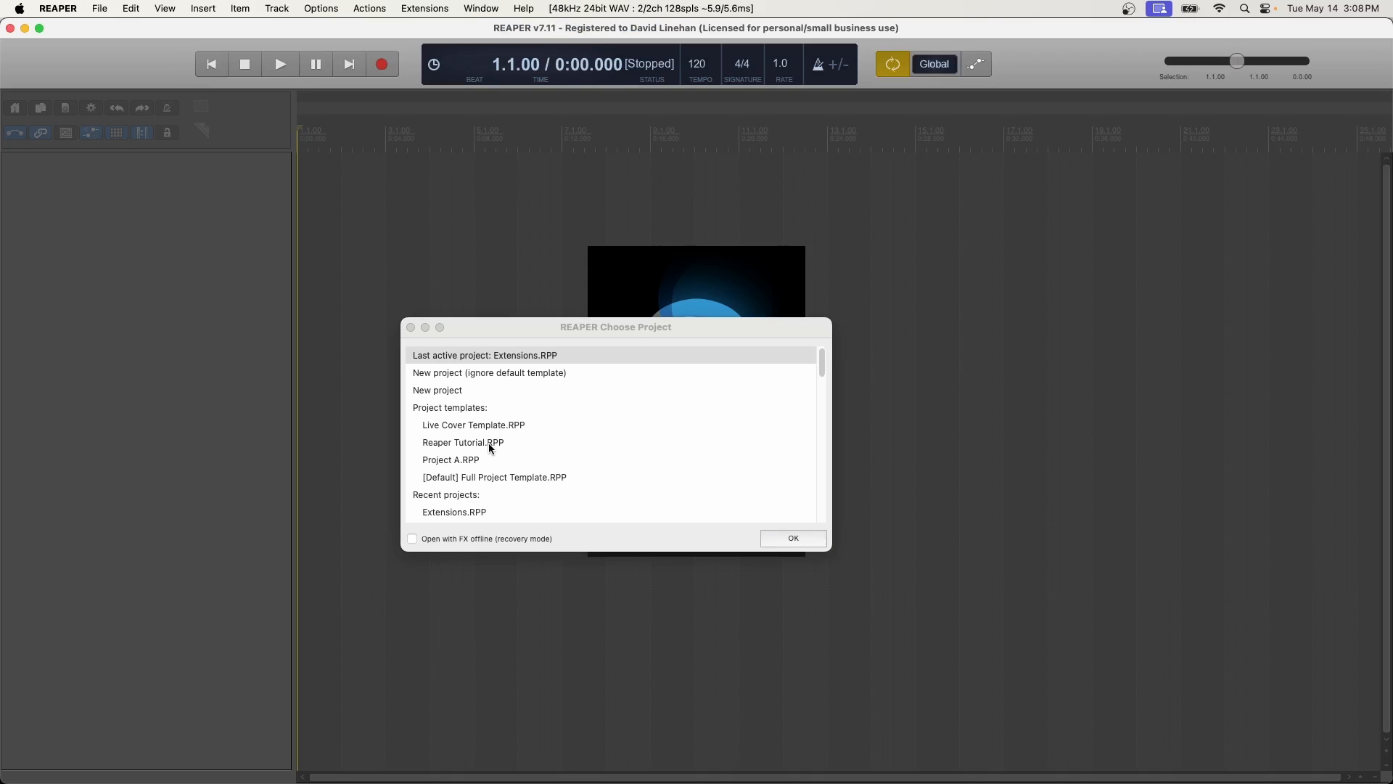
pyautogui.click(792, 537)
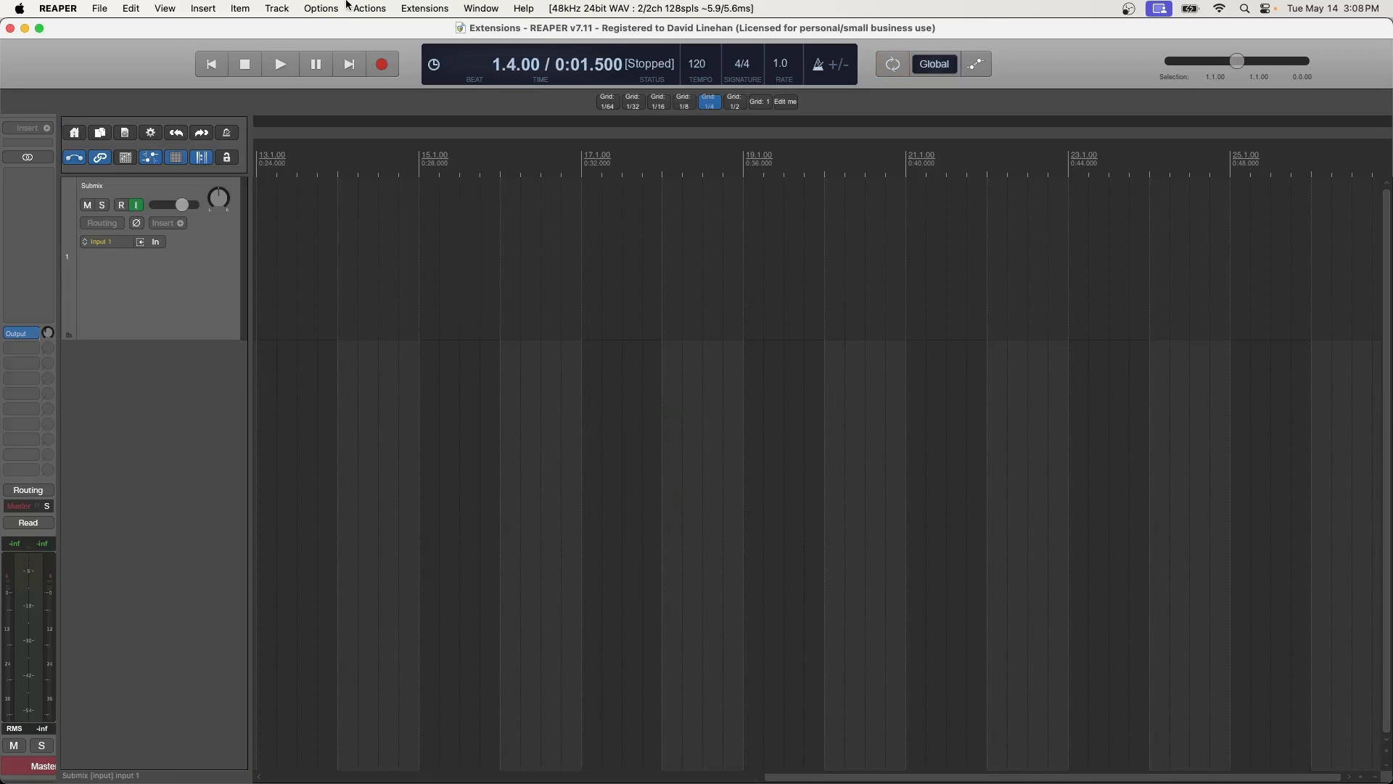
pyautogui.click(424, 7)
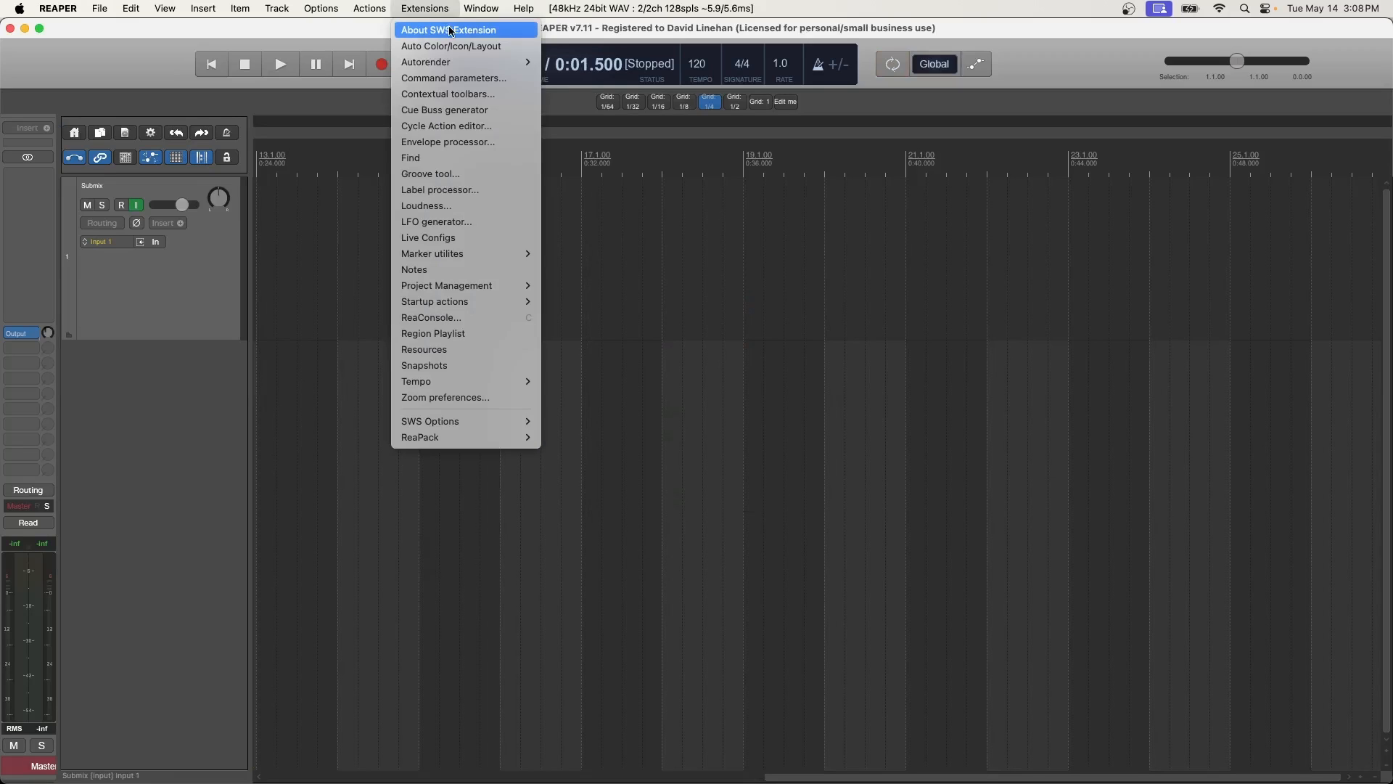
pyautogui.moveTo(504, 34)
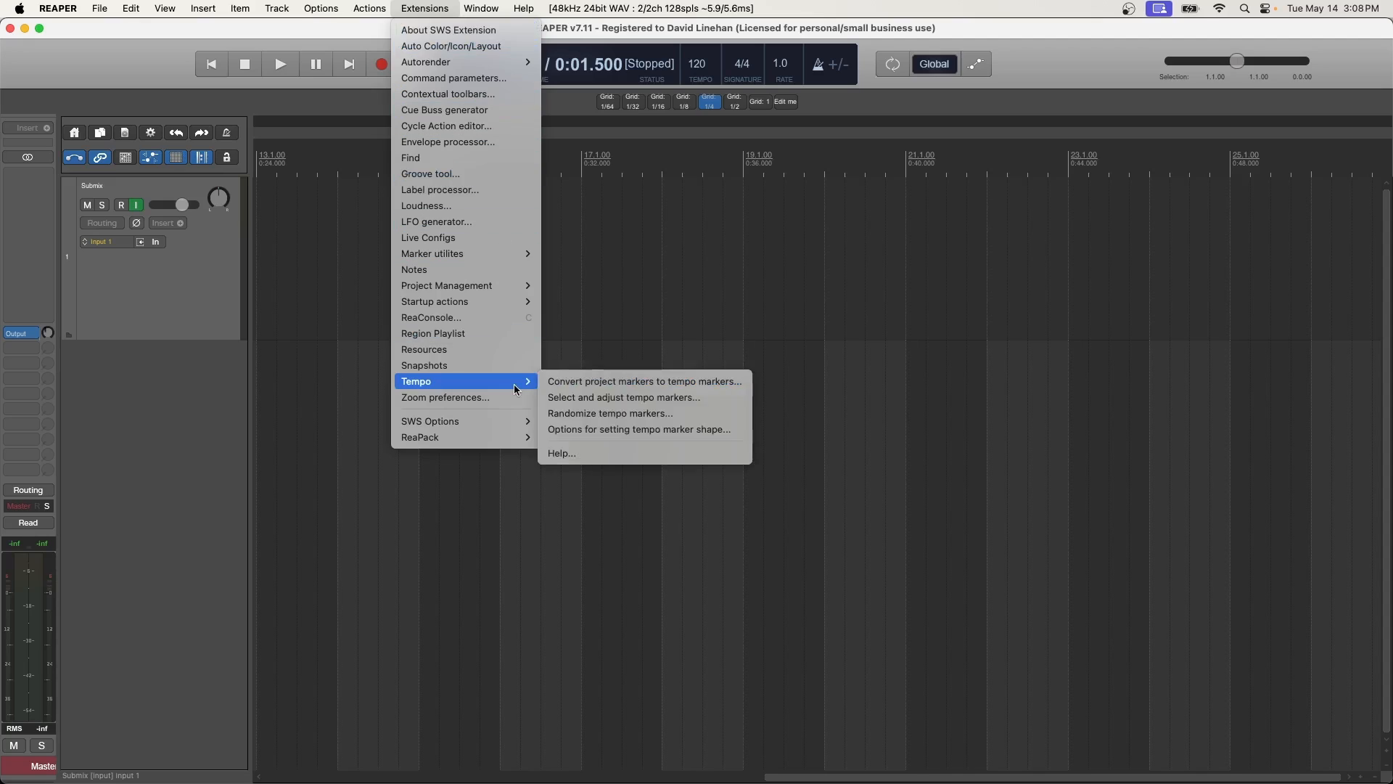
pyautogui.moveTo(466, 421)
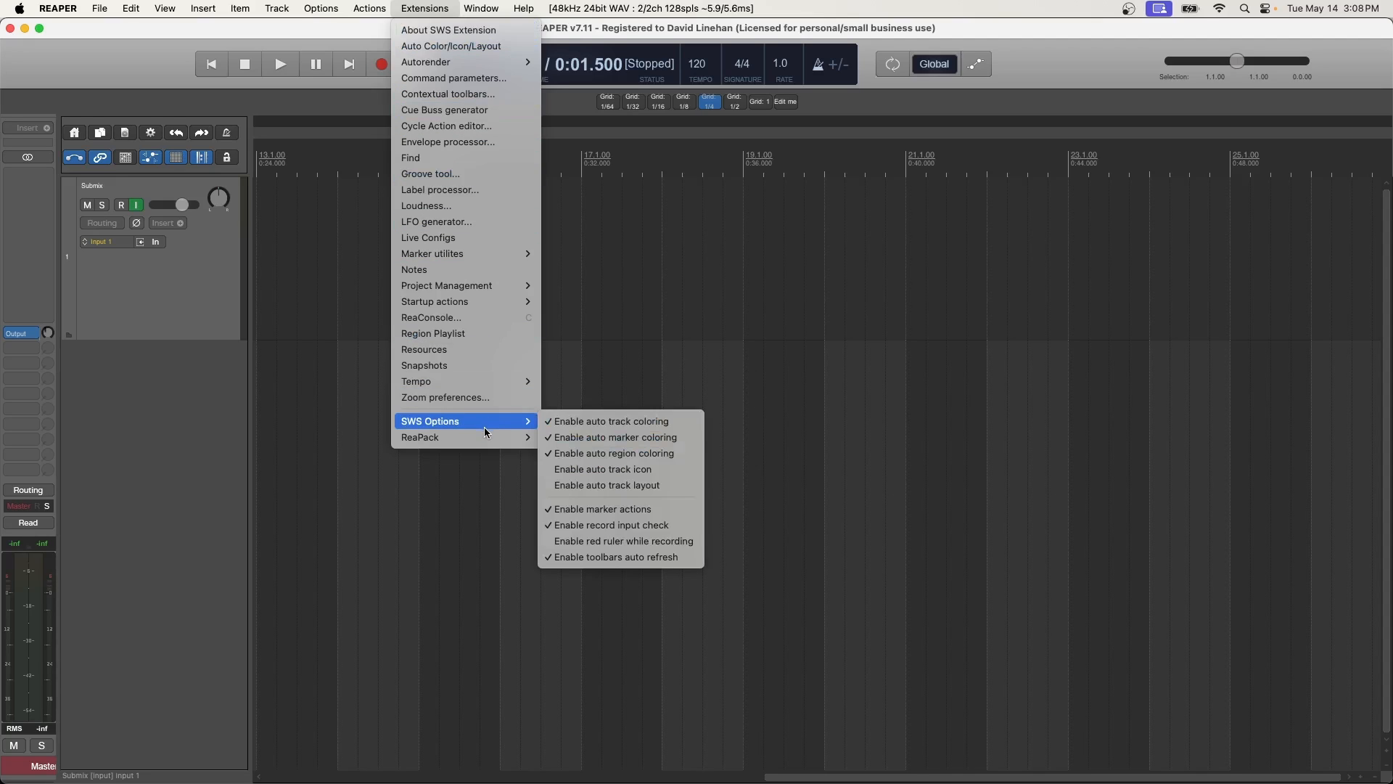
pyautogui.moveTo(650, 437)
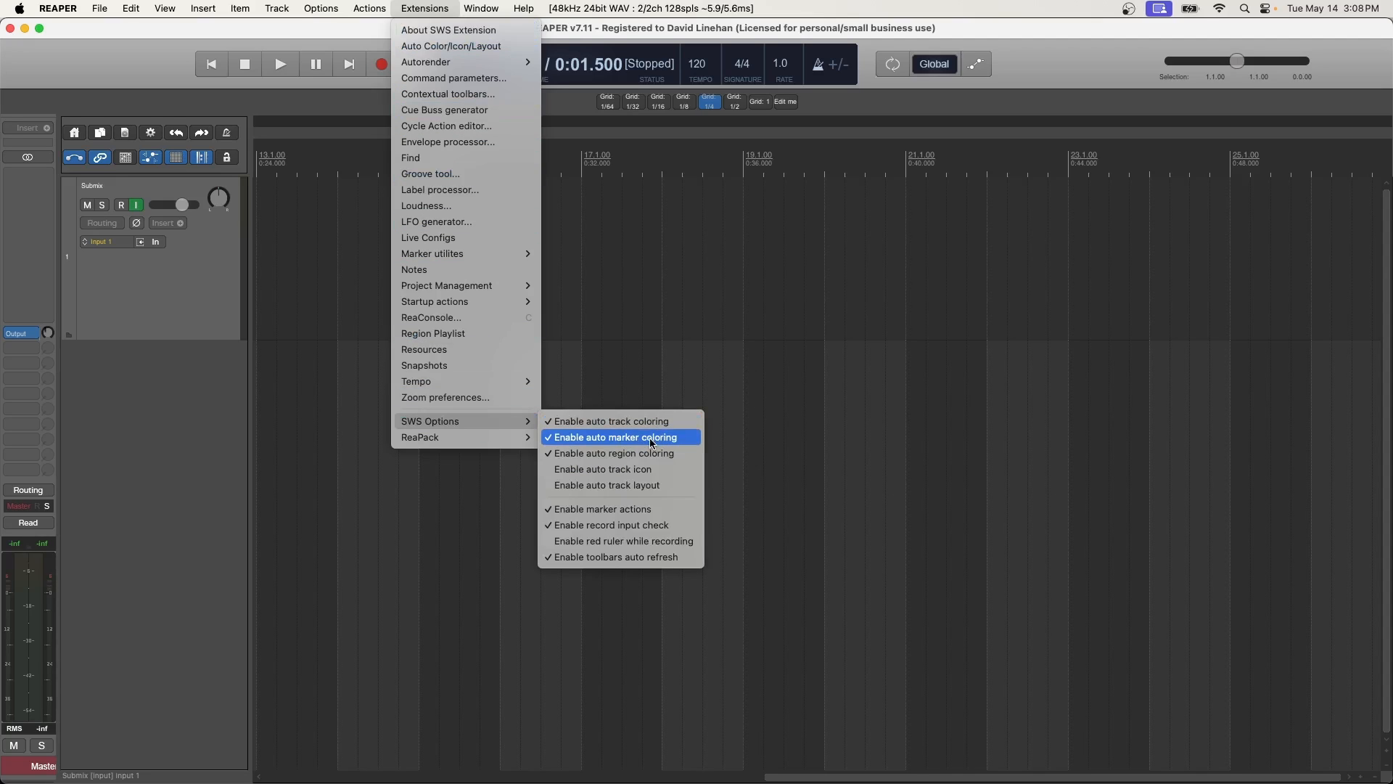
pyautogui.moveTo(653, 453)
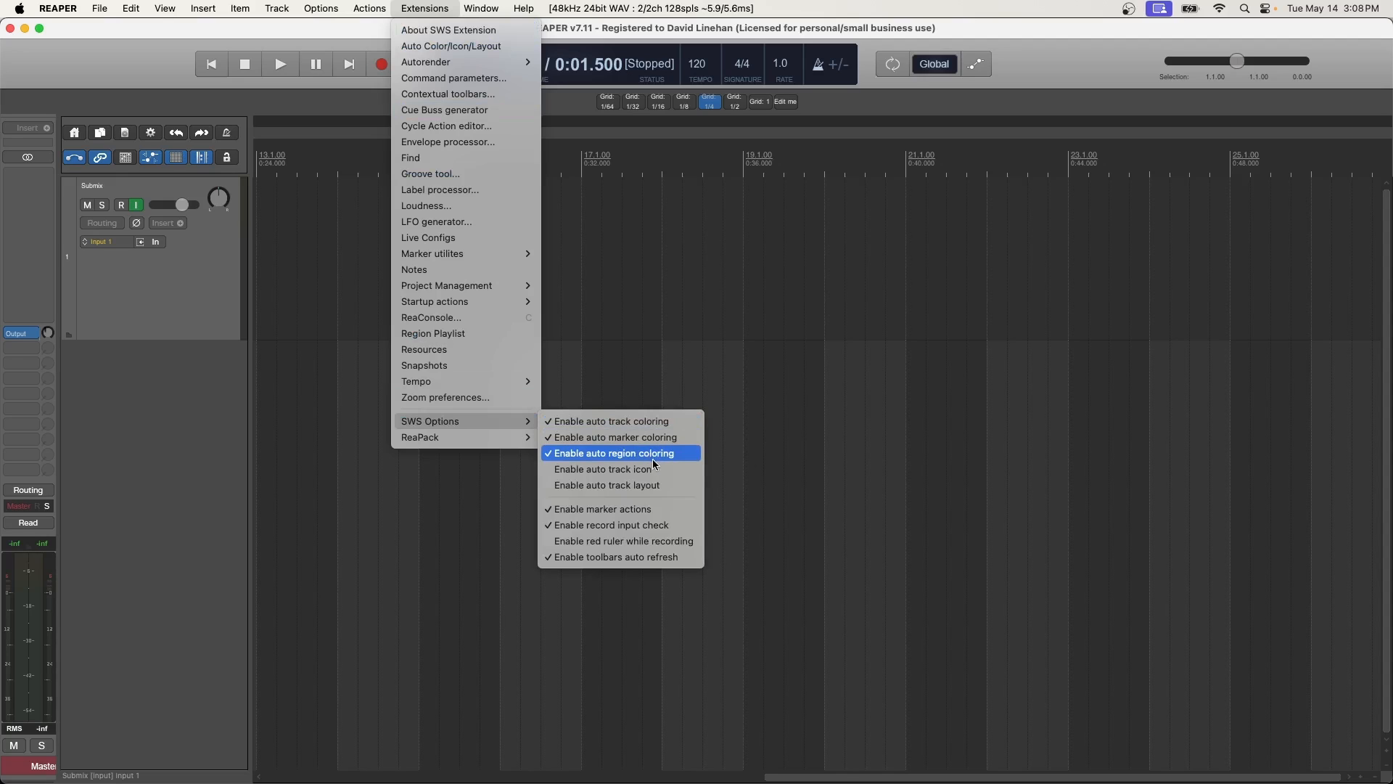
# Reveal REAPER's resource path in Finder and view the UserPlugins folder with the installed plugins.
pyautogui.click(321, 7)
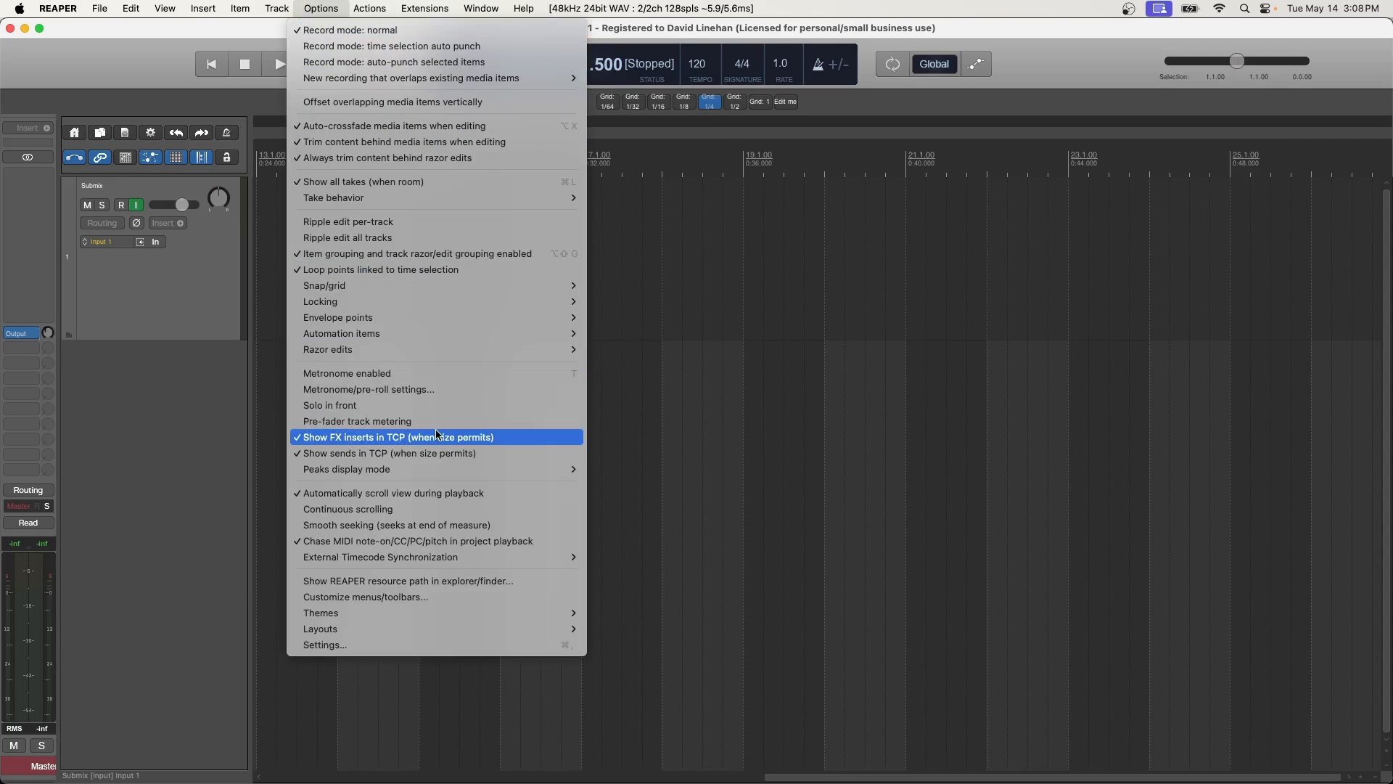
pyautogui.moveTo(441, 581)
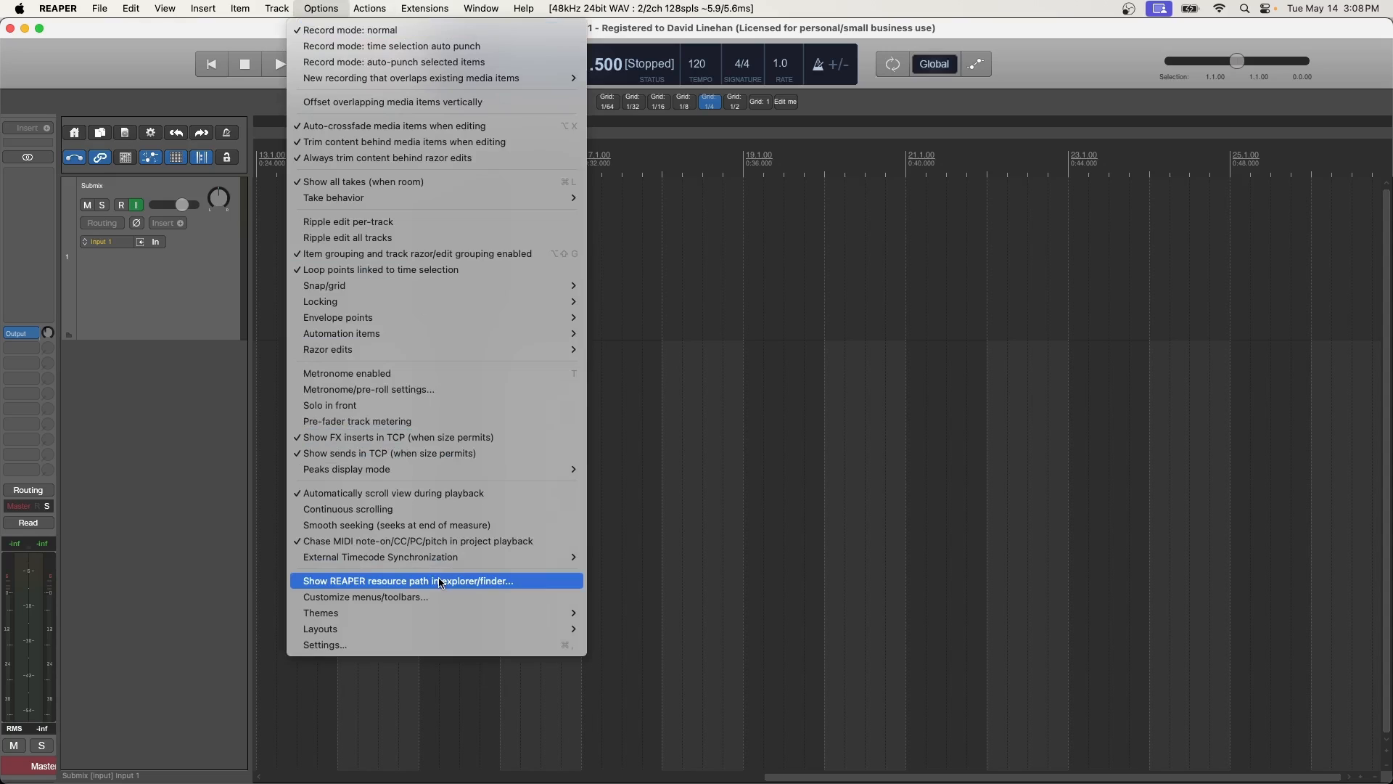
pyautogui.moveTo(322, 580)
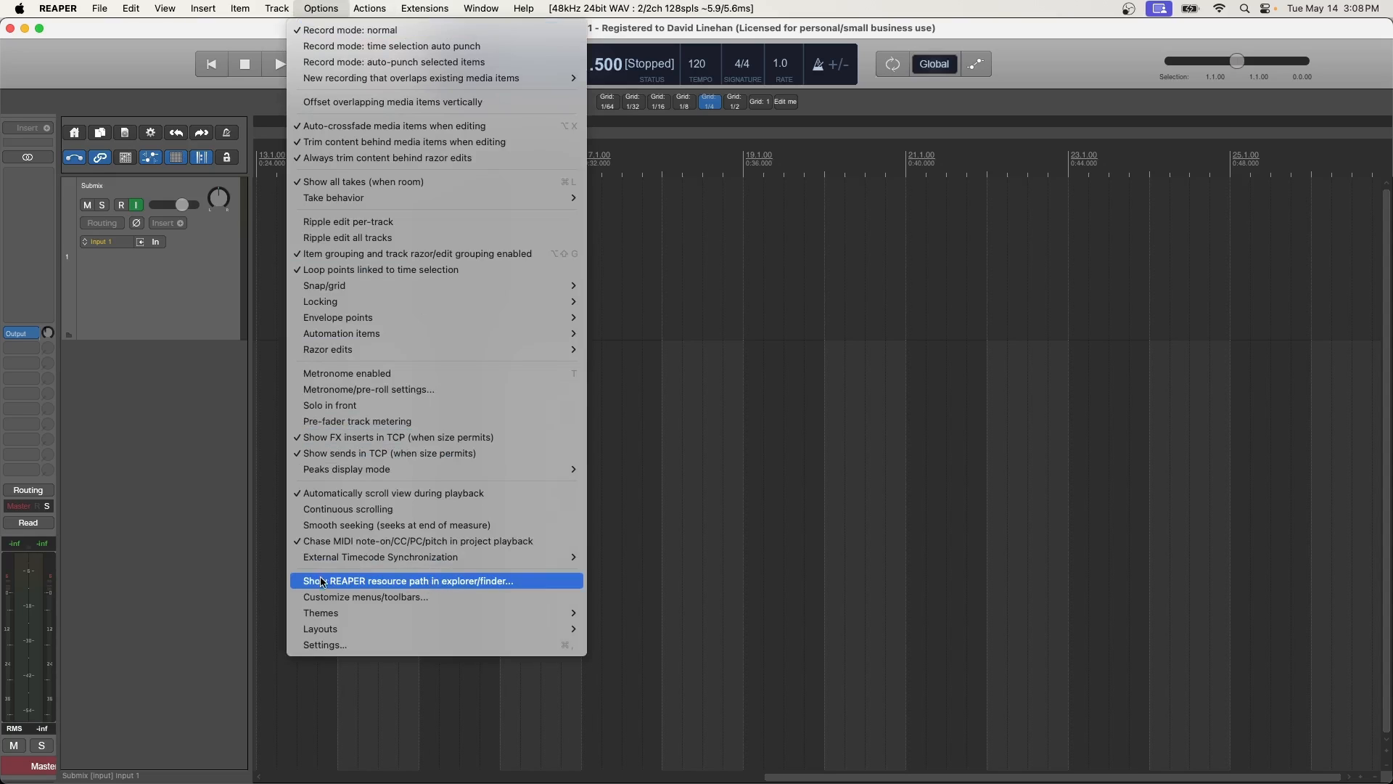
pyautogui.click(410, 580)
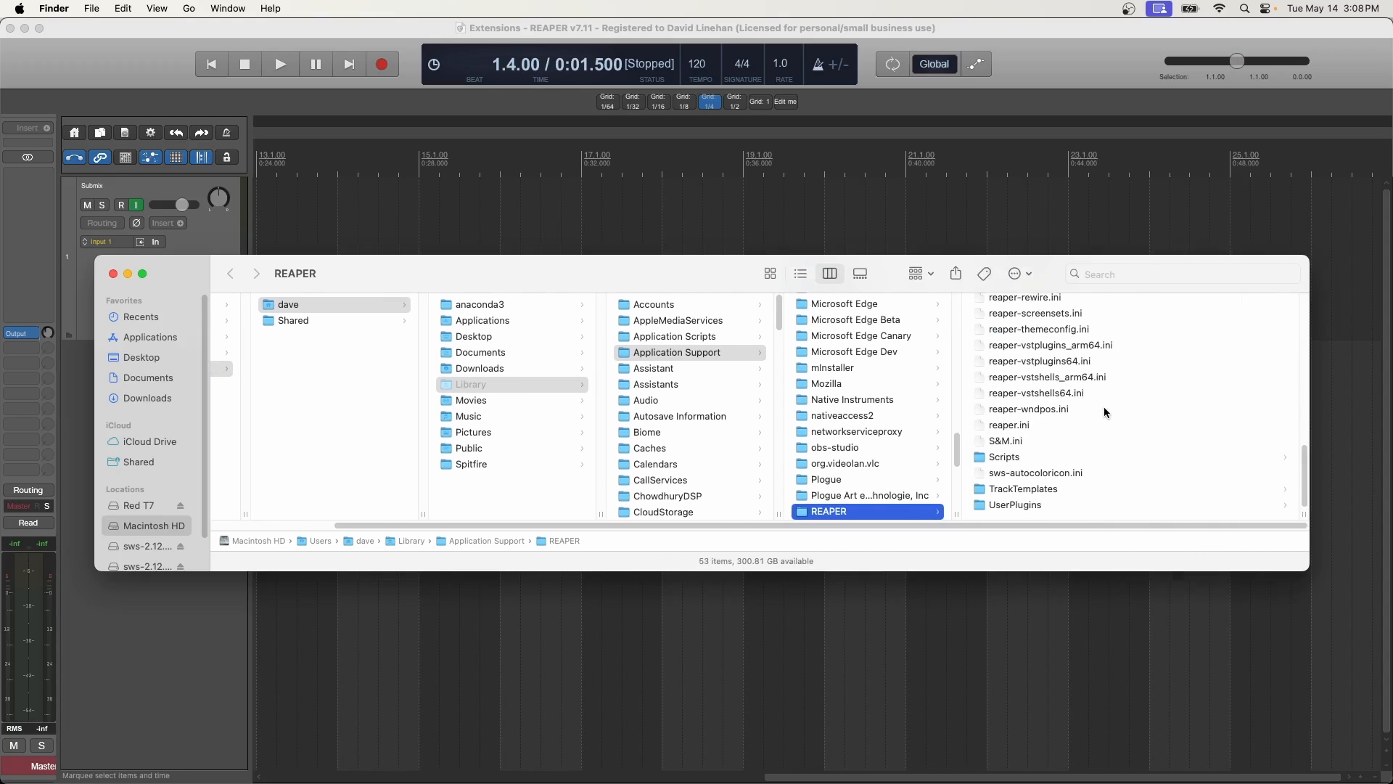
pyautogui.click(1016, 505)
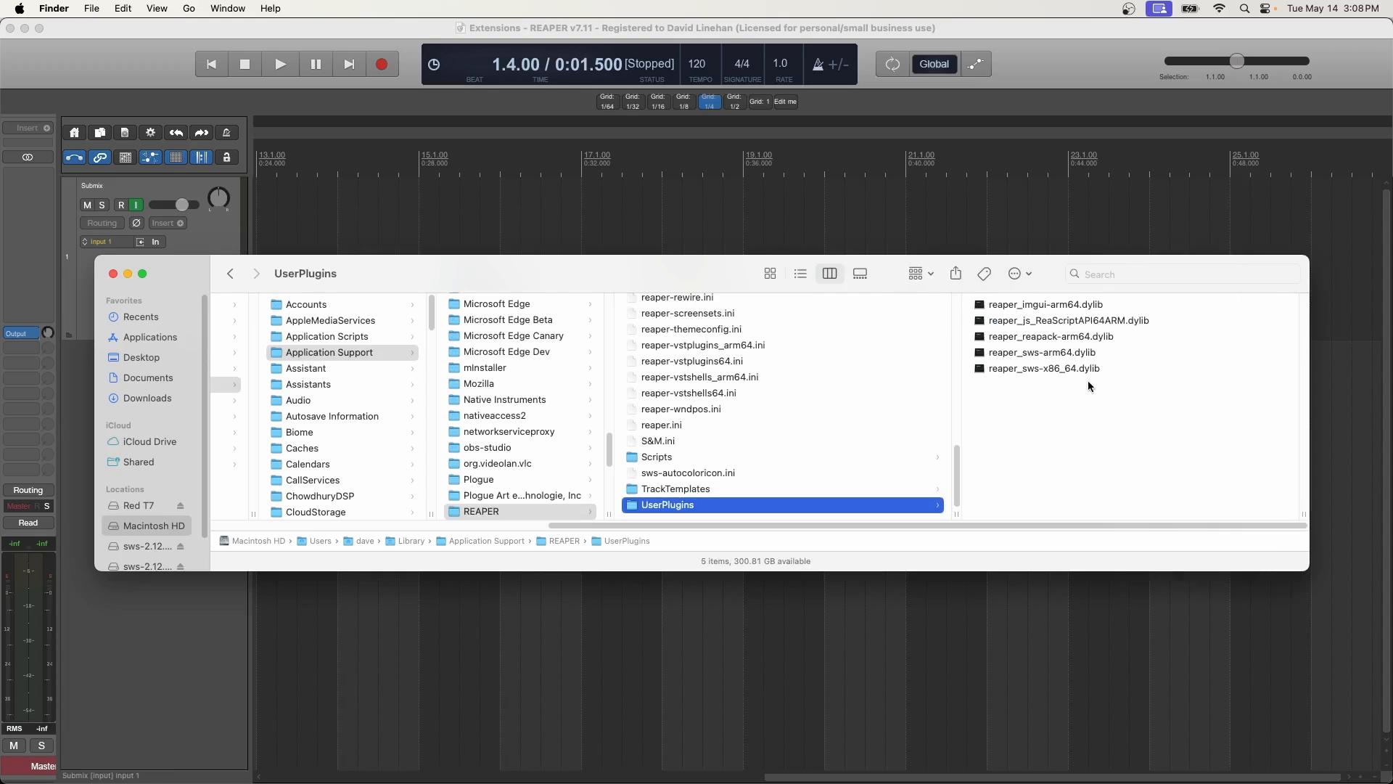
pyautogui.moveTo(1036, 357)
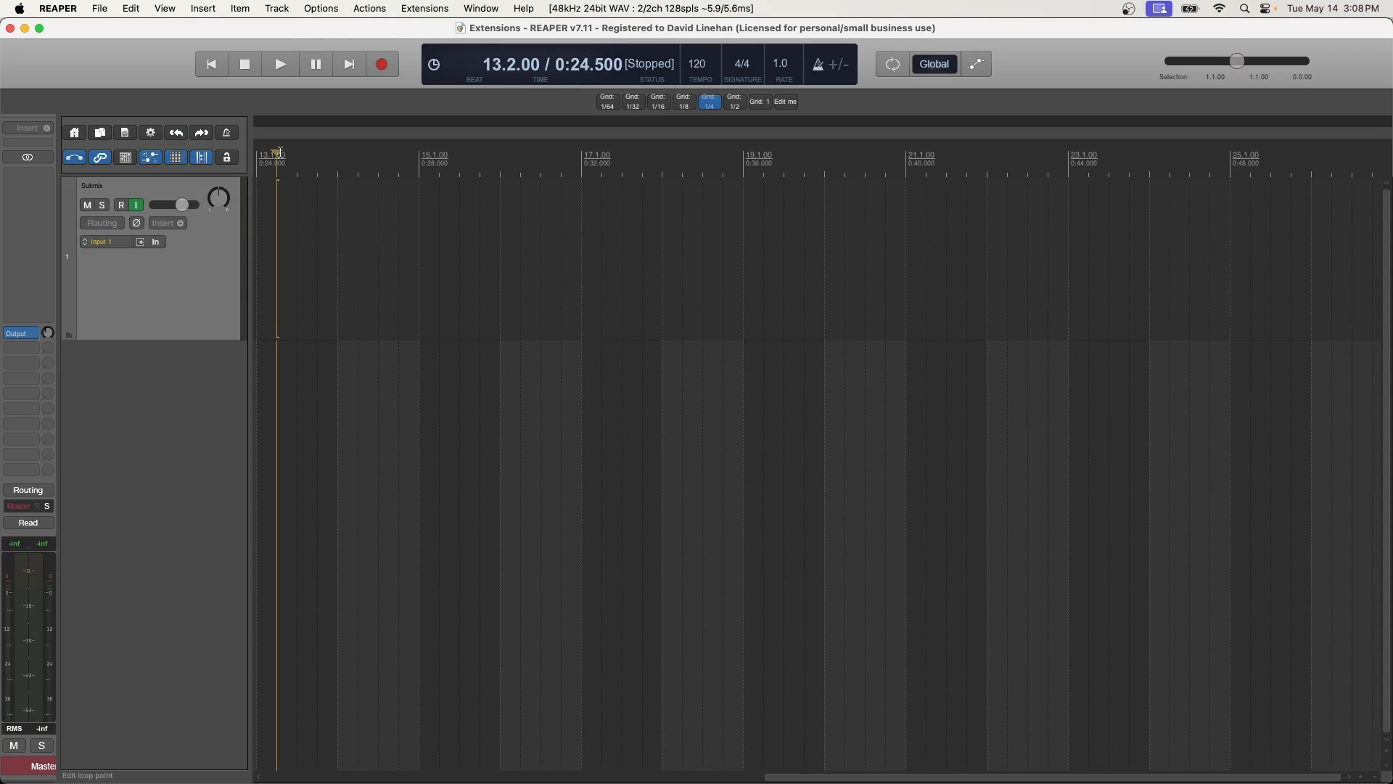
# Add Vocals, Guitars and Piano tracks below the Submix track.
pyautogui.click(424, 7)
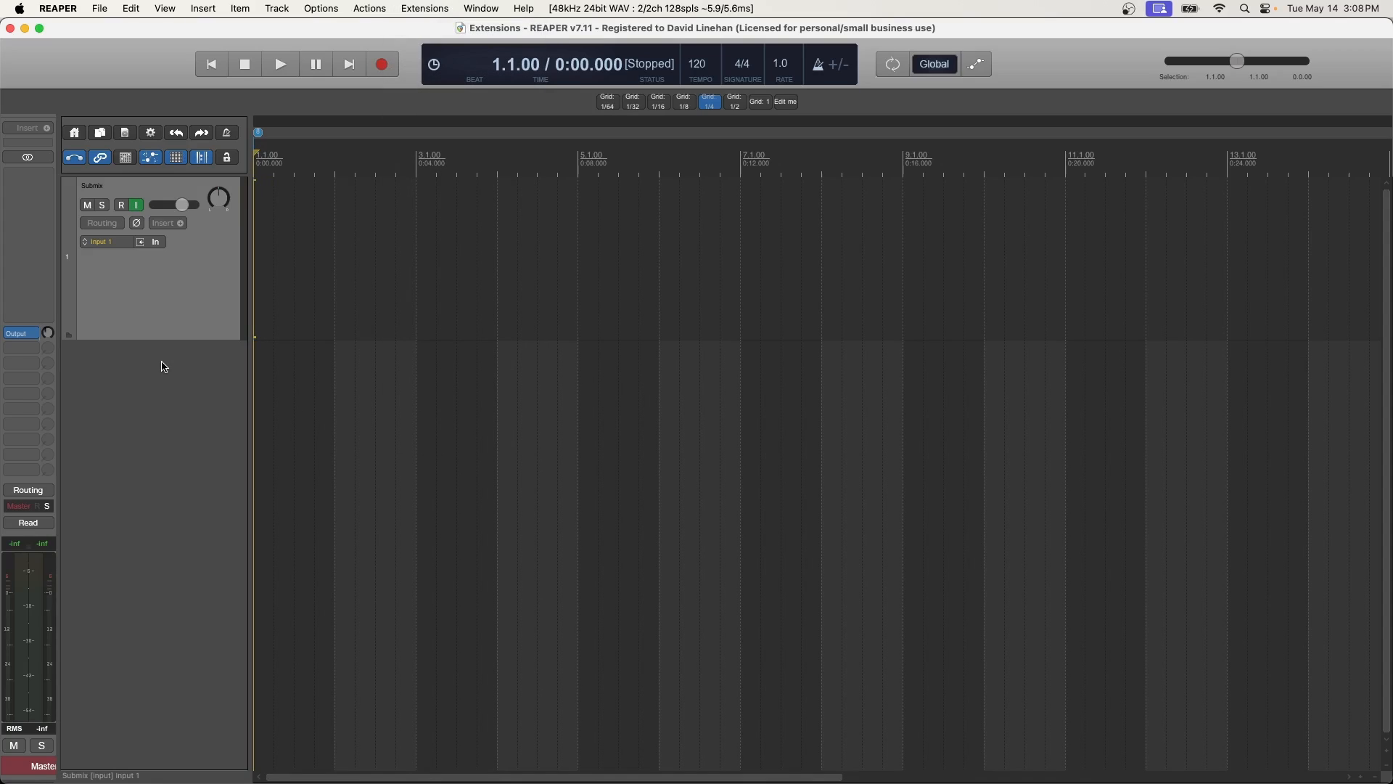
pyautogui.moveTo(180, 363)
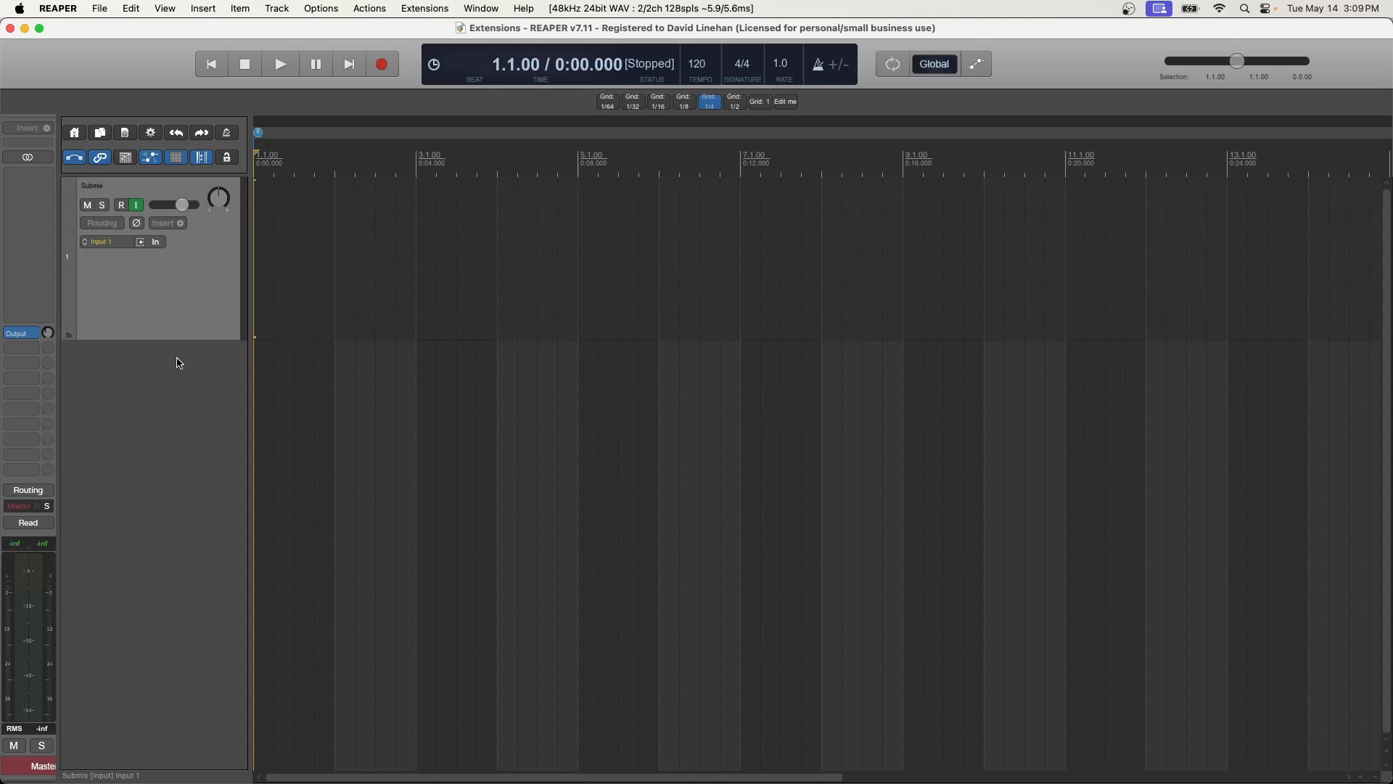
pyautogui.moveTo(154, 372)
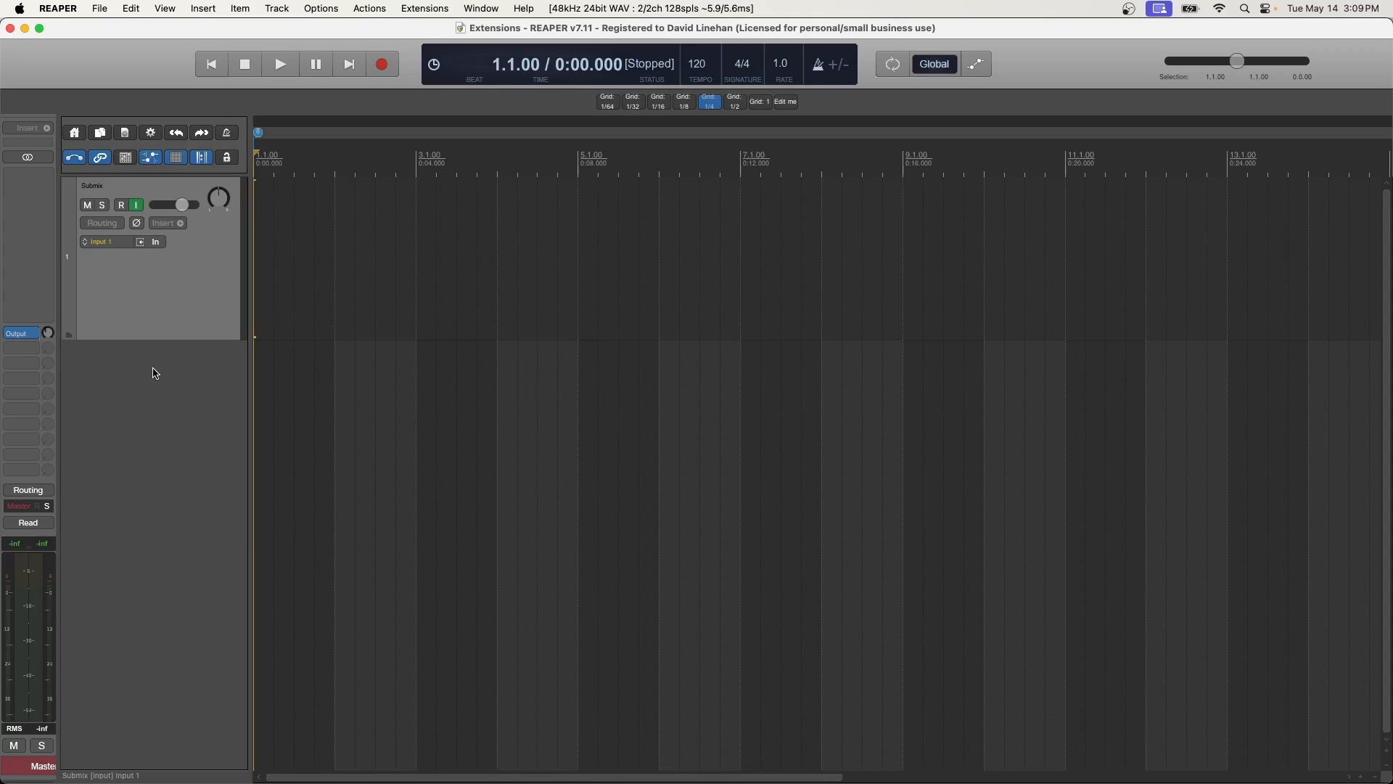
pyautogui.moveTo(168, 360)
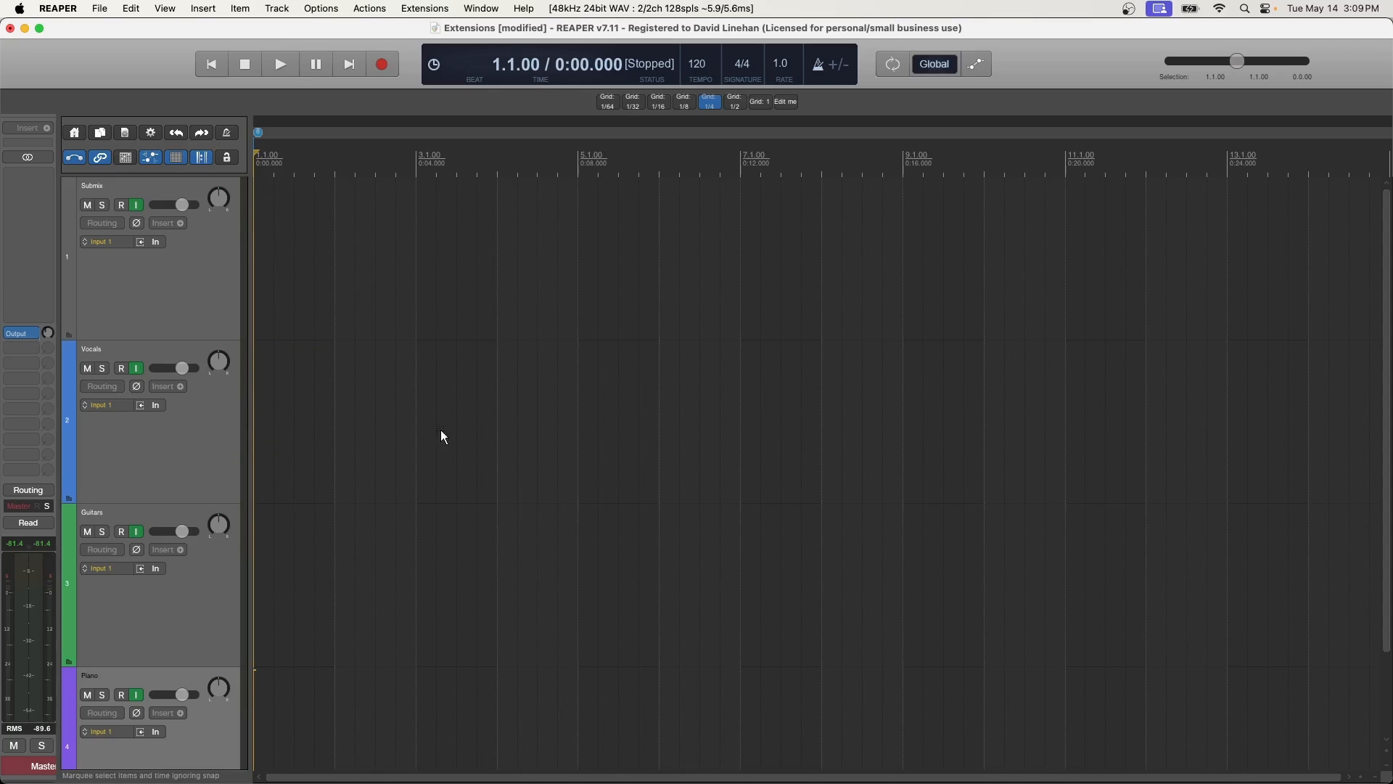
# Place roughly three-second audio clips on the Vocals, Guitars and Piano tracks.
pyautogui.click(382, 64)
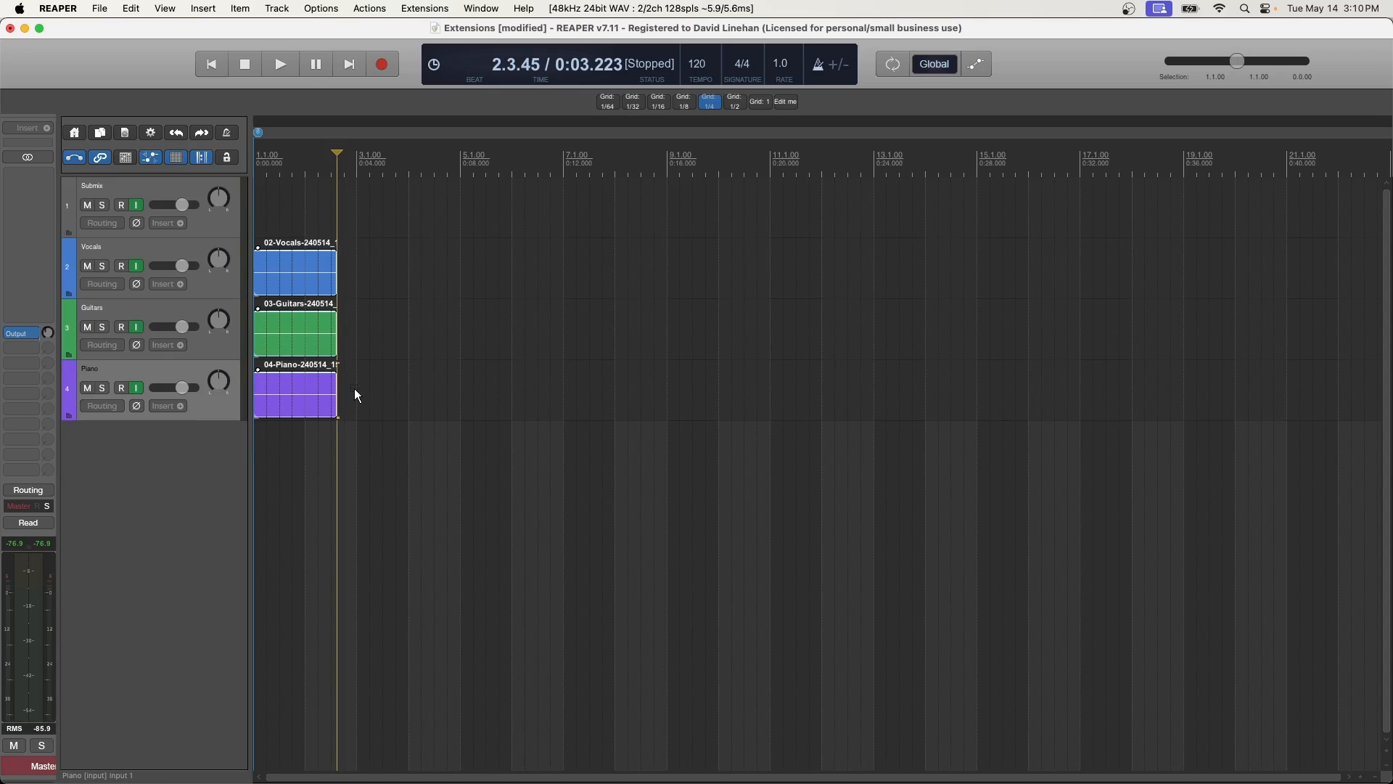
# Filter the Actions list for 'sw' to browse the SWS actions, then select the filter text to replace it.
pyautogui.press('Shift+/')
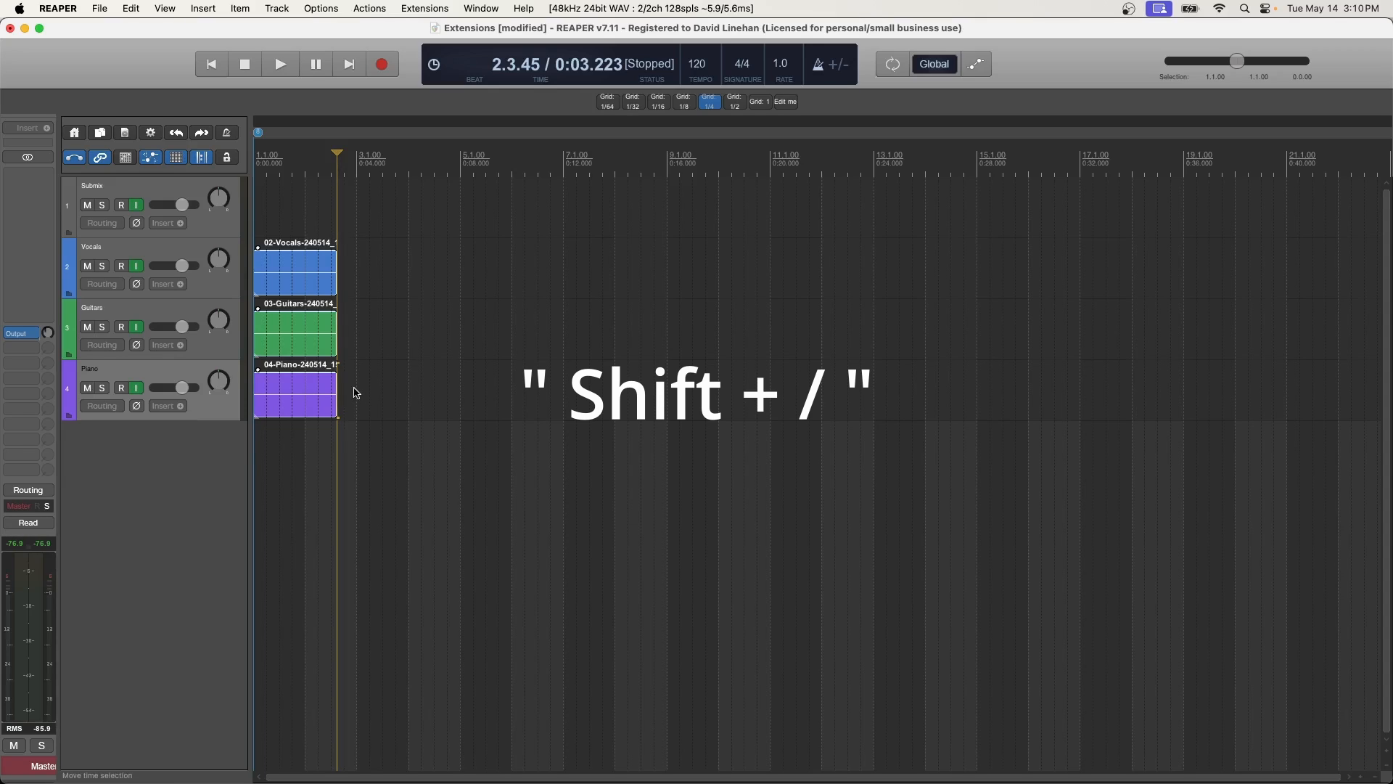
pyautogui.press('shift+/')
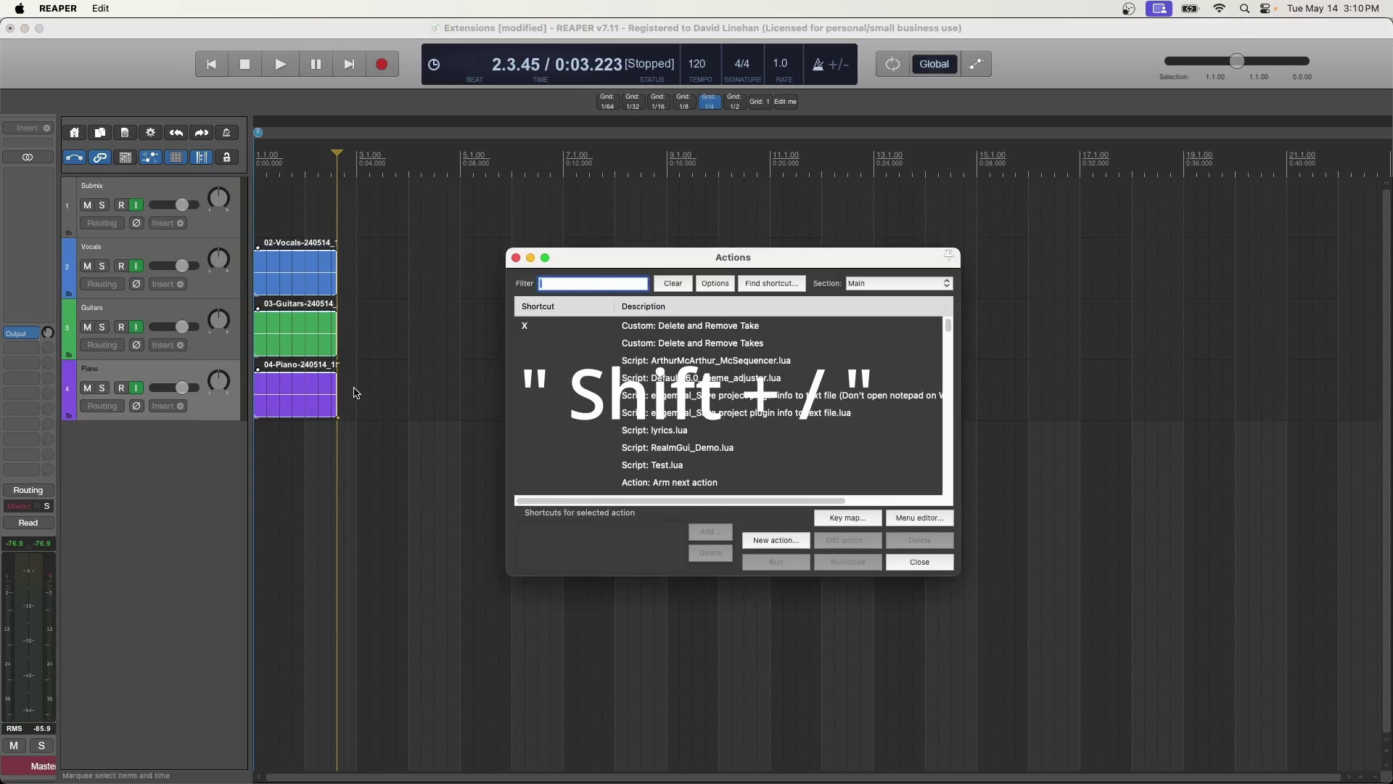
pyautogui.write('sws')
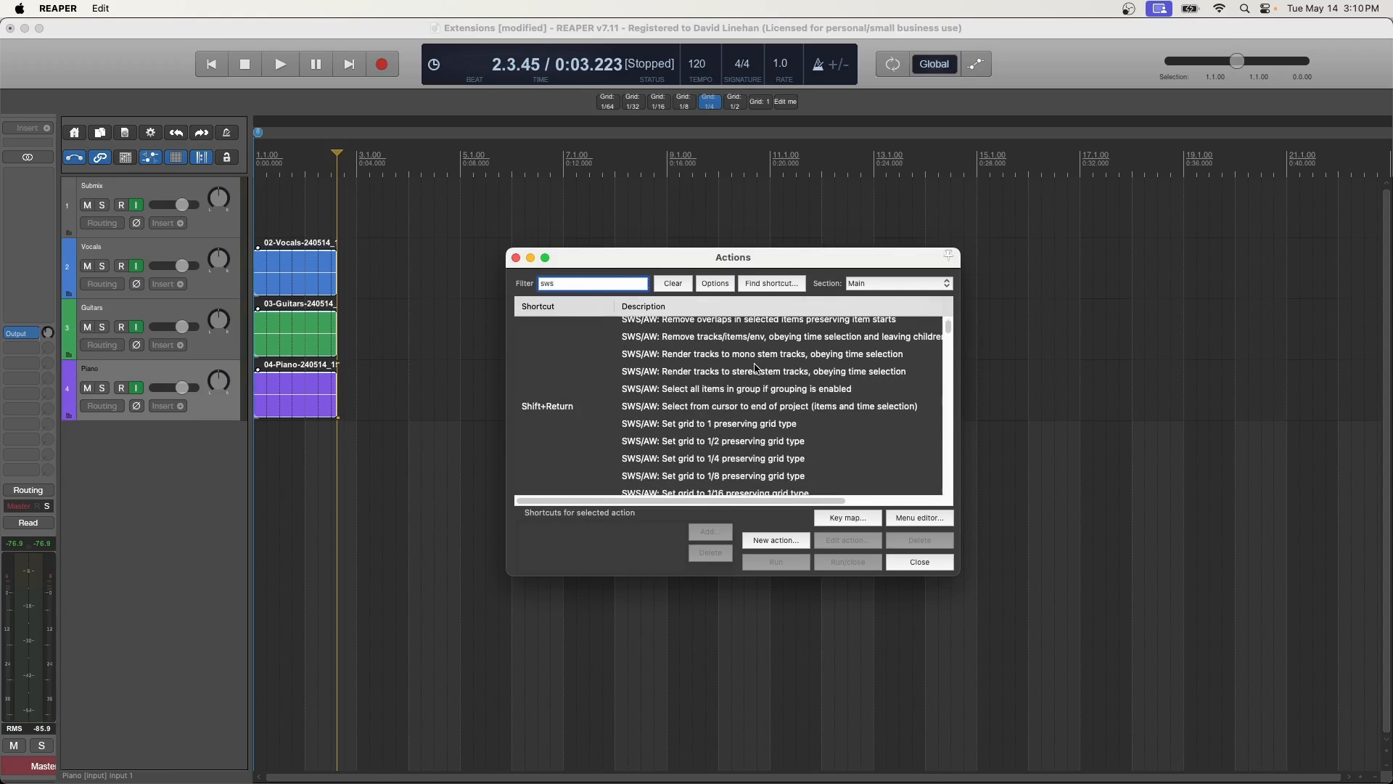
pyautogui.scroll(-3)
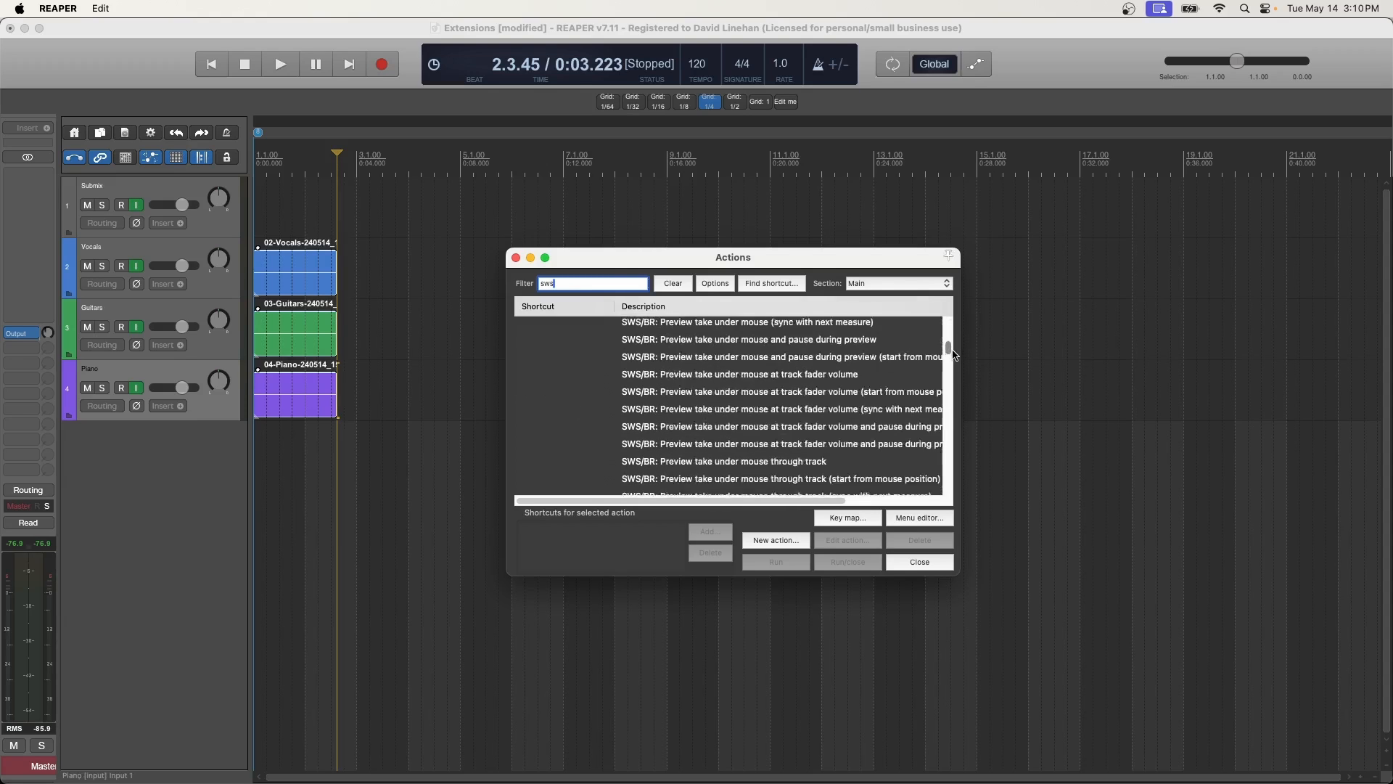
pyautogui.scroll(-3)
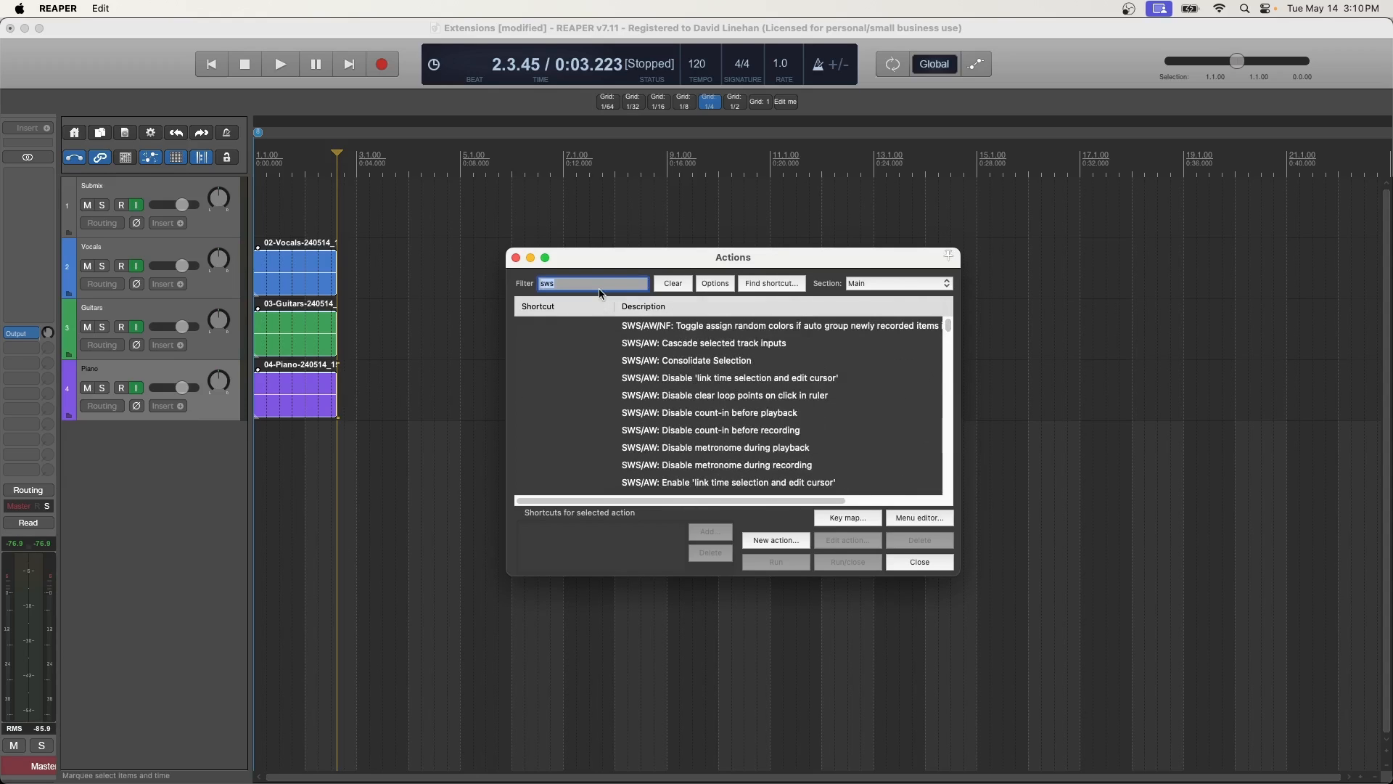
pyautogui.click(673, 283)
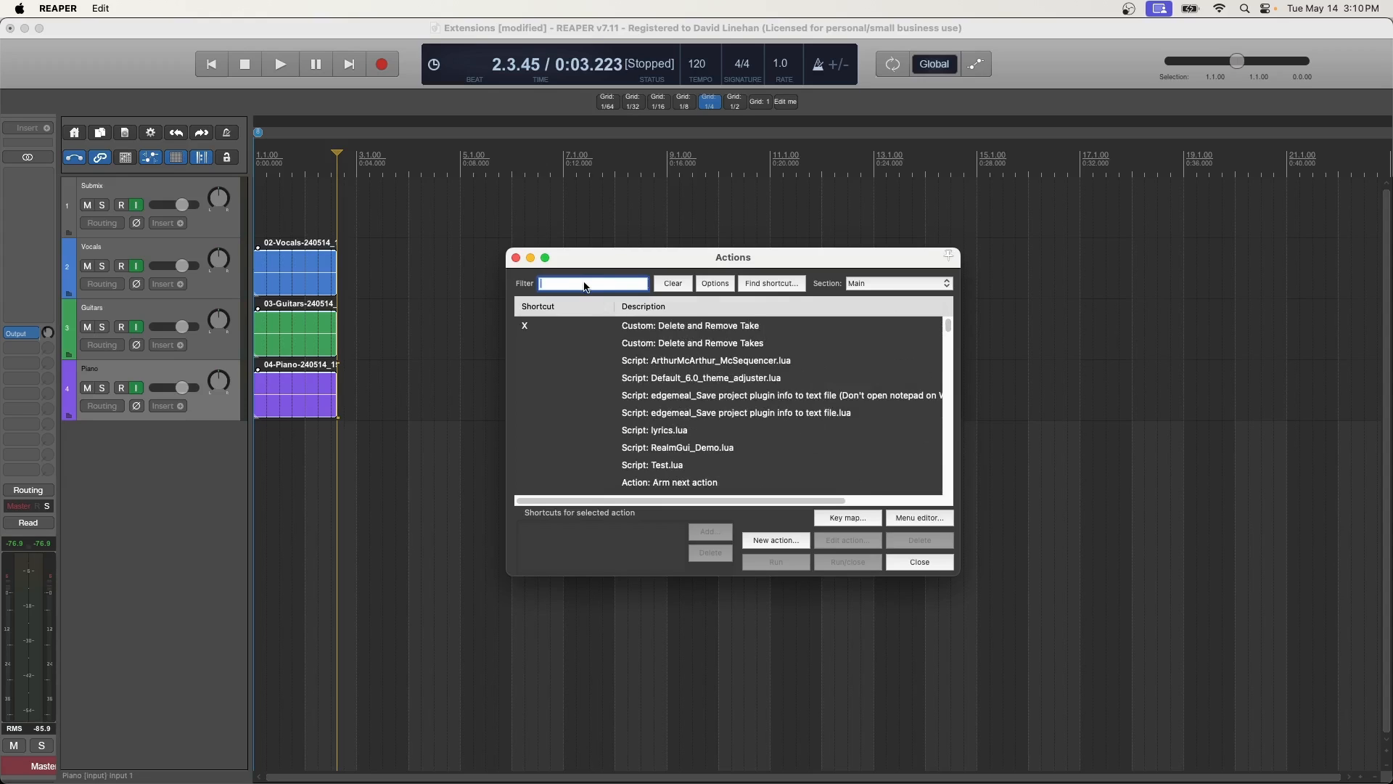
# Filter the Actions list for 'split' to review the SWS split actions, then close it.
pyautogui.write('split')
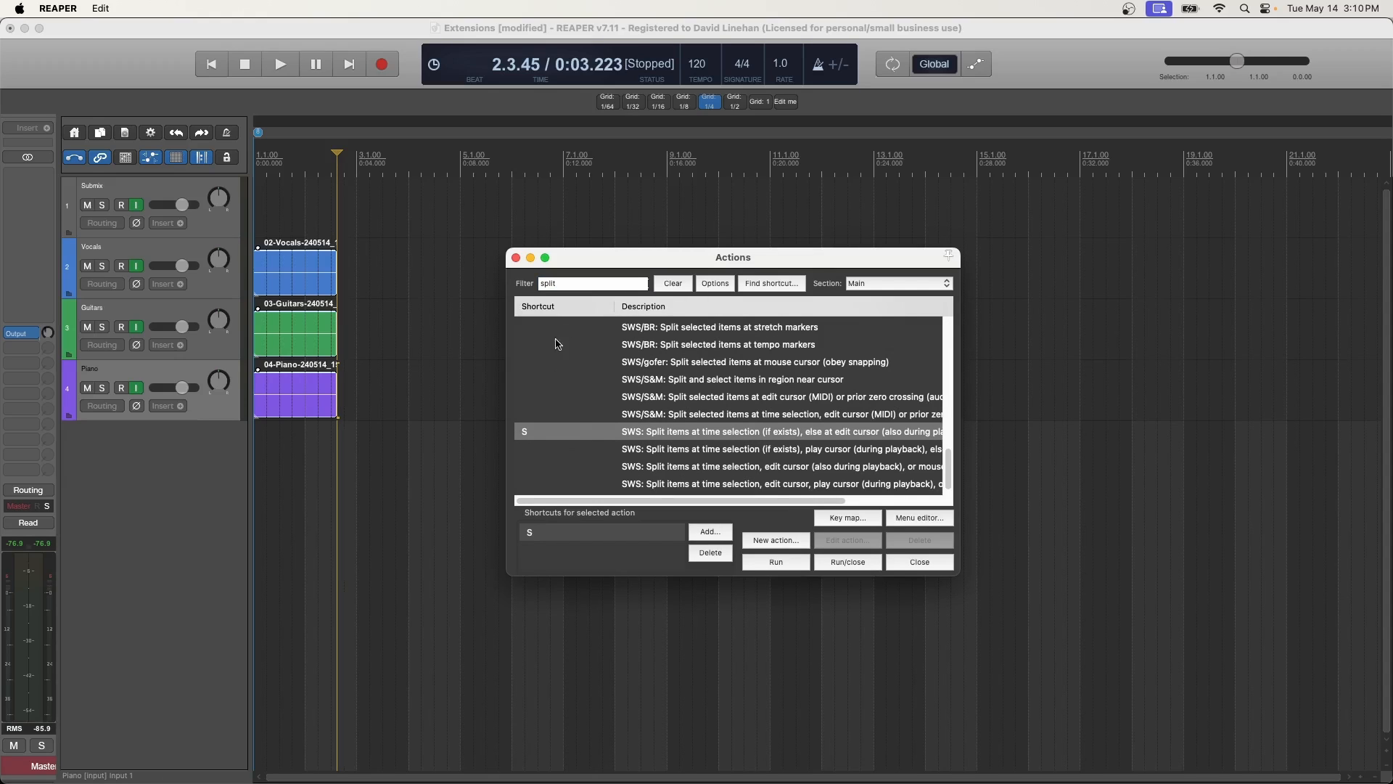
pyautogui.moveTo(658, 508)
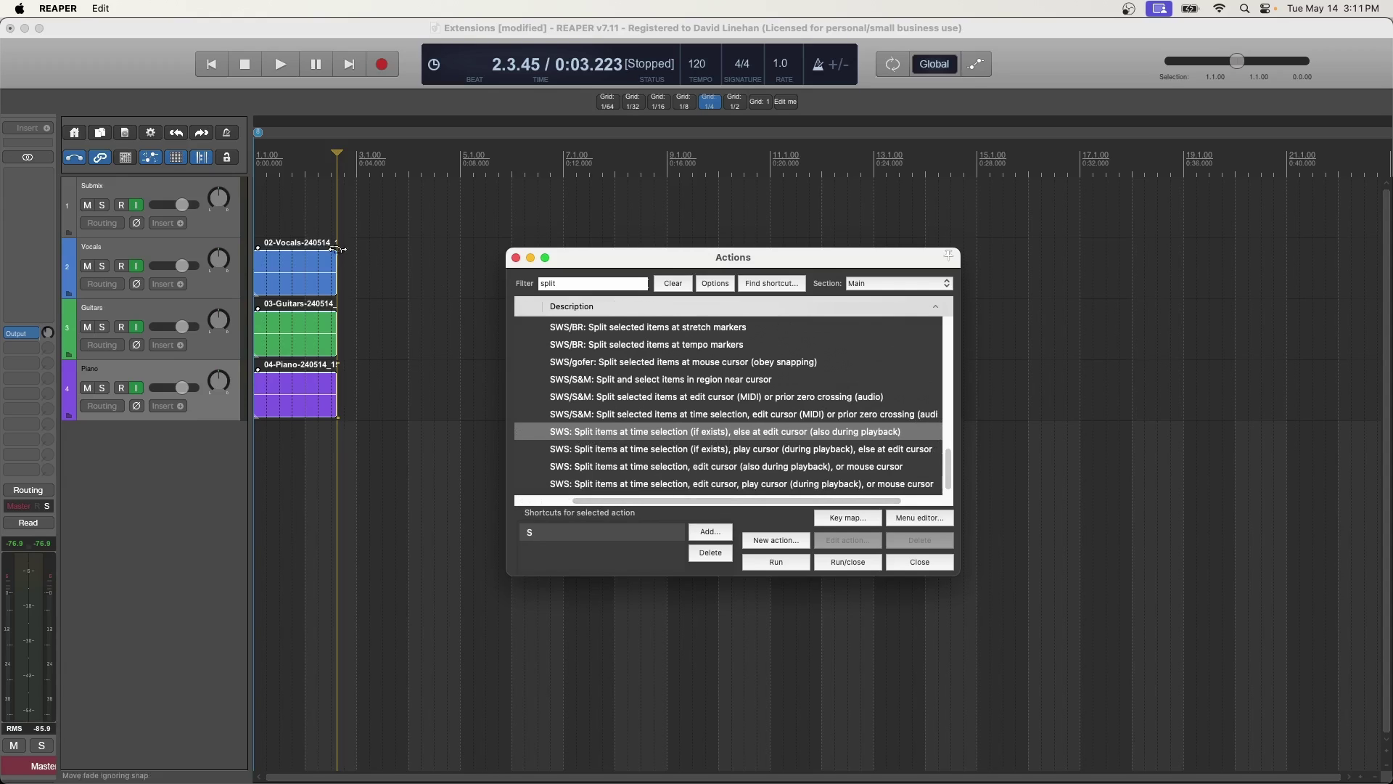
pyautogui.click(920, 562)
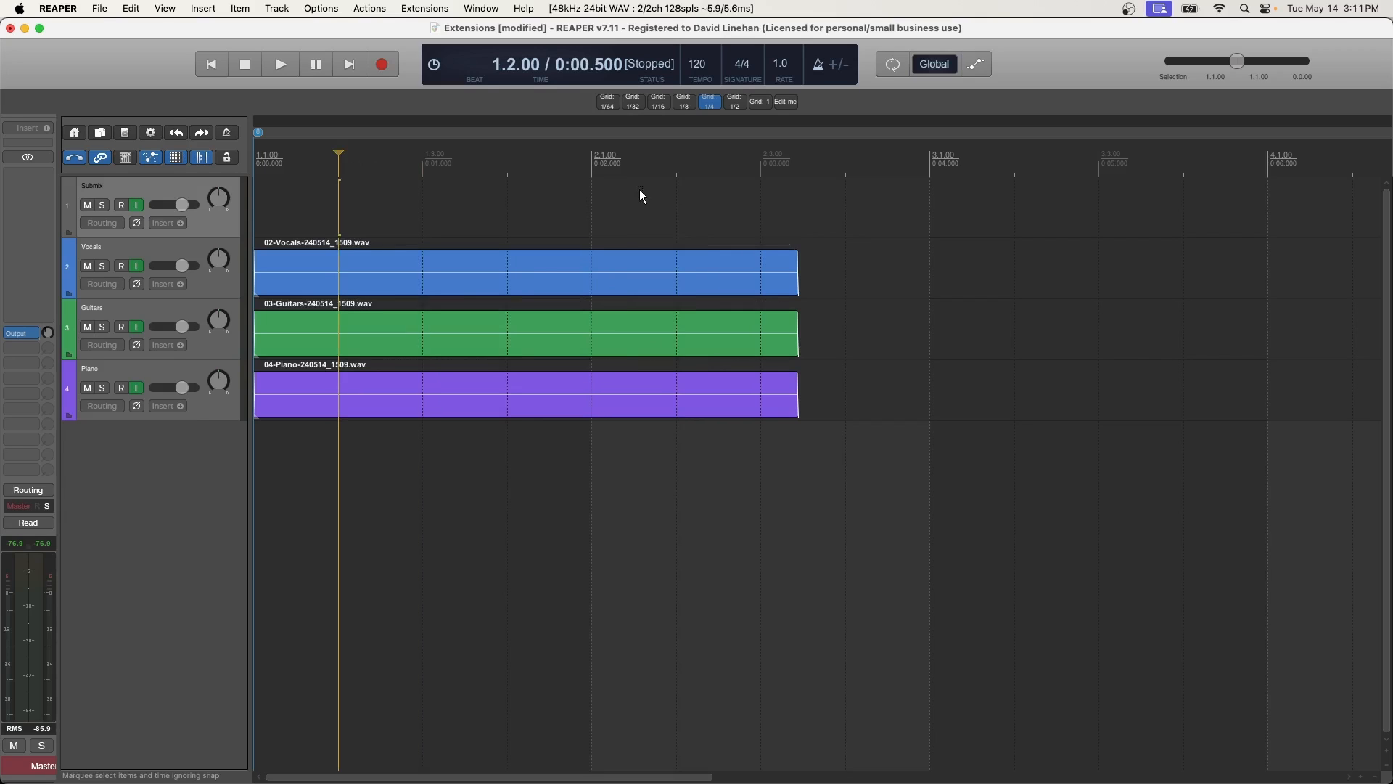
pyautogui.moveTo(338, 173); pyautogui.dragTo(506, 172)
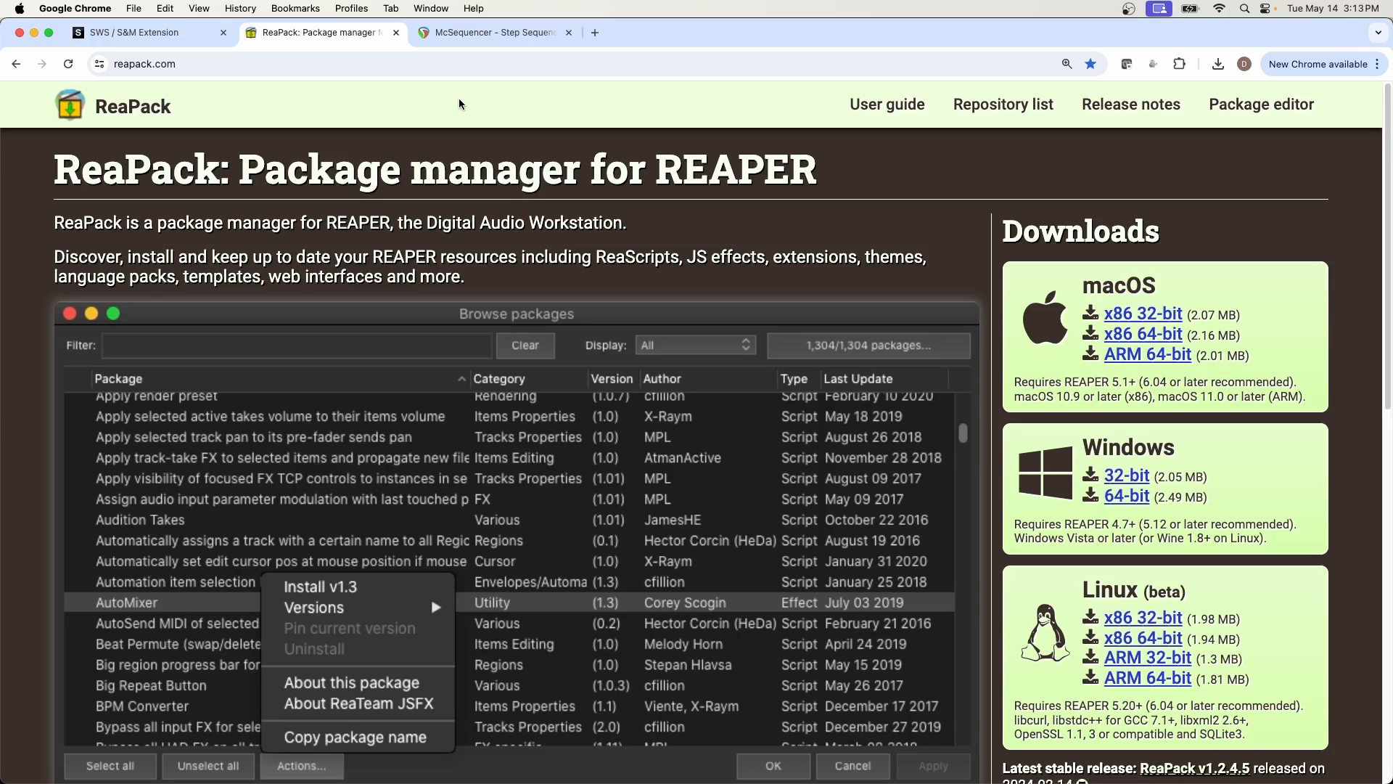
# Scroll the ReaPack site to the macOS ARM 64-bit download link.
pyautogui.scroll(-3)
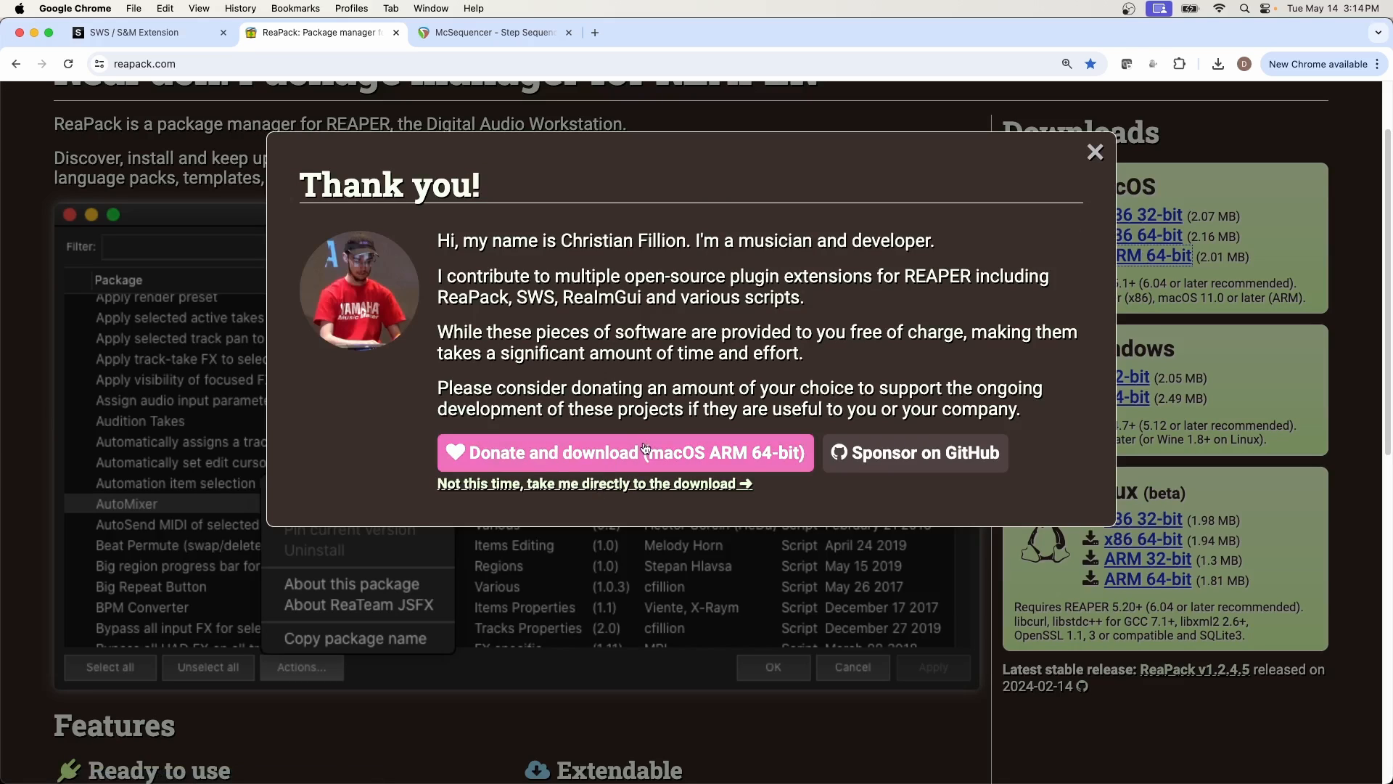
pyautogui.moveTo(1257, 294)
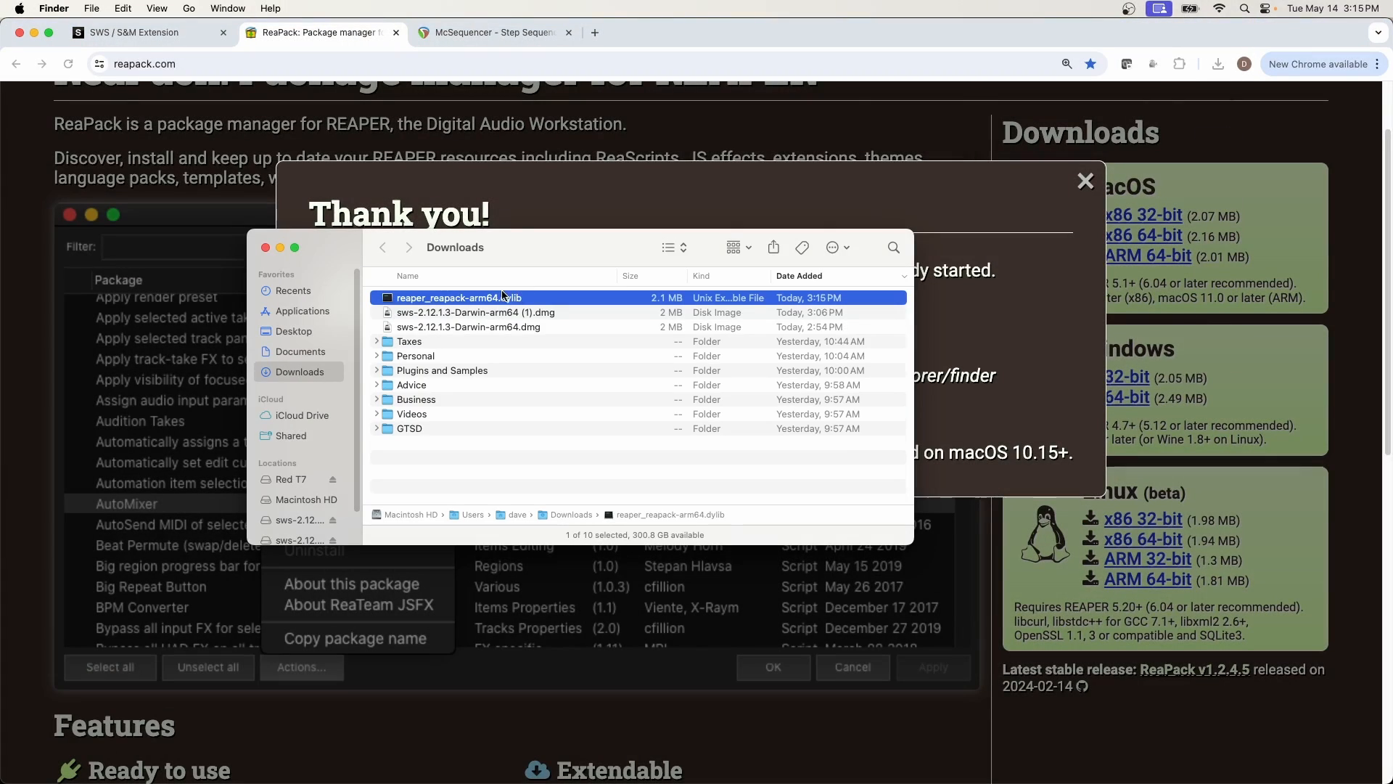
pyautogui.moveTo(542, 303)
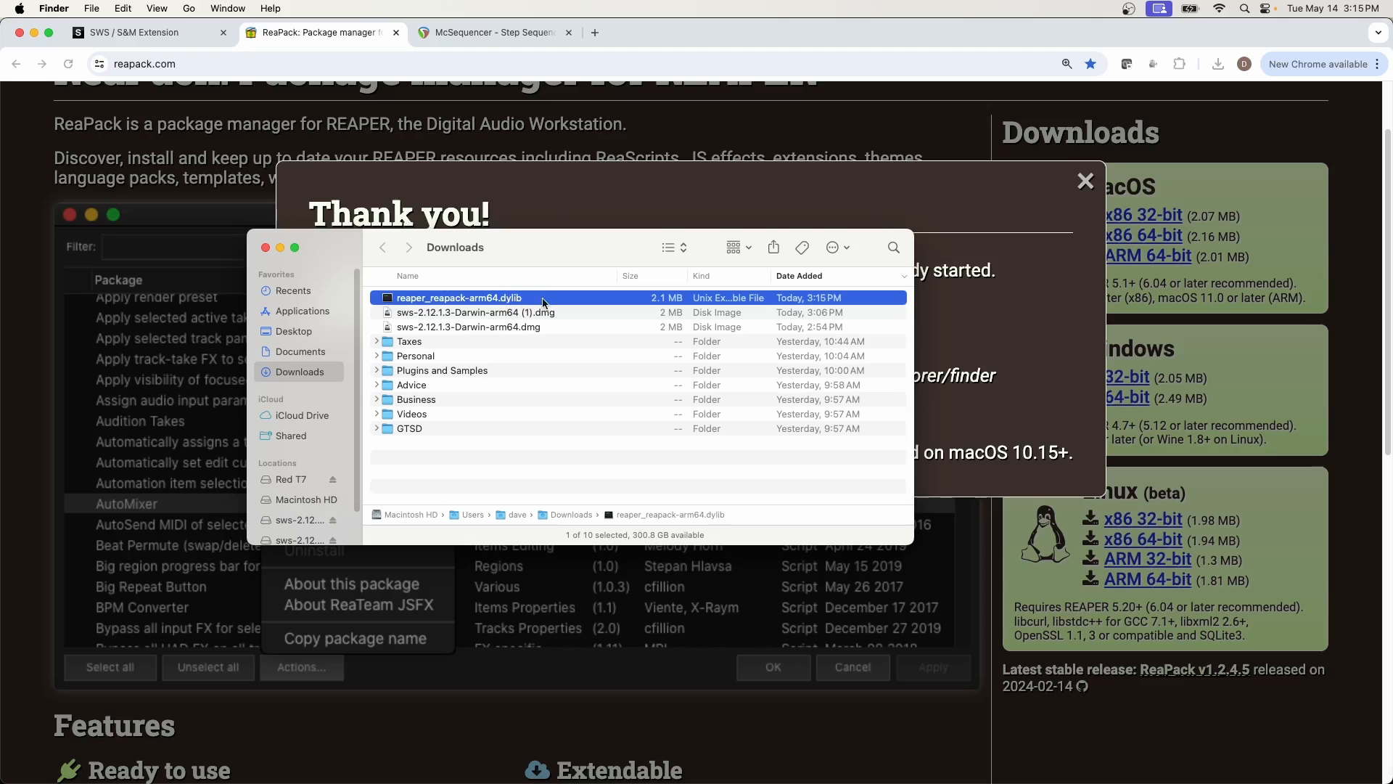
pyautogui.moveTo(513, 304)
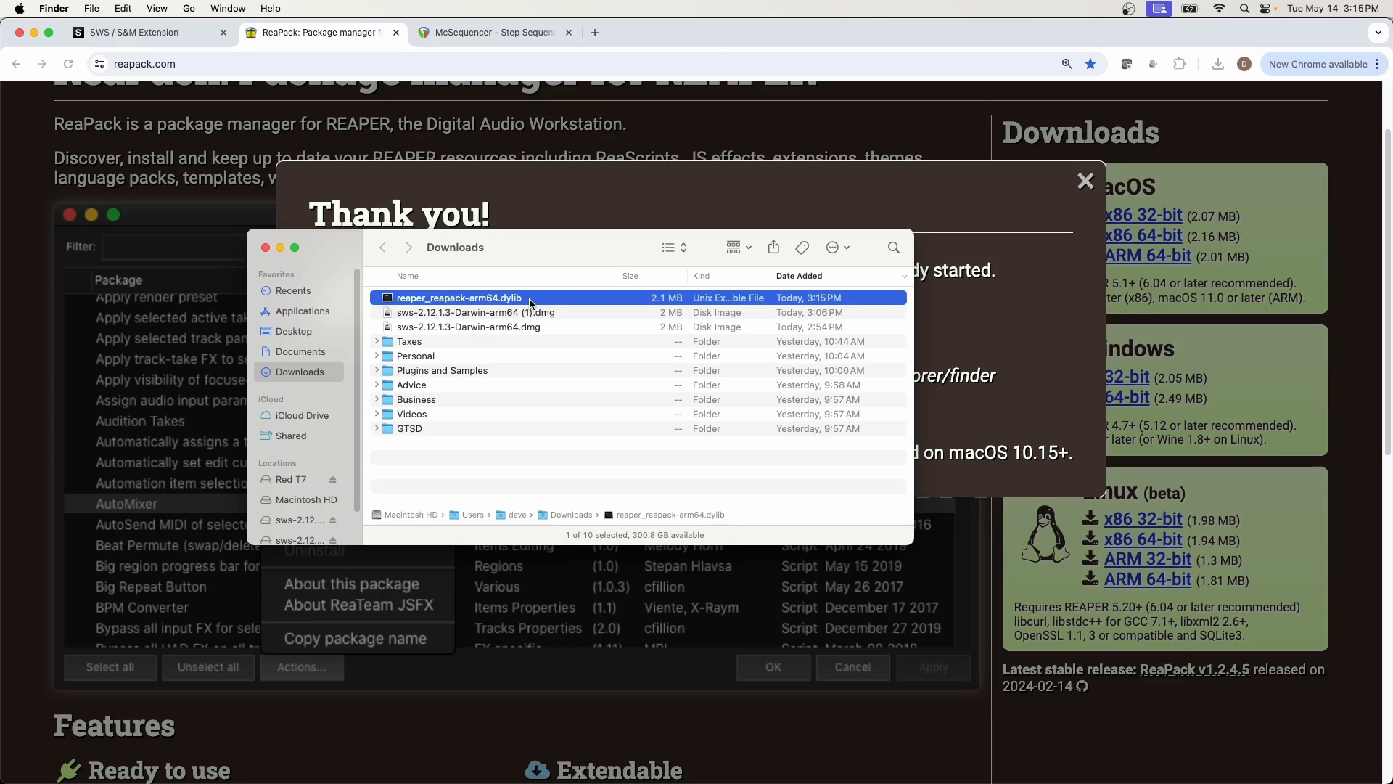
pyautogui.moveTo(480, 302)
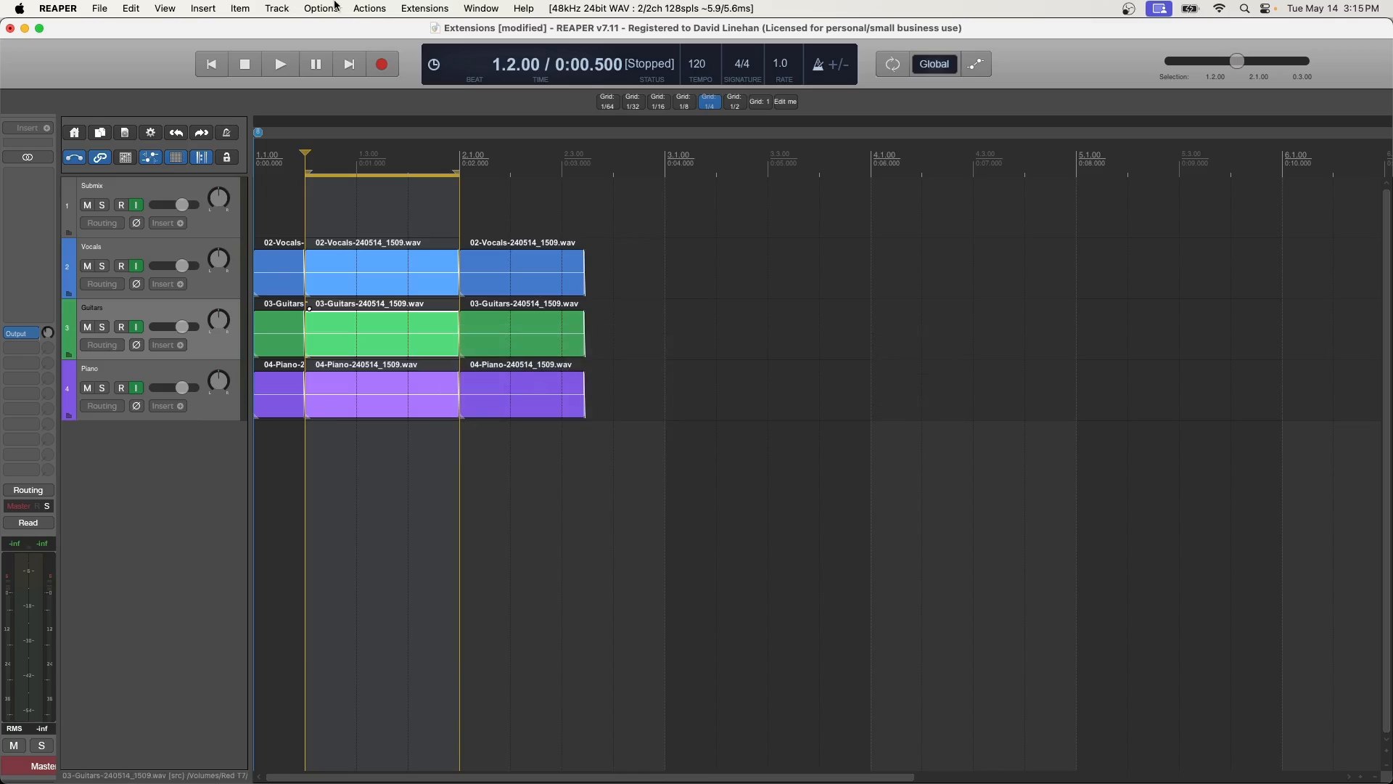
# Reveal REAPER's resource path in Finder, check UserPlugins holds reaper_reapack-arm64.dylib, and return to REAPER.
pyautogui.click(322, 8)
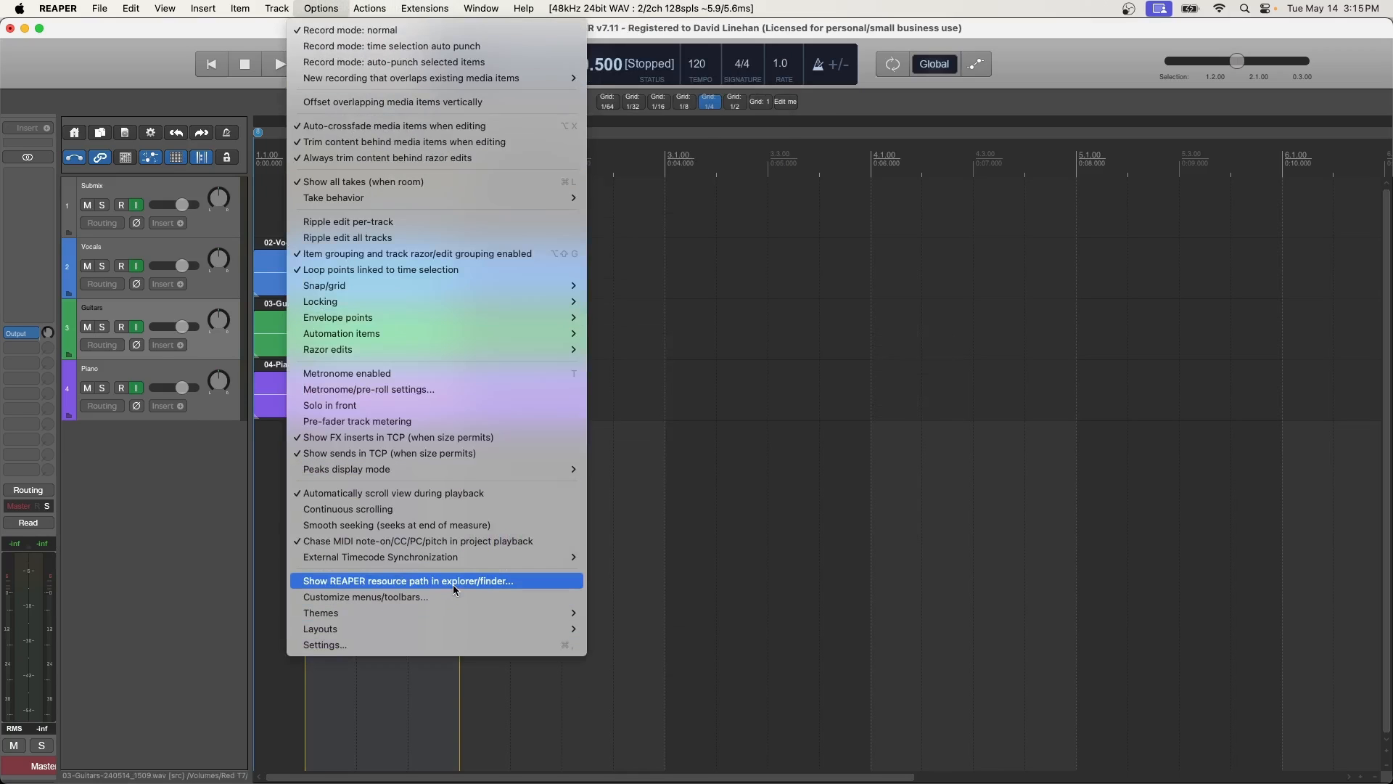
pyautogui.click(404, 580)
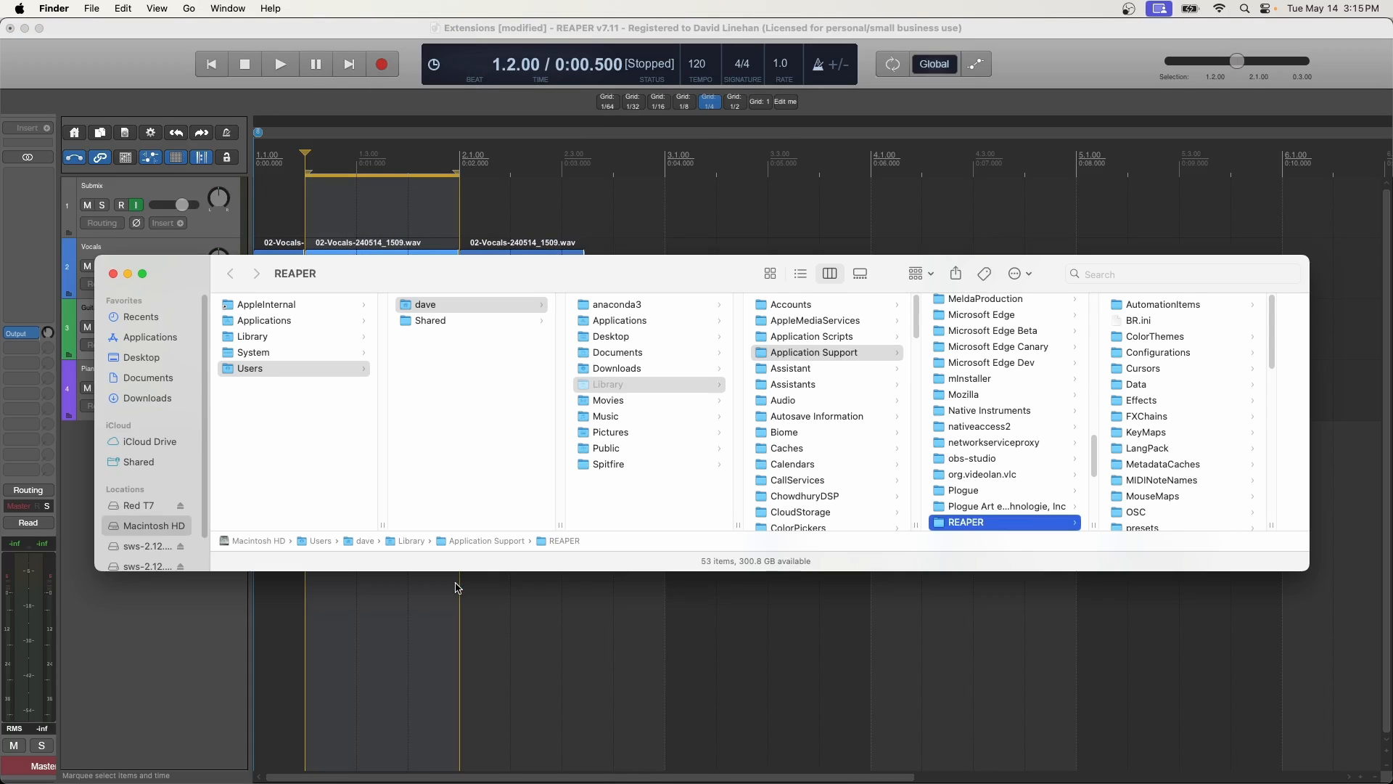
pyautogui.scroll(-3)
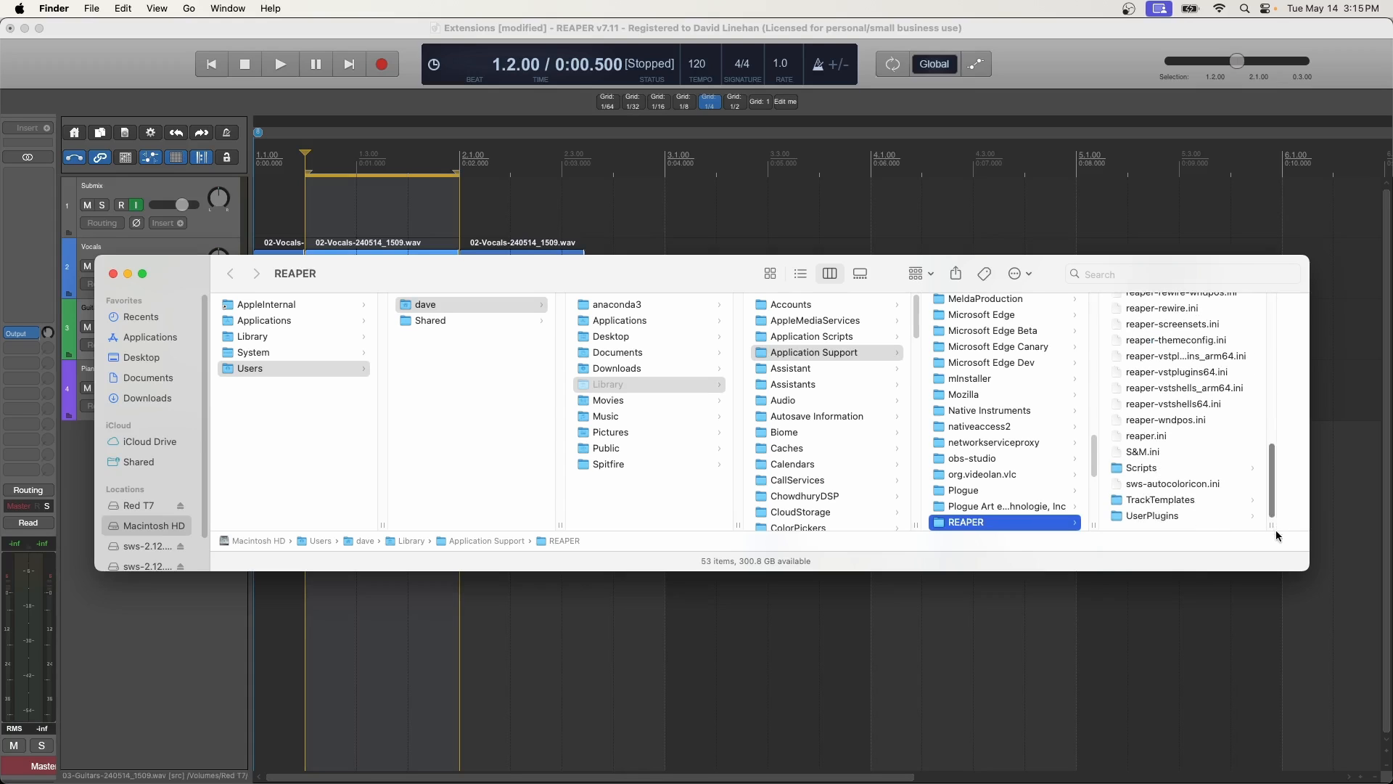
pyautogui.click(1152, 516)
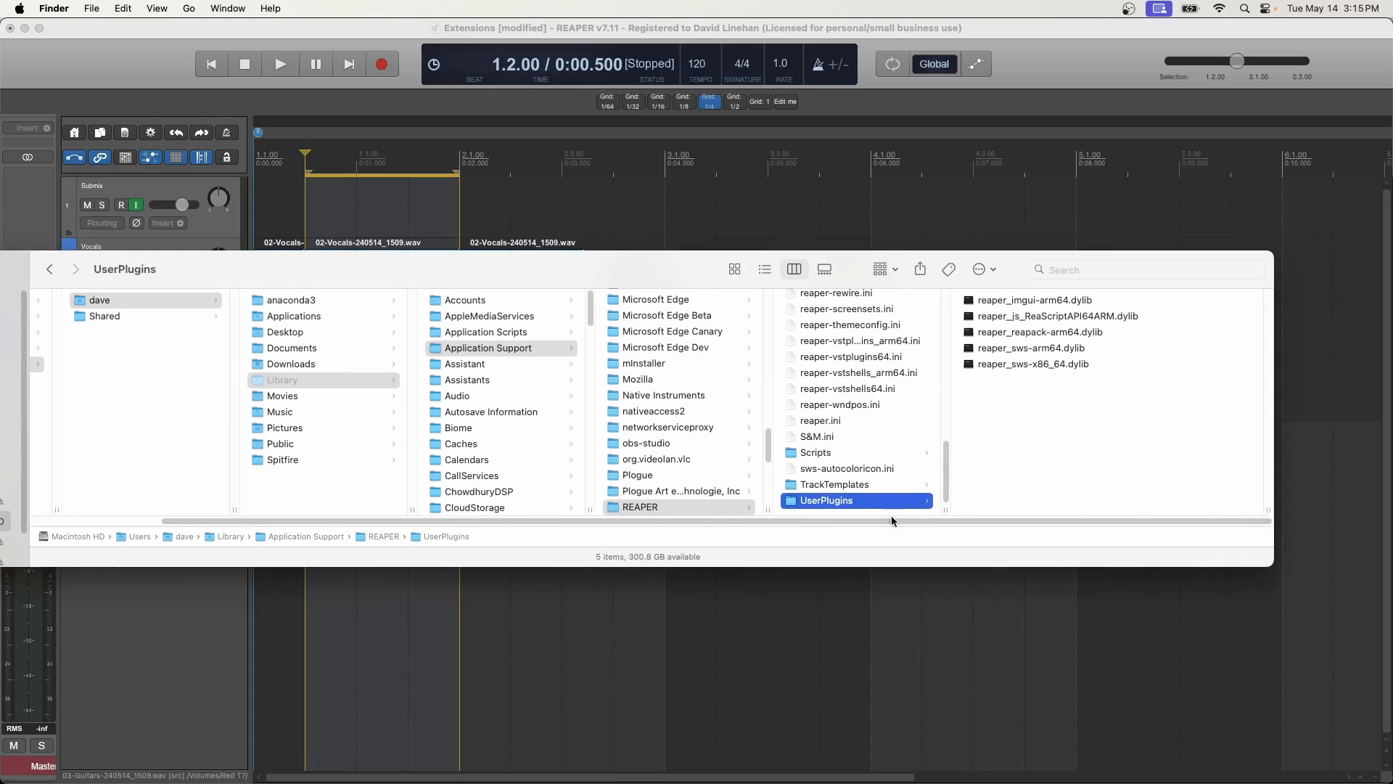
pyautogui.press('Cmd+Tab')
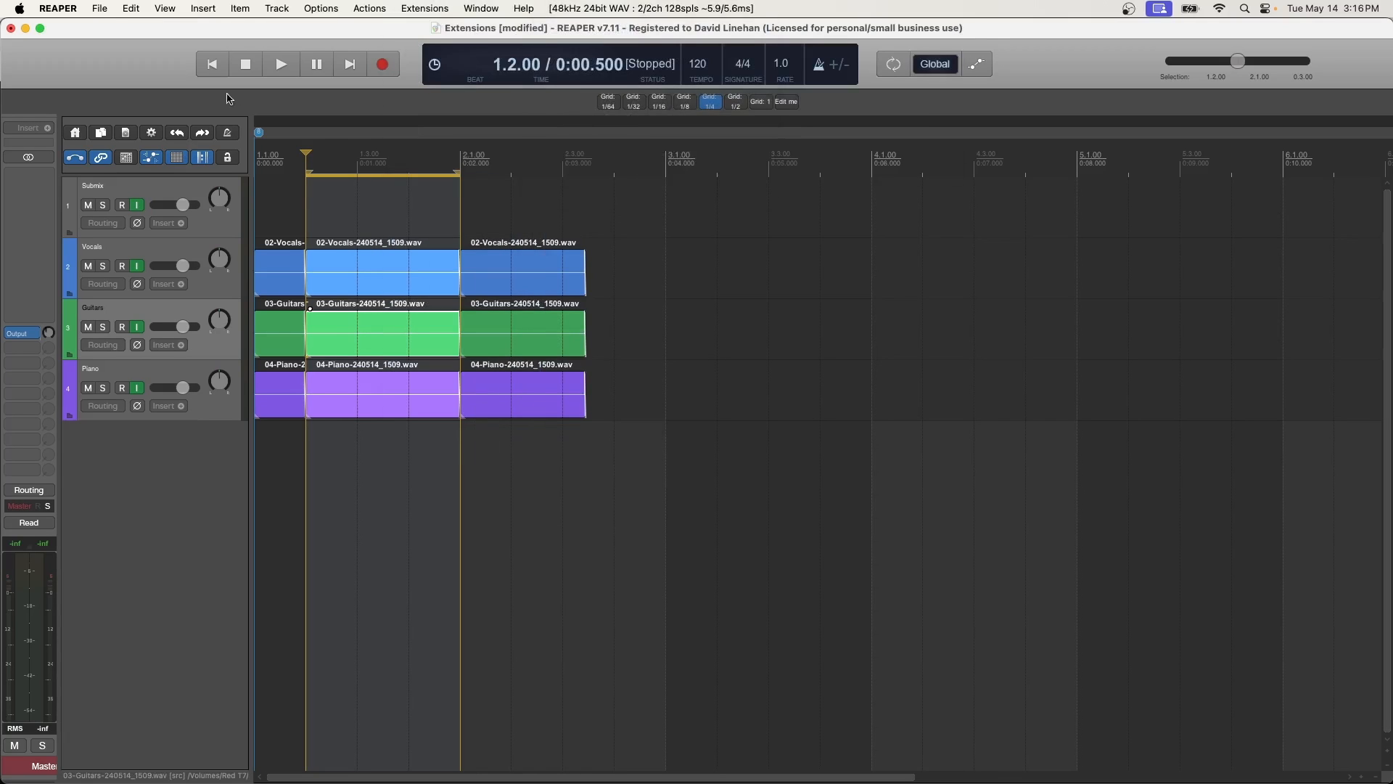
# From Extensions > ReaPack, bring up the Manage repositories window listing the enabled repositories.
pyautogui.click(424, 7)
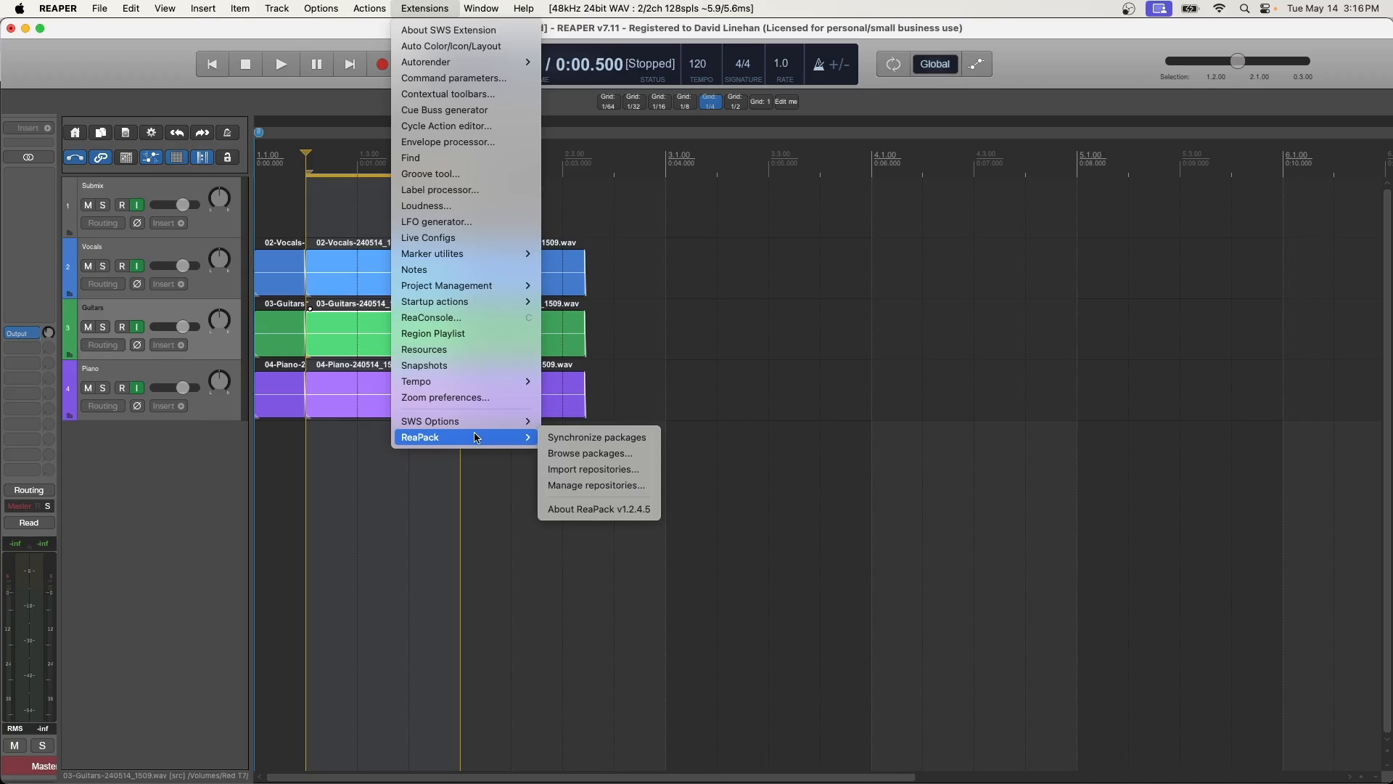
pyautogui.moveTo(434, 438)
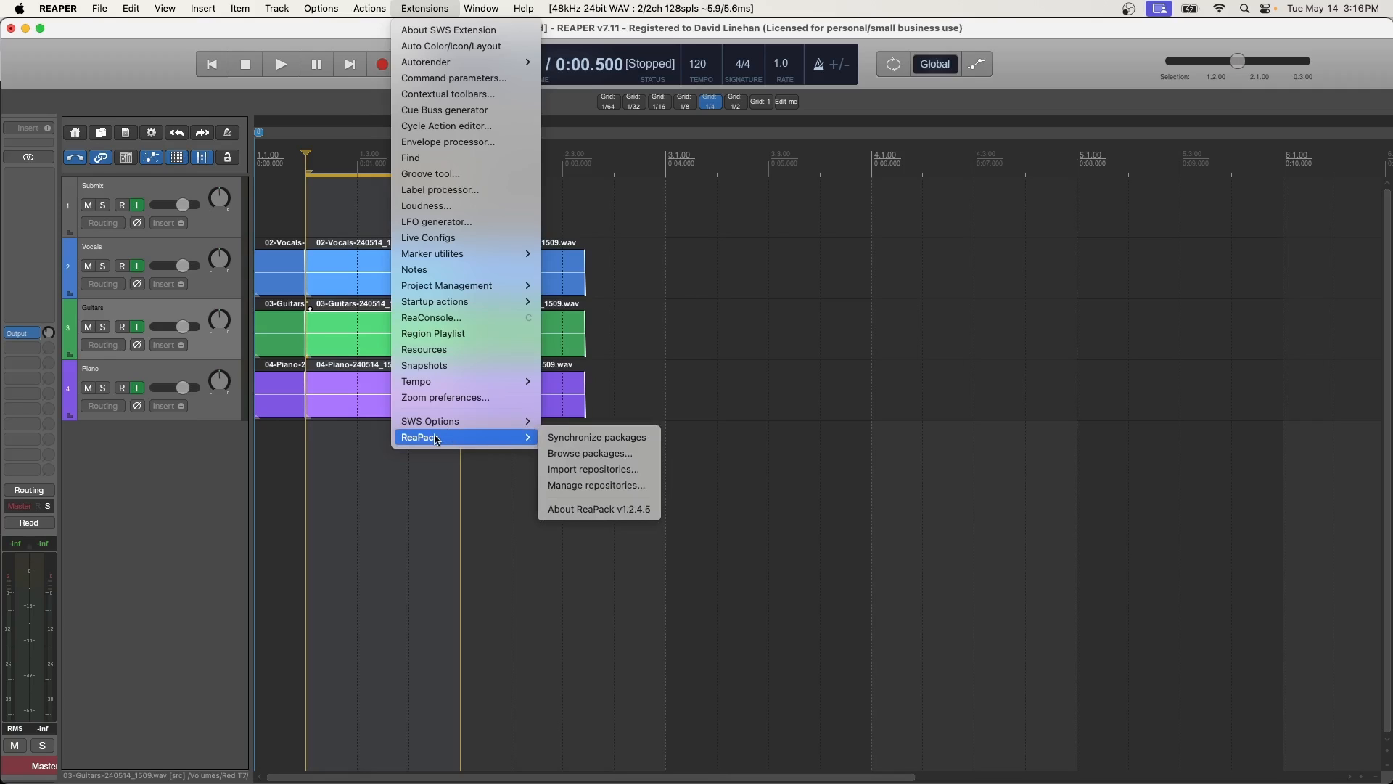
pyautogui.moveTo(465, 453)
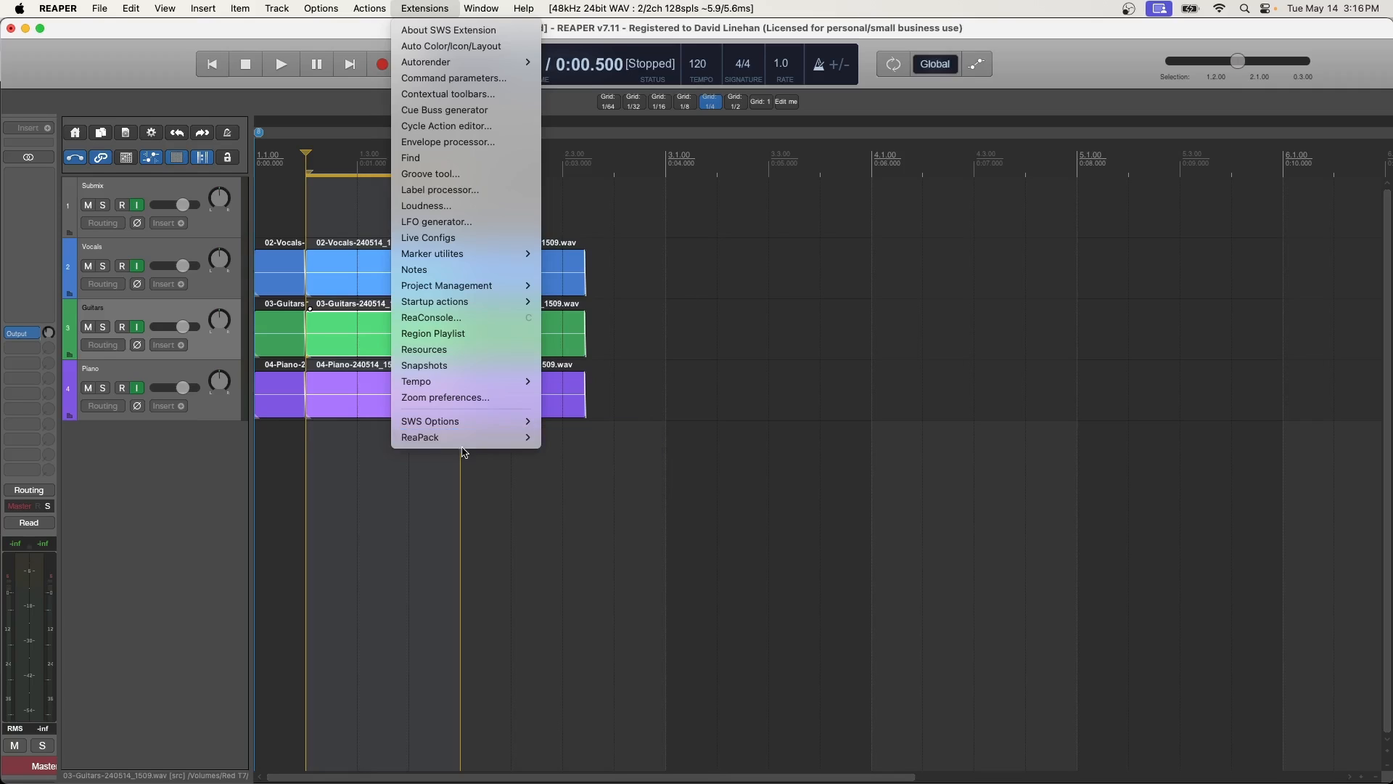
pyautogui.click(419, 437)
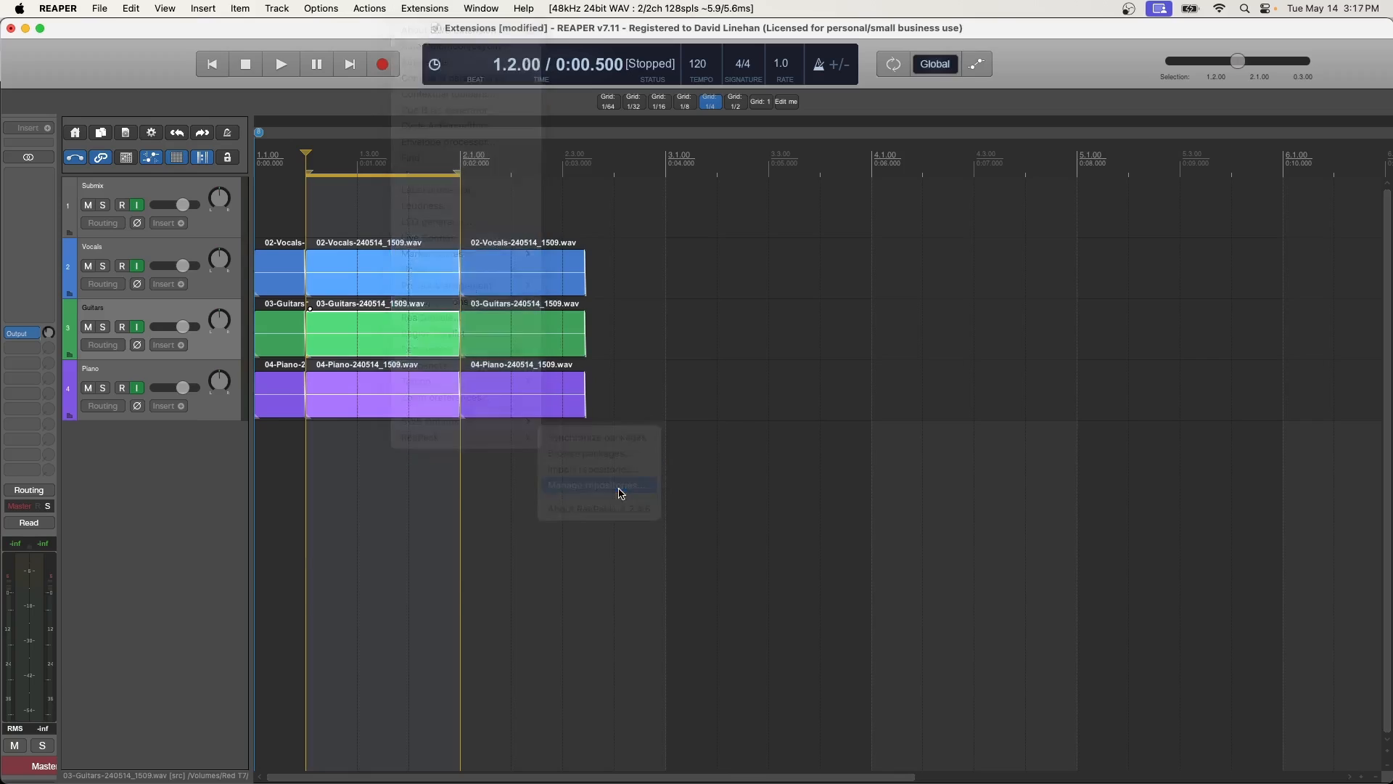
pyautogui.click(597, 485)
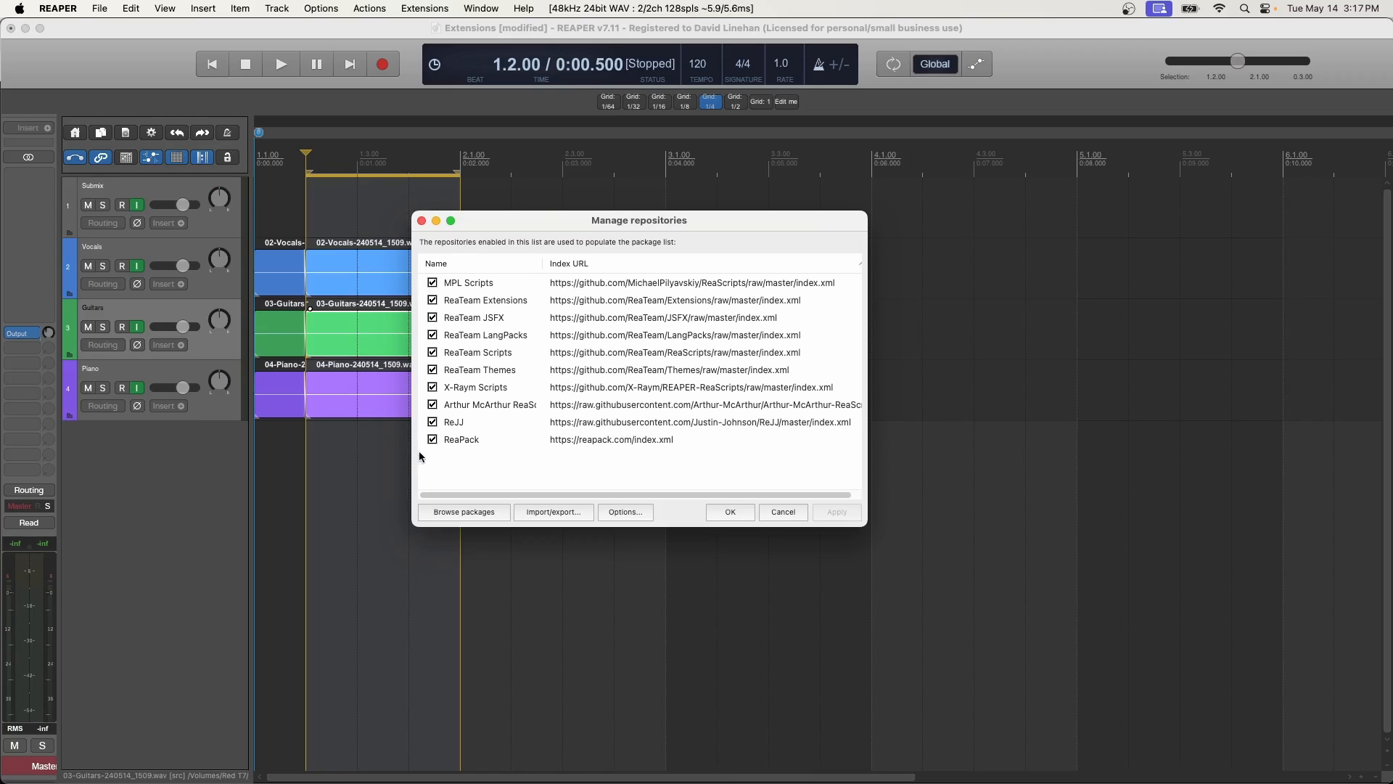
pyautogui.moveTo(479, 317)
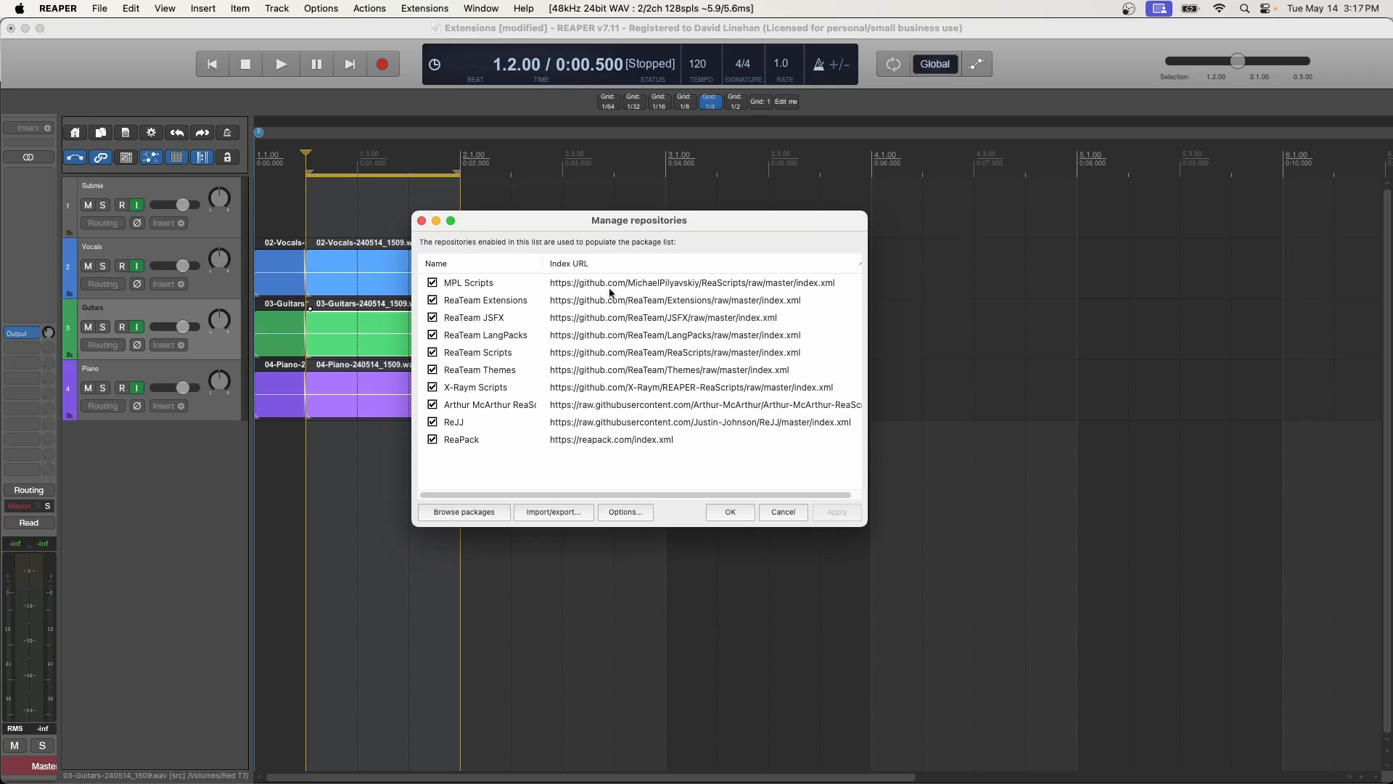
pyautogui.moveTo(656, 258)
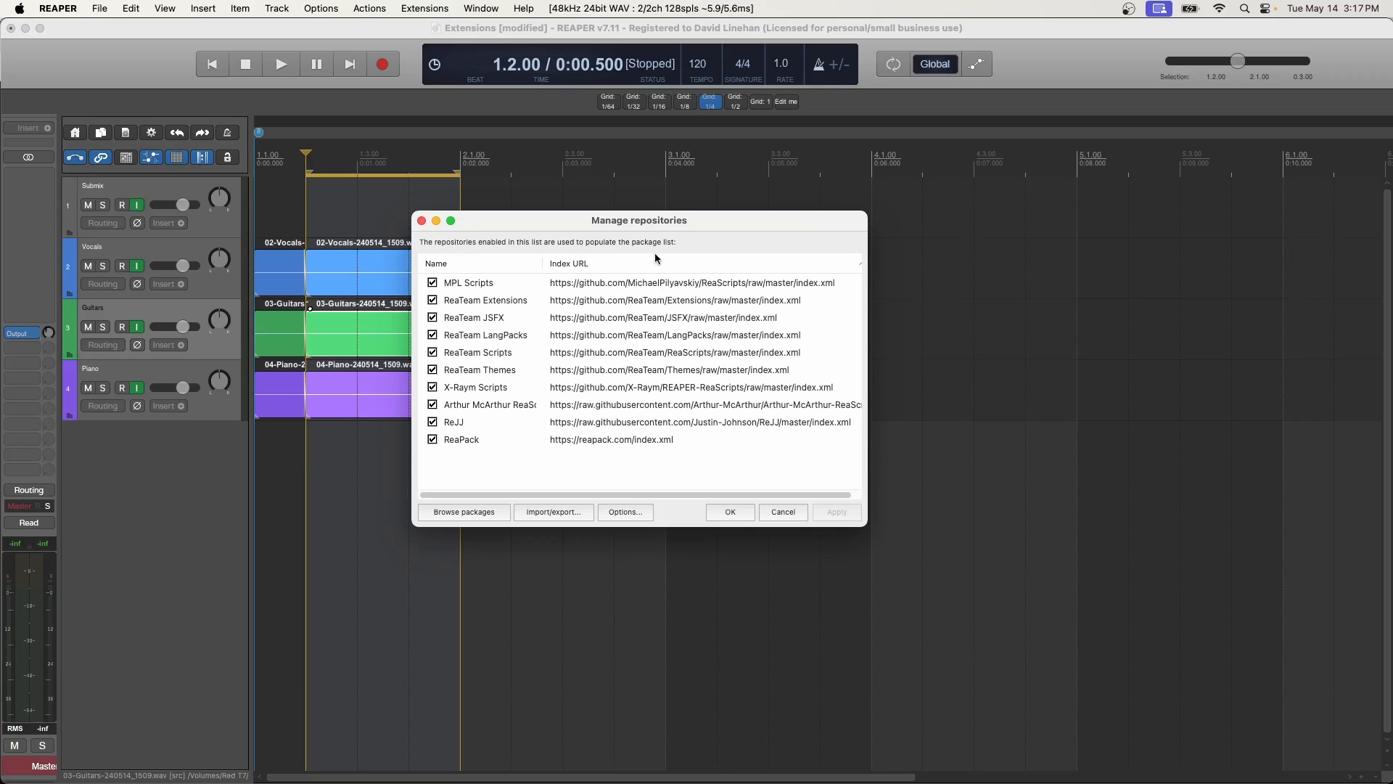
pyautogui.moveTo(630, 378)
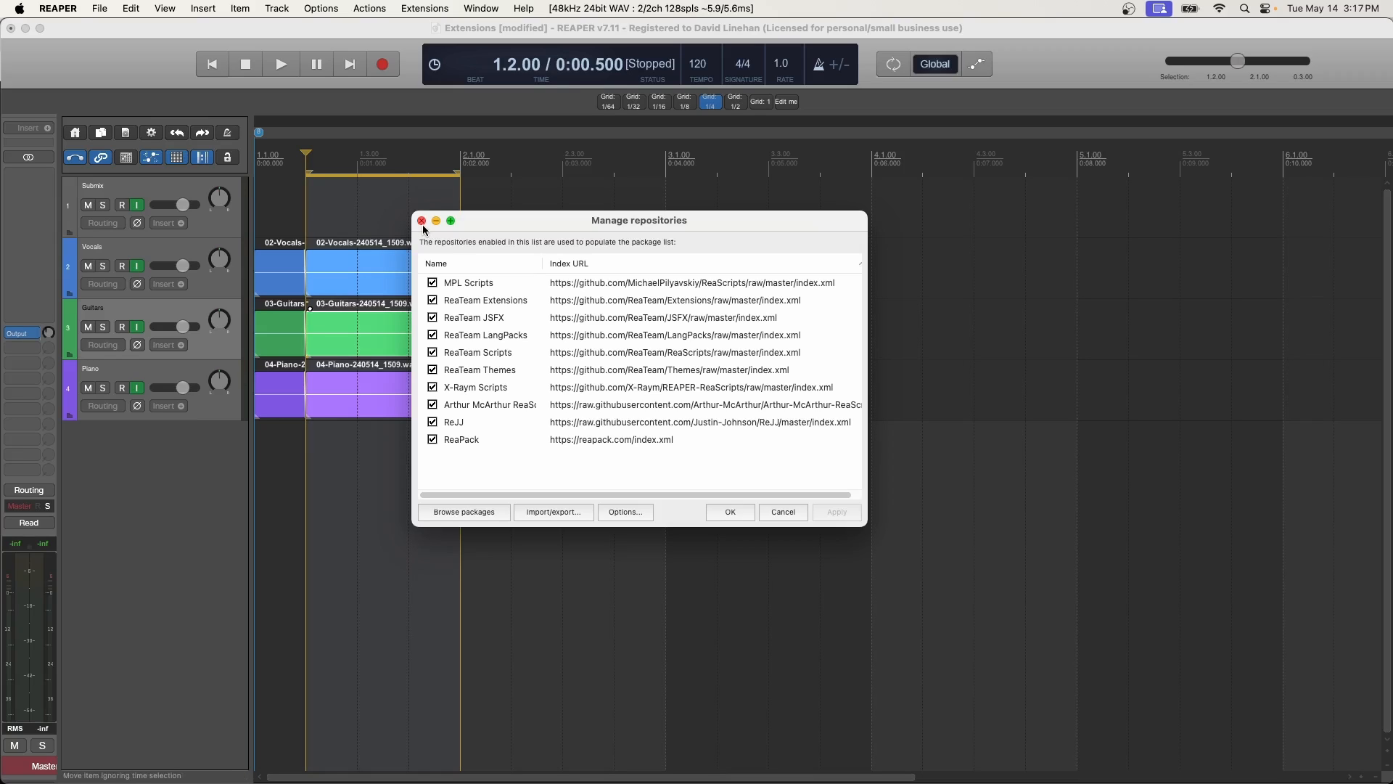
pyautogui.click(421, 220)
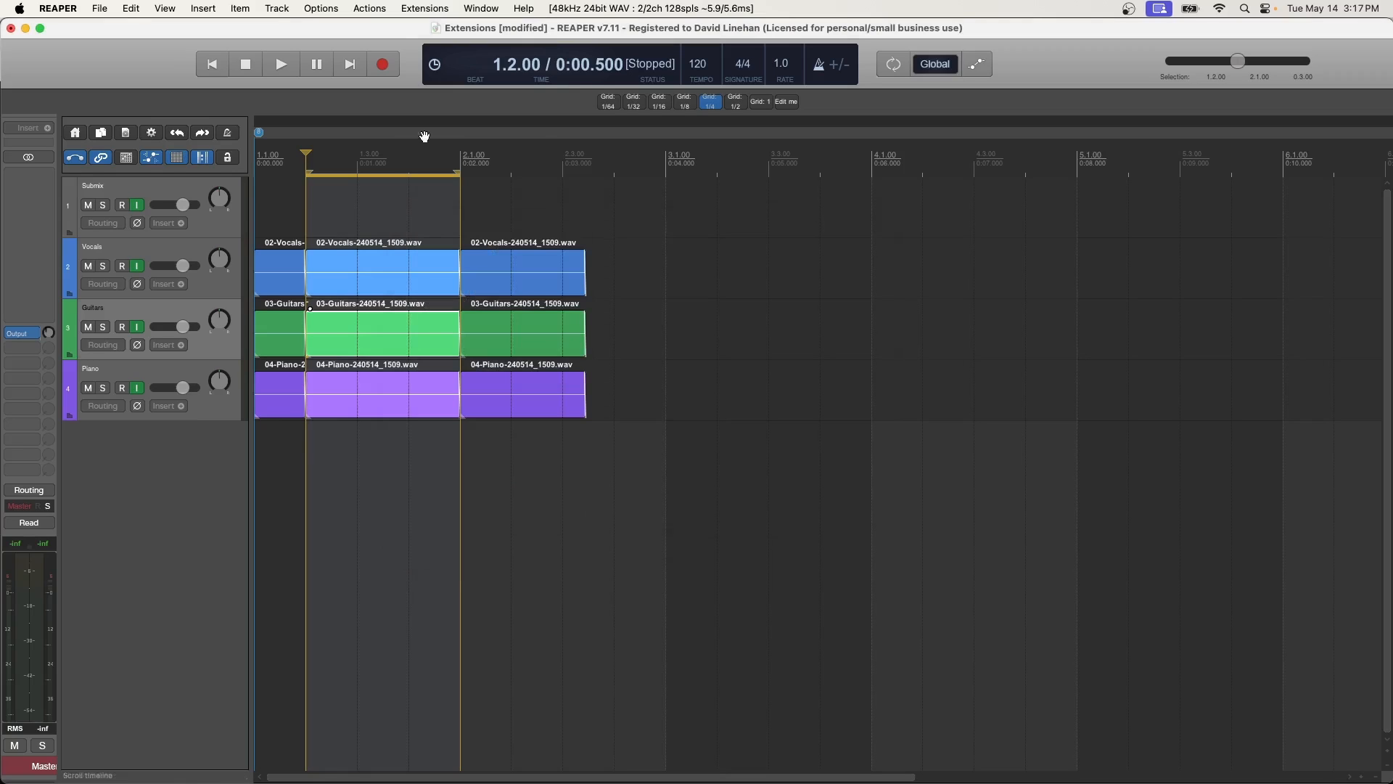
# Bring up ReaPack's Browse packages window and keep the display filter showing all packages.
pyautogui.click(423, 8)
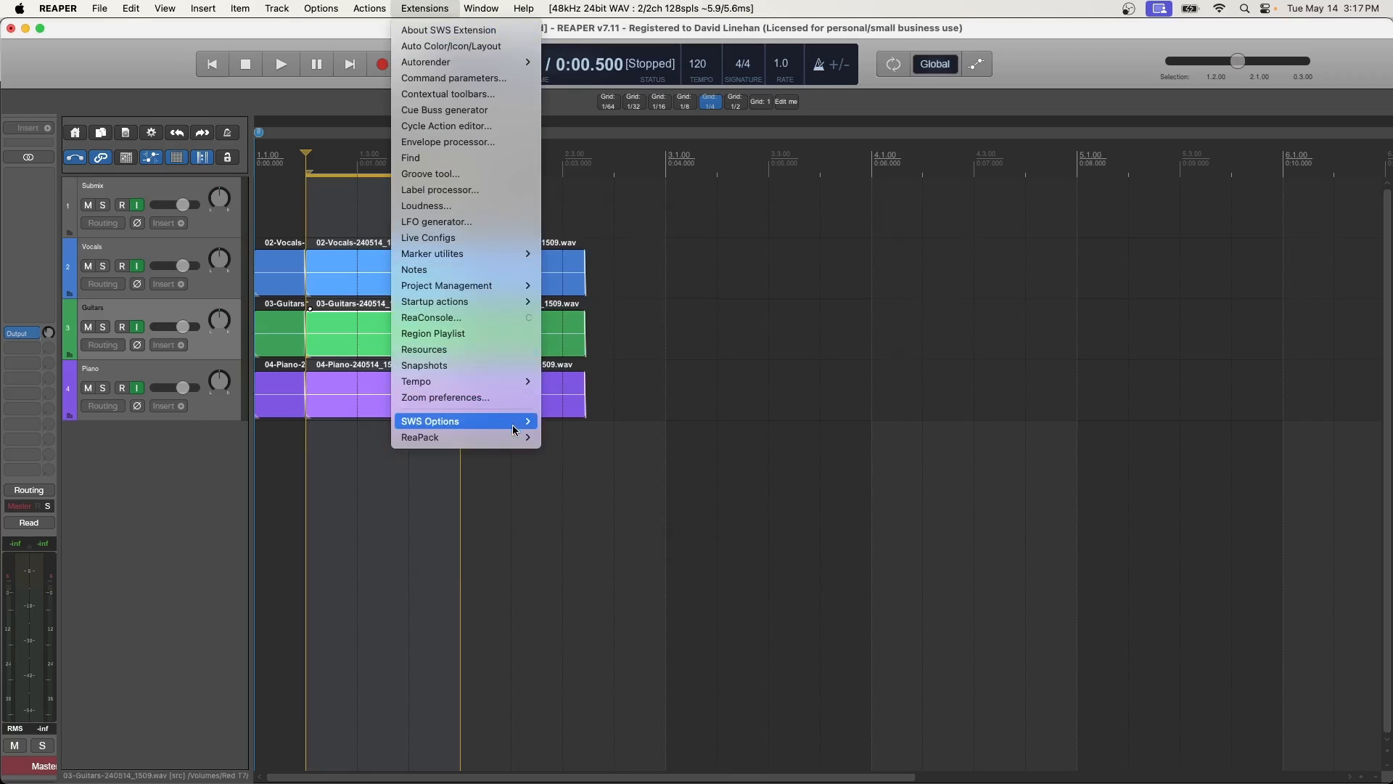
pyautogui.moveTo(420, 437)
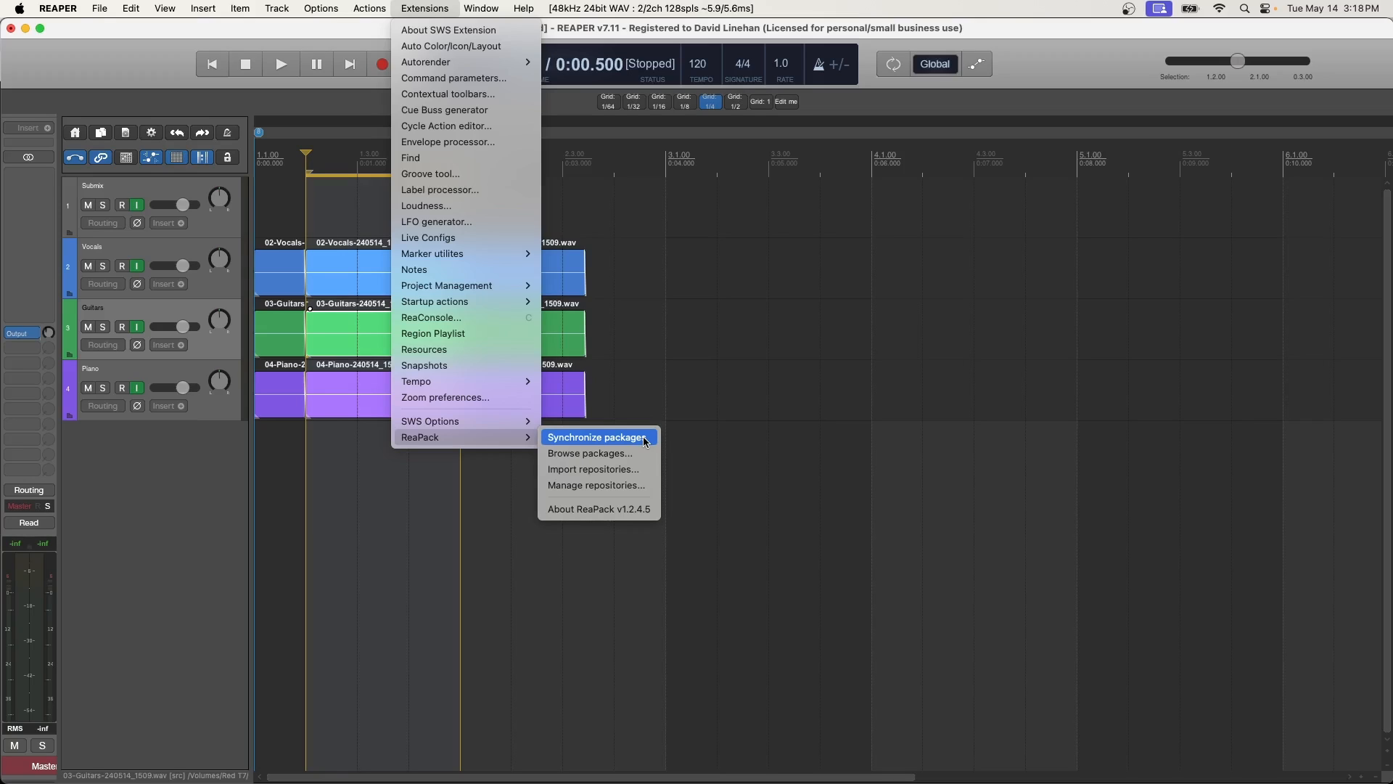
pyautogui.moveTo(609, 453)
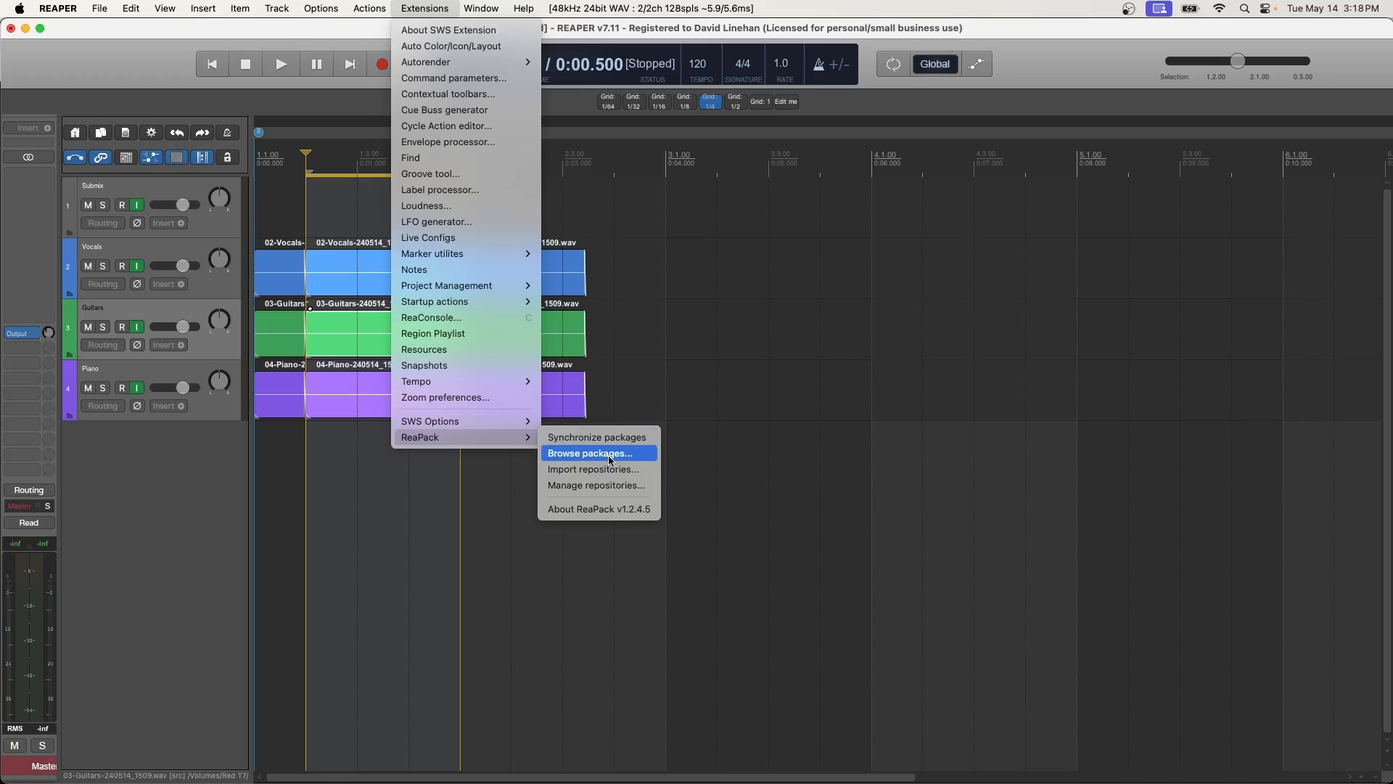
pyautogui.click(589, 452)
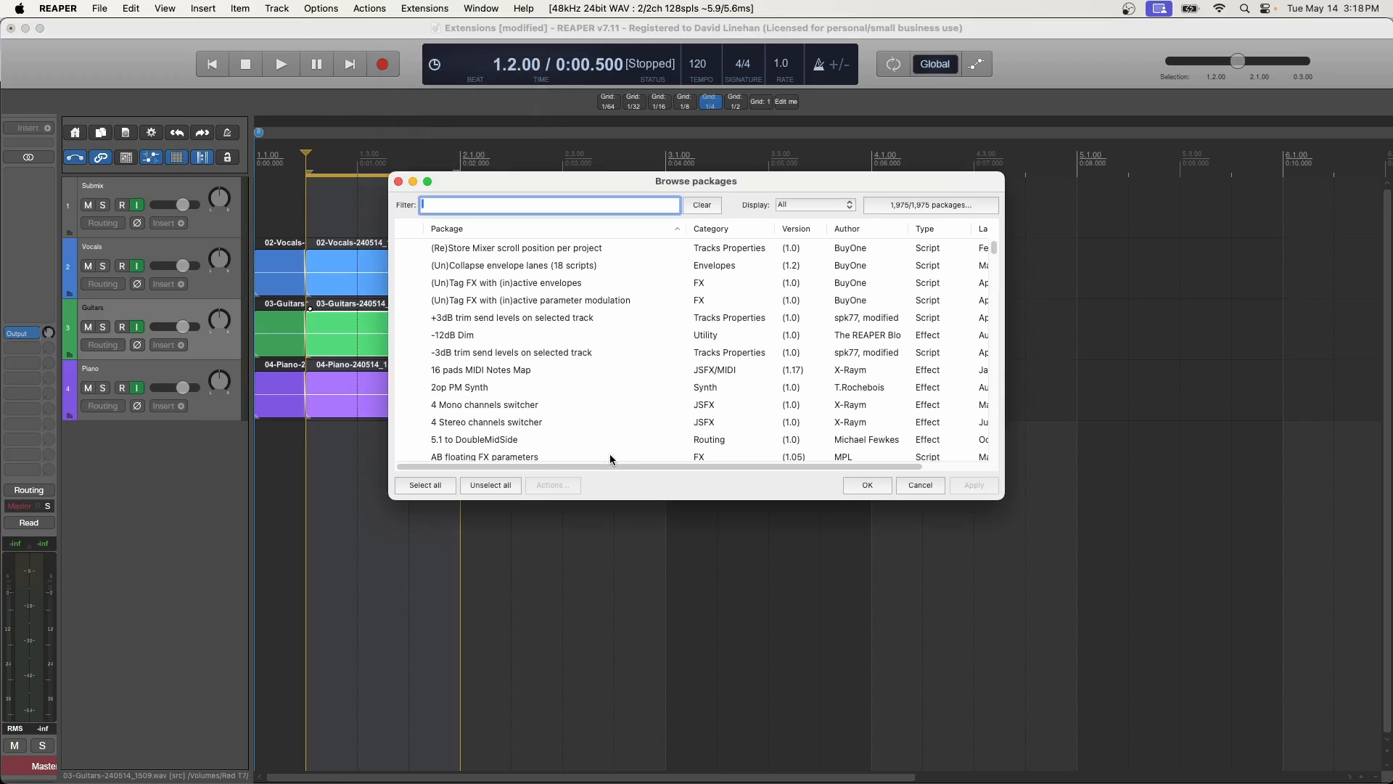
pyautogui.scroll(-3)
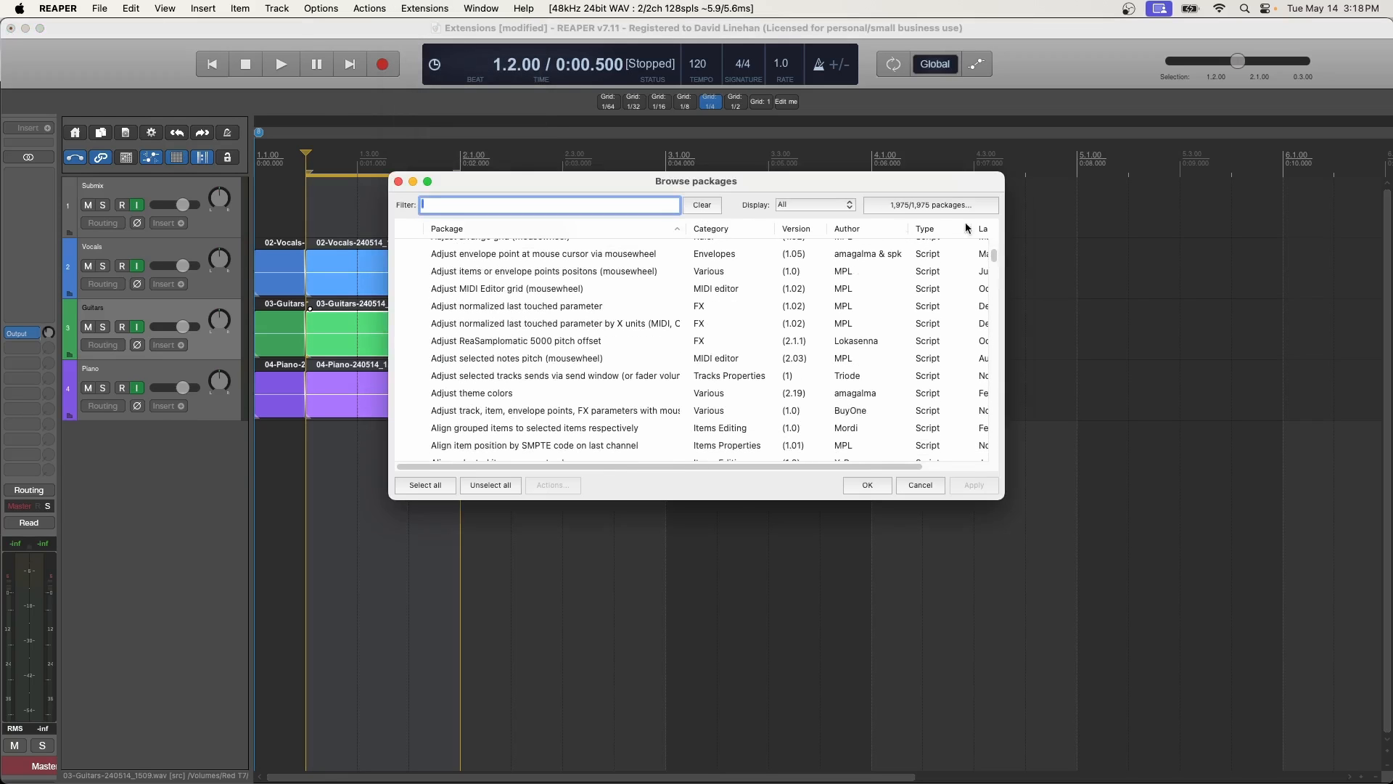
pyautogui.scroll(-3)
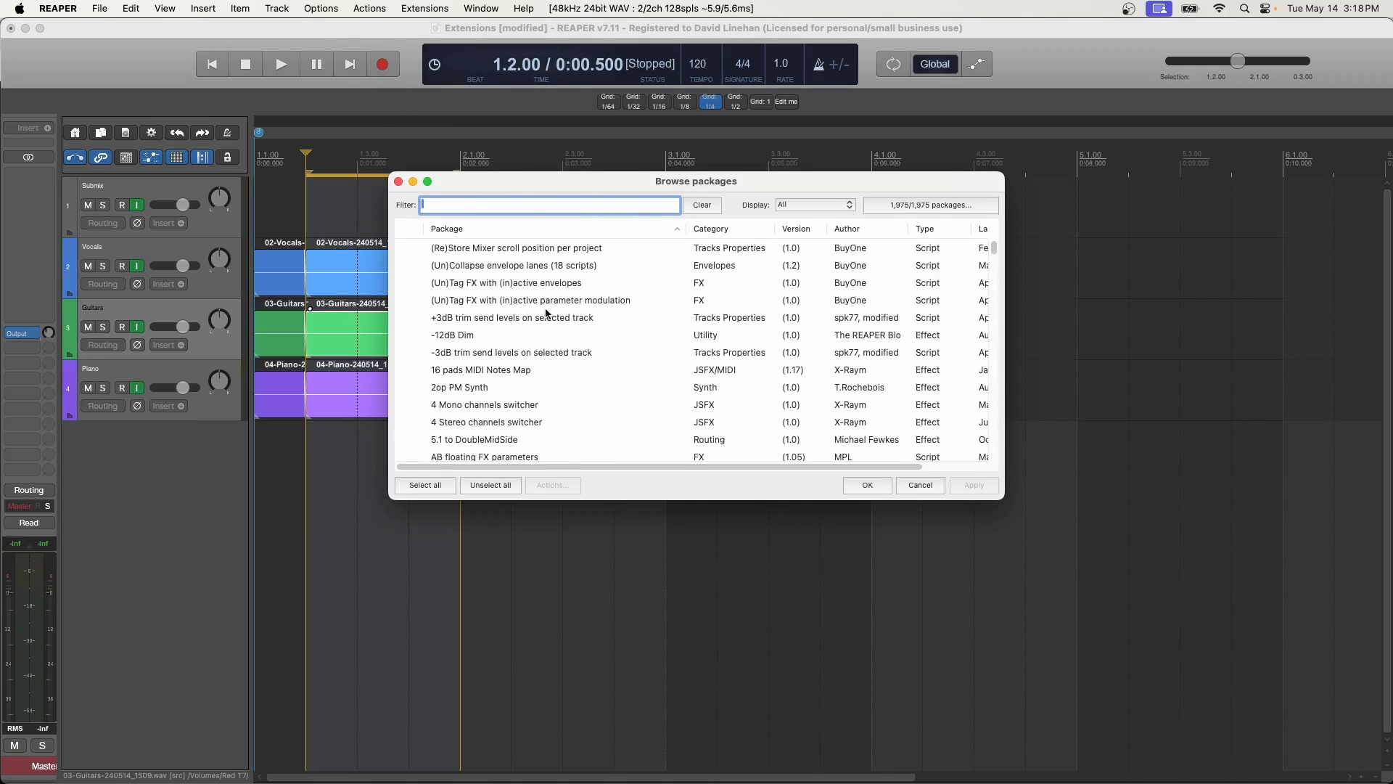
pyautogui.click(816, 204)
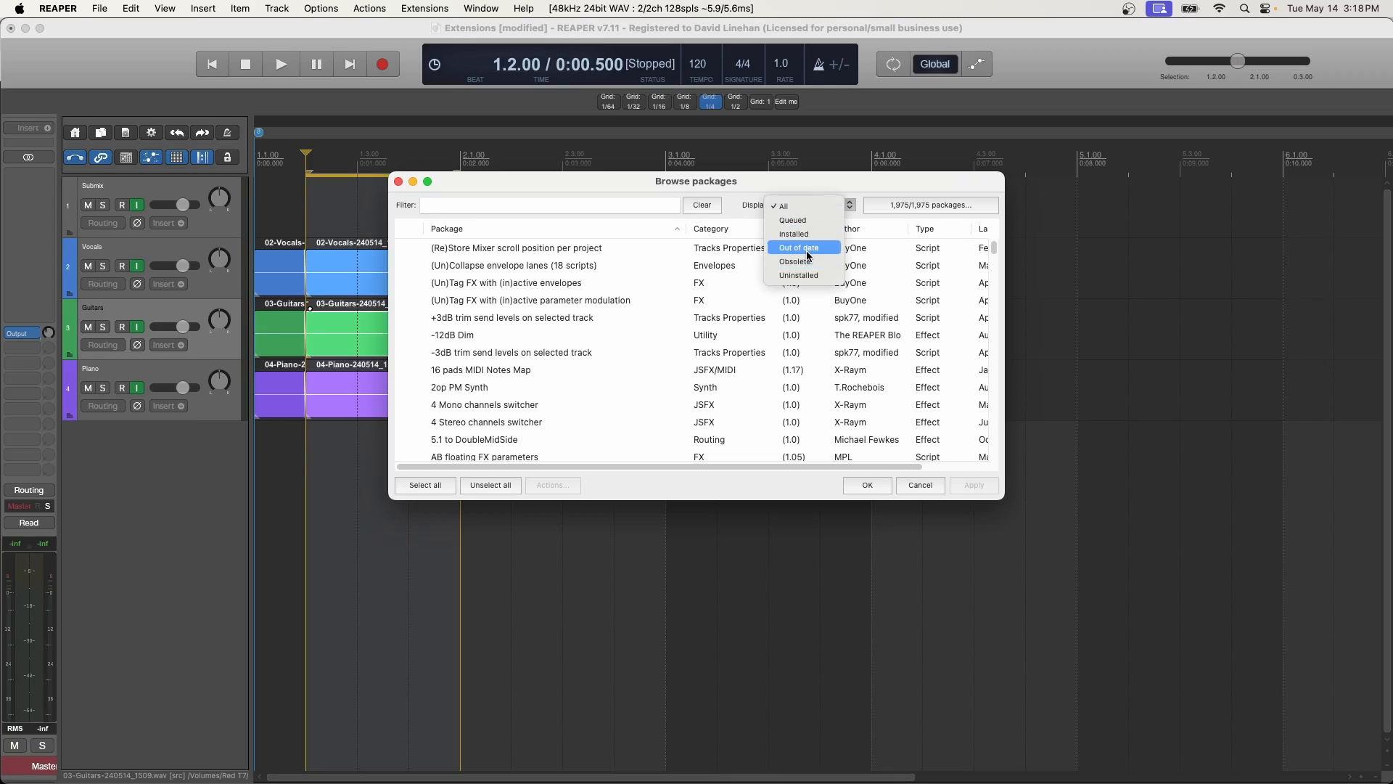
pyautogui.click(780, 206)
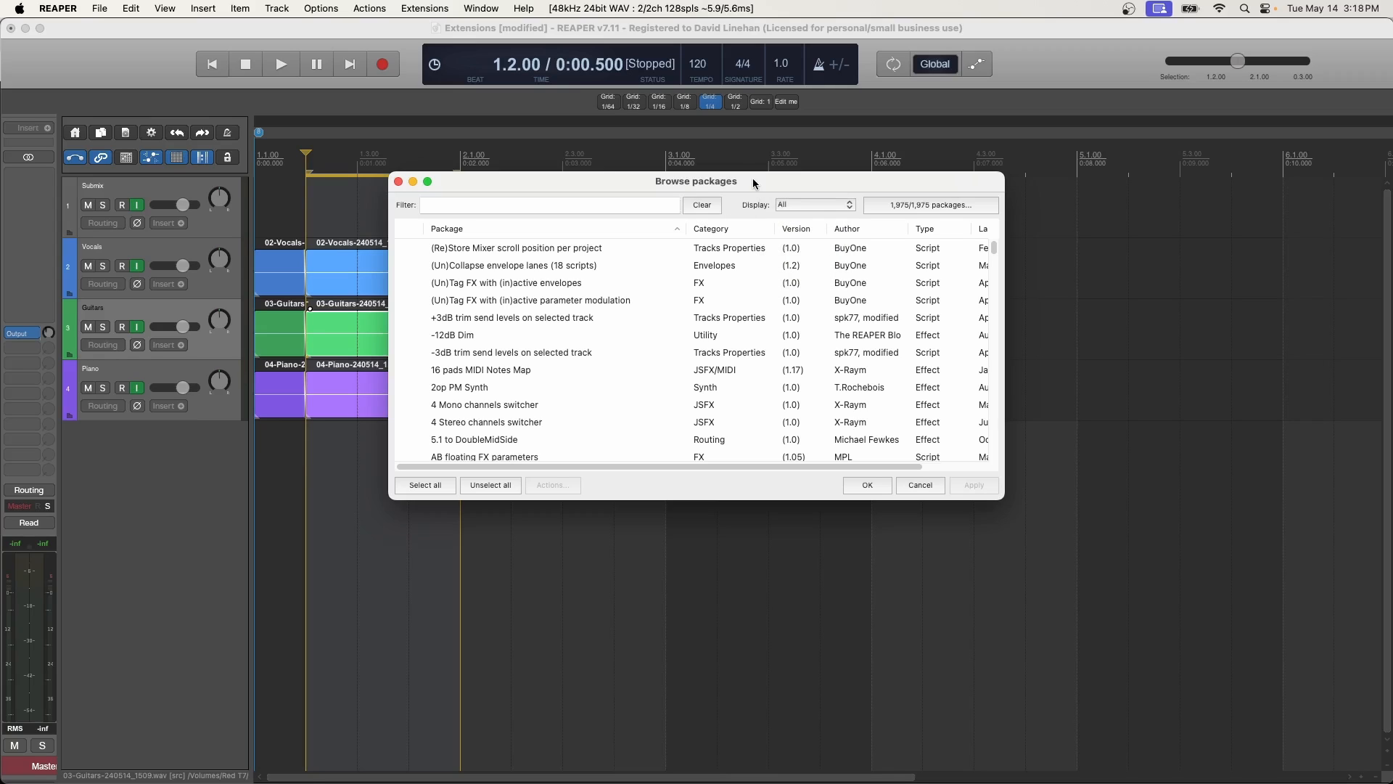
pyautogui.moveTo(639, 191)
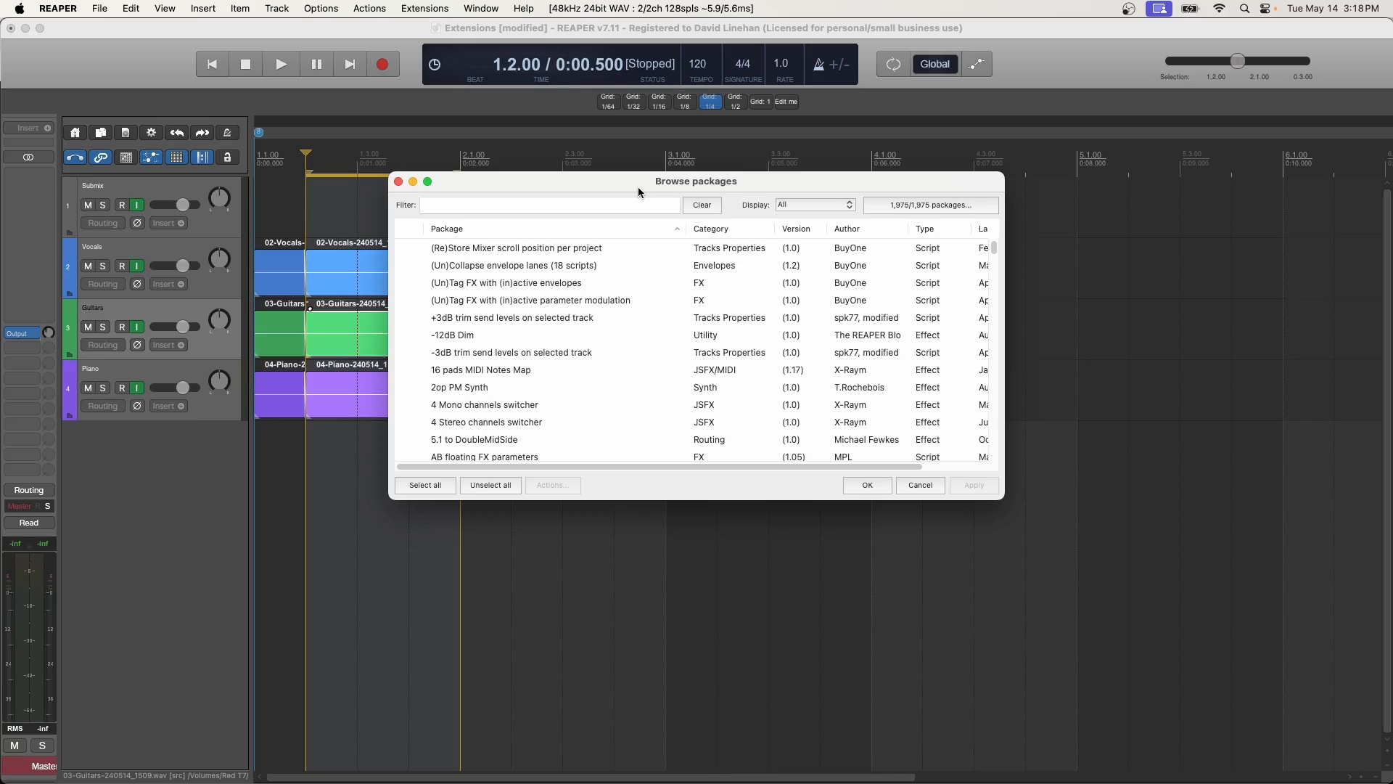
pyautogui.moveTo(604, 223)
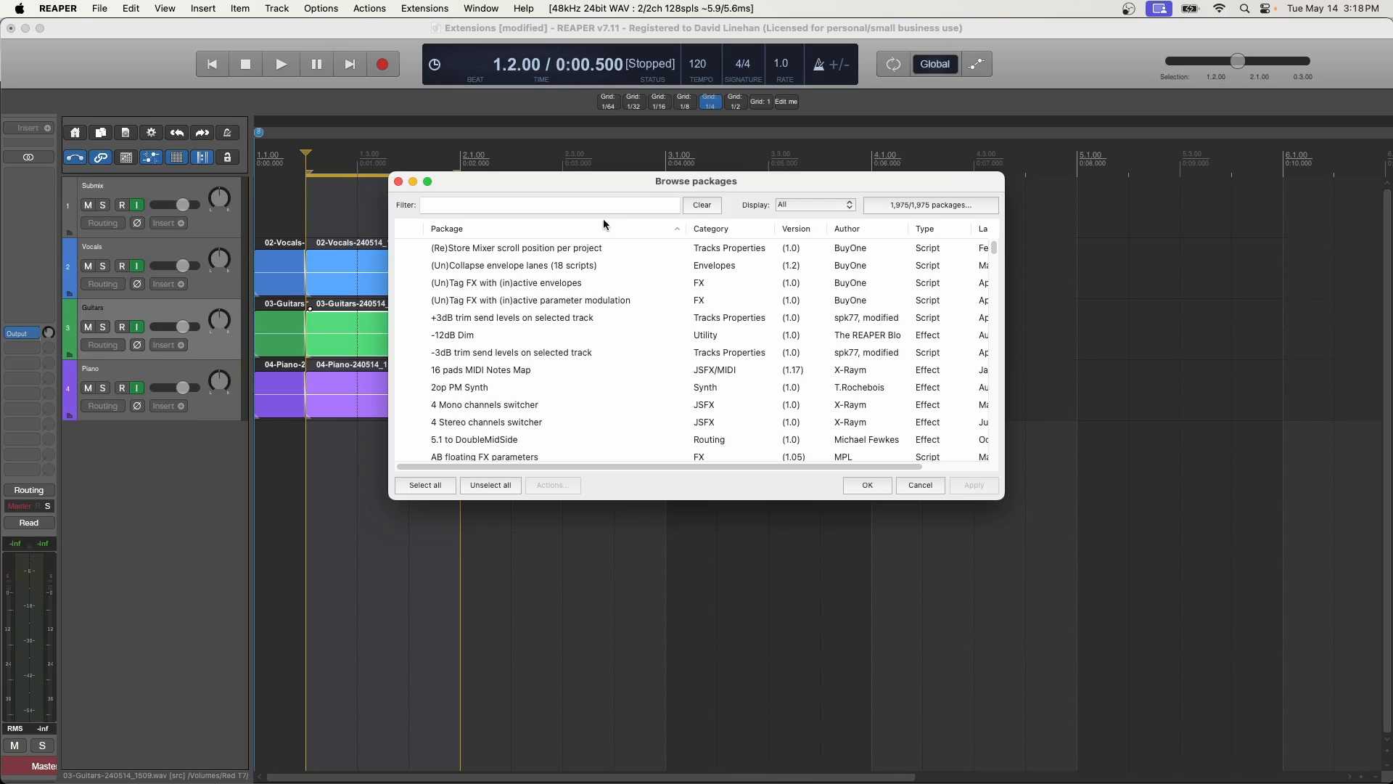
# Filter the package list by the name 'reeq' to find Justin Johnson's Parametric Equaliser.
pyautogui.click(548, 205)
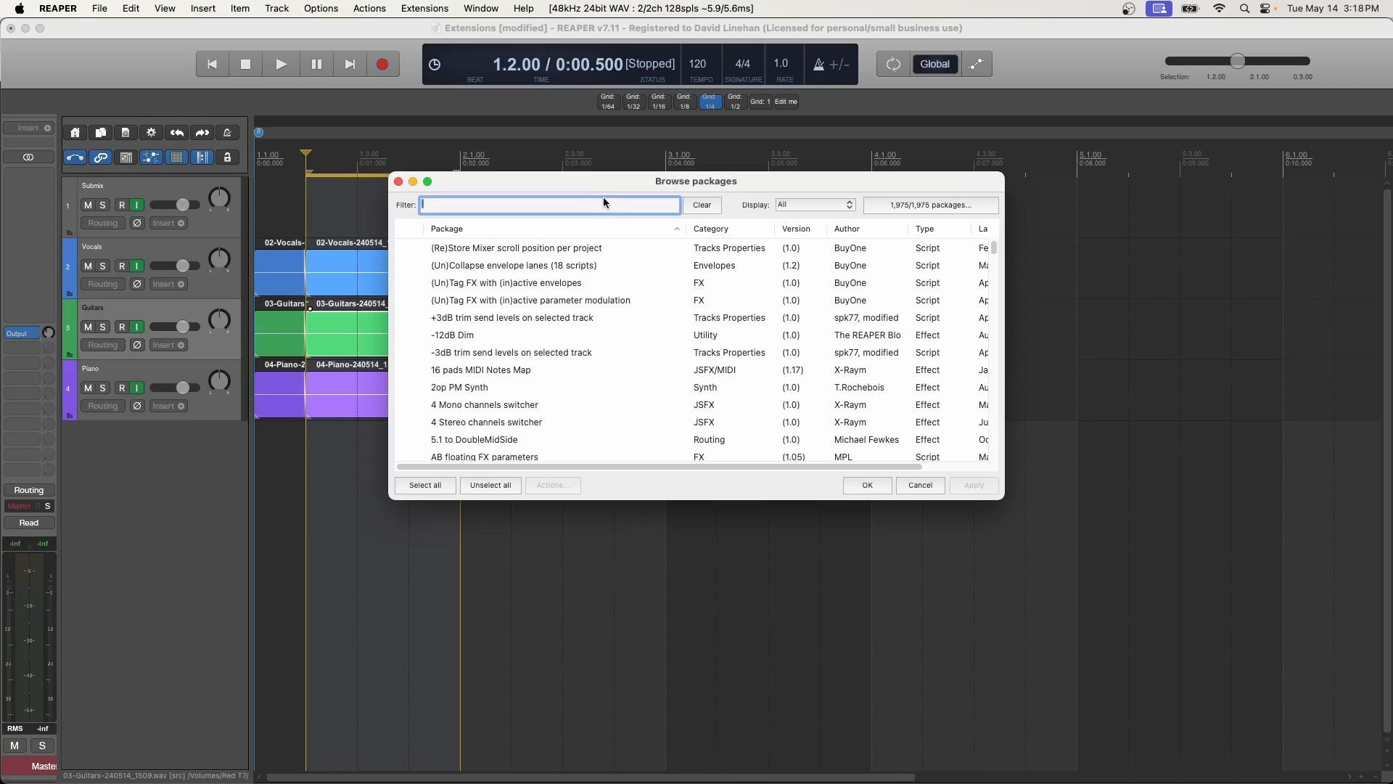
pyautogui.write('reeq')
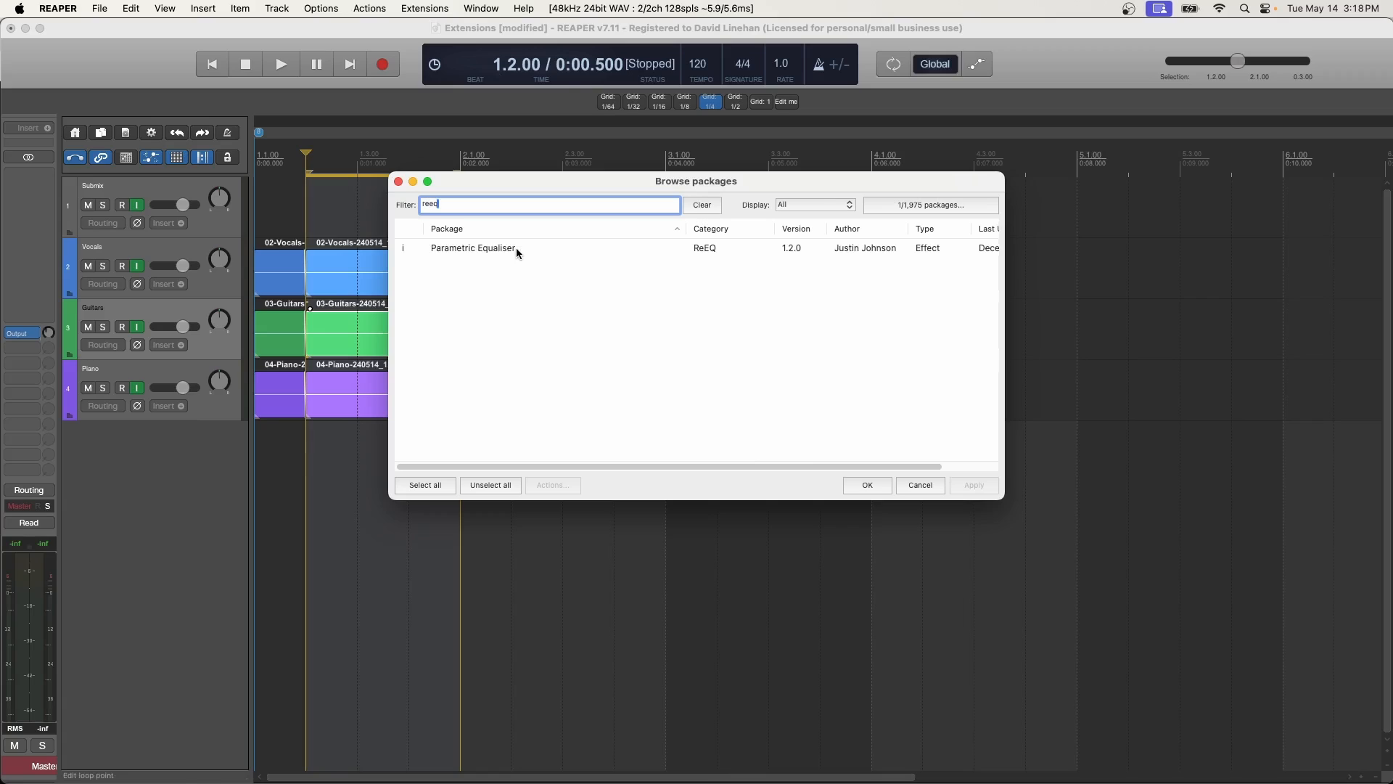
# Select Parametric Equaliser 1.2.0, review its reinstall/remove actions, and dismiss them.
pyautogui.write('q')
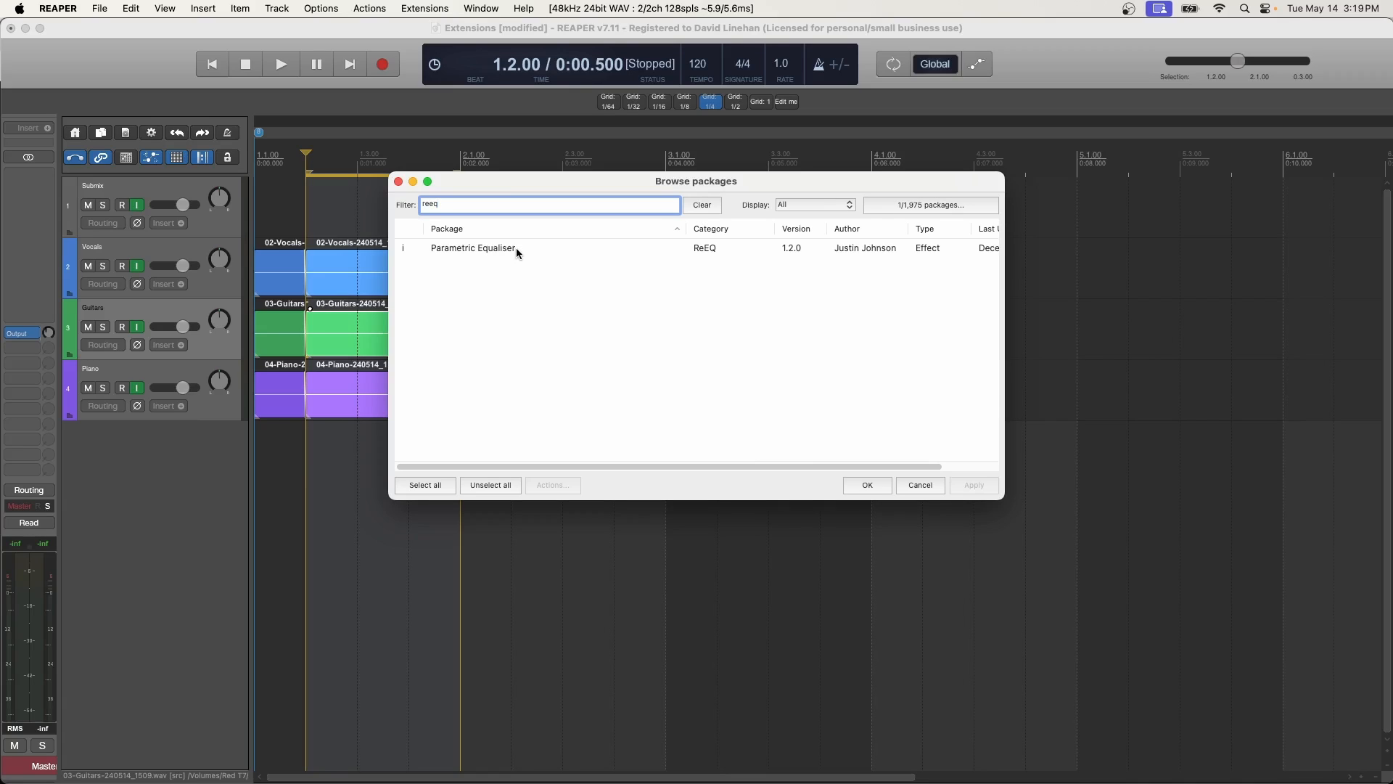
pyautogui.click(473, 247)
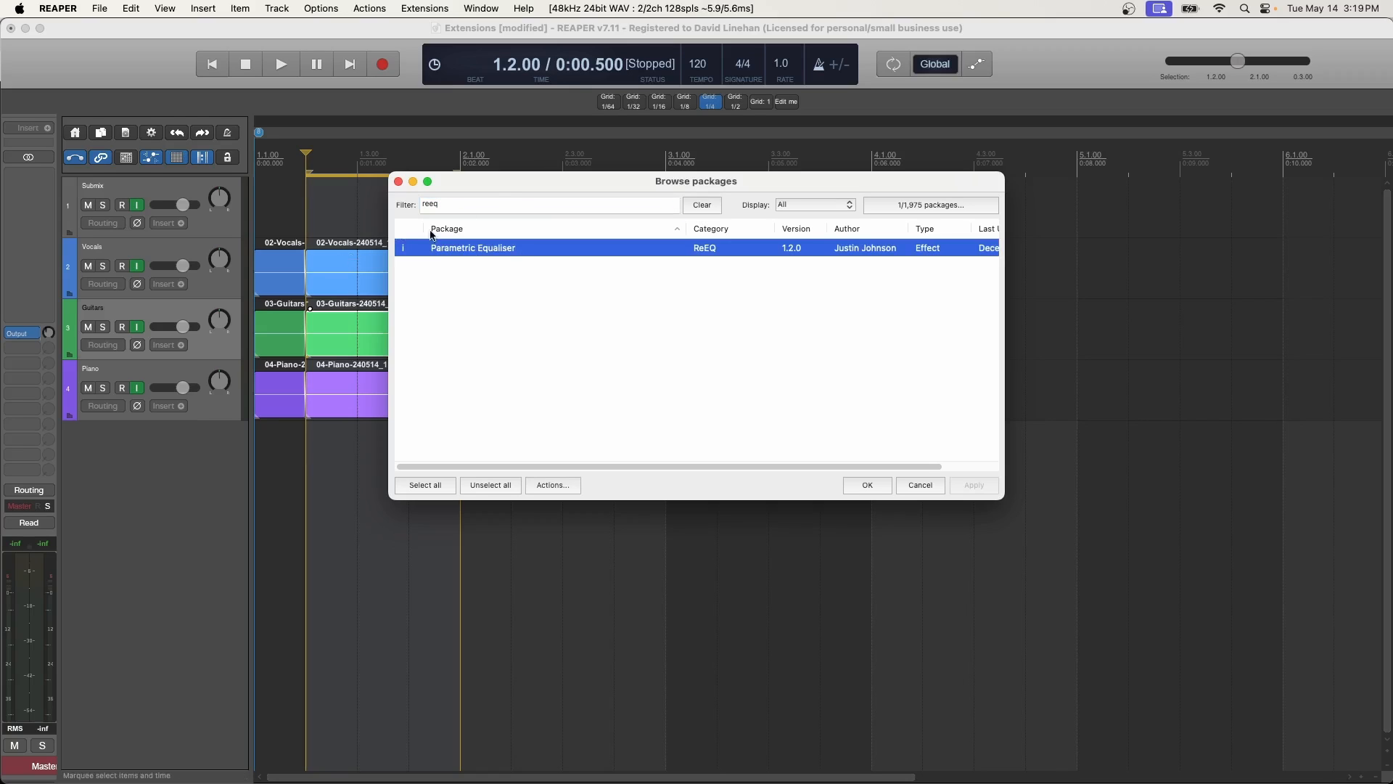
pyautogui.click(551, 485)
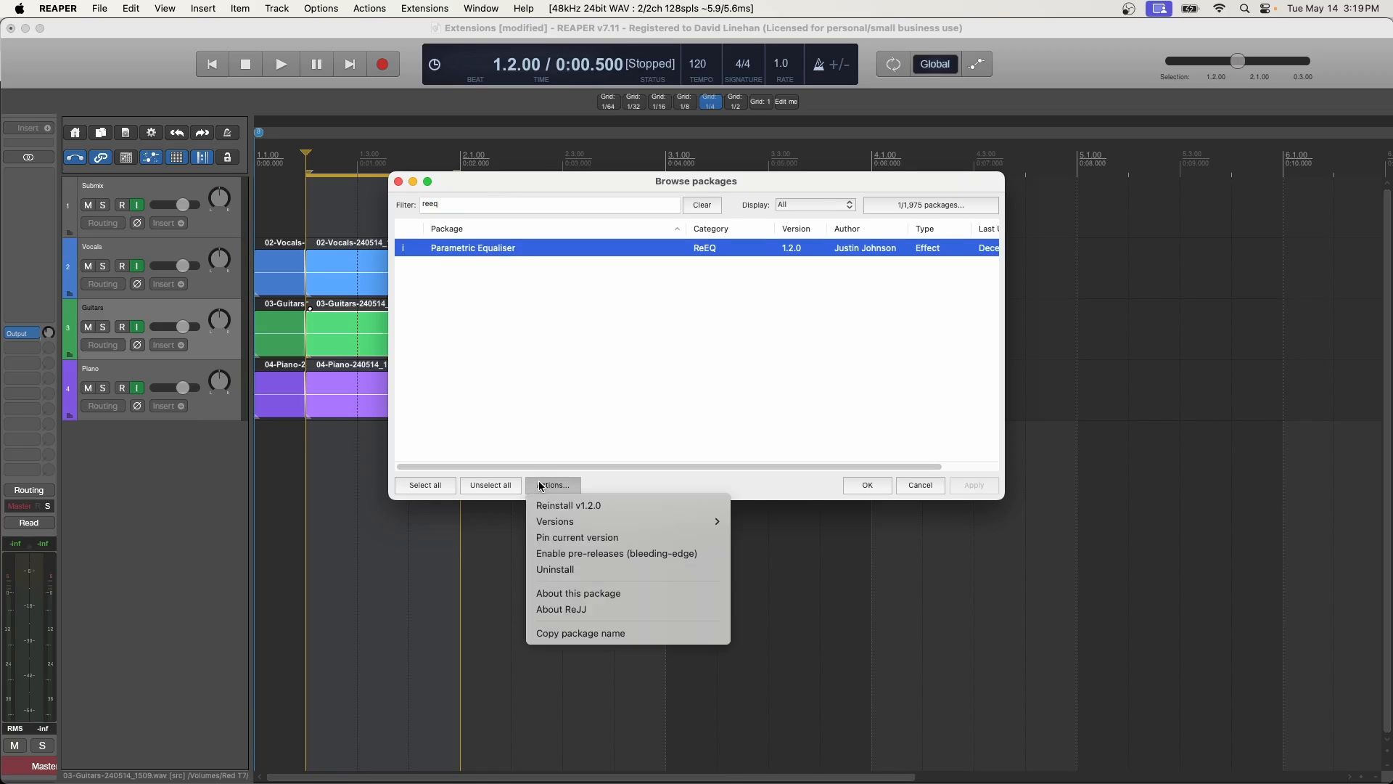
pyautogui.moveTo(571, 568)
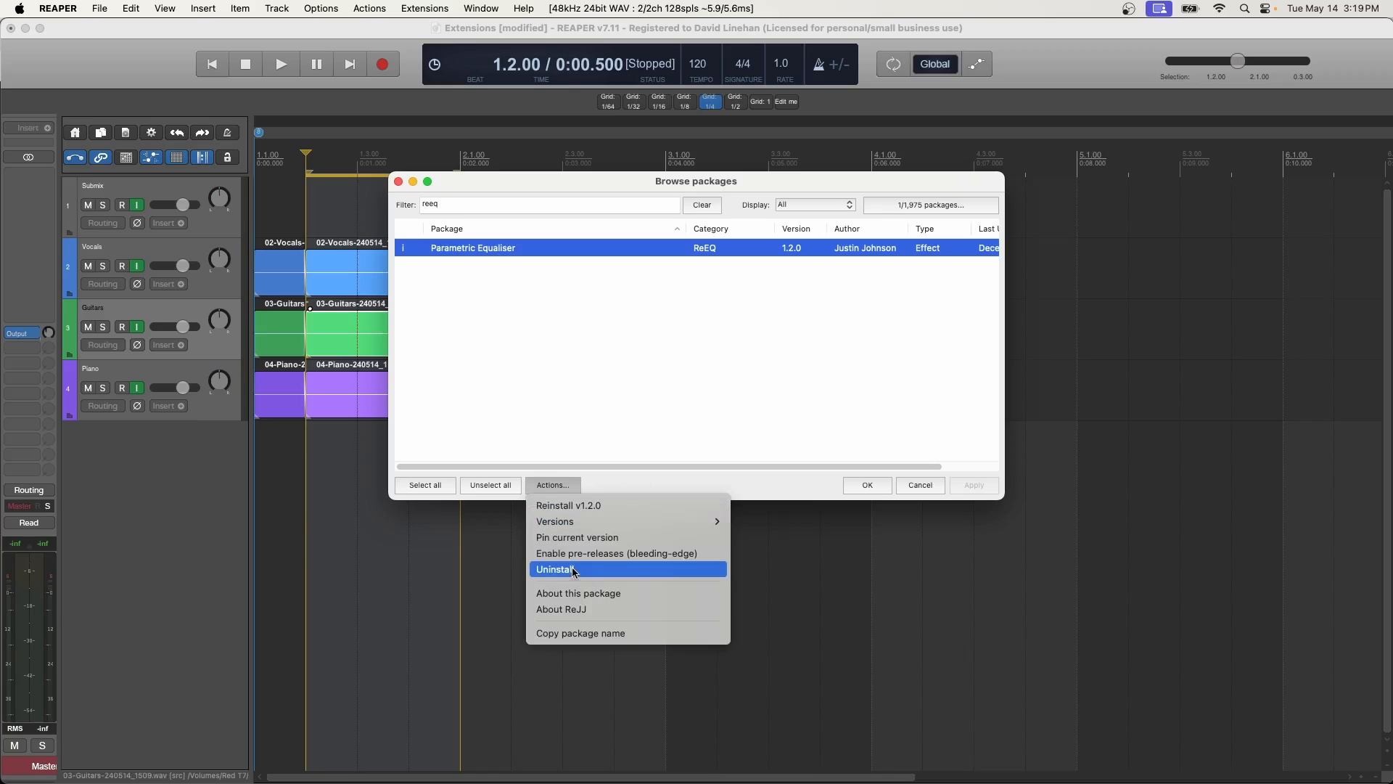
pyautogui.moveTo(564, 574)
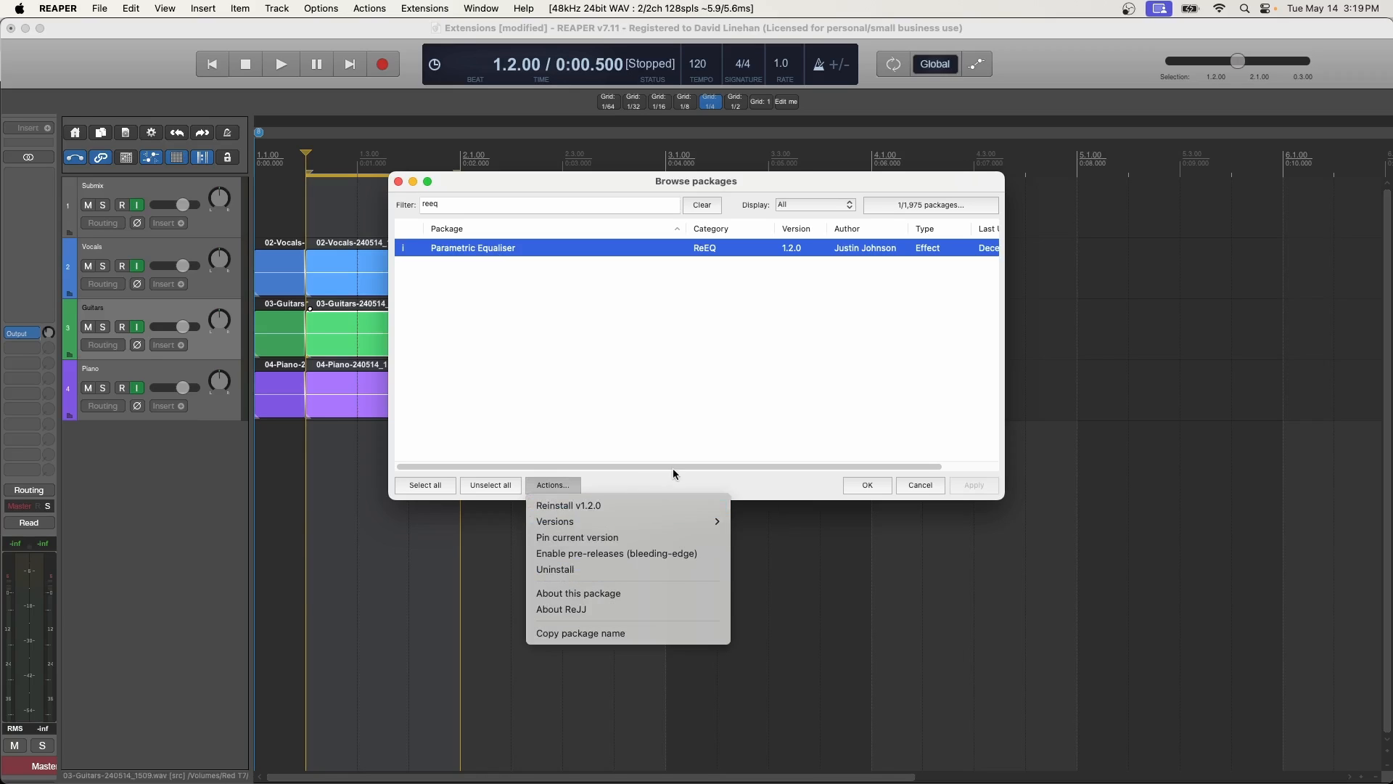
pyautogui.click(910, 303)
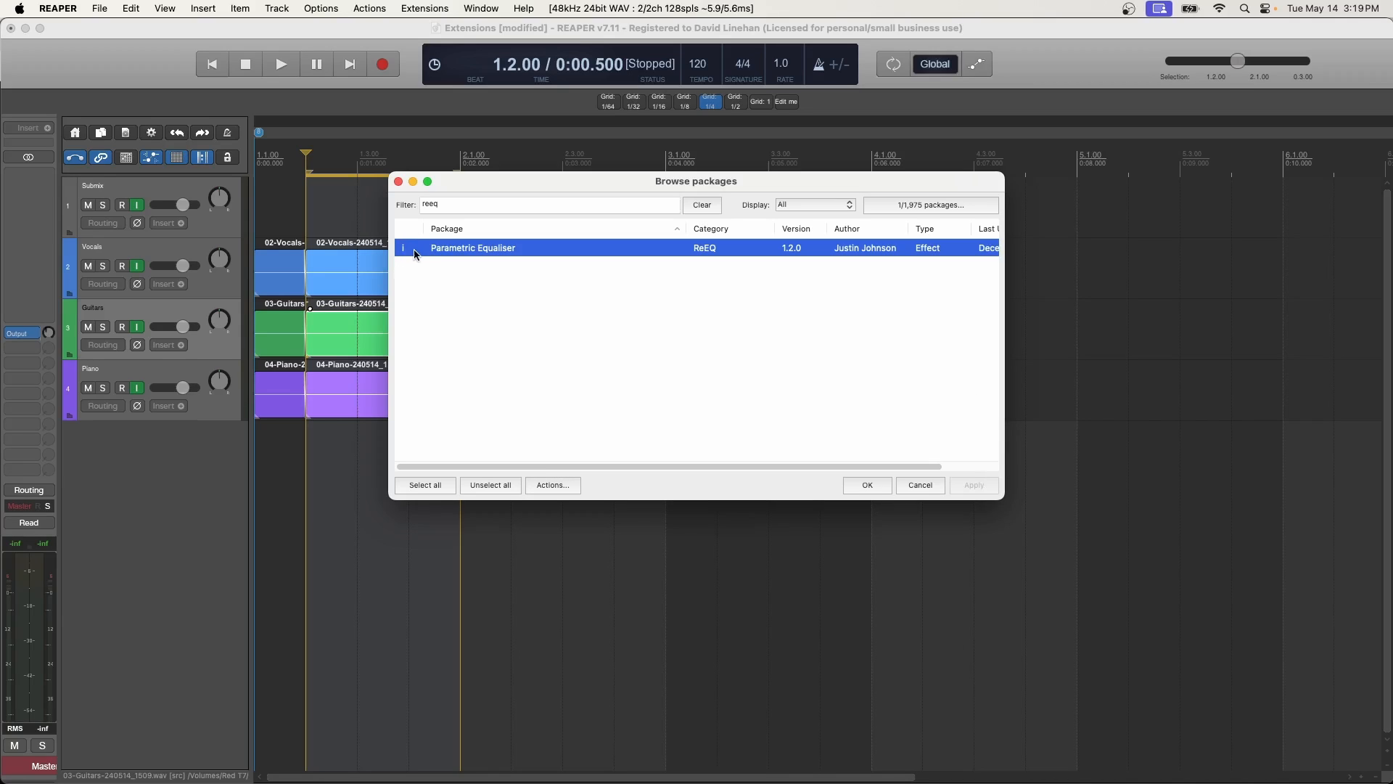
pyautogui.moveTo(496, 241)
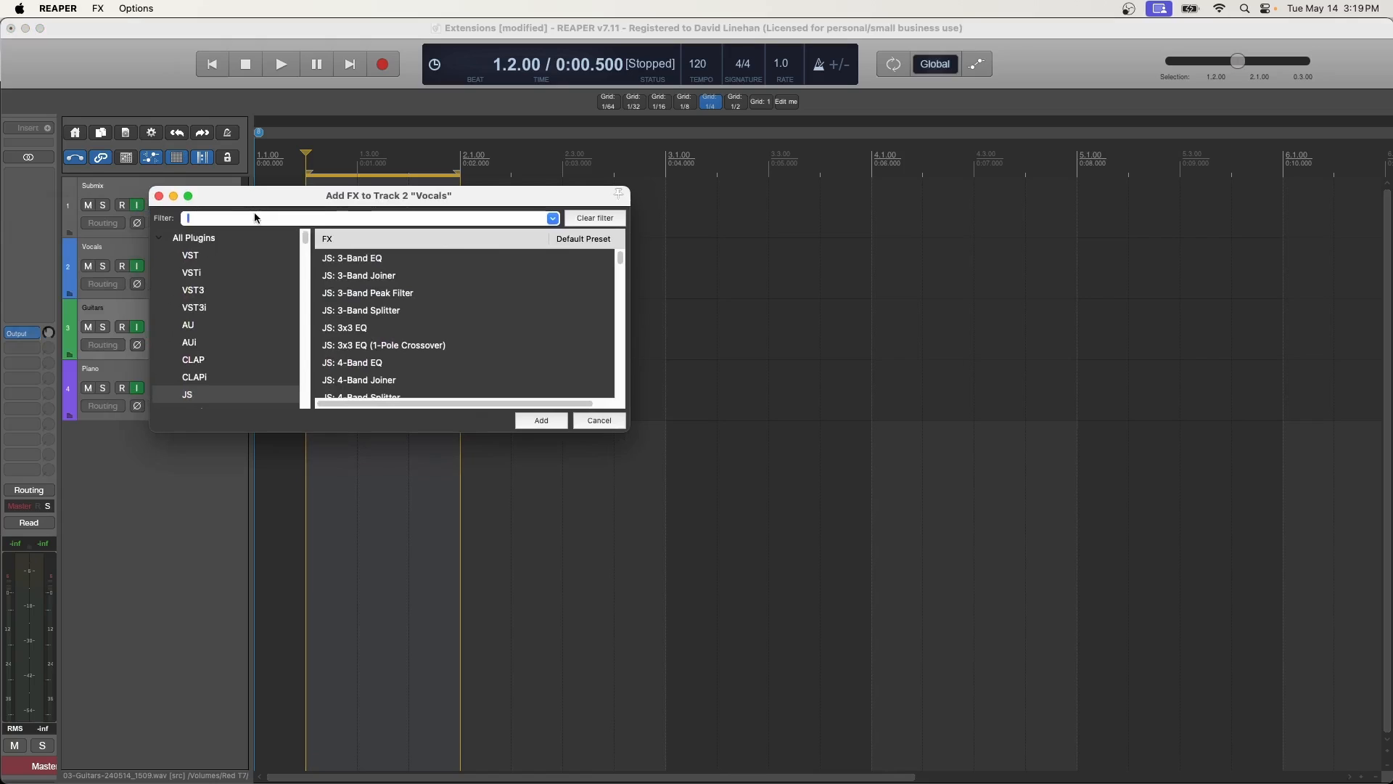
# Add JS: ReEQ to the Vocals track and cut its fourth band to about −5.5 dB near 6 kHz.
pyautogui.write('reeq')
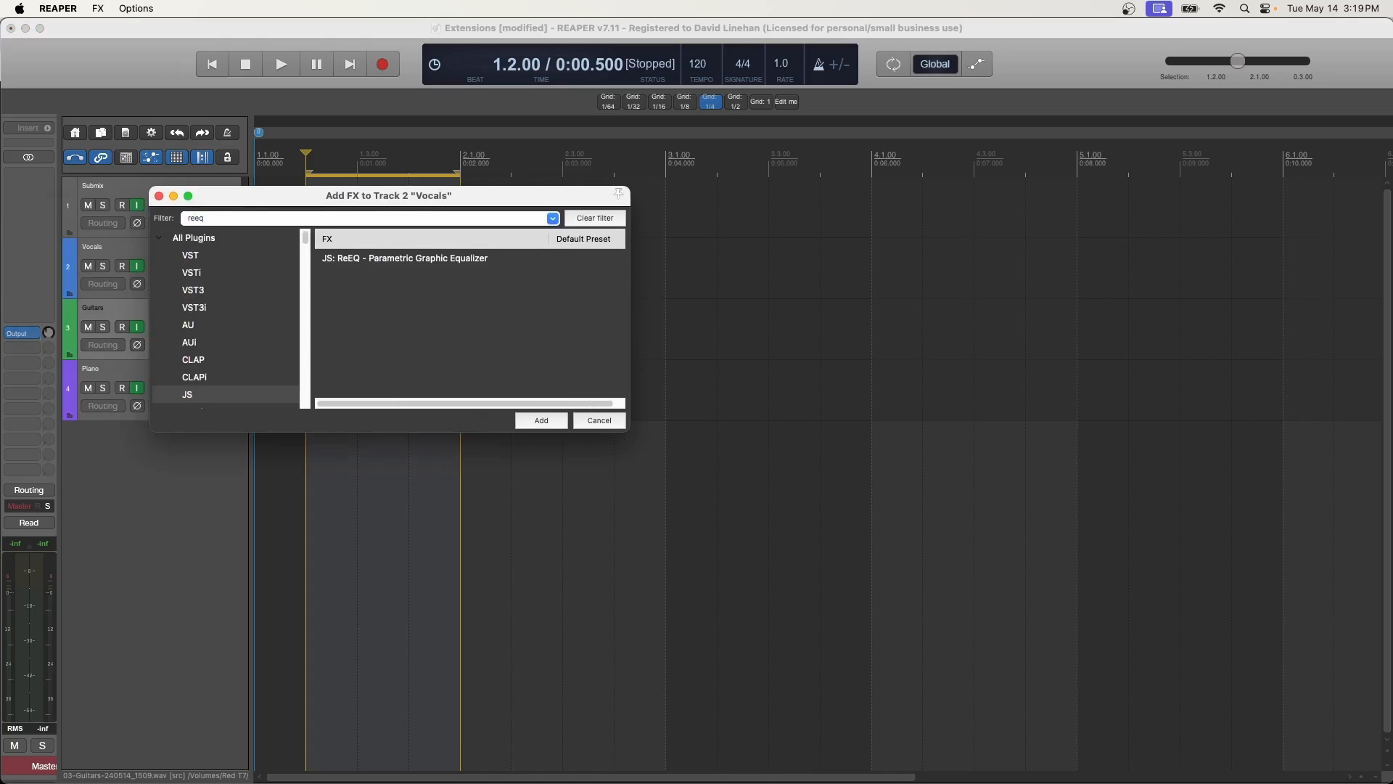
pyautogui.click(405, 258)
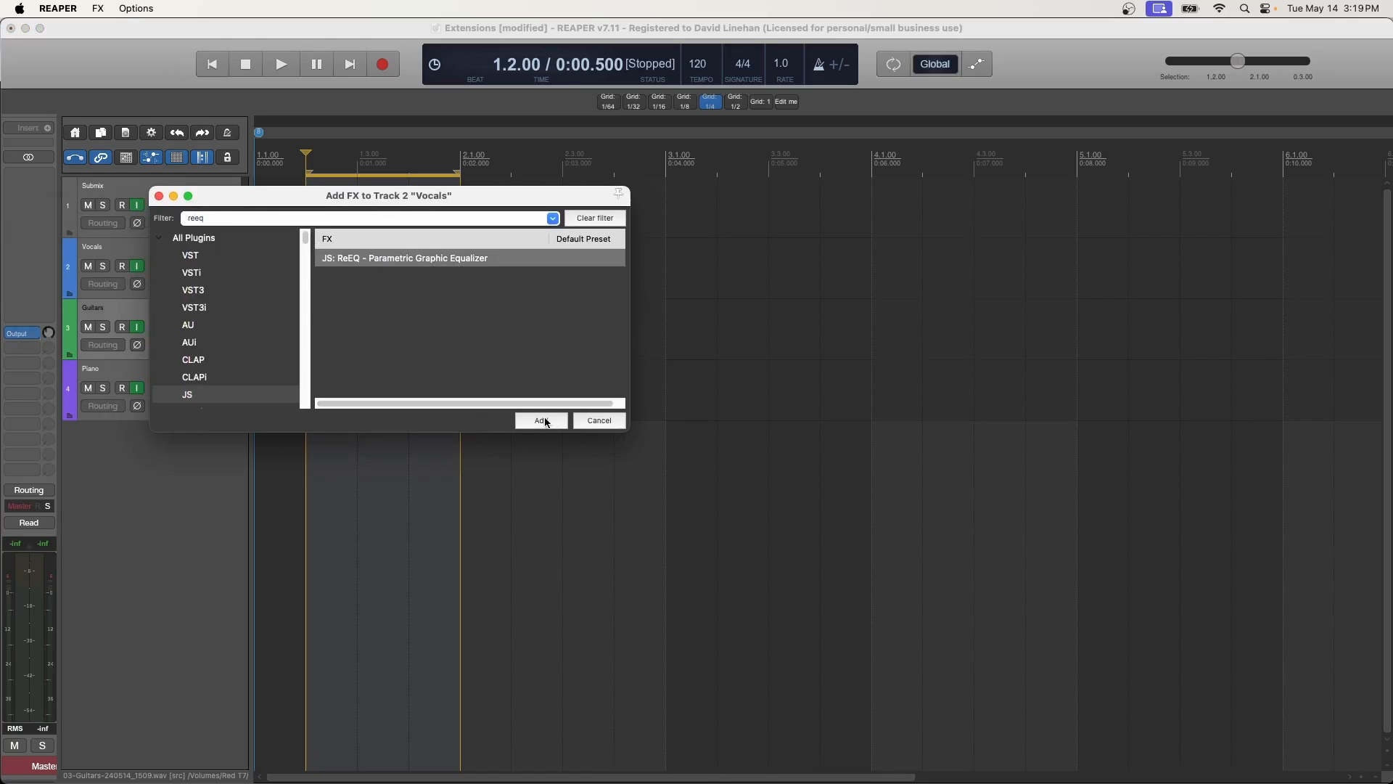
pyautogui.click(540, 420)
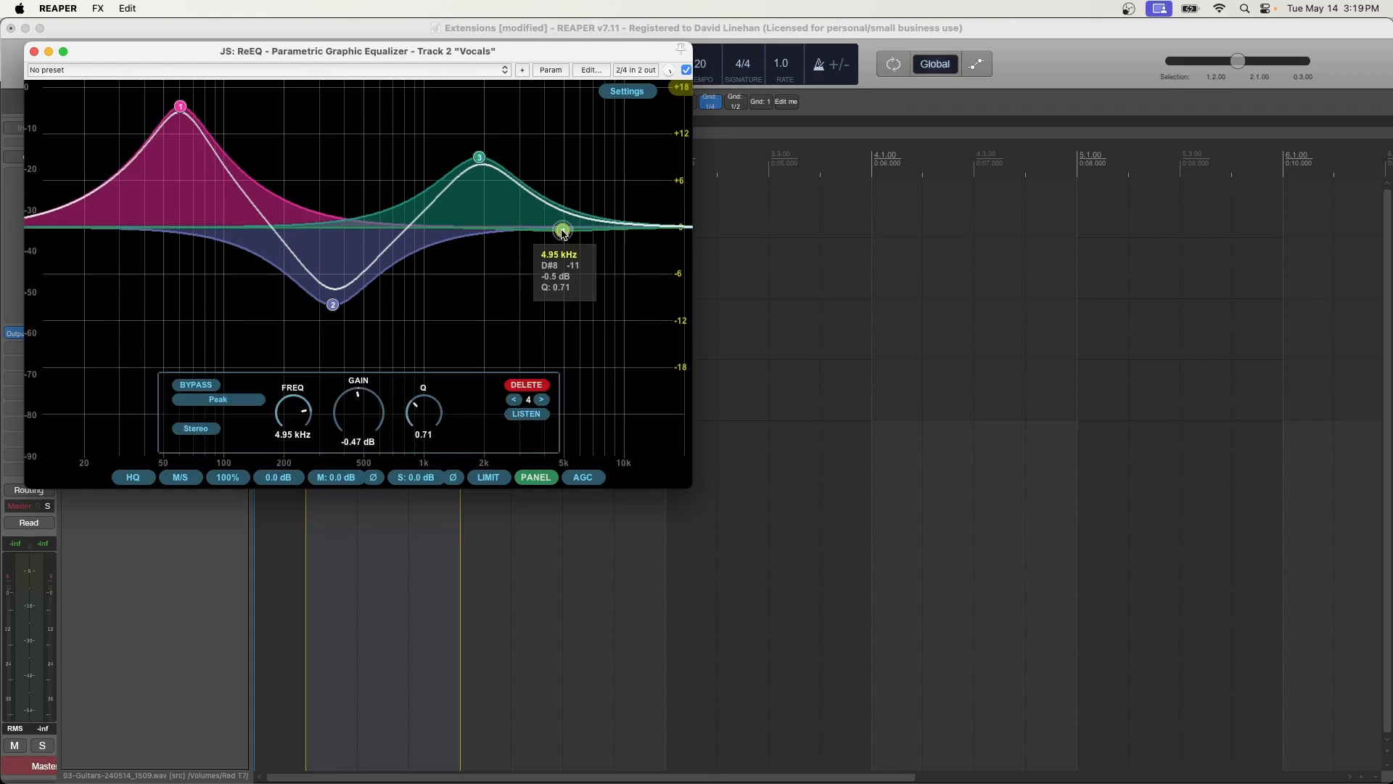
pyautogui.moveTo(562, 229); pyautogui.dragTo(579, 270)
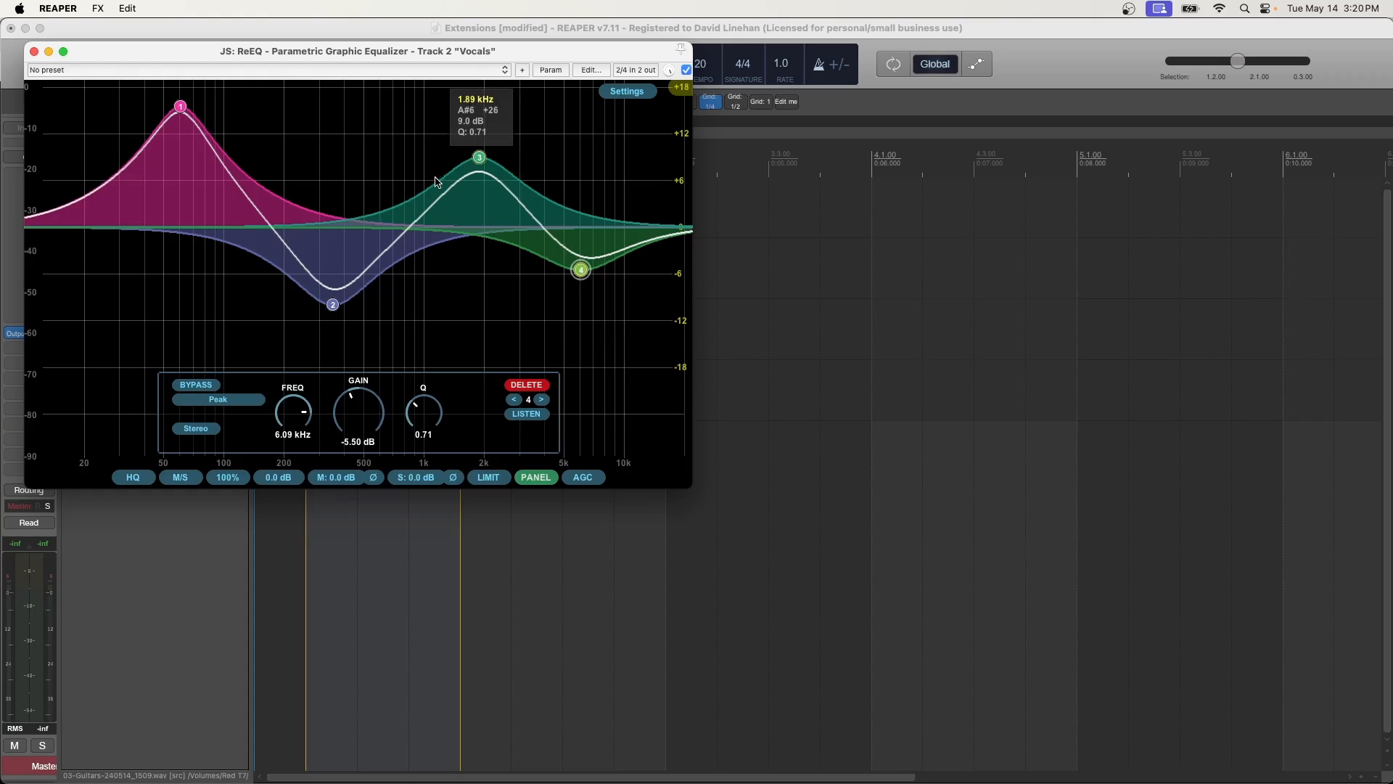
pyautogui.moveTo(499, 173)
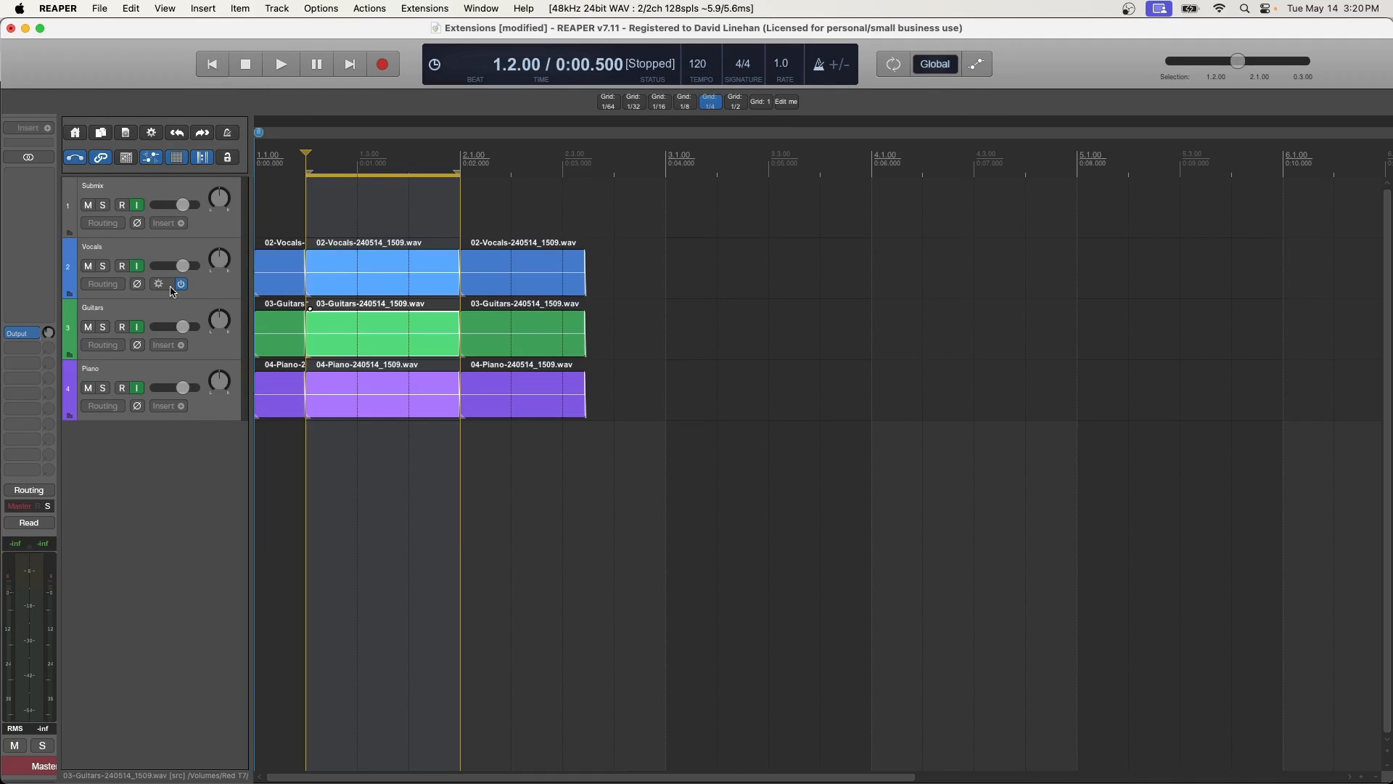
pyautogui.moveTo(180, 284)
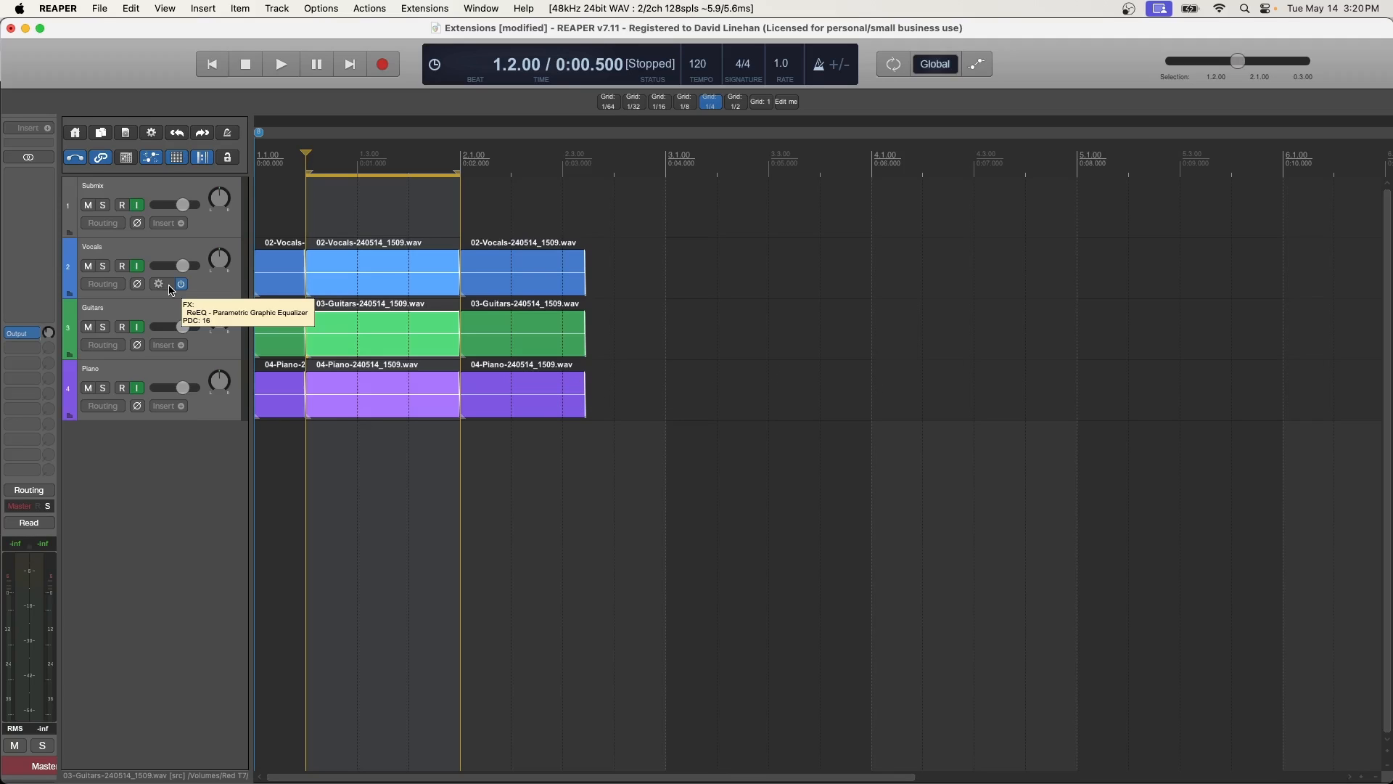
pyautogui.click(369, 7)
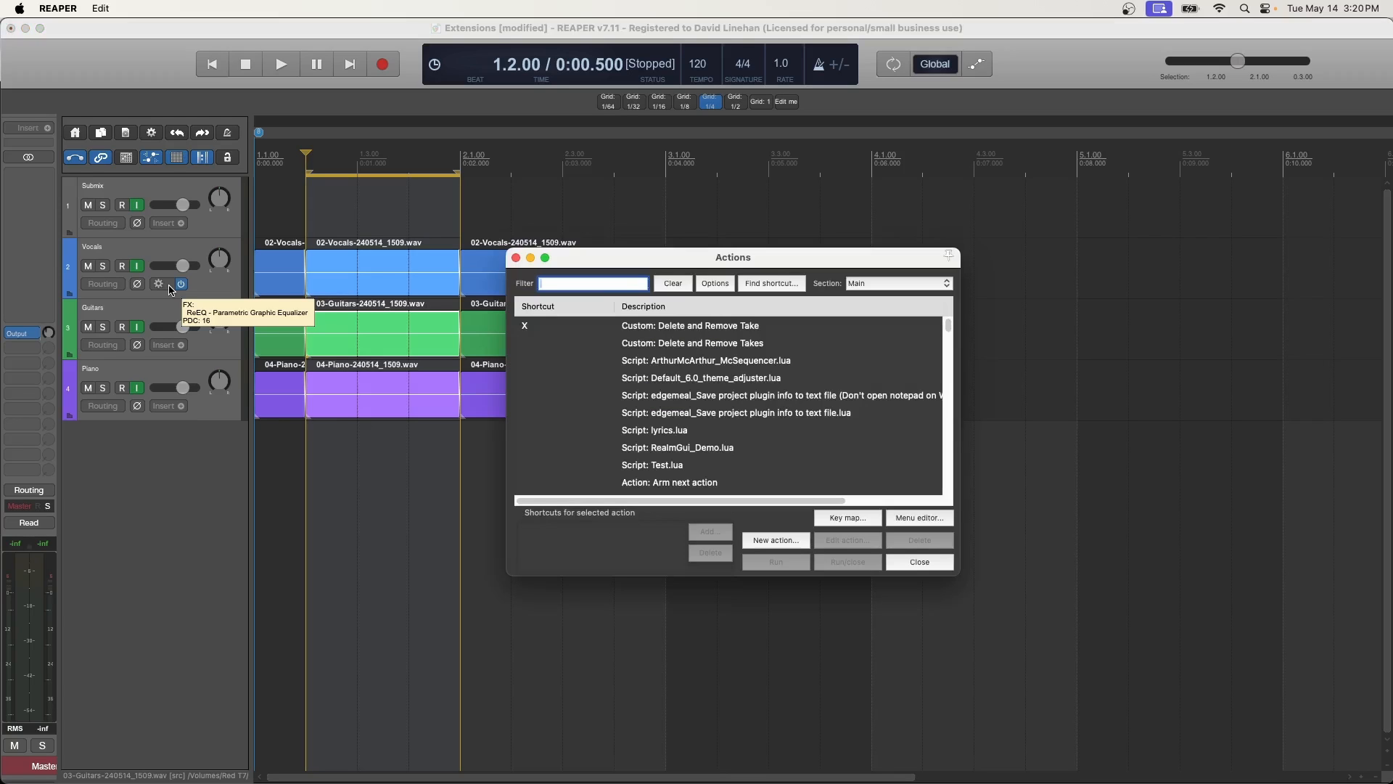
pyautogui.click(920, 562)
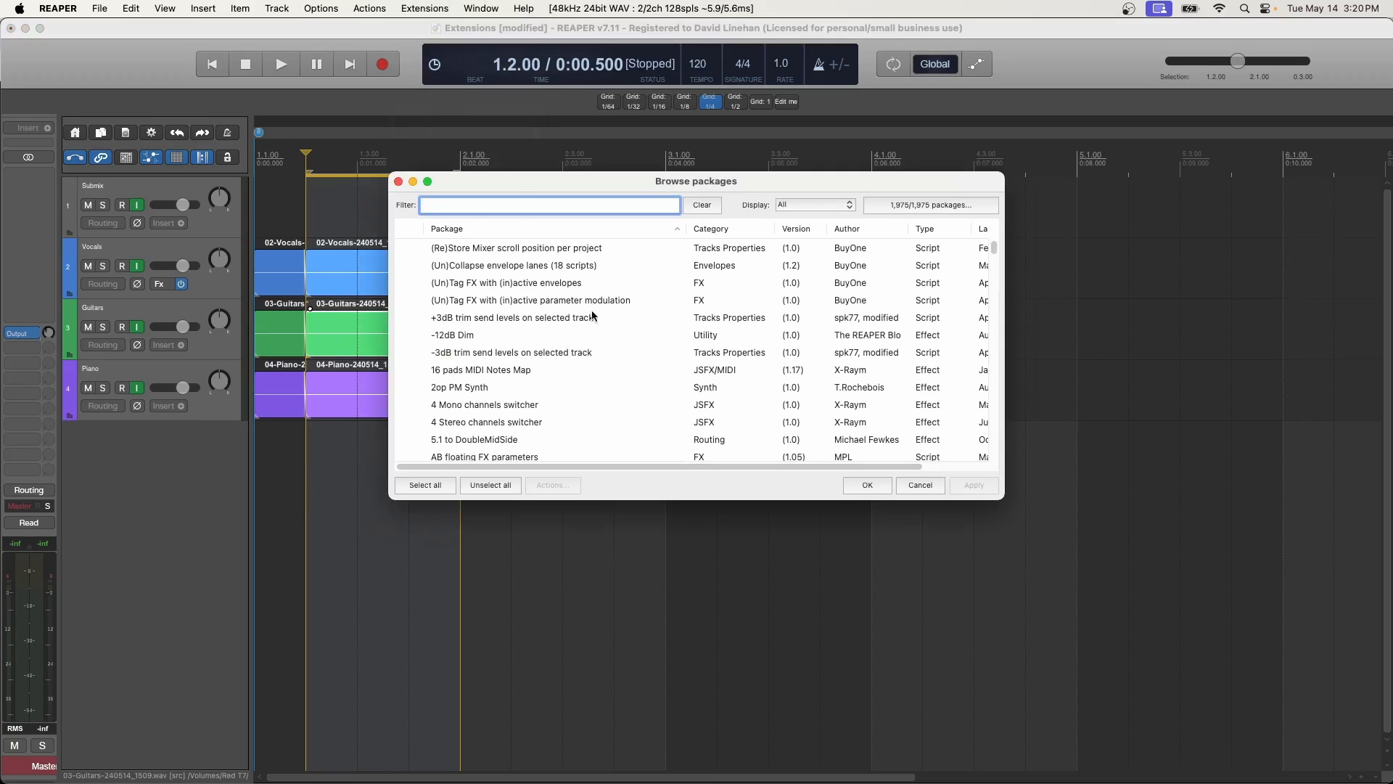
pyautogui.moveTo(754, 284)
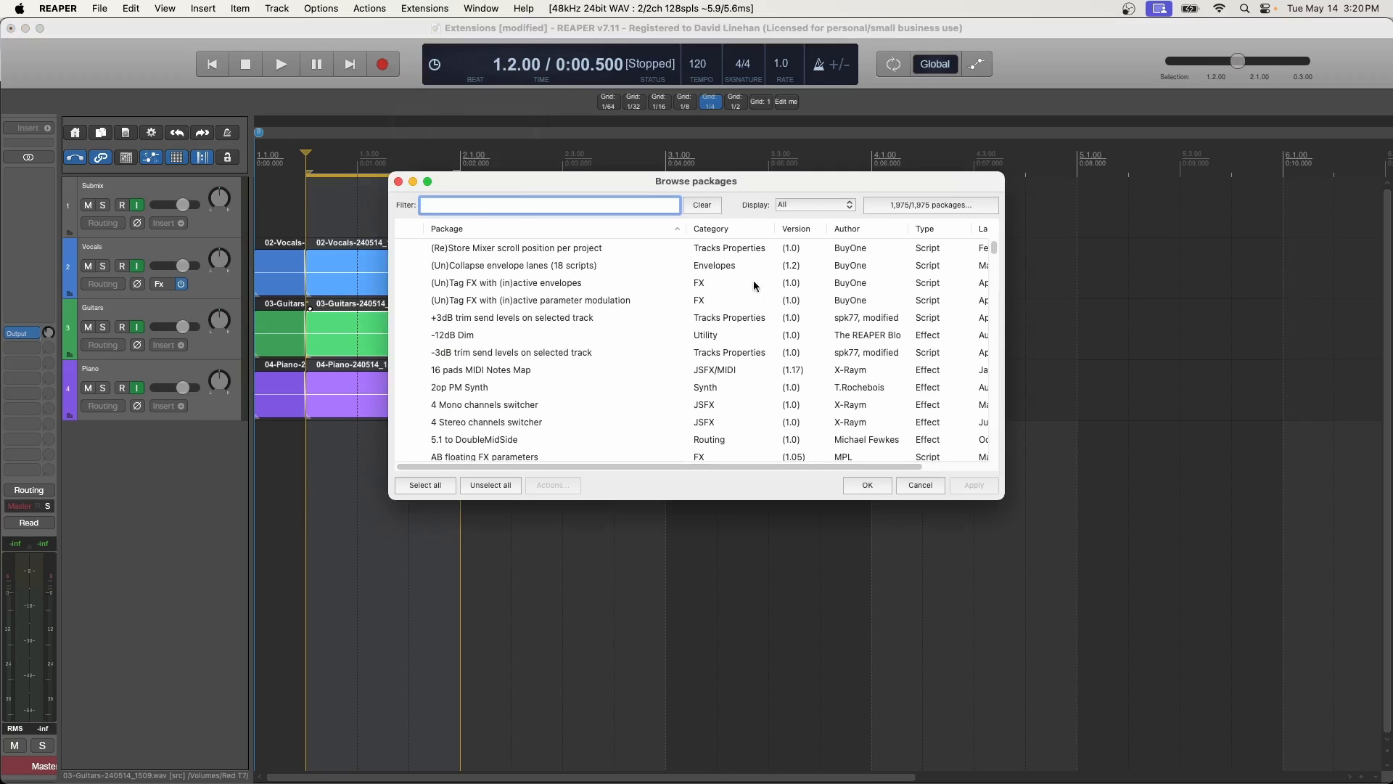
pyautogui.scroll(-3)
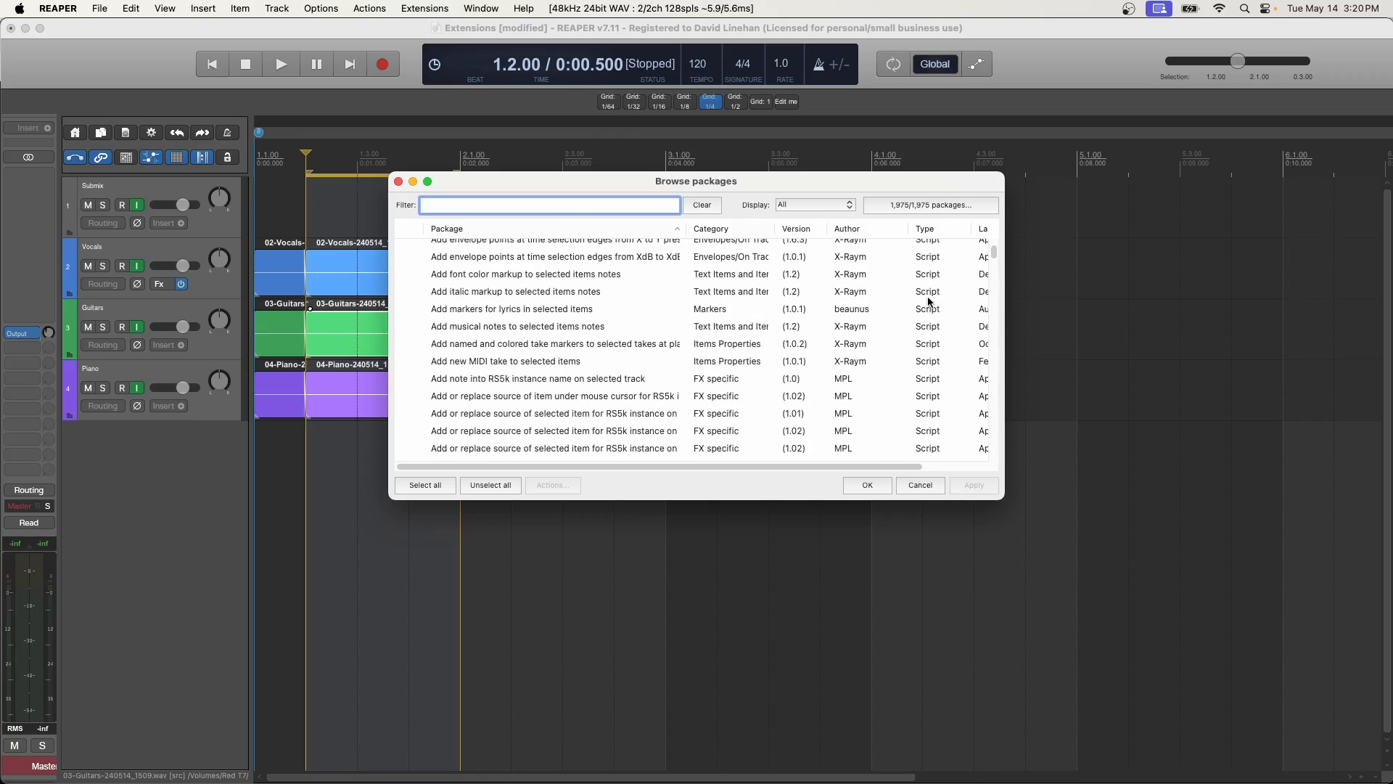
pyautogui.scroll(-3)
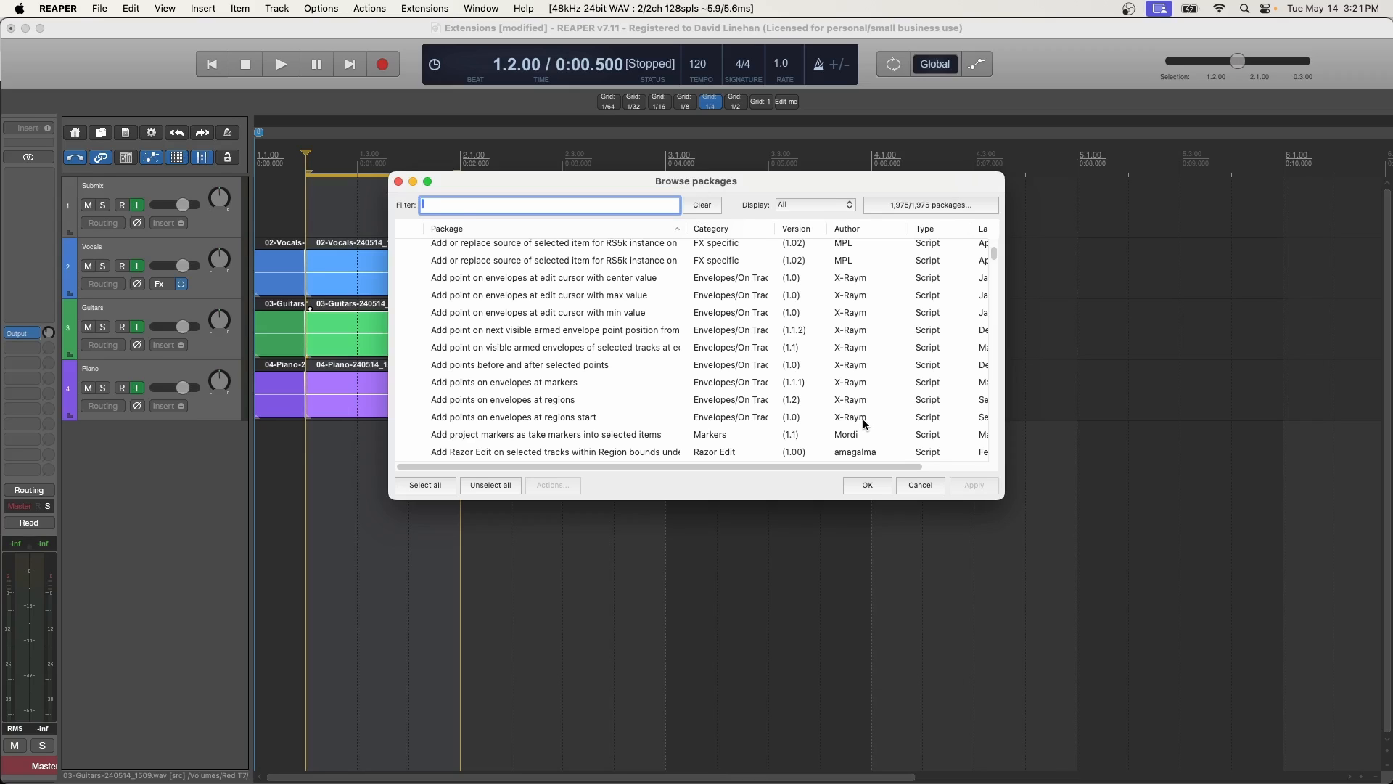
pyautogui.click(920, 484)
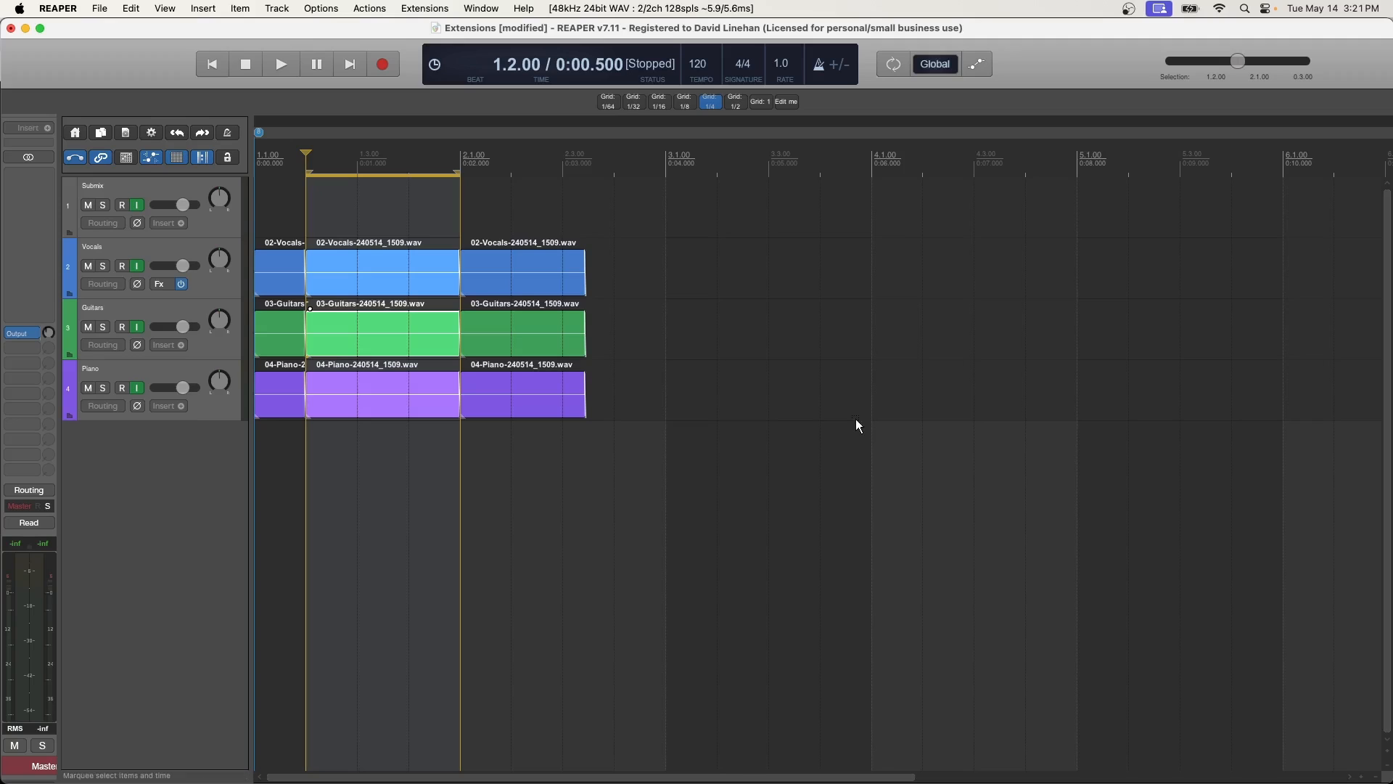
pyautogui.moveTo(137, 477)
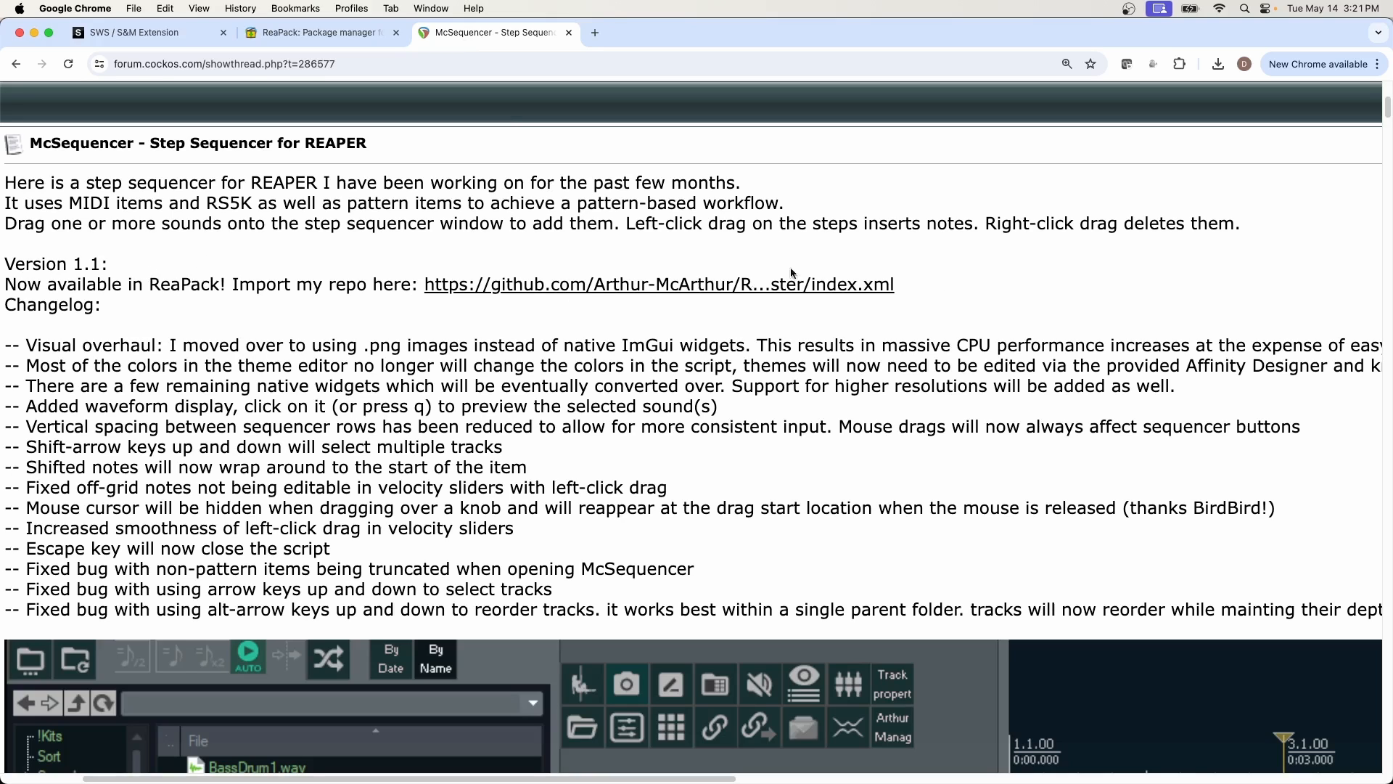
pyautogui.moveTo(703, 281)
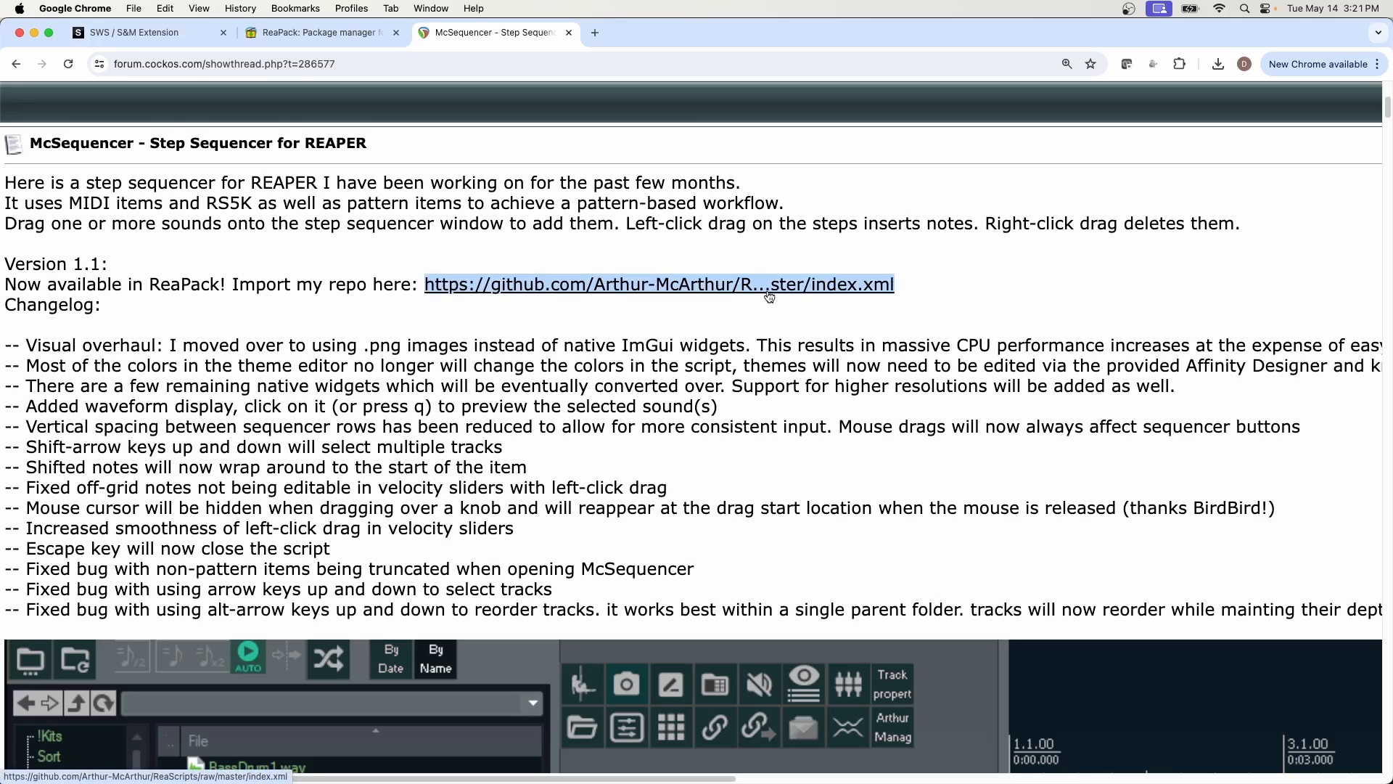
pyautogui.moveTo(752, 293)
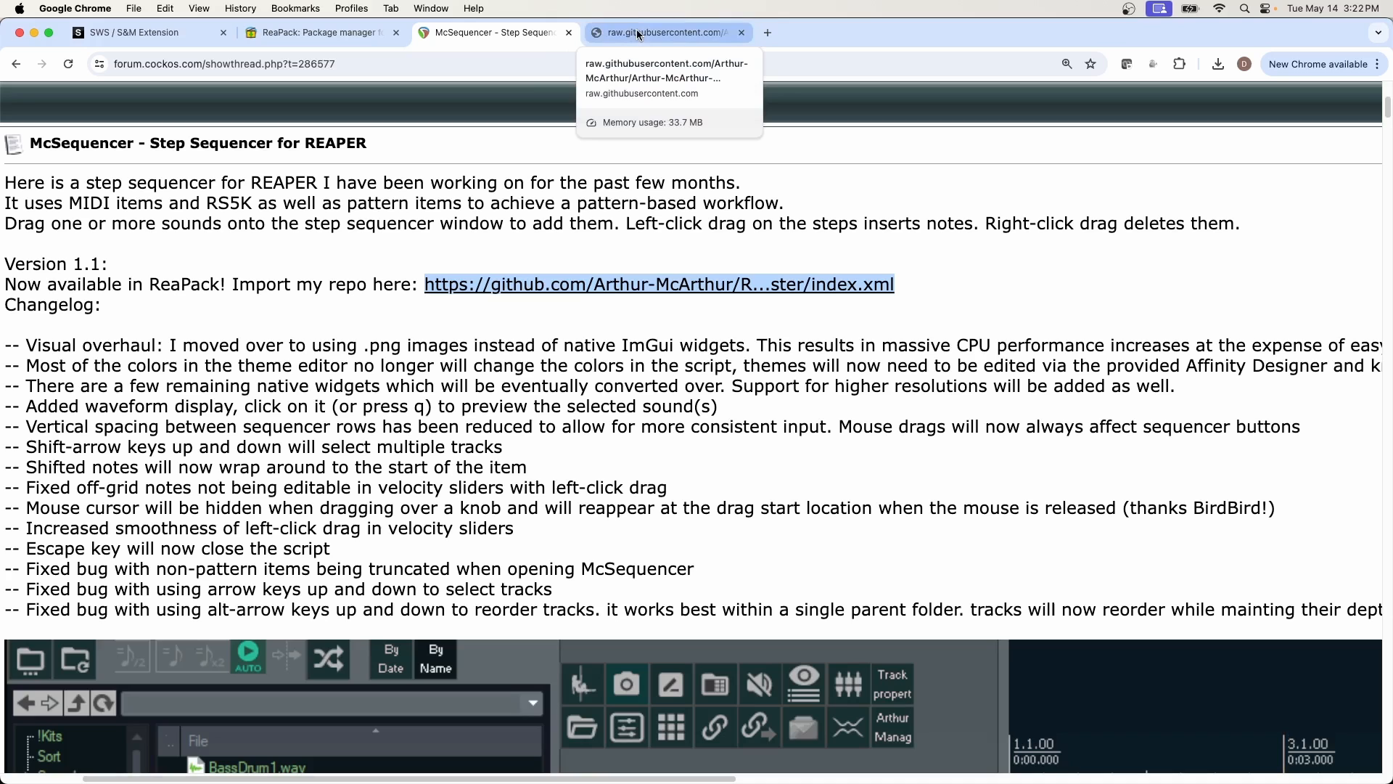
pyautogui.moveTo(650, 89)
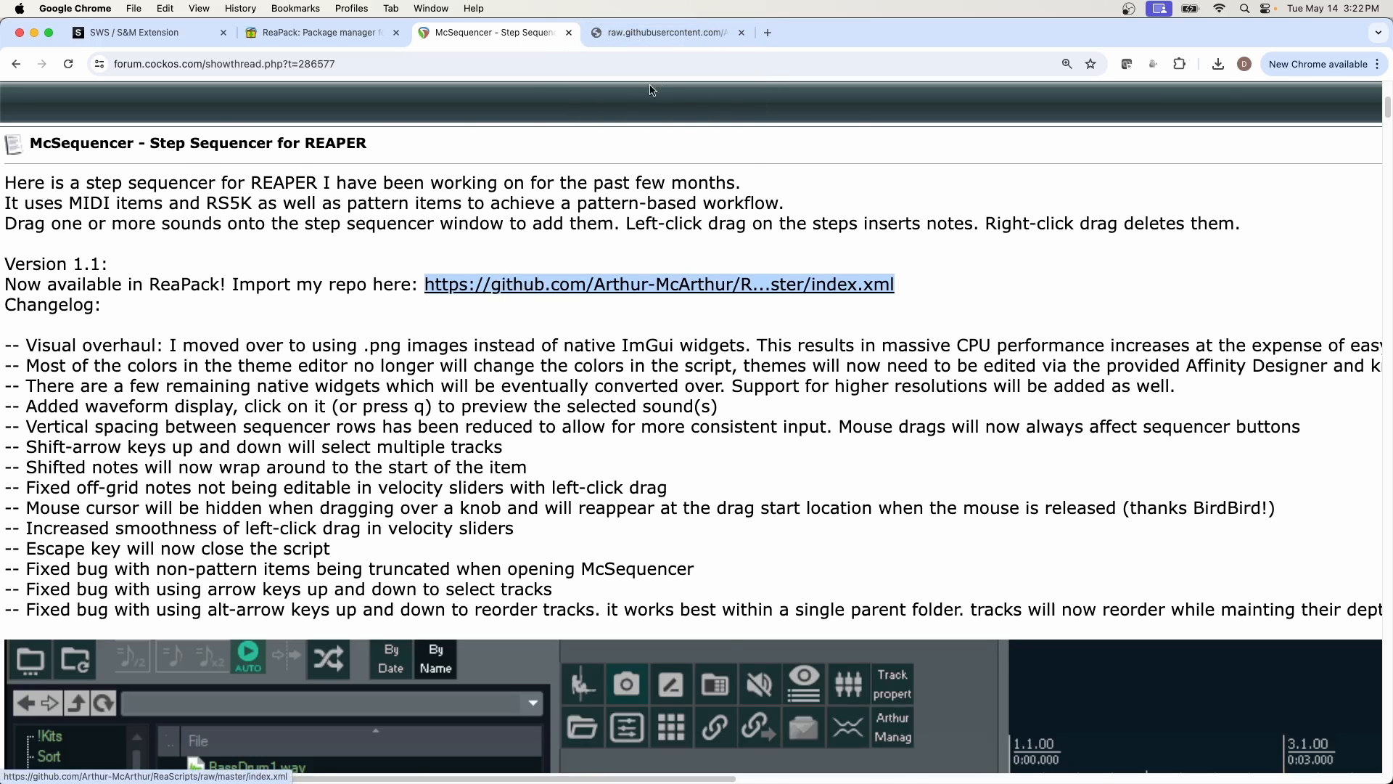
# Switch to the raw.githubusercontent index.xml tab, copy its address, and return to REAPER.
pyautogui.click(662, 32)
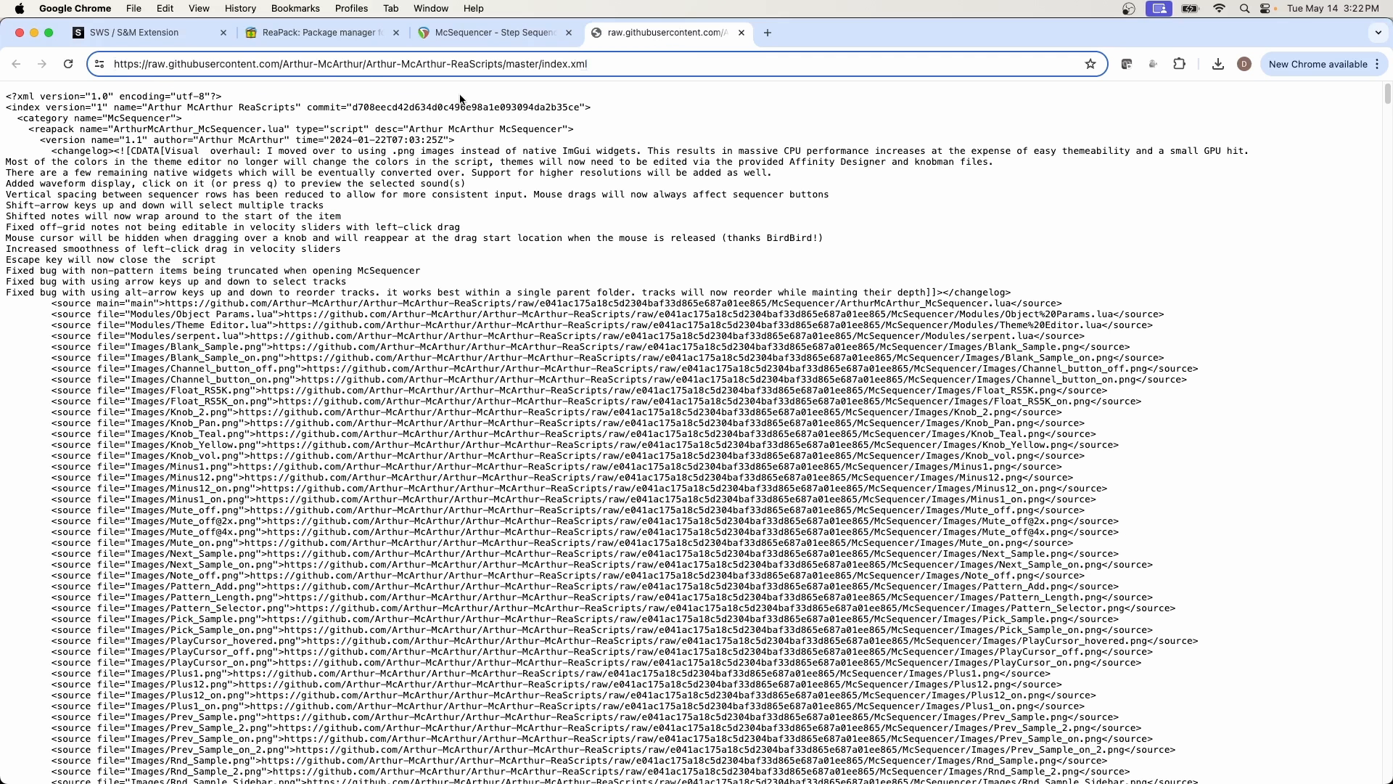
pyautogui.press('Cmd+Tab')
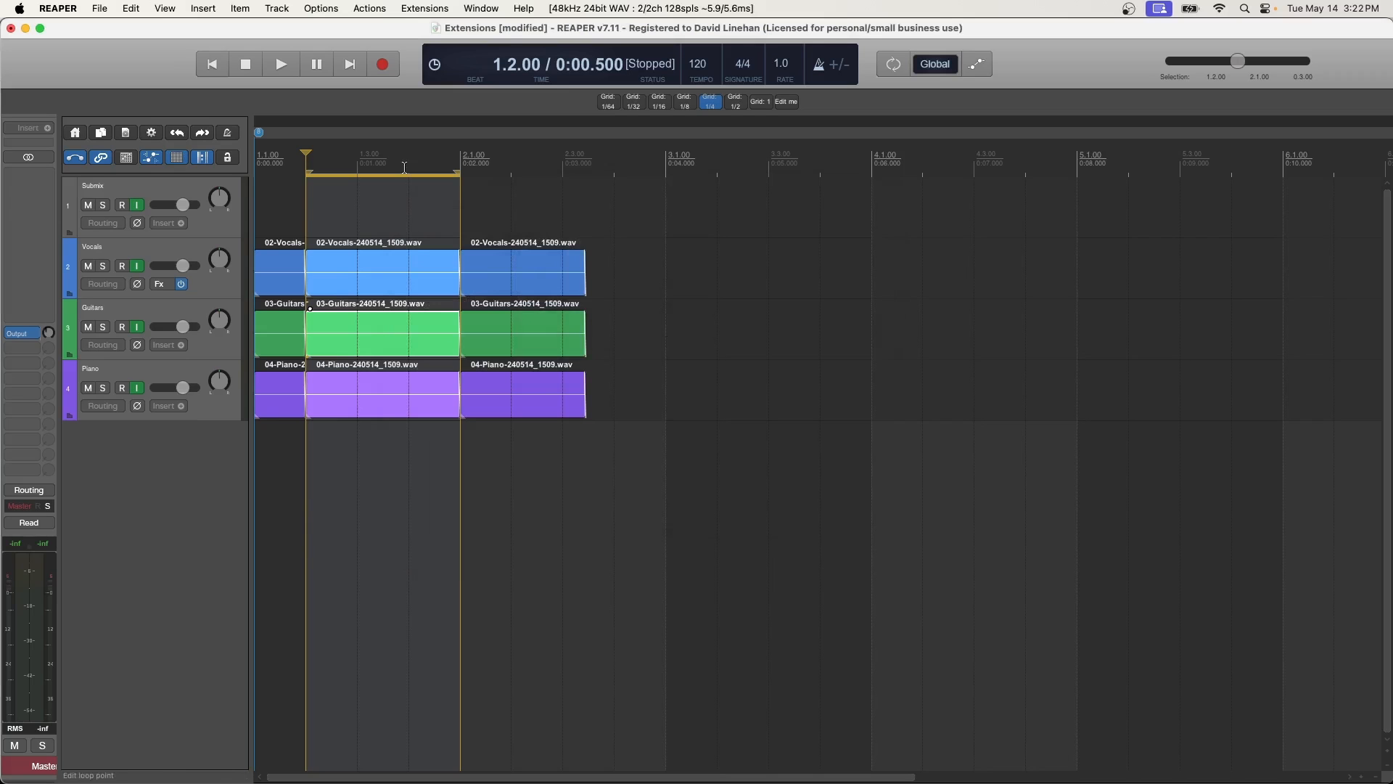
# Enter the Arthur-McArthur ReaScripts index URL, confirm the repository is already listed, and return to the ReaPack commands.
pyautogui.click(424, 7)
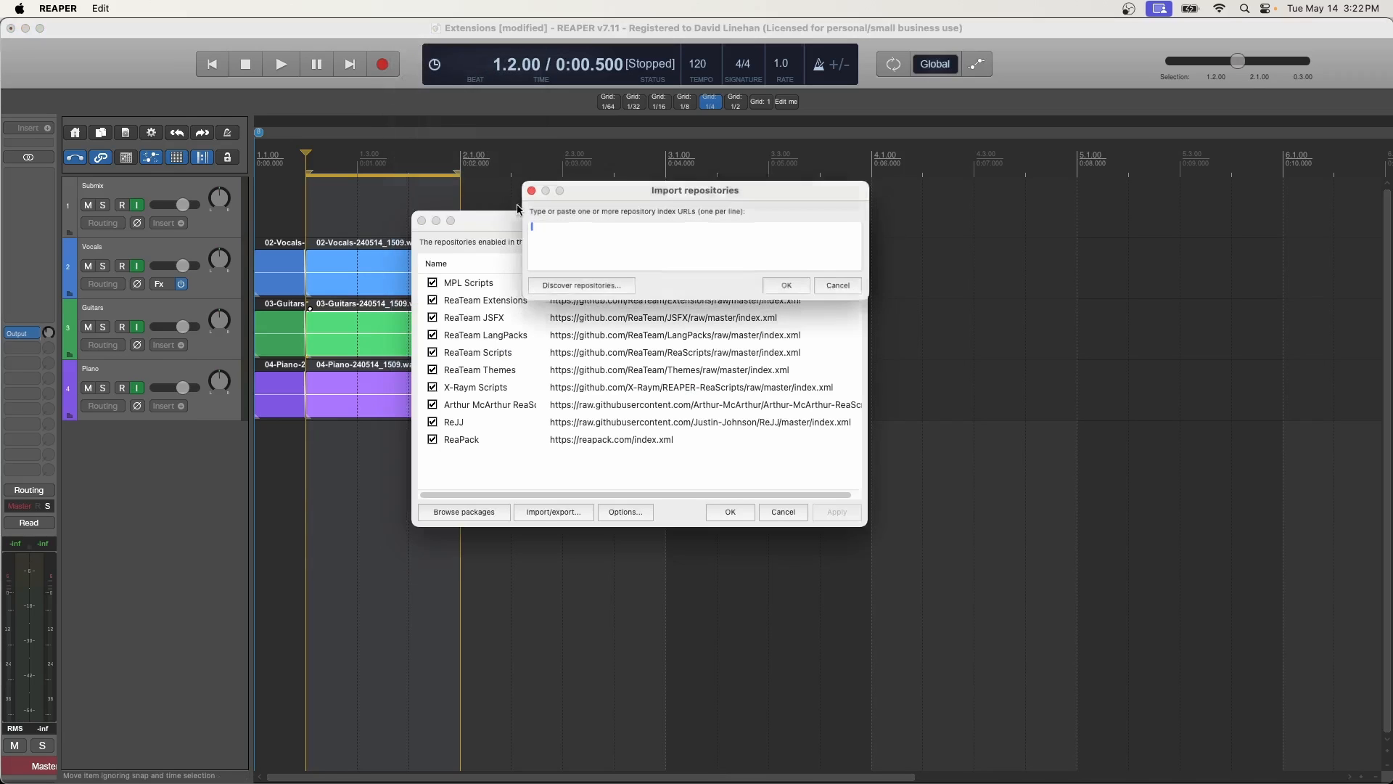
pyautogui.write('https://raw.githubusercontent.com/Arthur-McArthur/Arthur-McArthur-ReaScripts/master/index.xml')
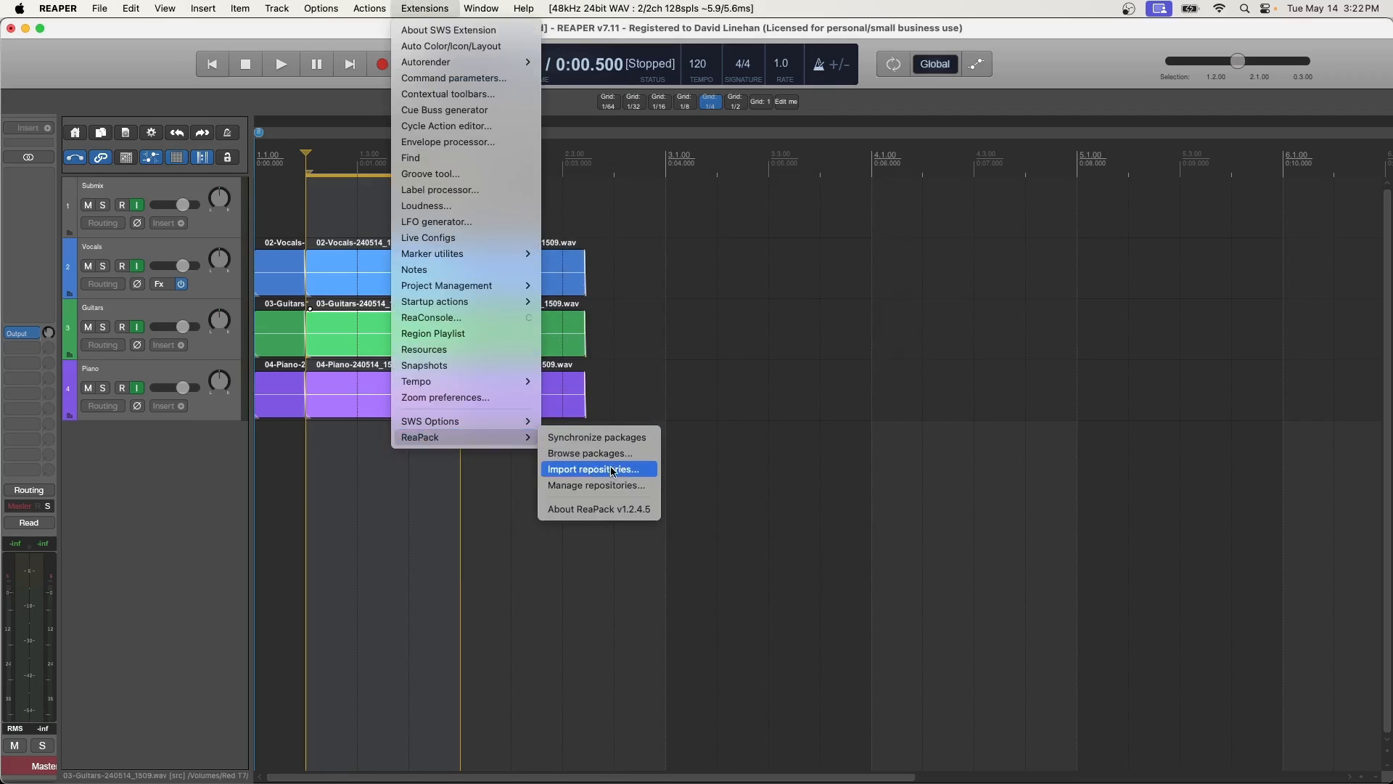
pyautogui.click(594, 484)
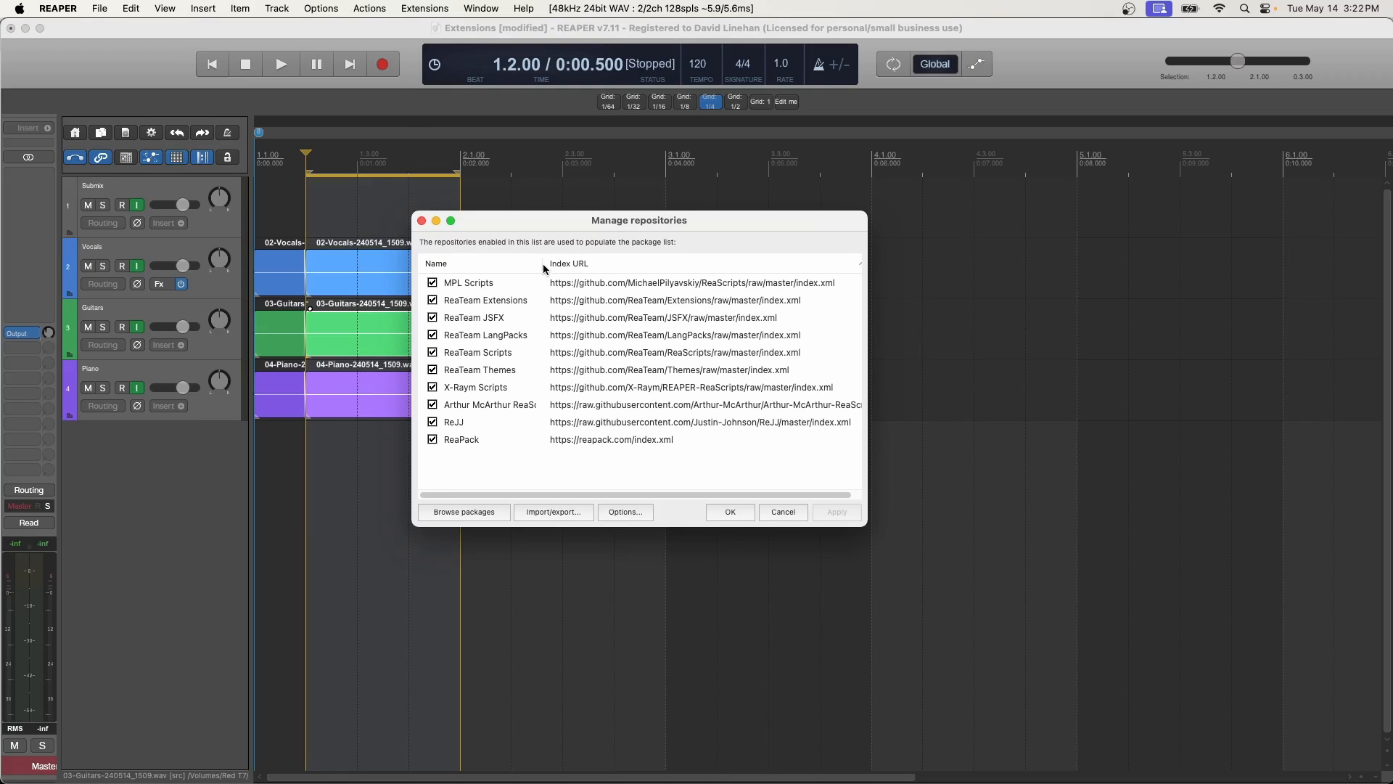
pyautogui.moveTo(589, 406)
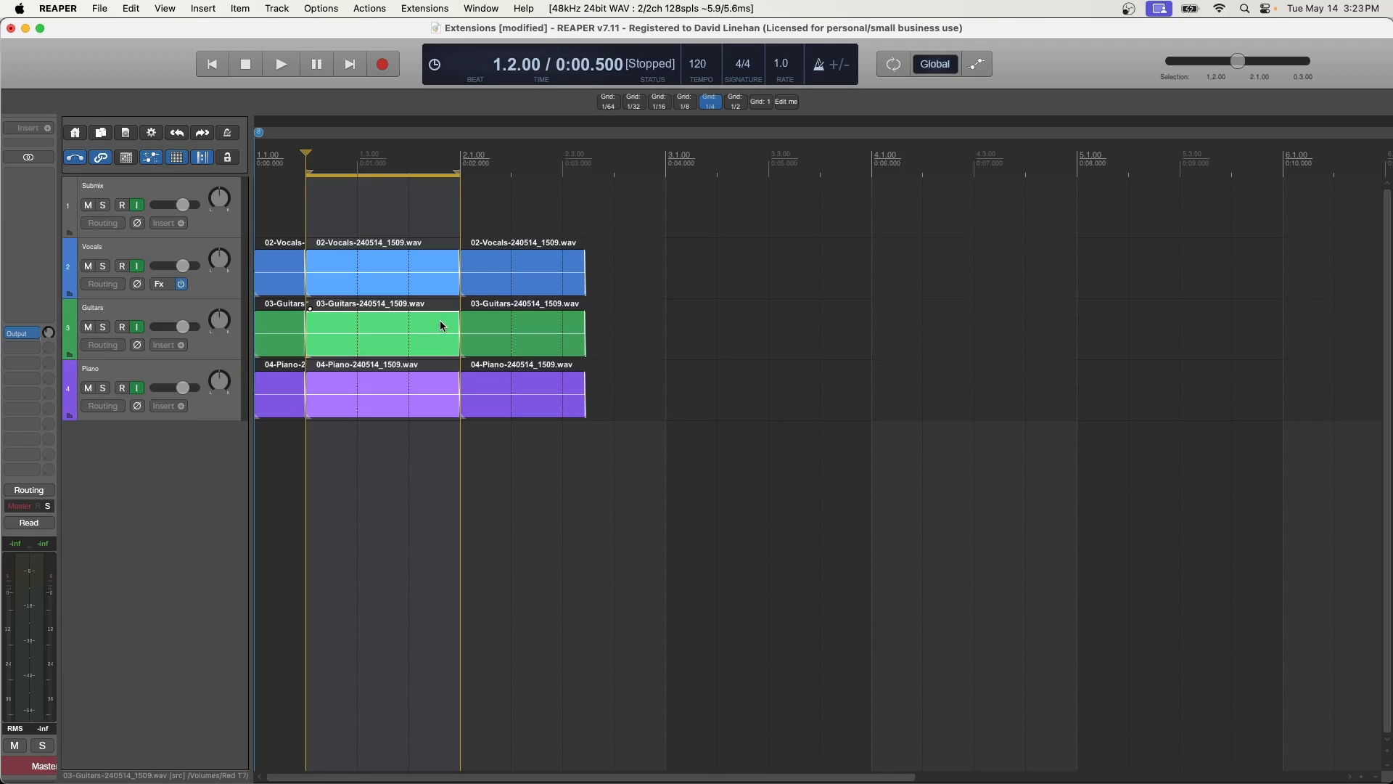
pyautogui.click(424, 7)
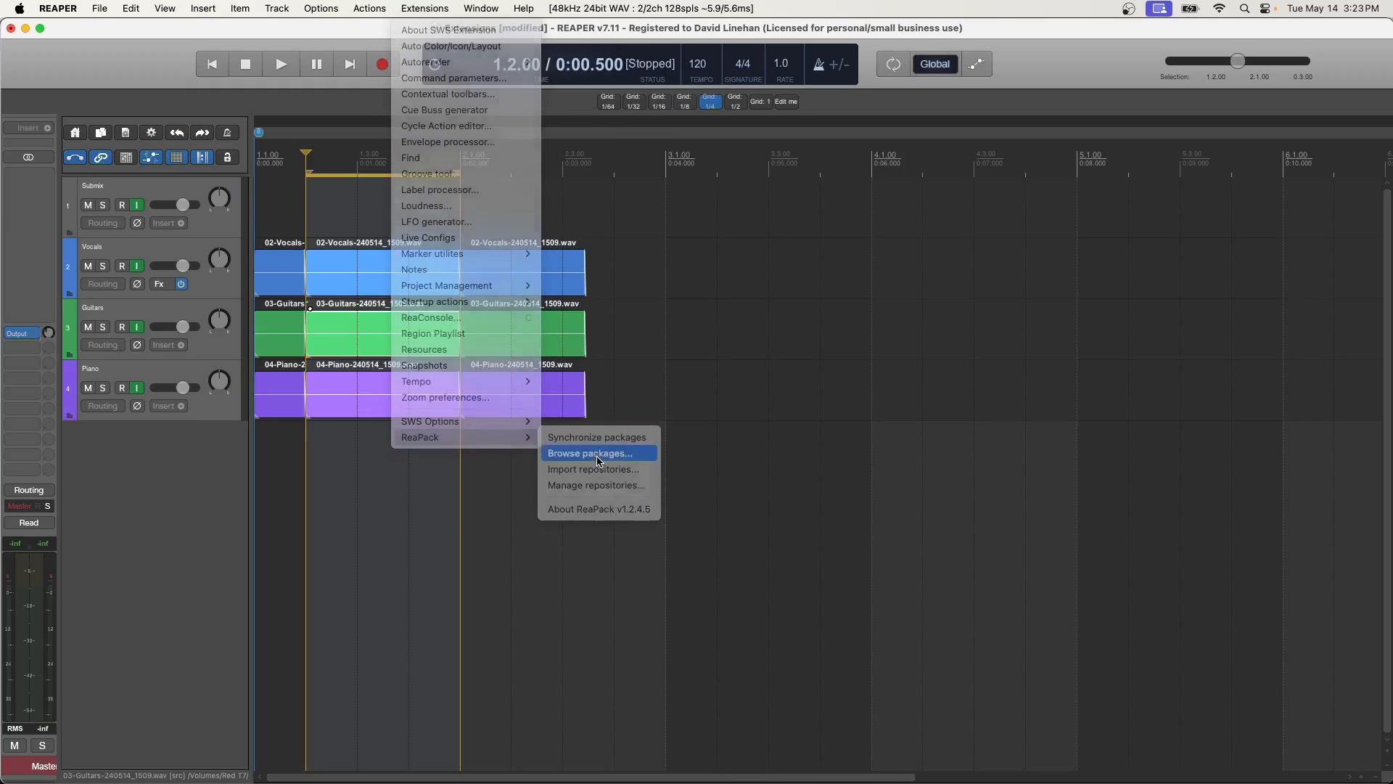
# In Browse packages, select McSequencer and its RS5k export companion and mark both for installation.
pyautogui.click(589, 452)
pyautogui.write('mcsequencer')
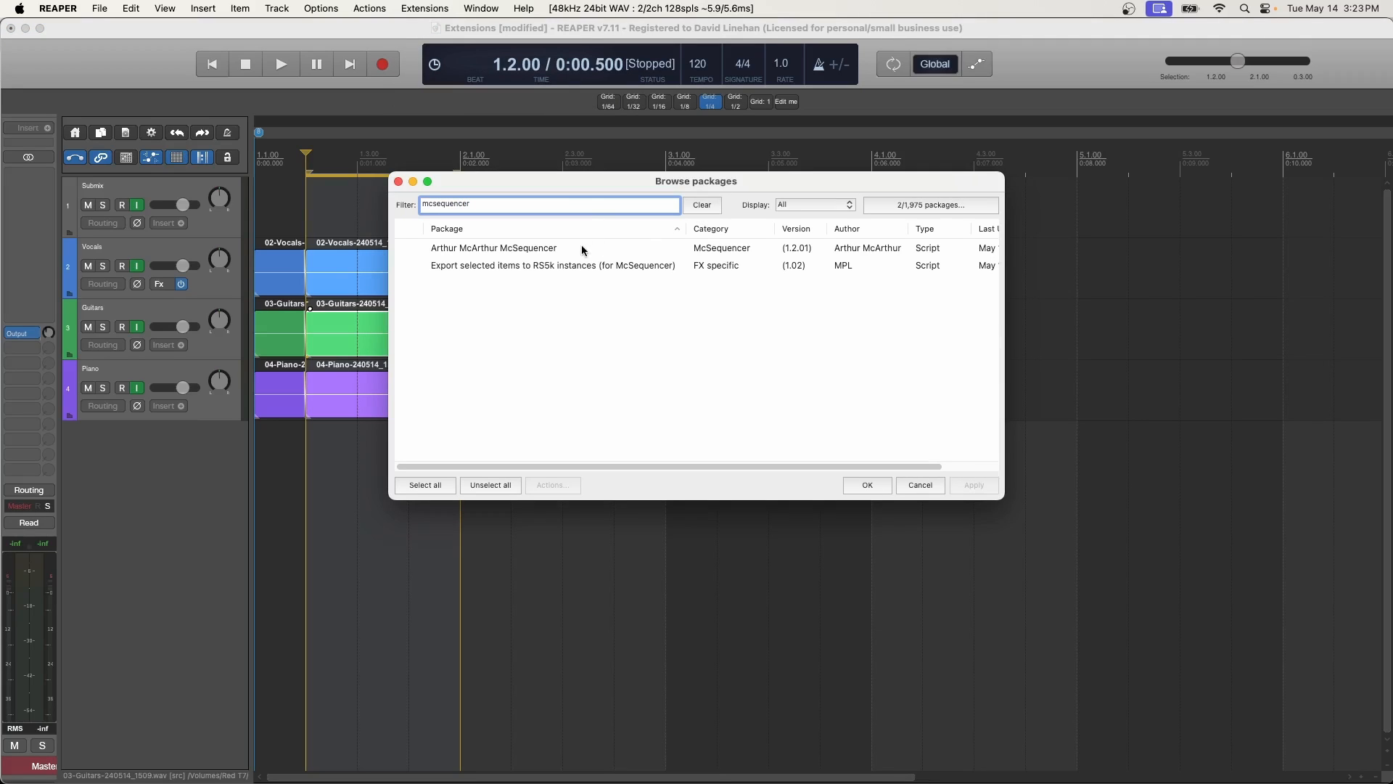
pyautogui.click(521, 248)
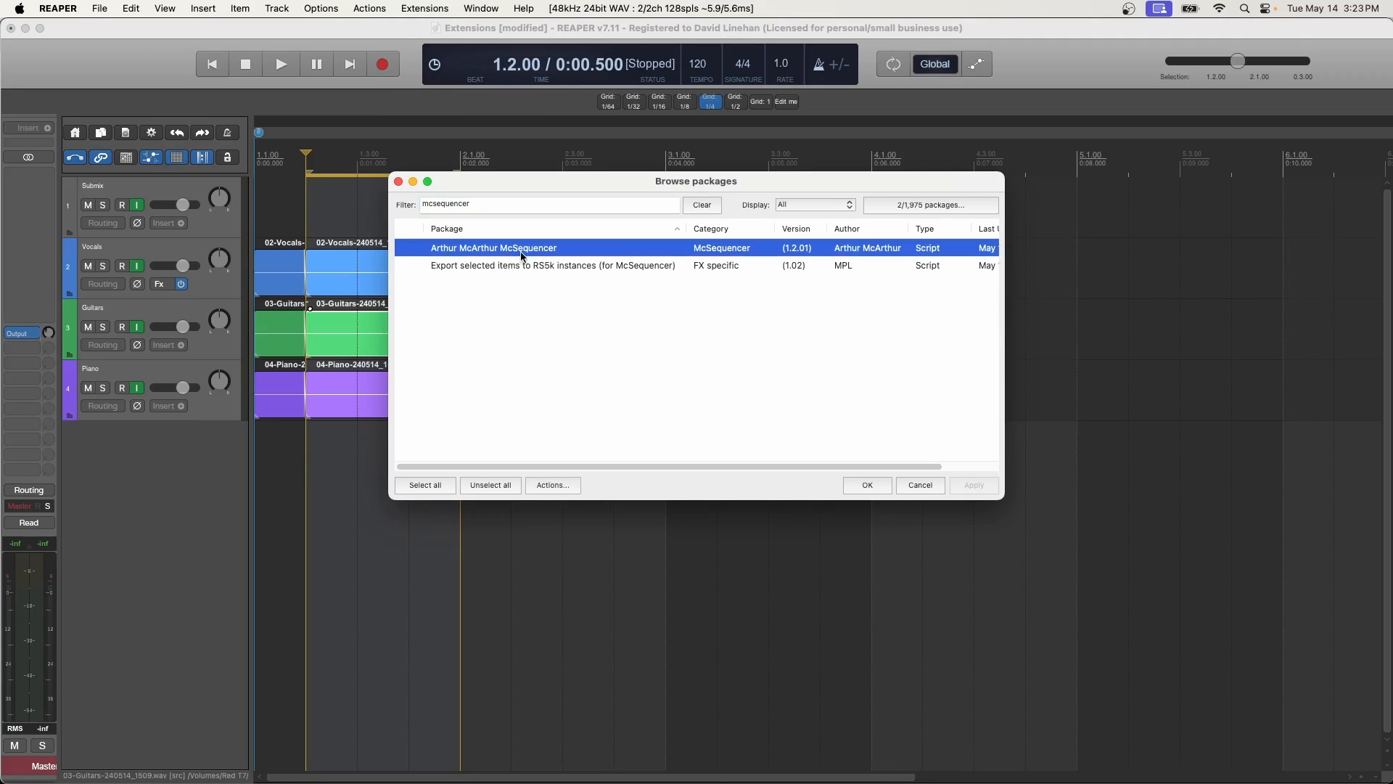
pyautogui.click(523, 264)
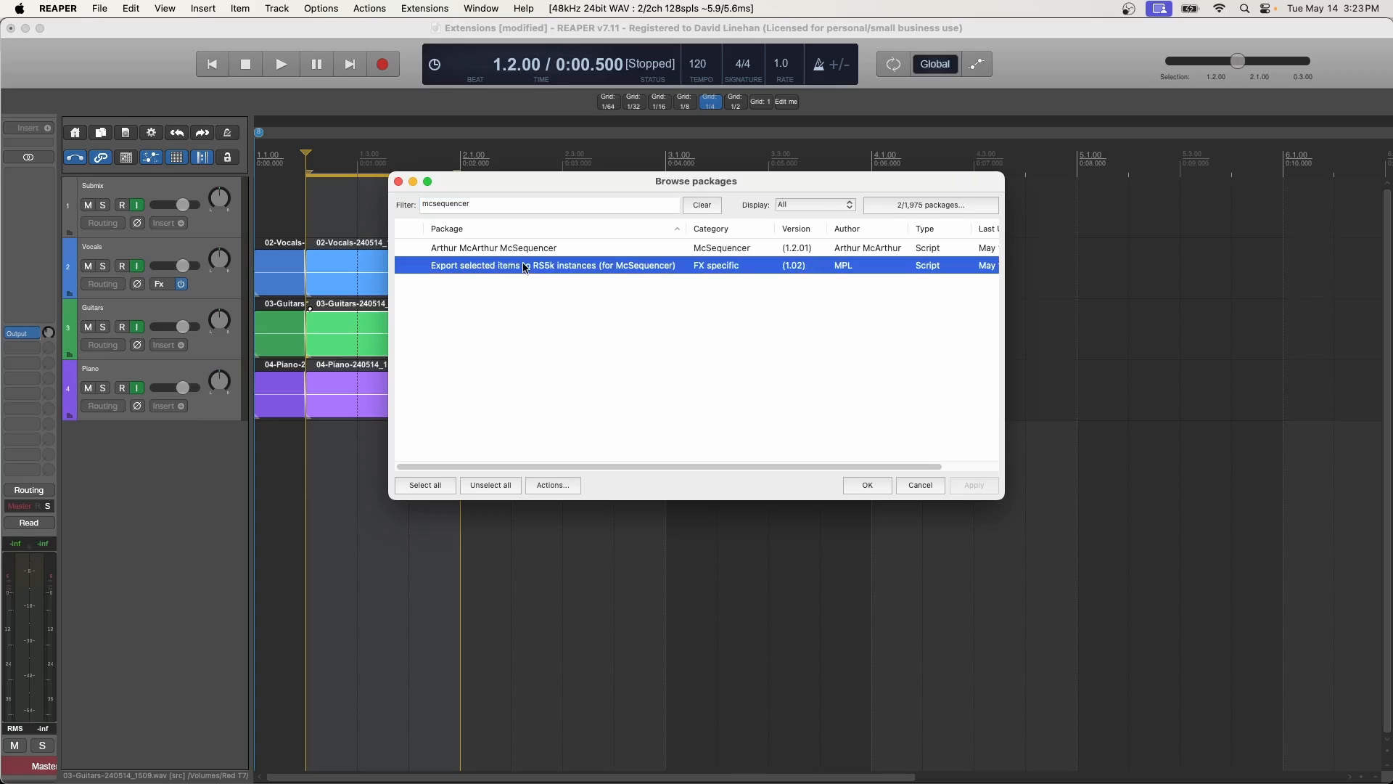
pyautogui.moveTo(532, 272)
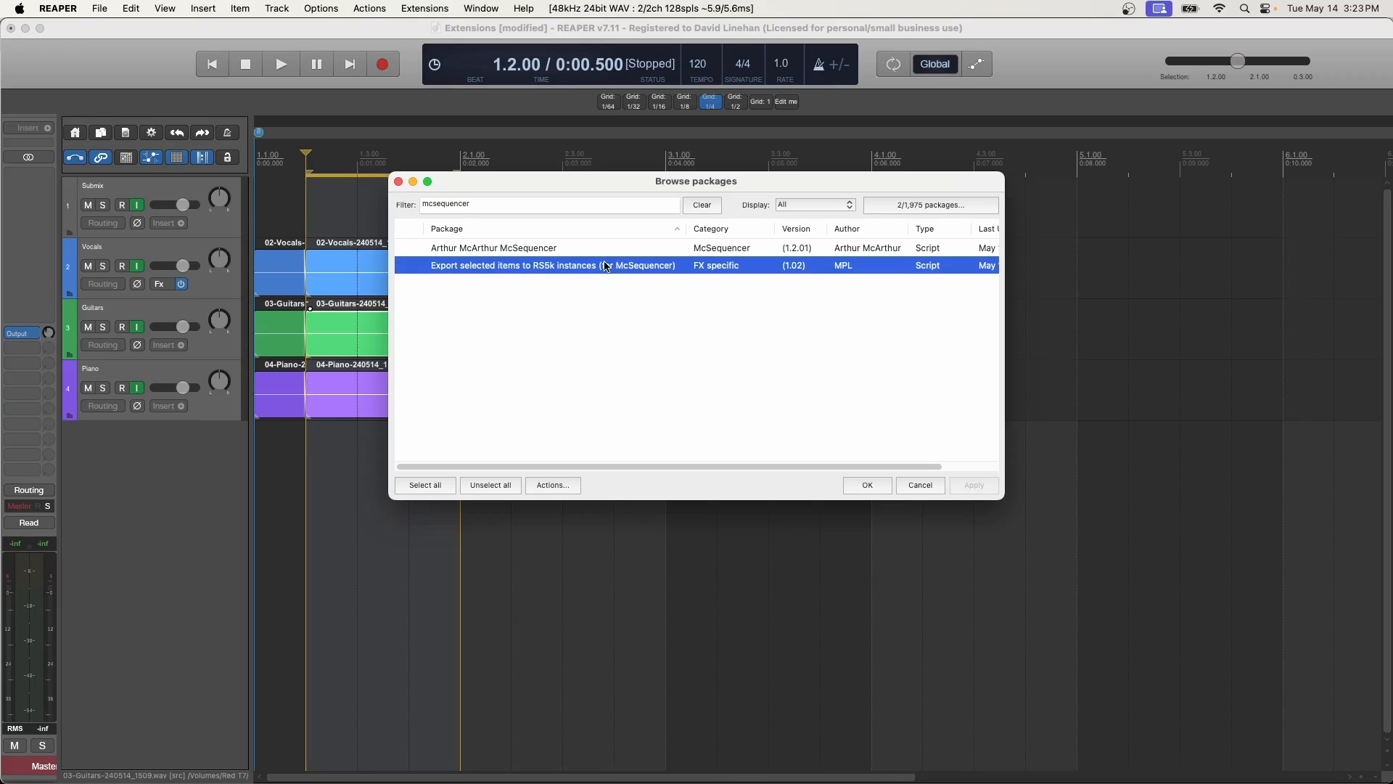
pyautogui.moveTo(740, 244)
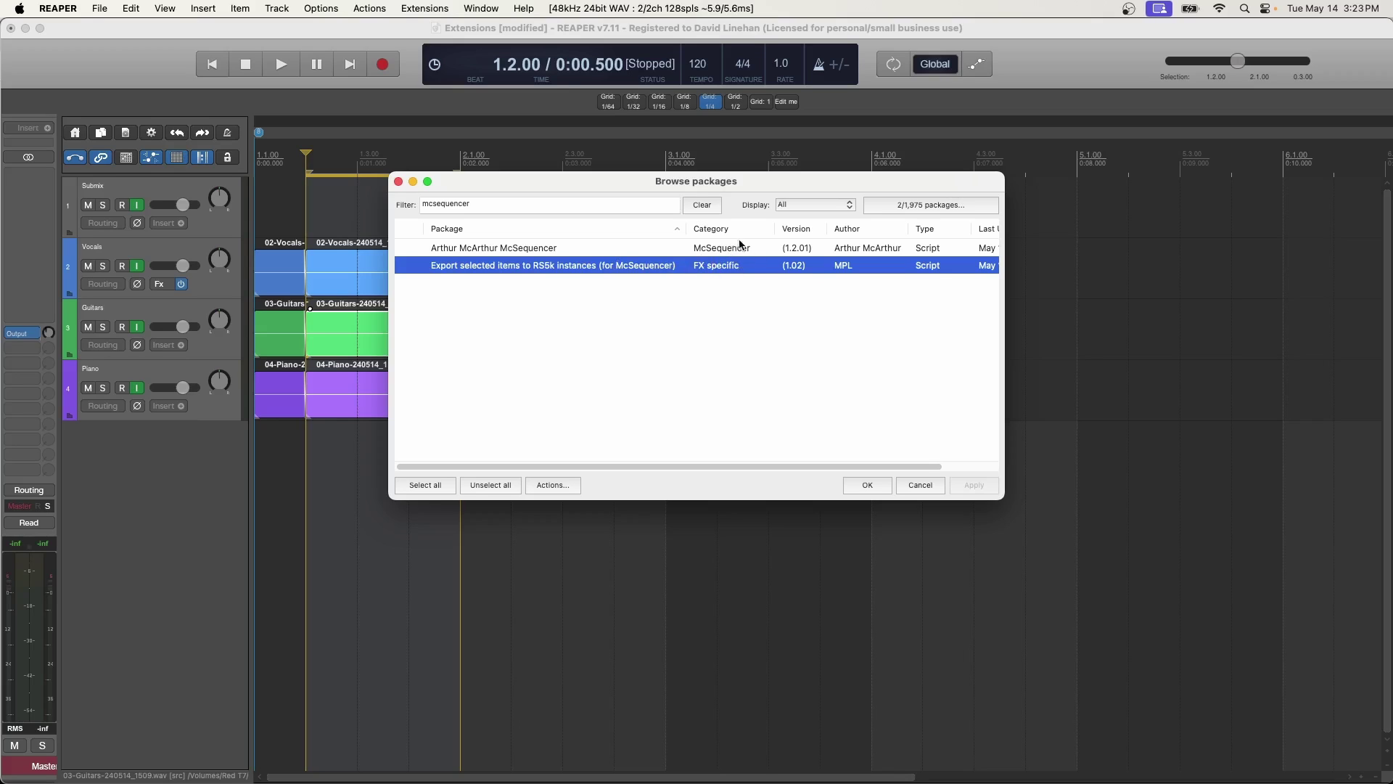
pyautogui.click(493, 246)
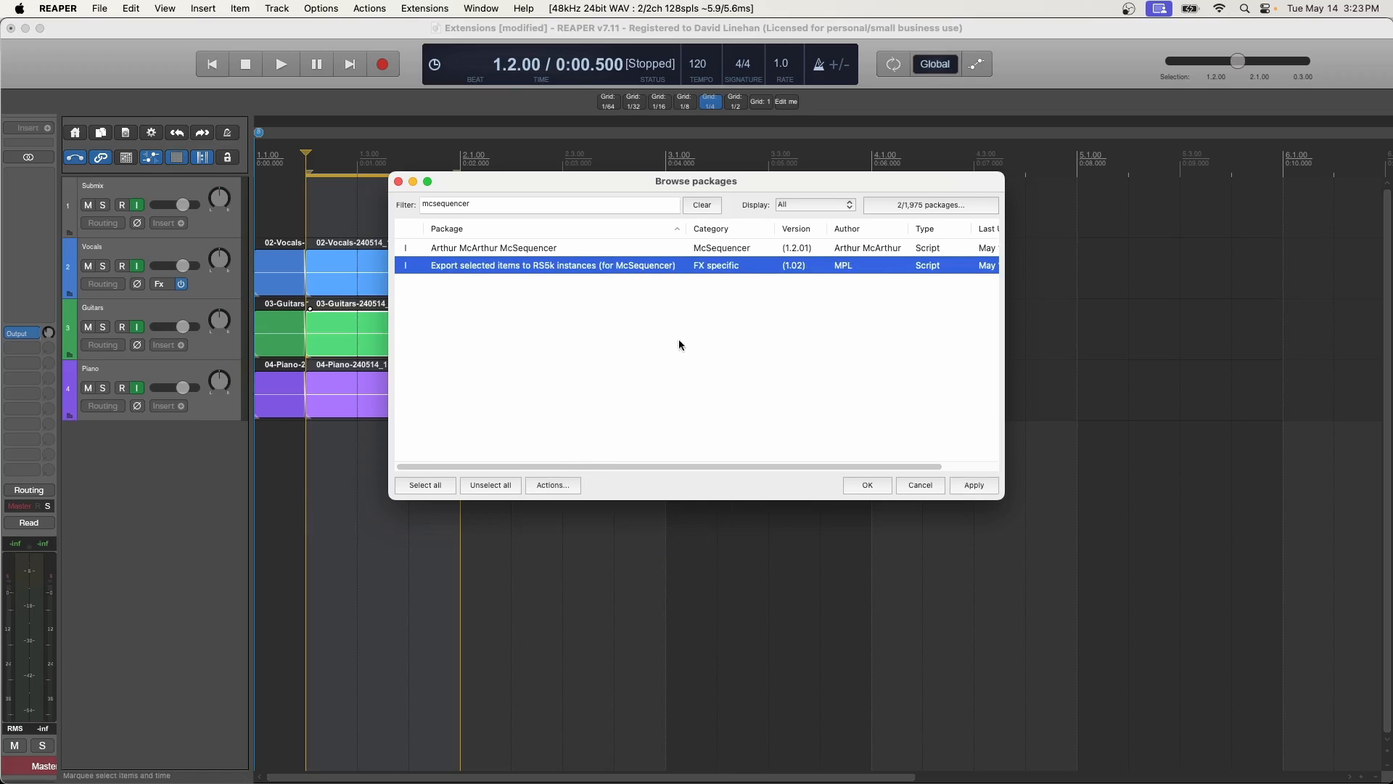
# Apply the installation, dismiss the report, and close the package browser.
pyautogui.click(974, 485)
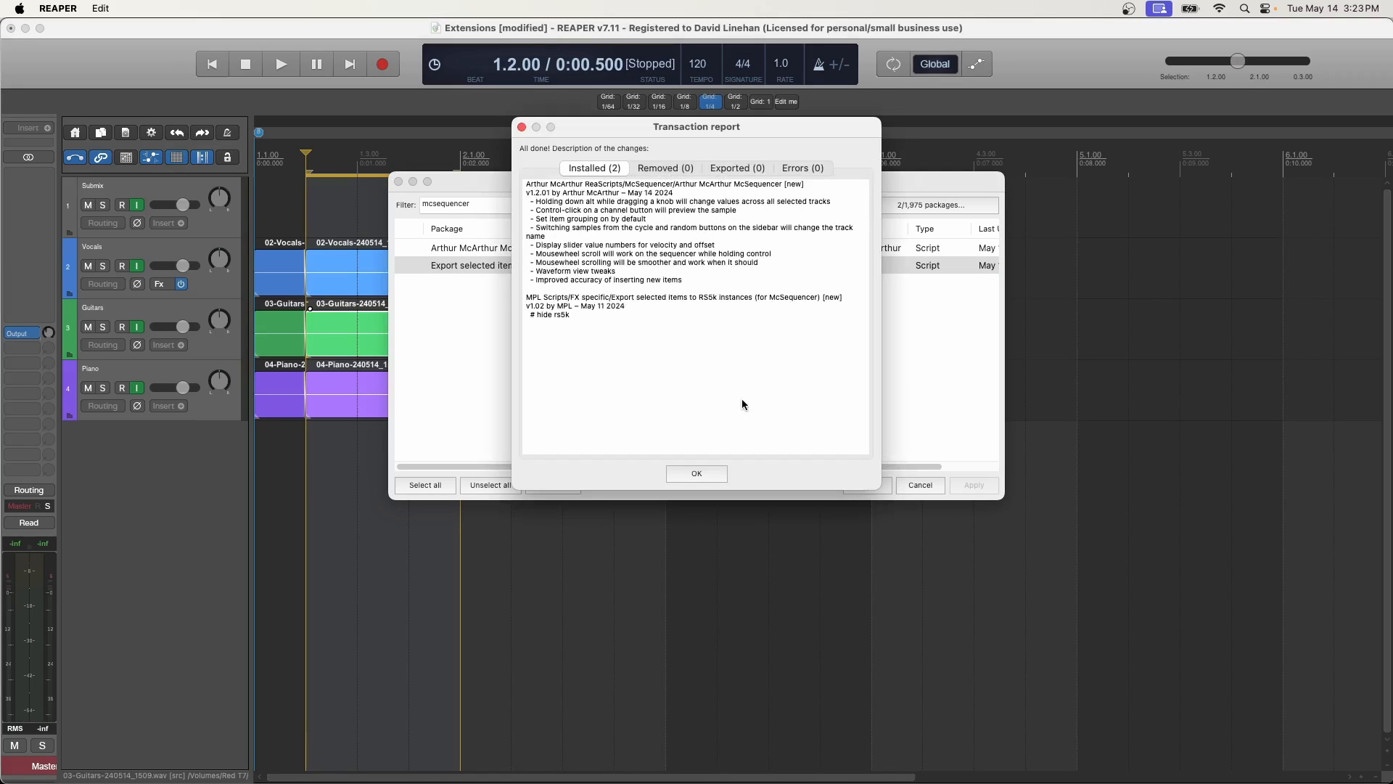
pyautogui.click(696, 473)
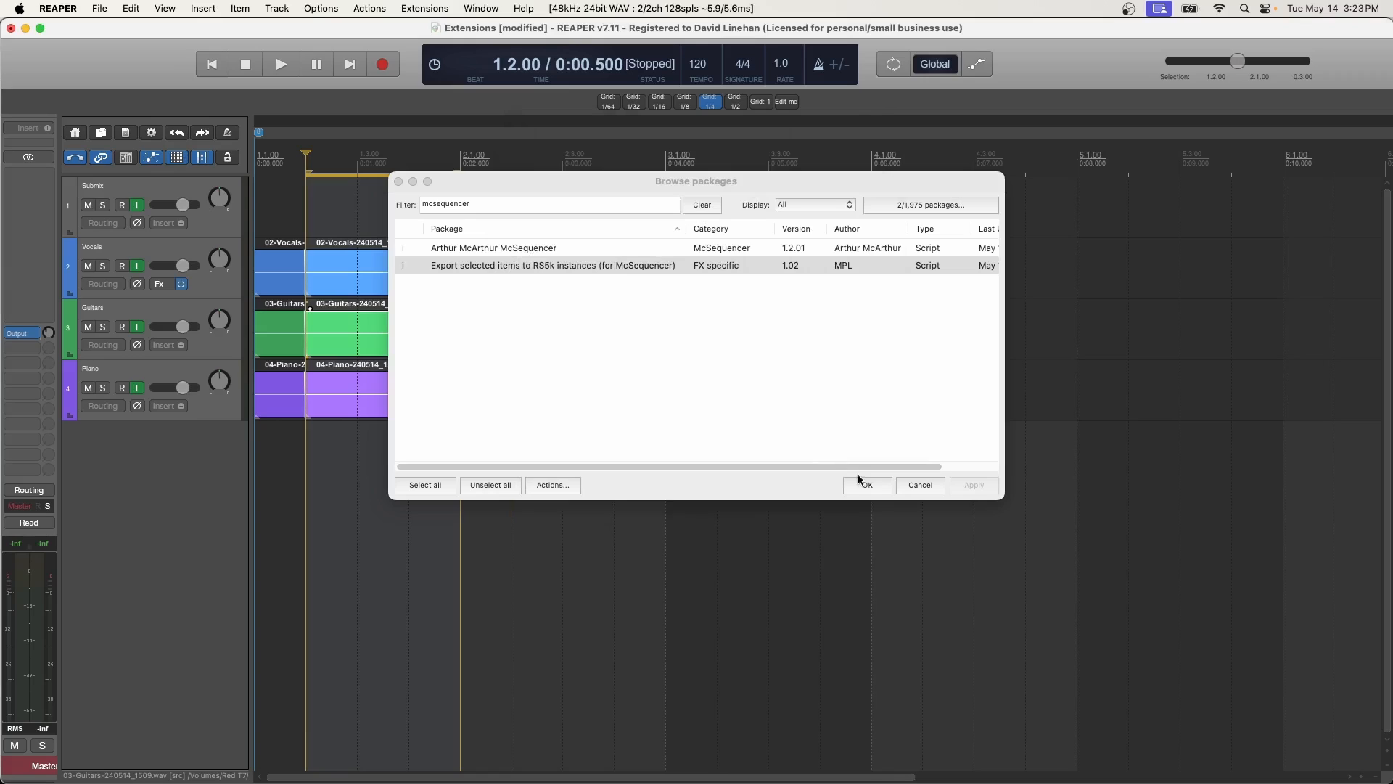
pyautogui.click(920, 484)
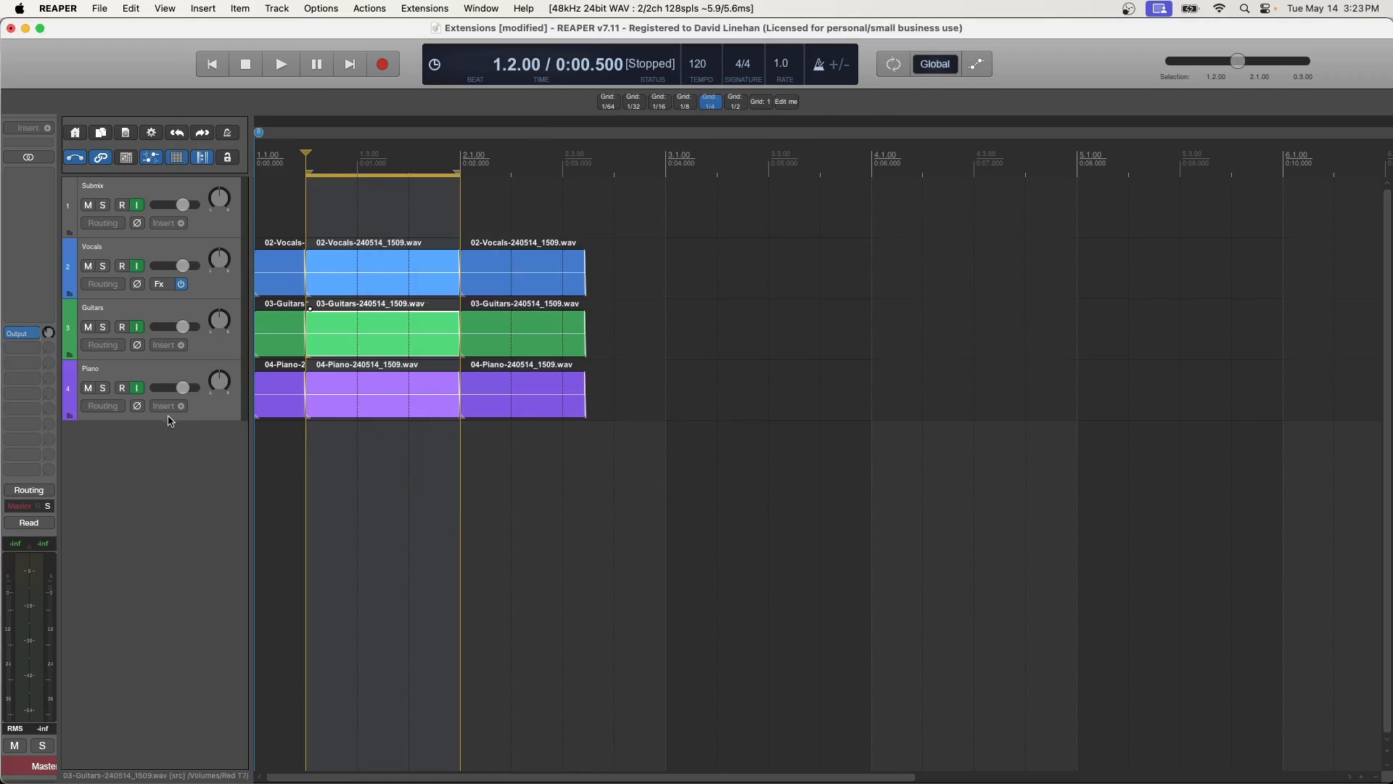
pyautogui.moveTo(165, 415)
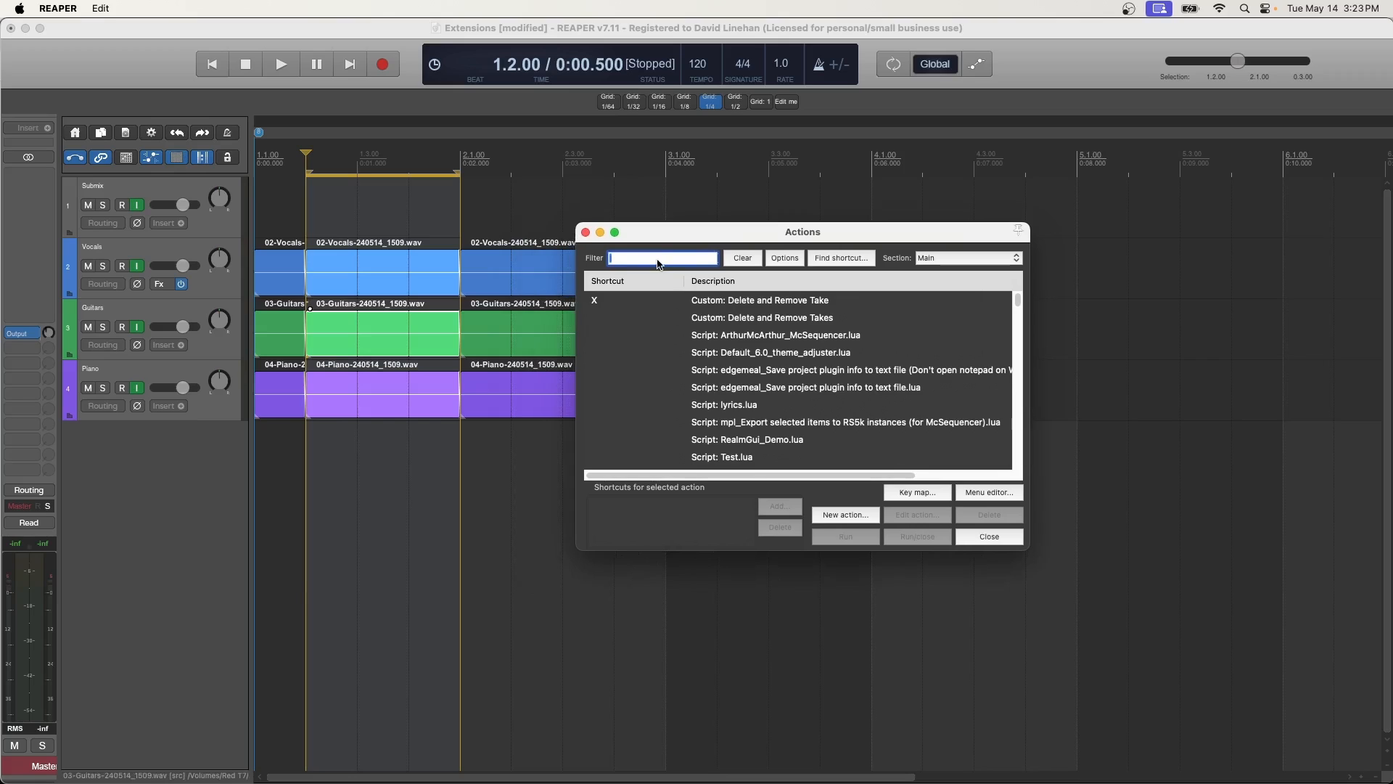
# Run ArthurMcArthur_McSequencer.lua from the Actions list, creating Patterns SEQ and 1 SEQ tracks with Pattern 1 items.
pyautogui.write('mcsequencer')
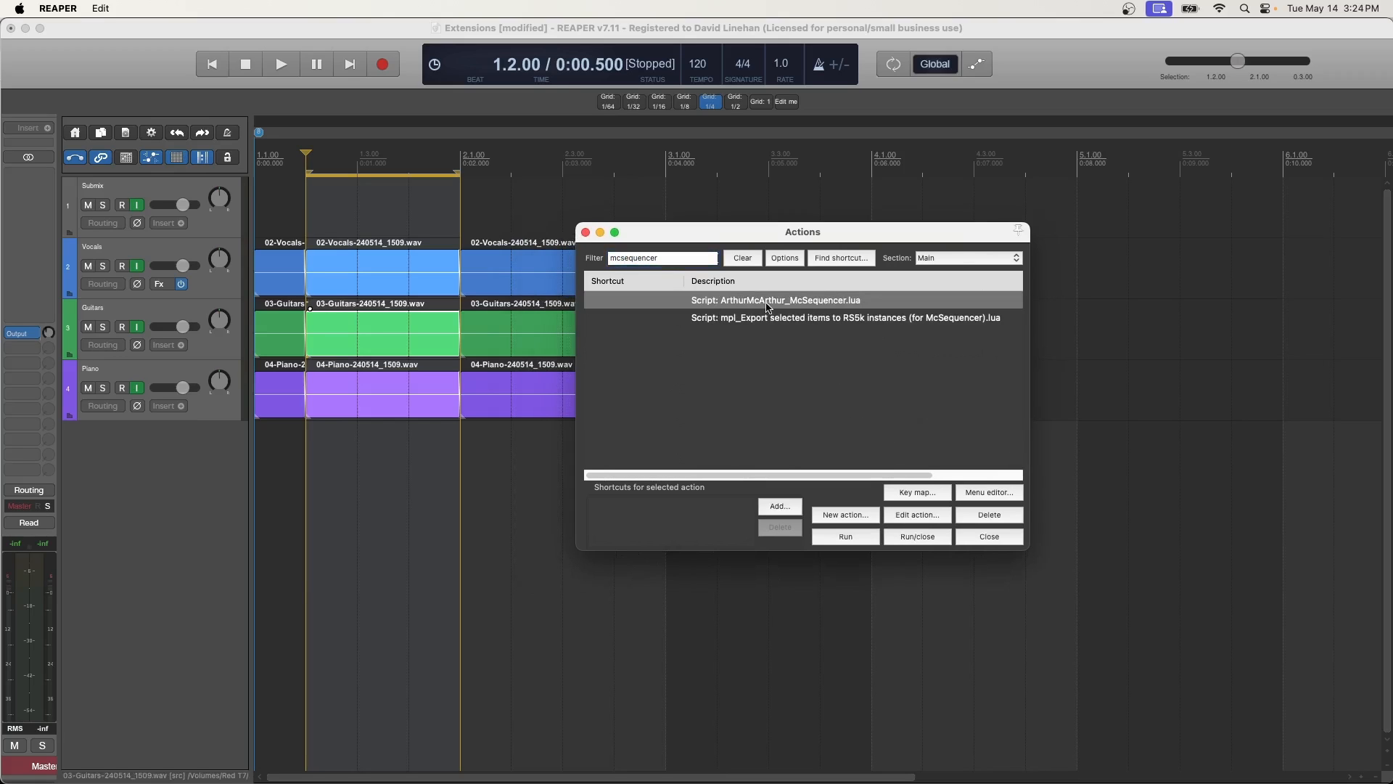
pyautogui.moveTo(858, 548)
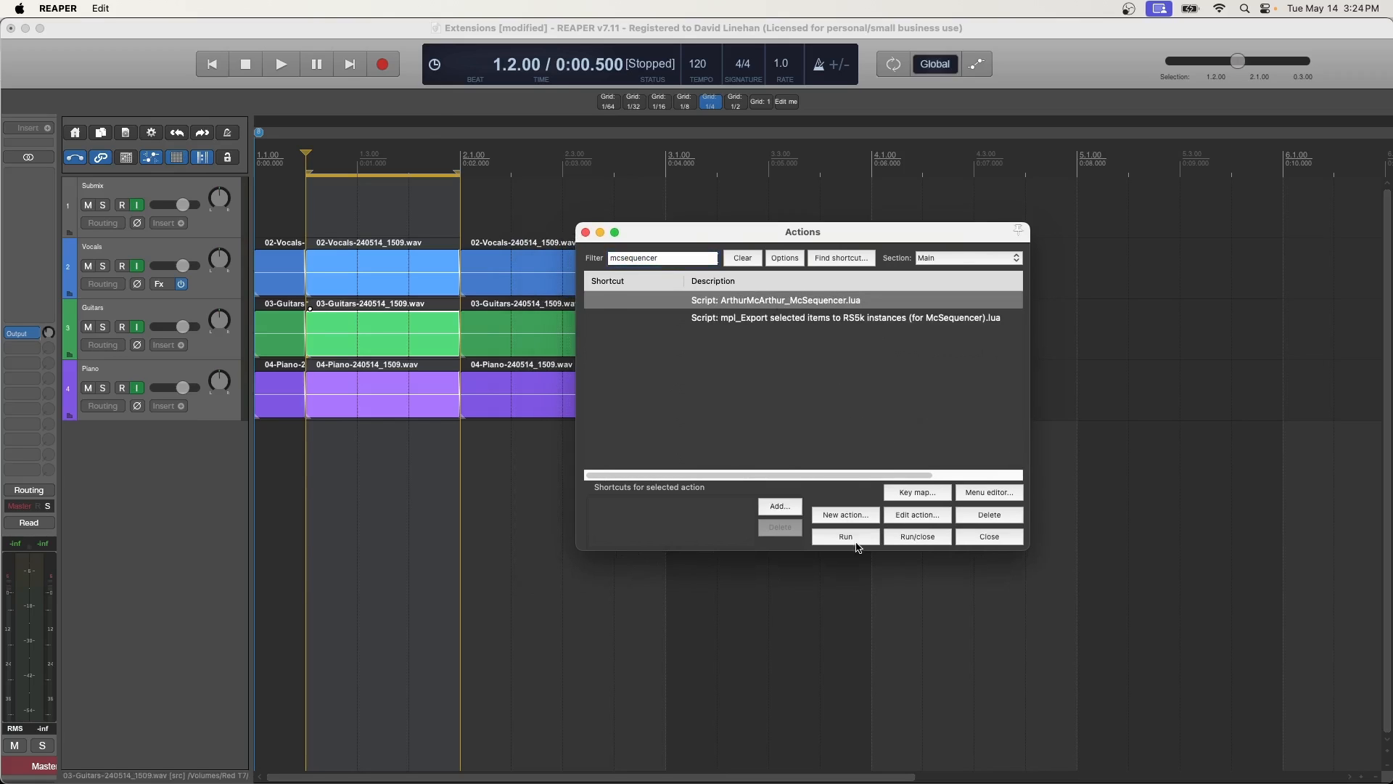
pyautogui.click(845, 537)
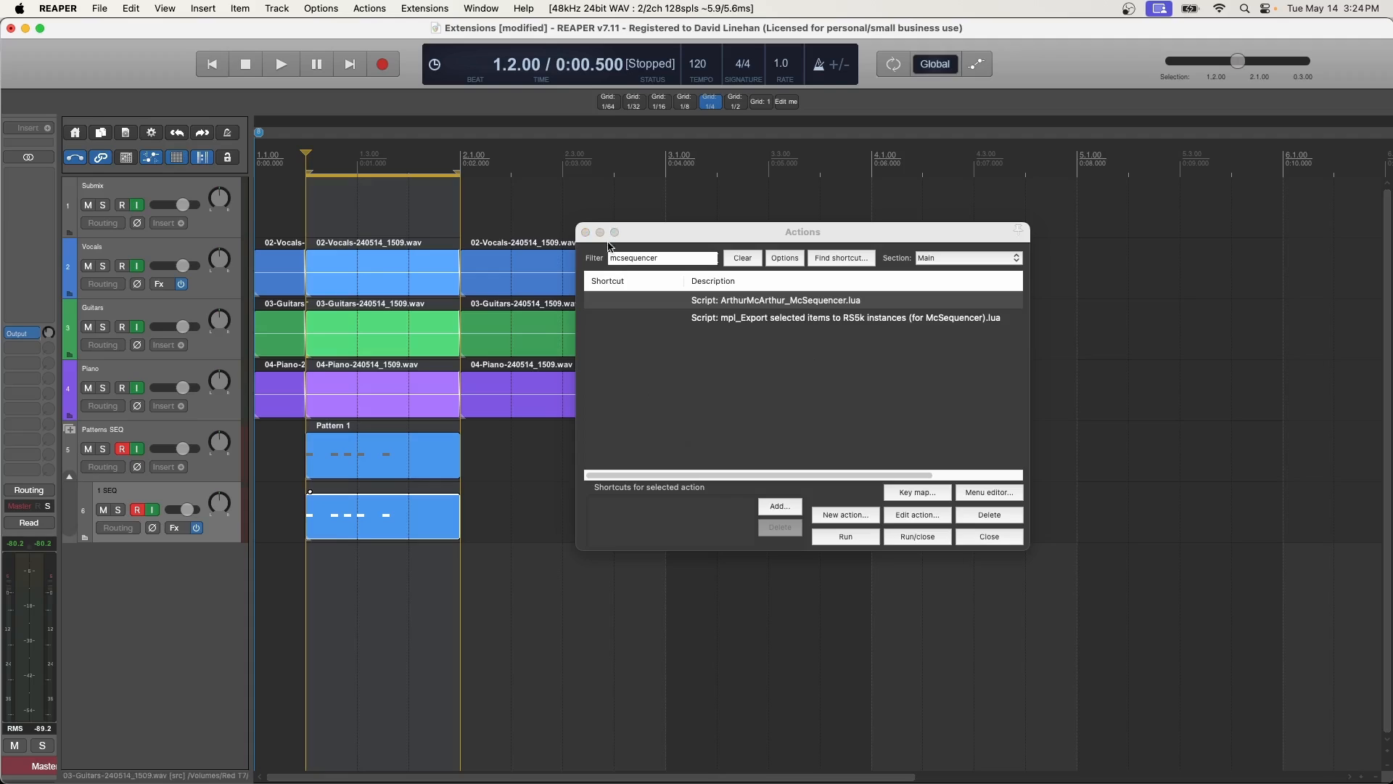
pyautogui.click(990, 537)
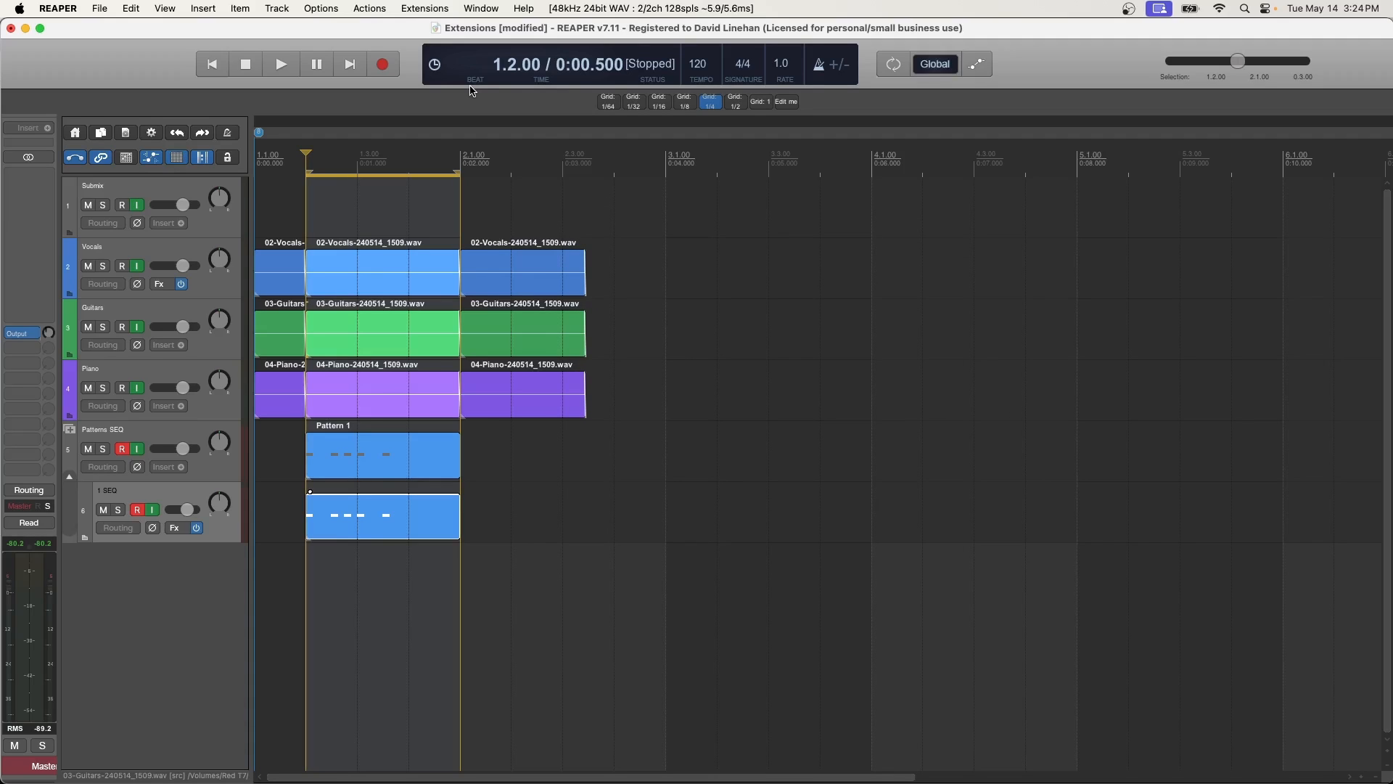
pyautogui.click(424, 7)
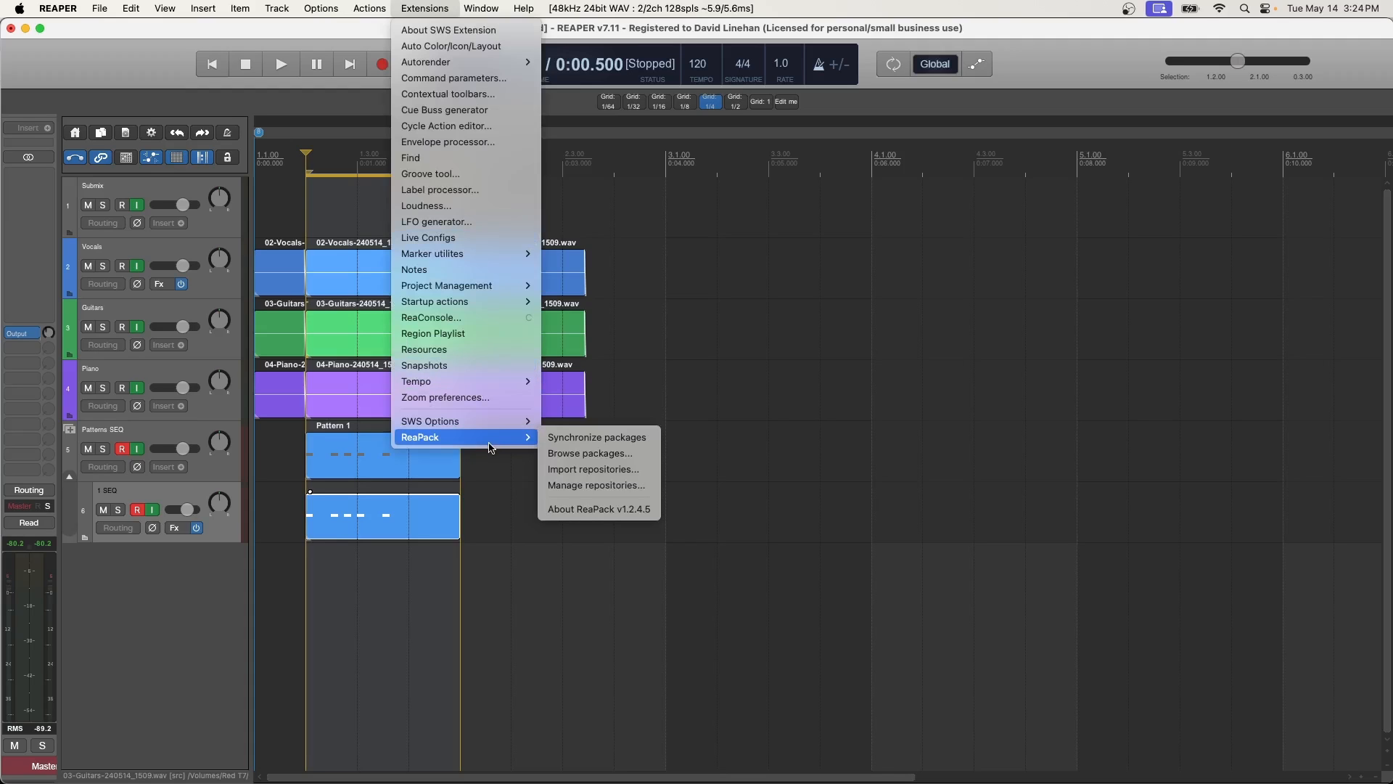
pyautogui.click(589, 453)
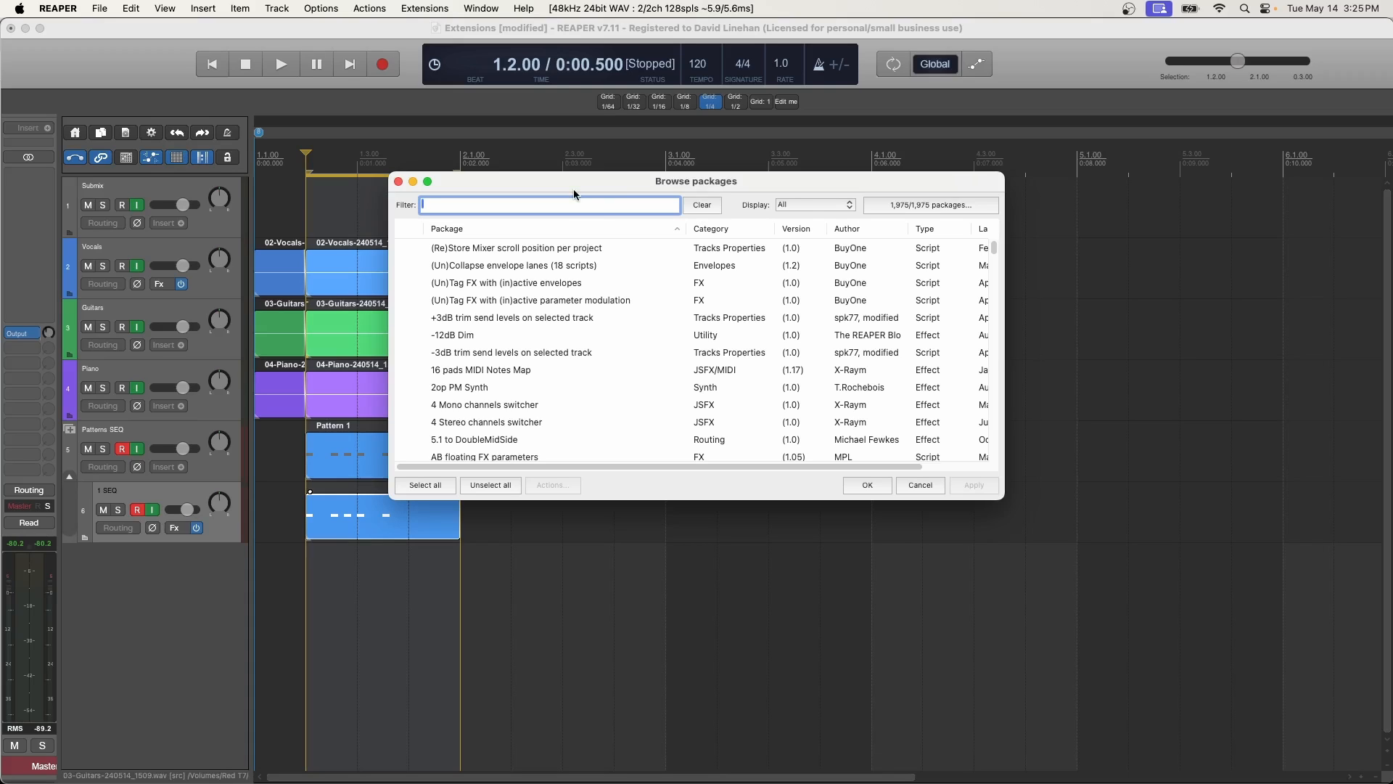
pyautogui.write('gui')
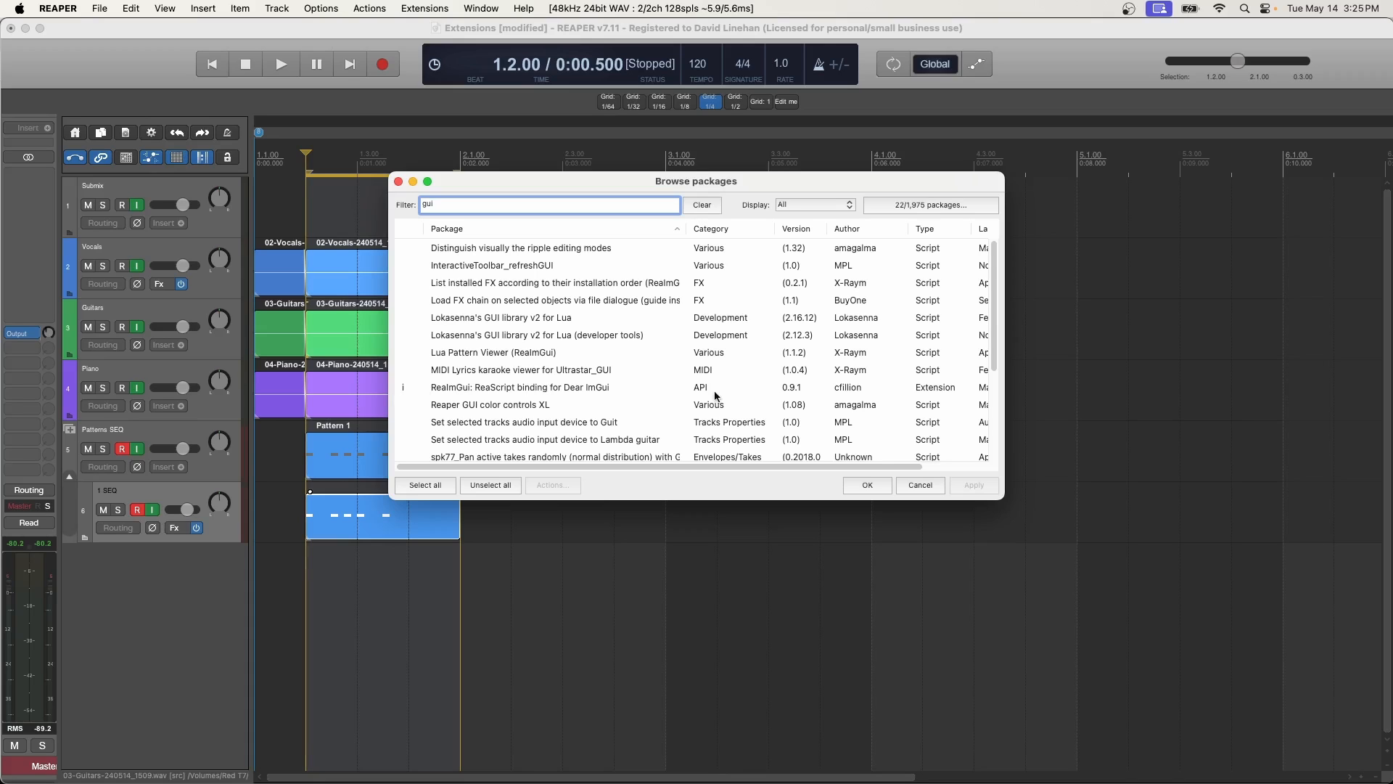
pyautogui.click(702, 205)
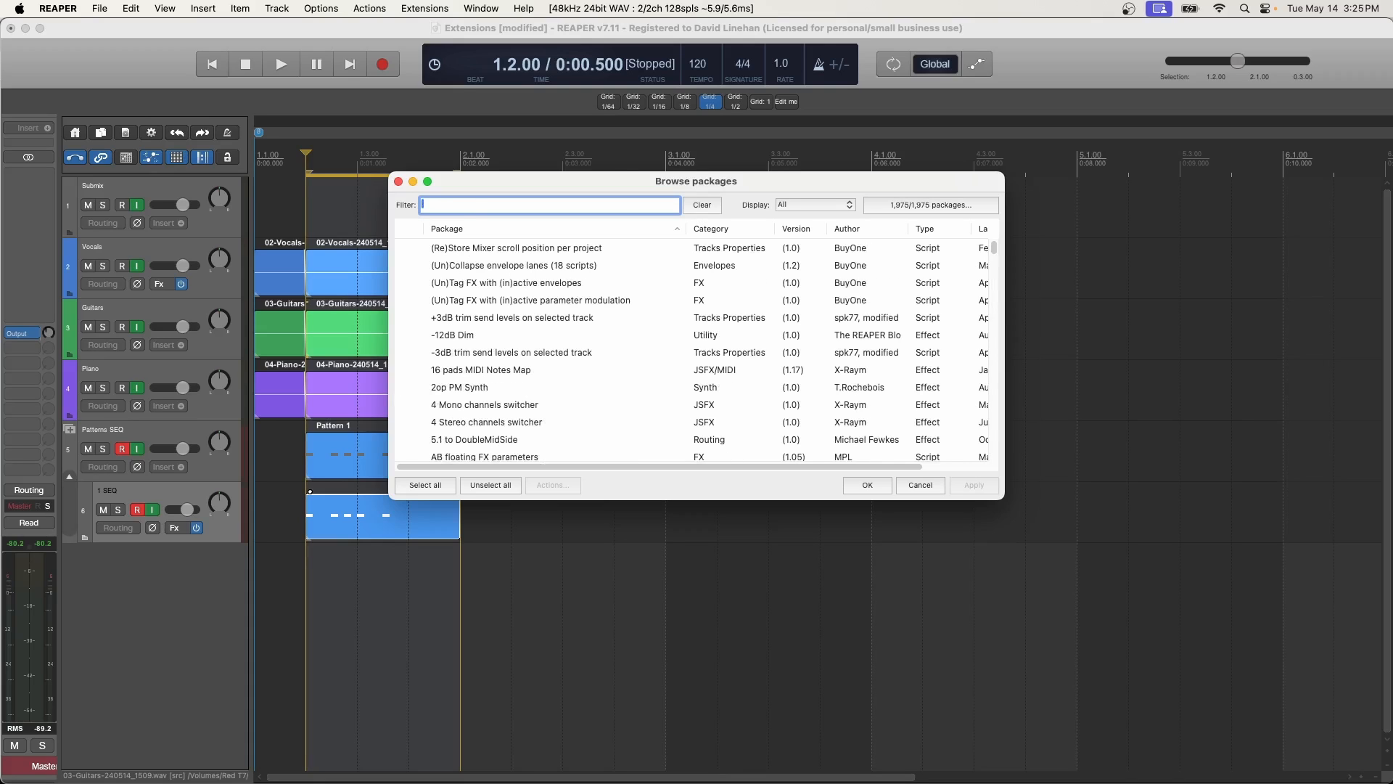
pyautogui.write('js_Rea')
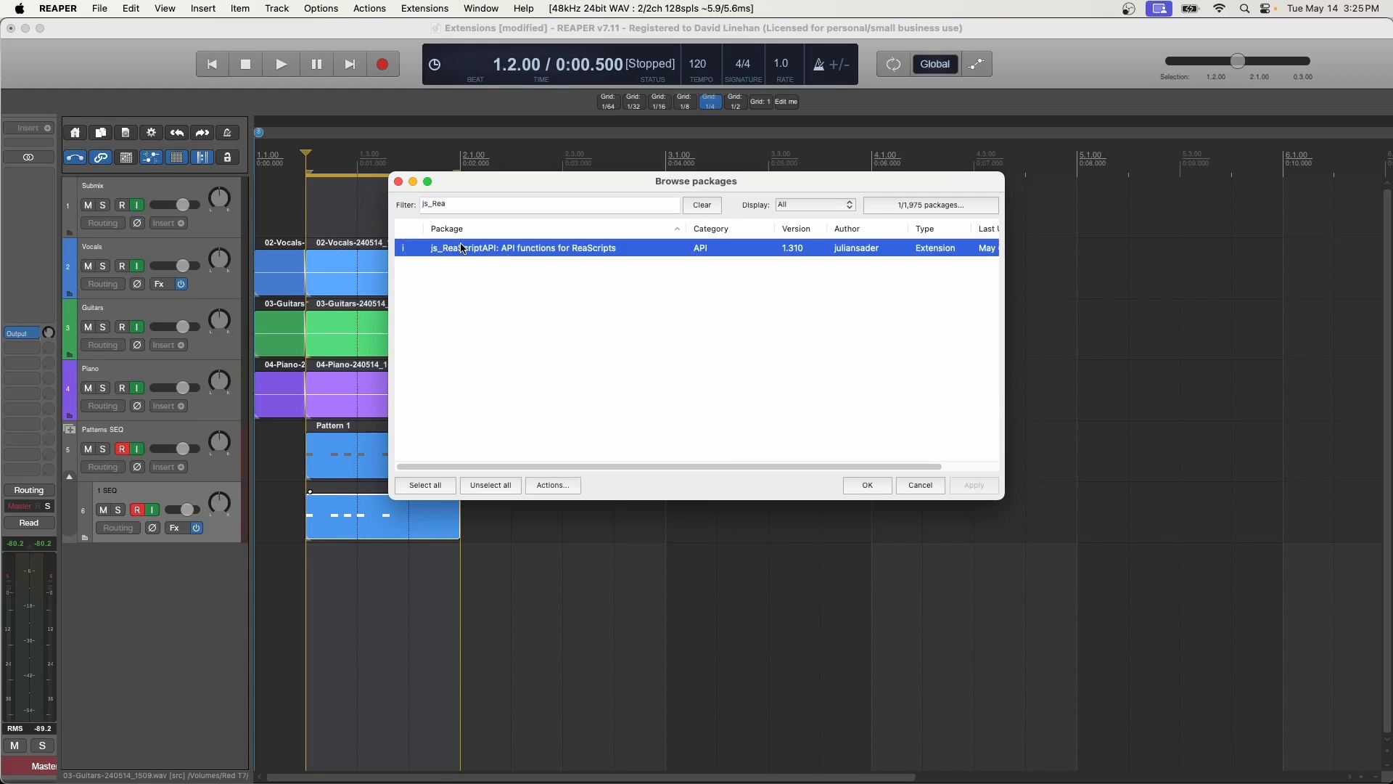
pyautogui.click(552, 485)
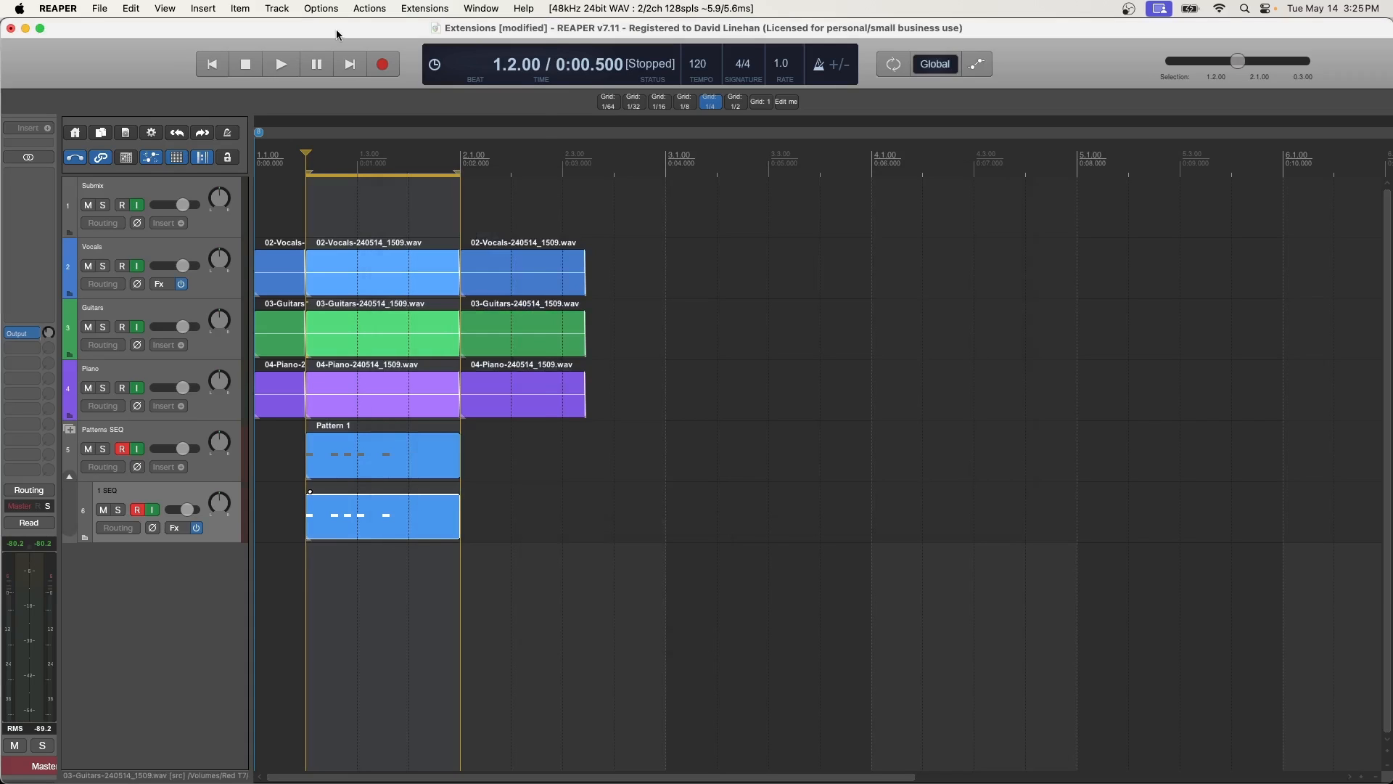
pyautogui.moveTo(618, 417)
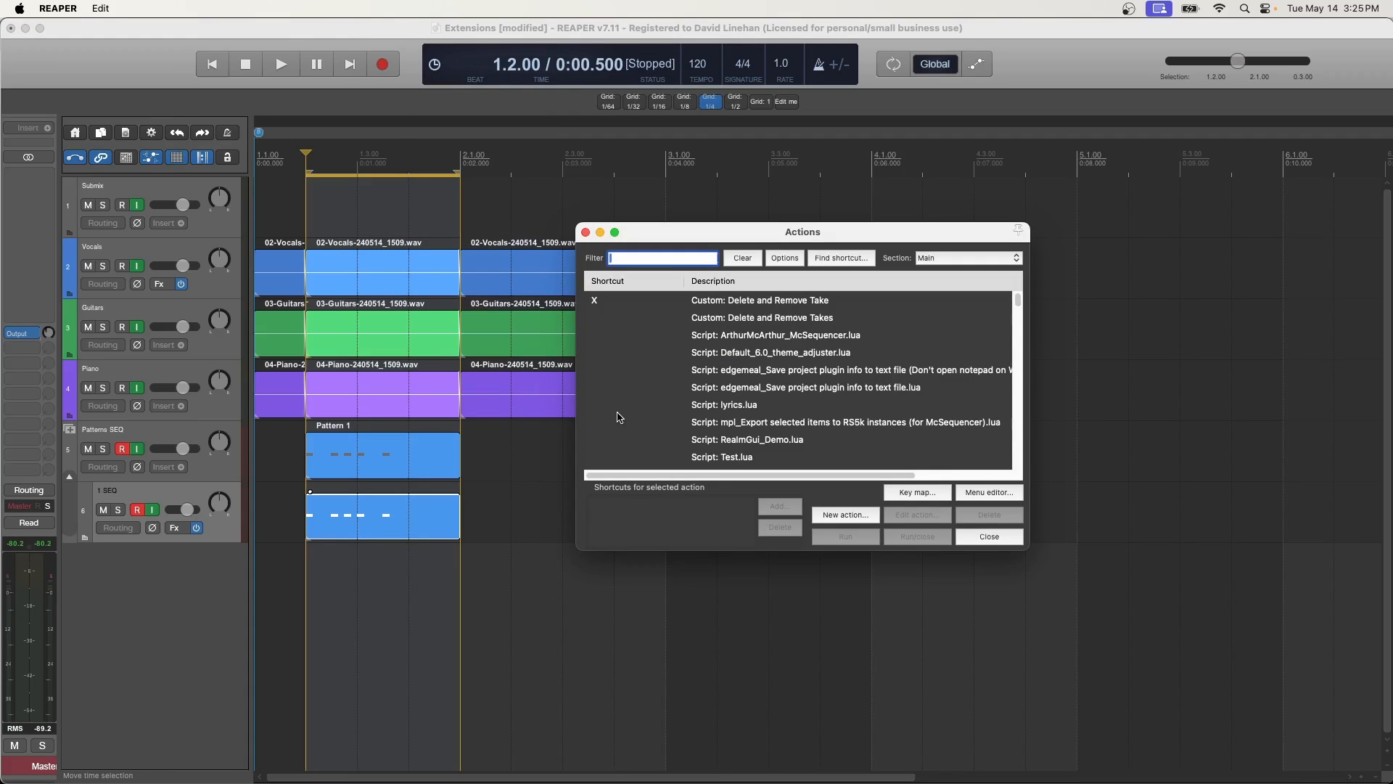
pyautogui.write('mcs')
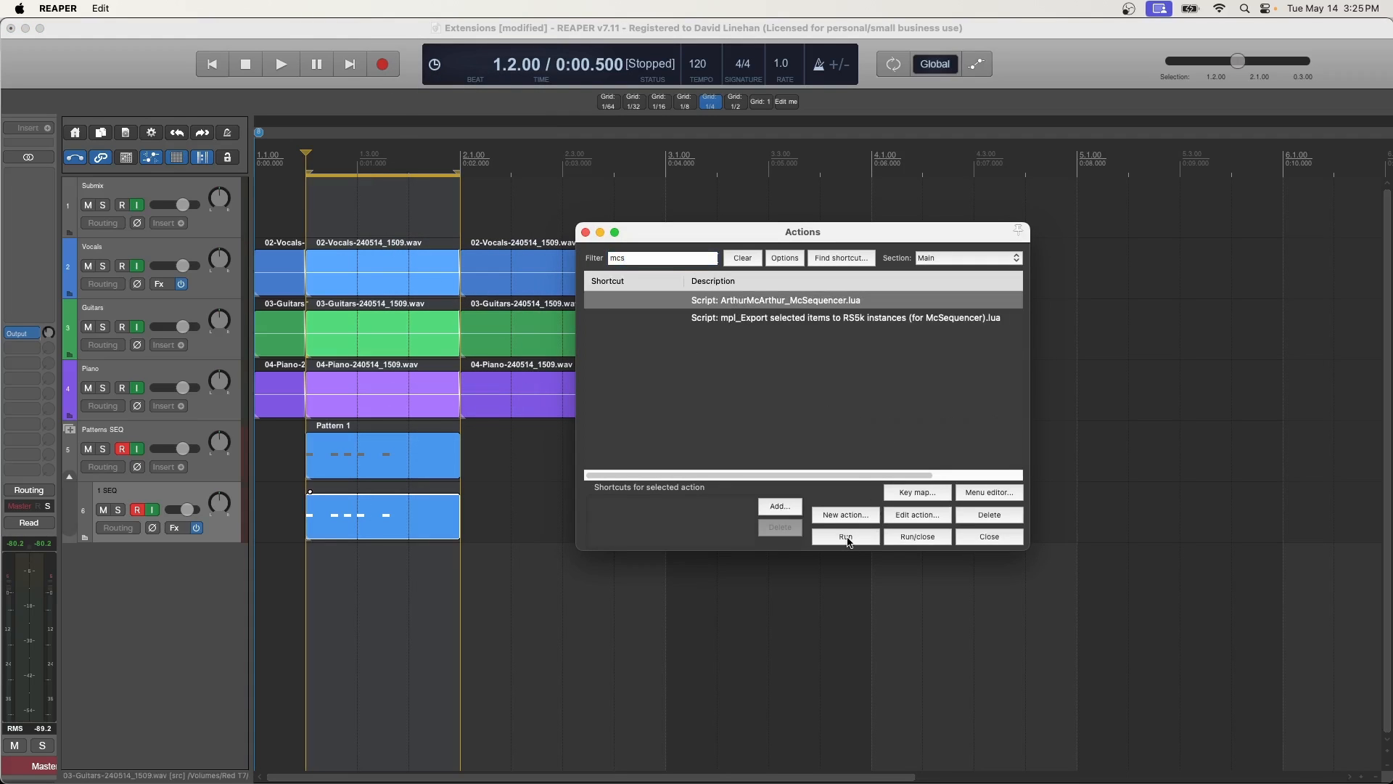
pyautogui.click(844, 536)
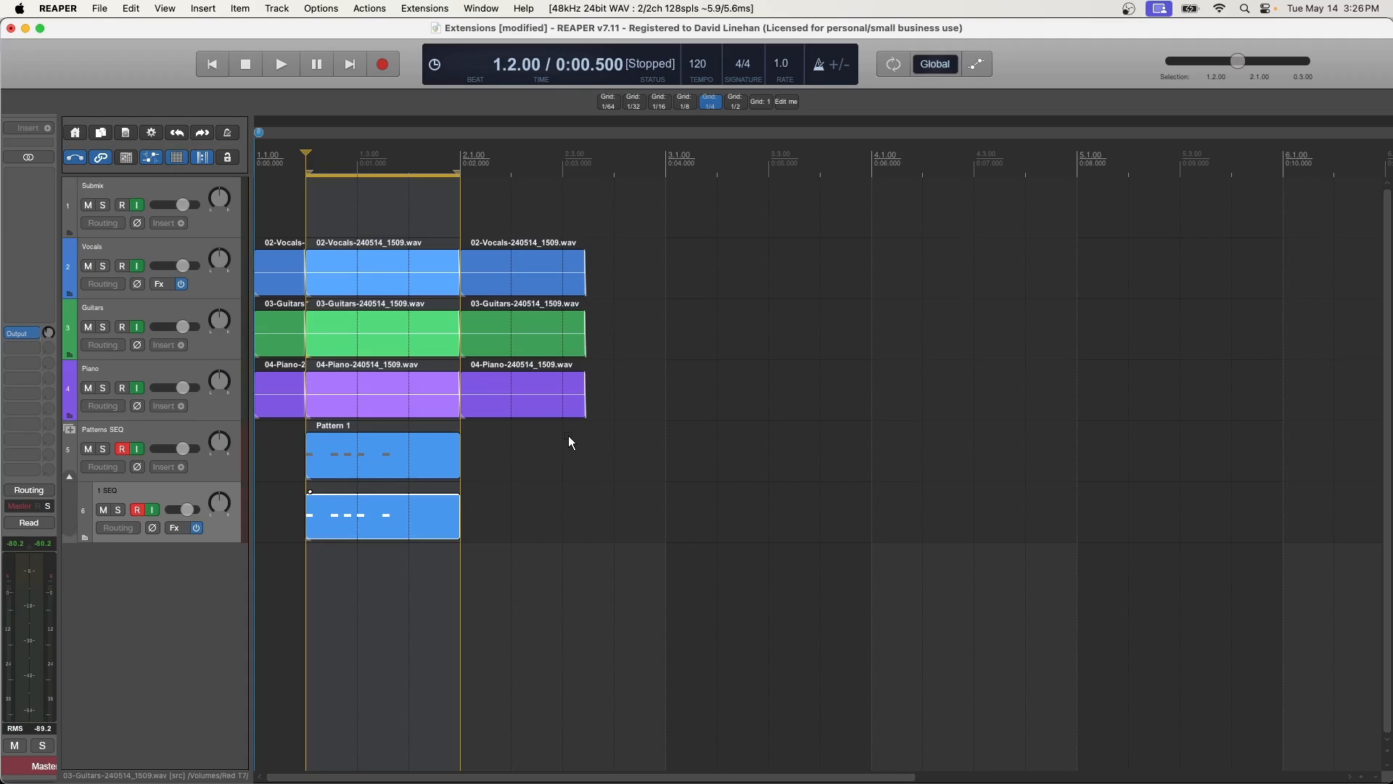